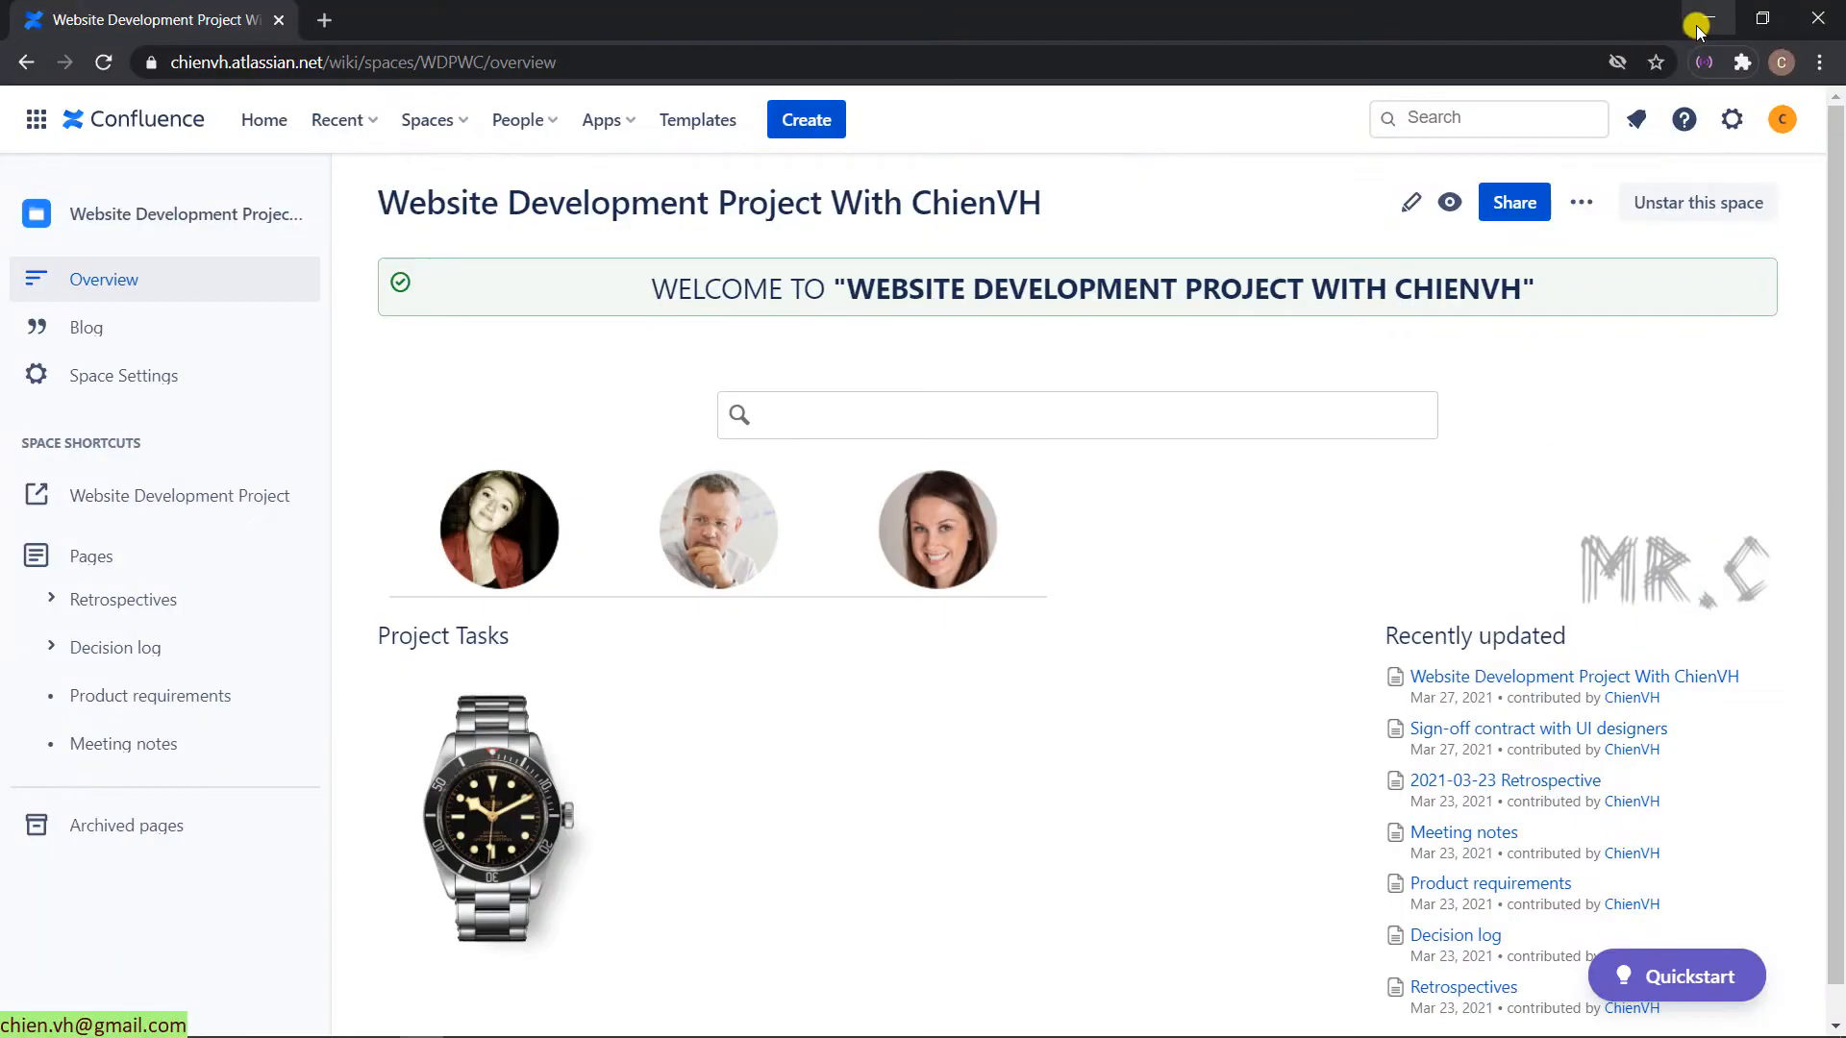
{"action": "mouse_move", "coordinate": [1677, 442]}
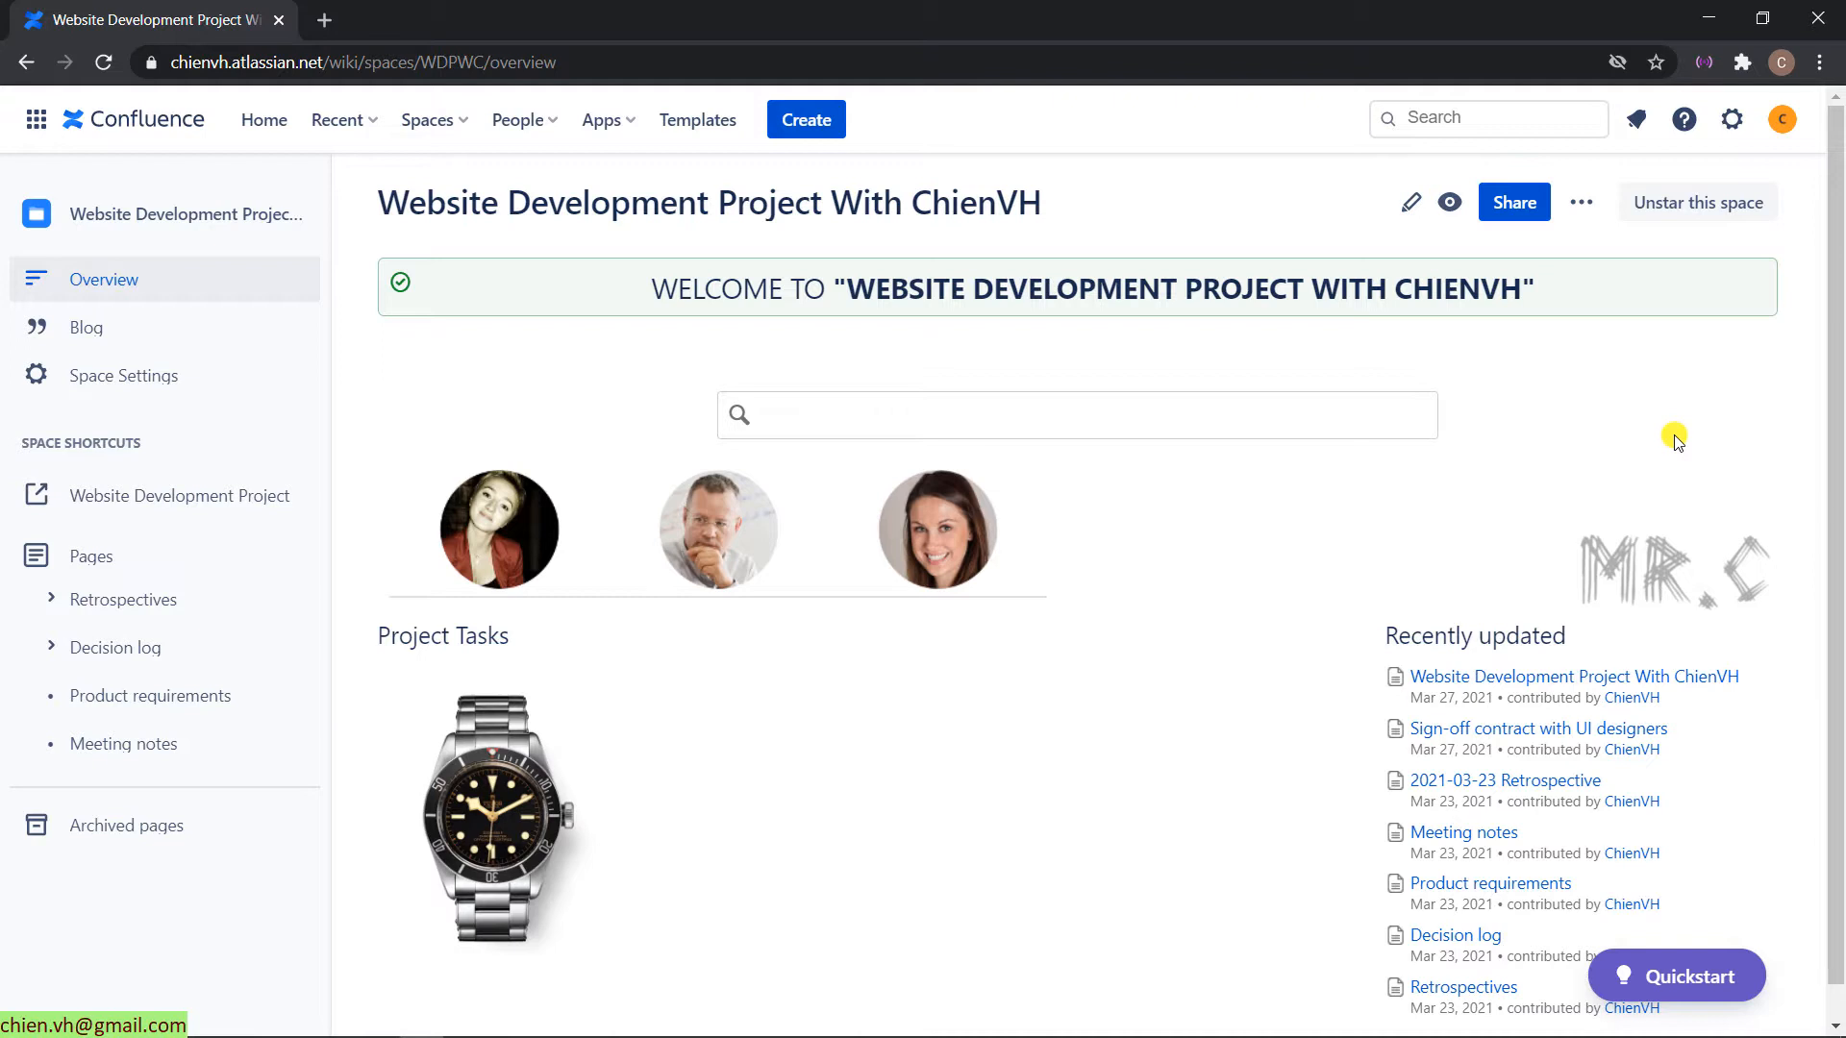
{"action": "mouse_move", "coordinate": [400, 242]}
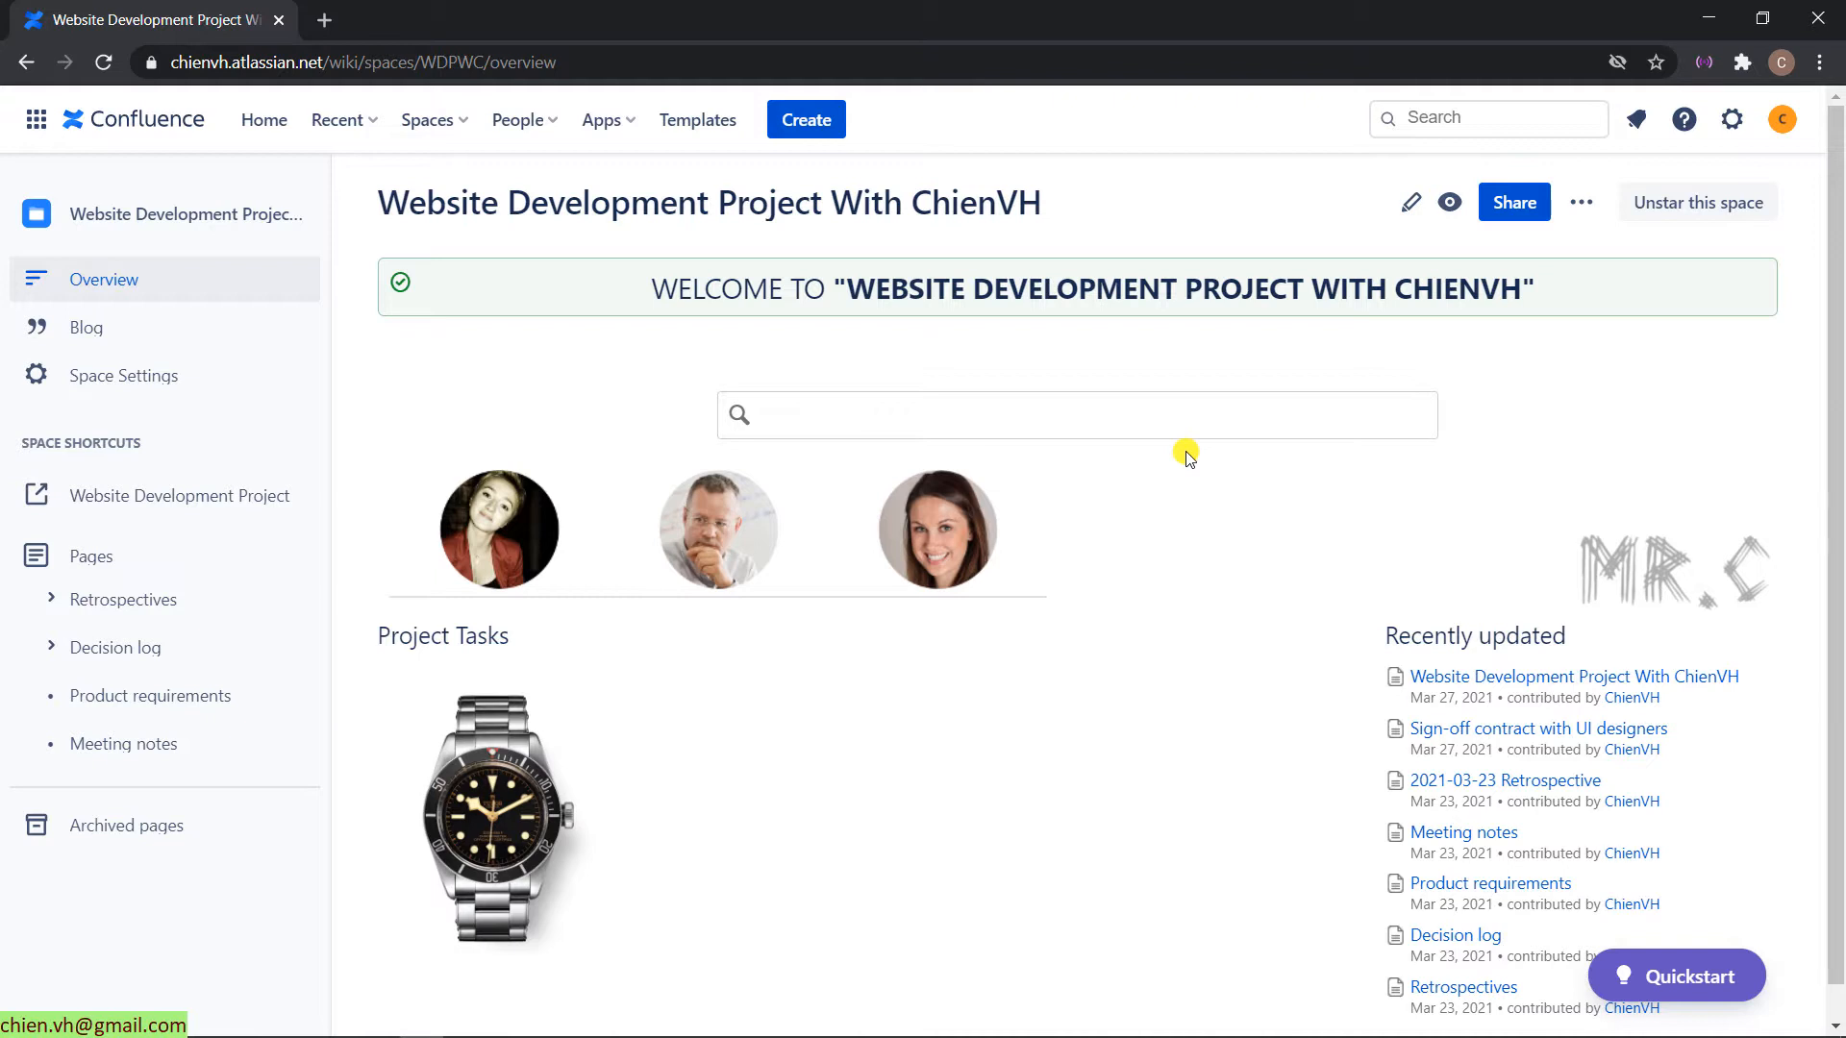
{"action": "mouse_move", "coordinate": [600, 460]}
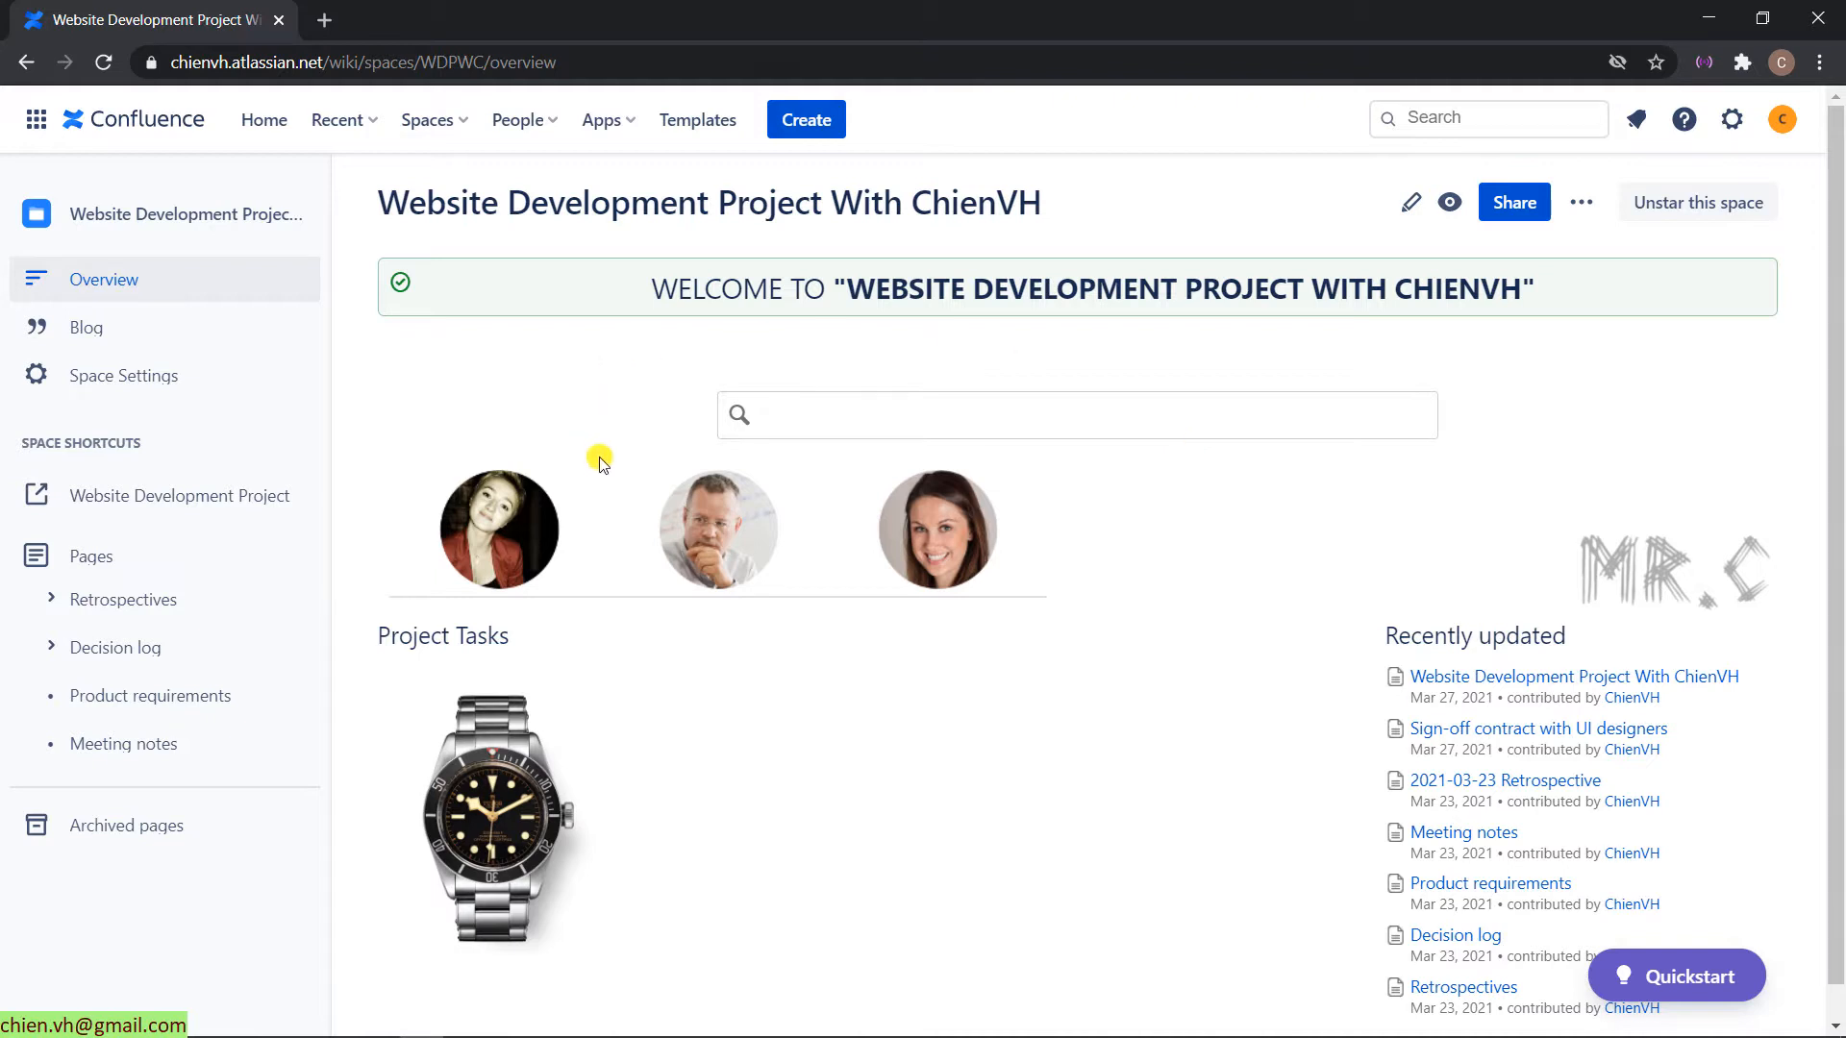
{"action": "mouse_move", "coordinate": [654, 433]}
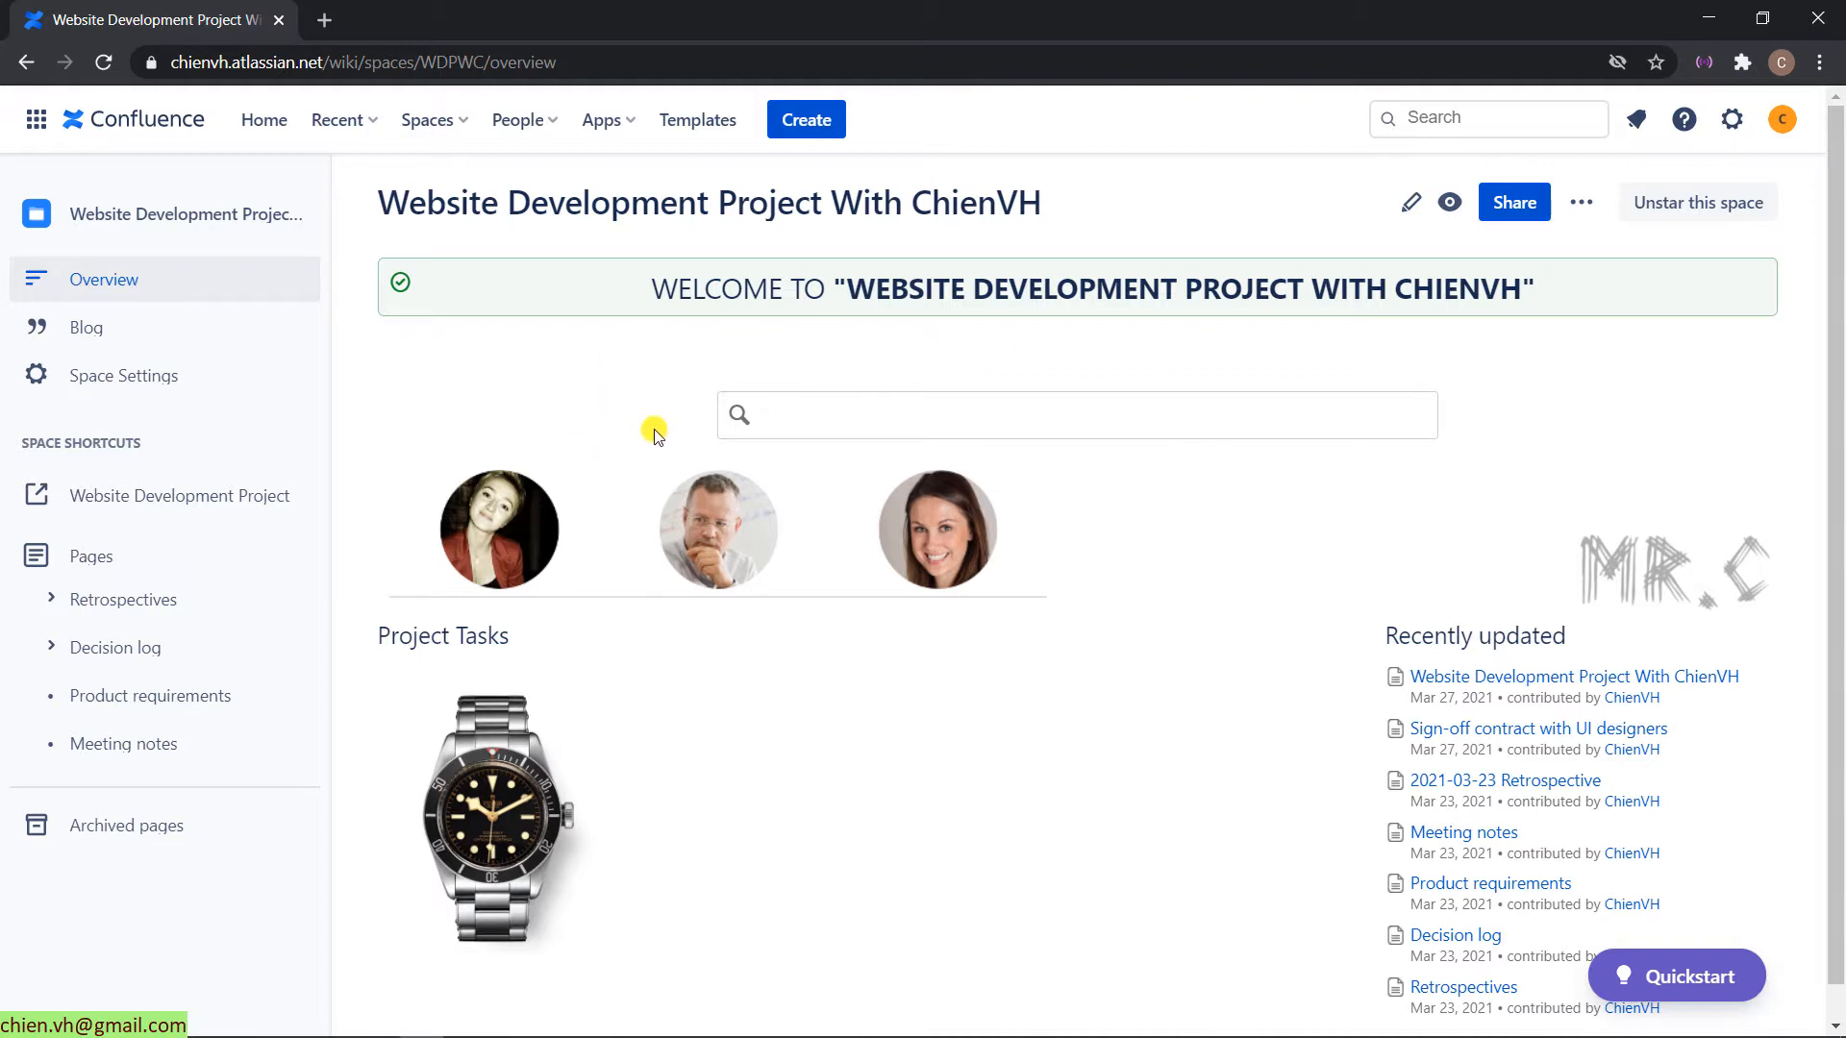
{"action": "mouse_move", "coordinate": [777, 285]}
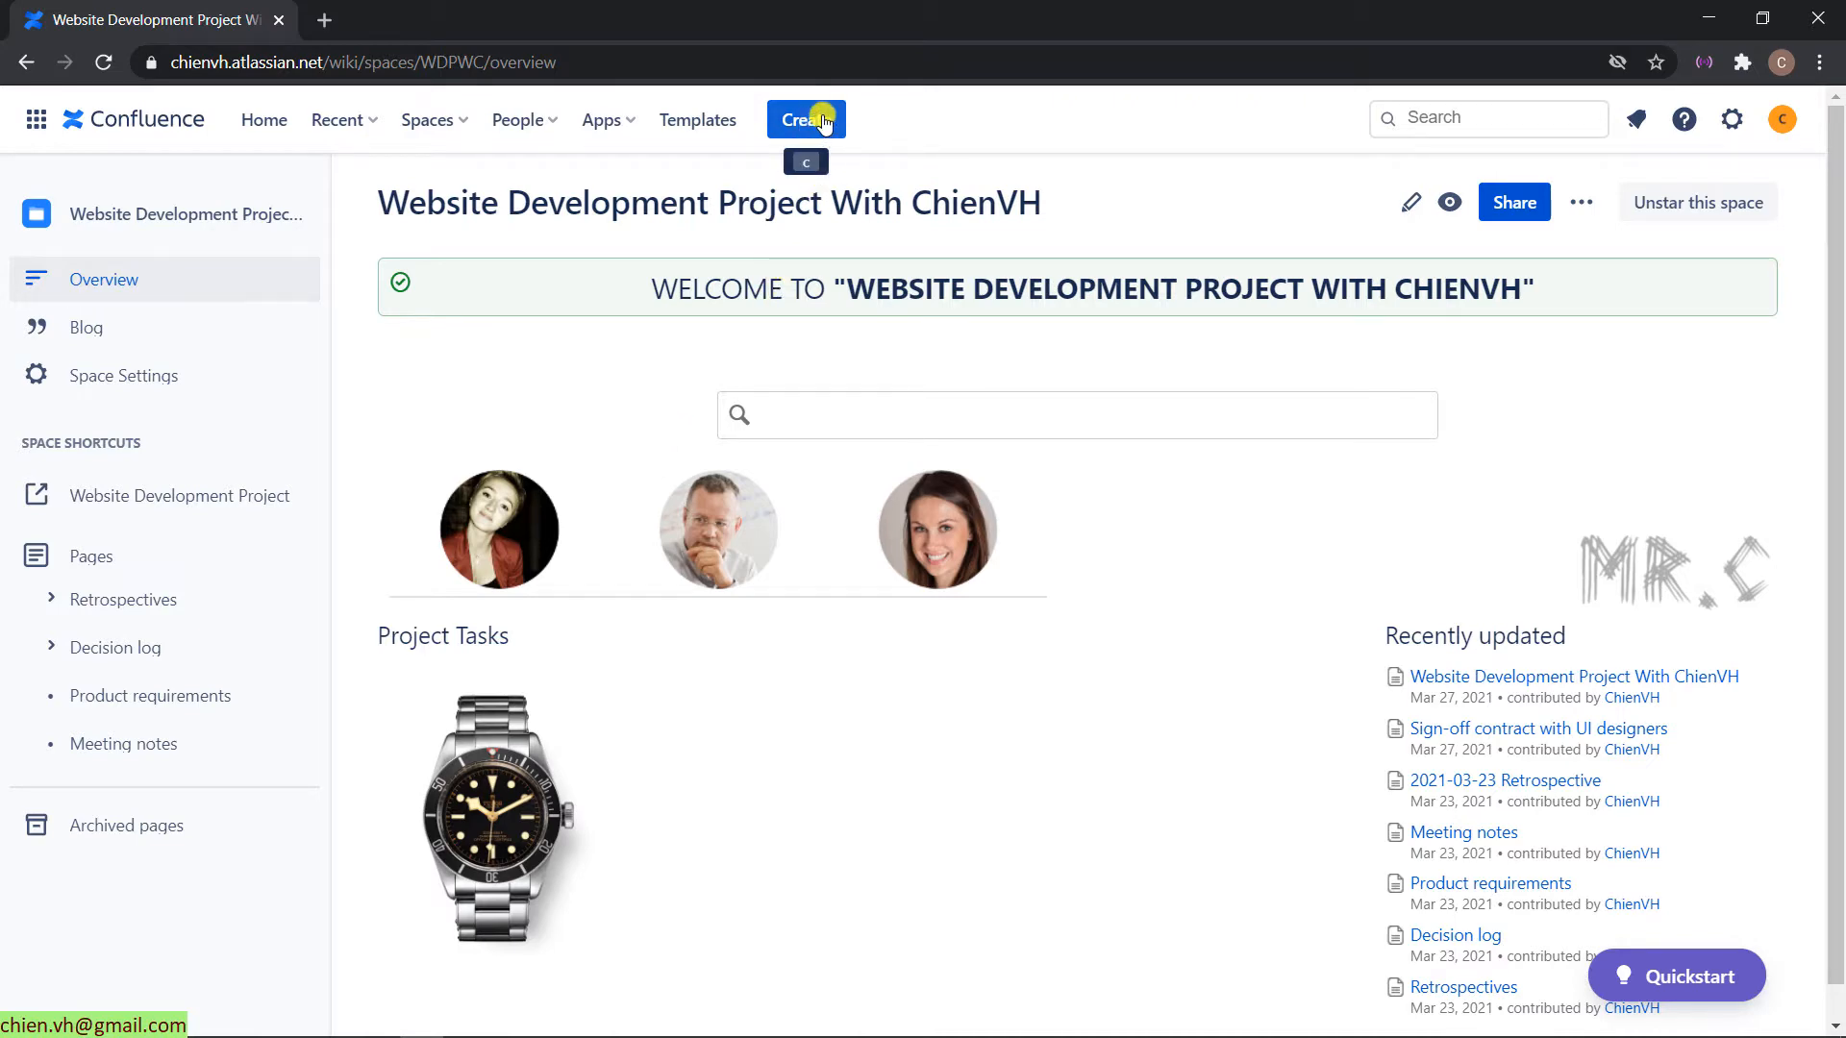
- Create a new page without a template, make it full-width and title it 'Files Management'
{"action": "left_click", "coordinate": [805, 119]}
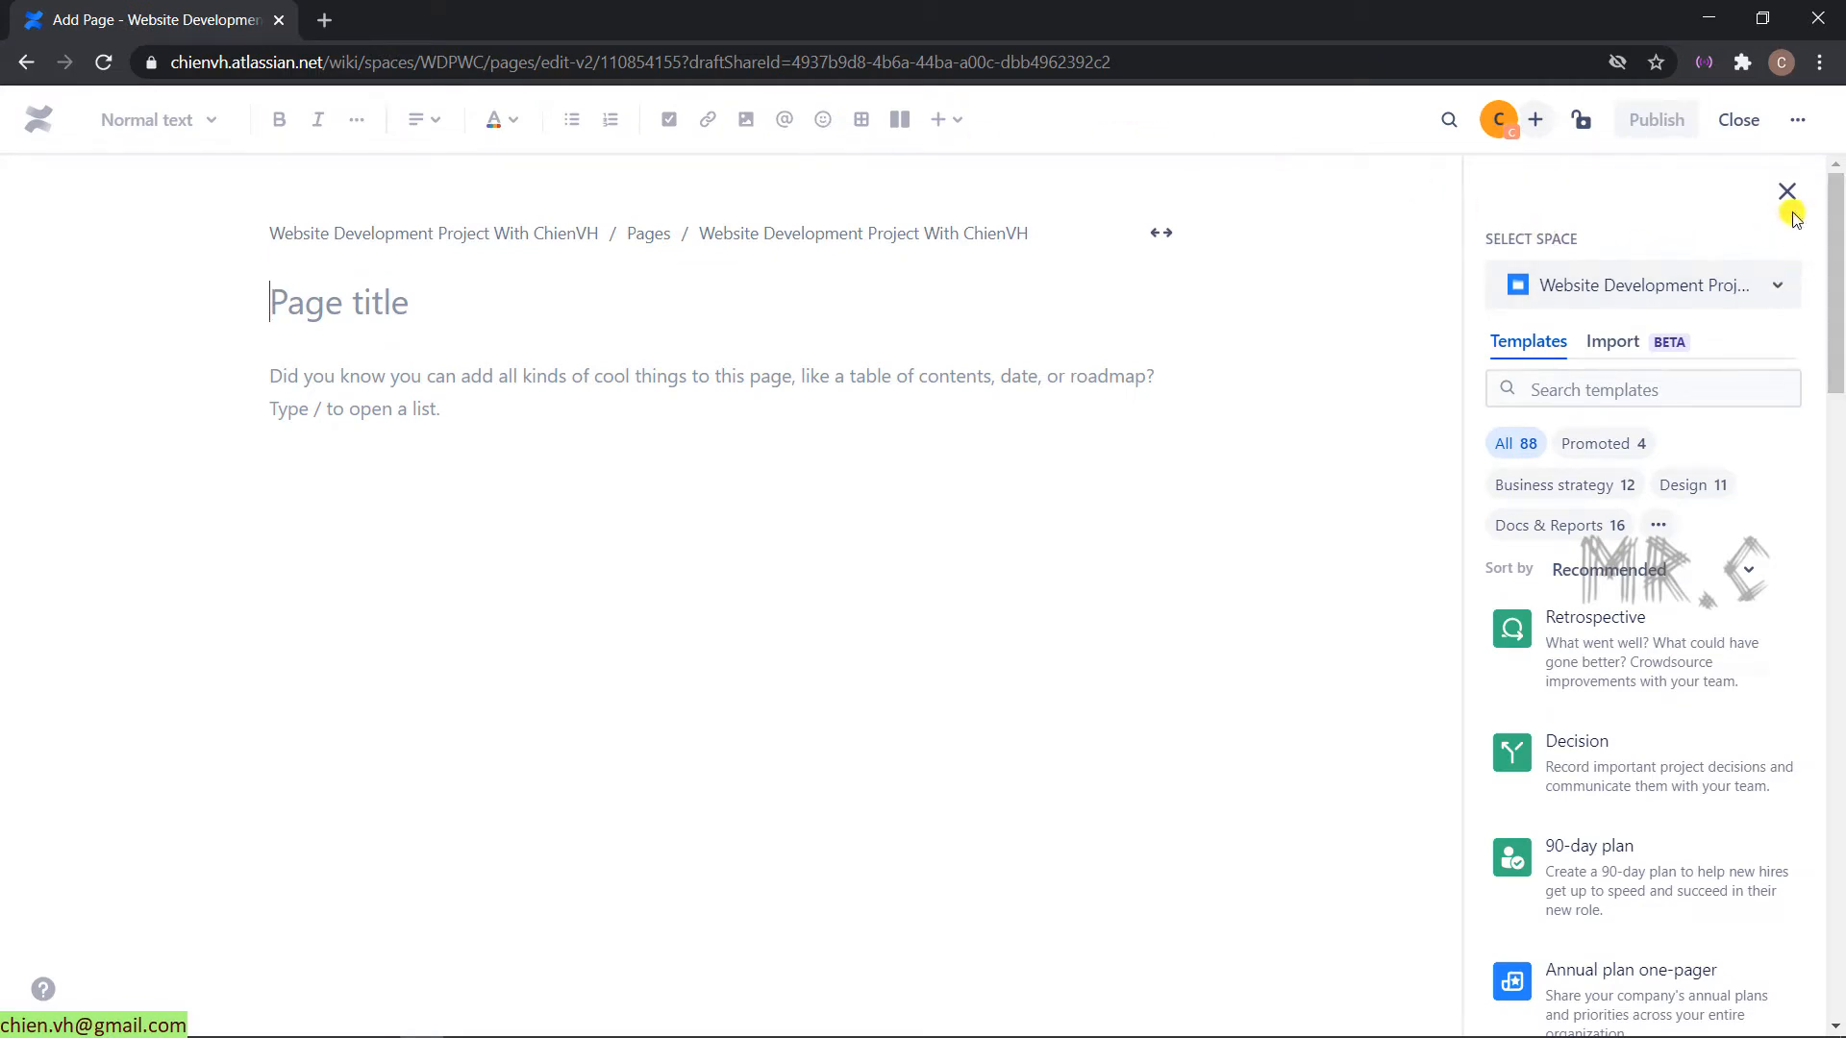
{"action": "left_click", "coordinate": [1786, 191]}
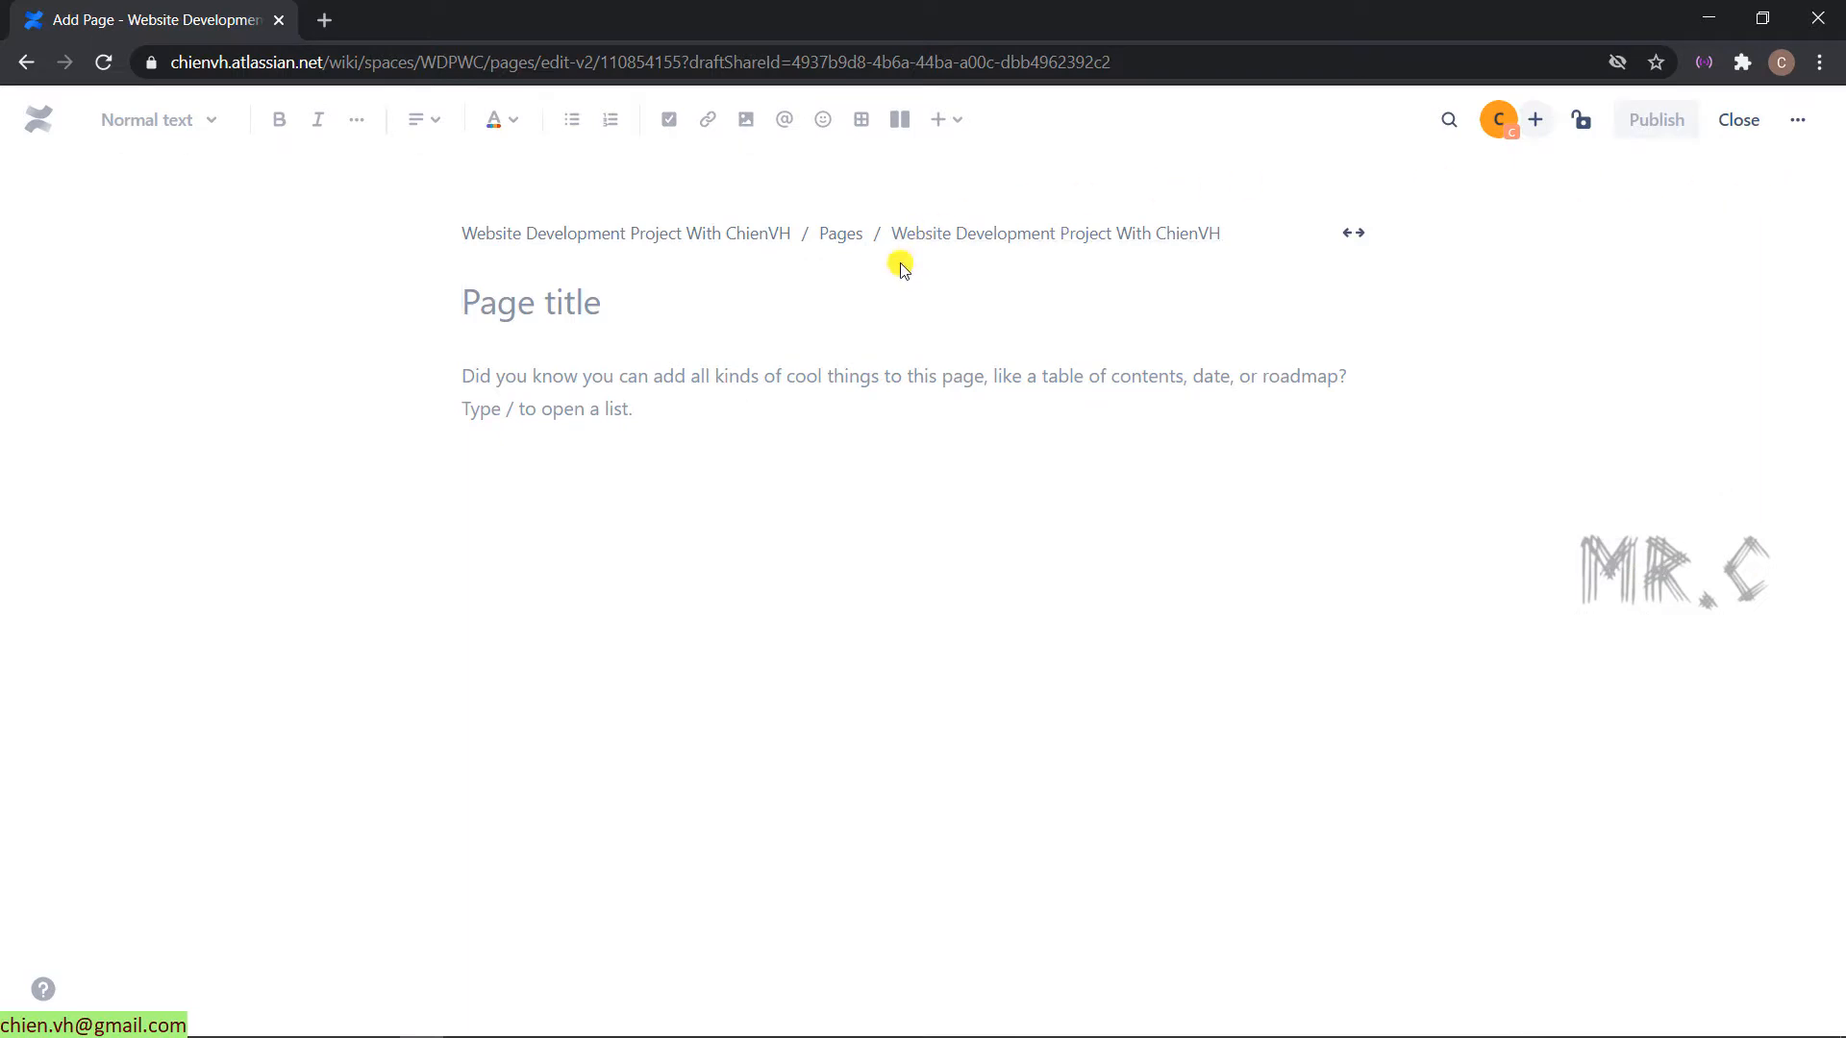
{"action": "mouse_move", "coordinate": [868, 285]}
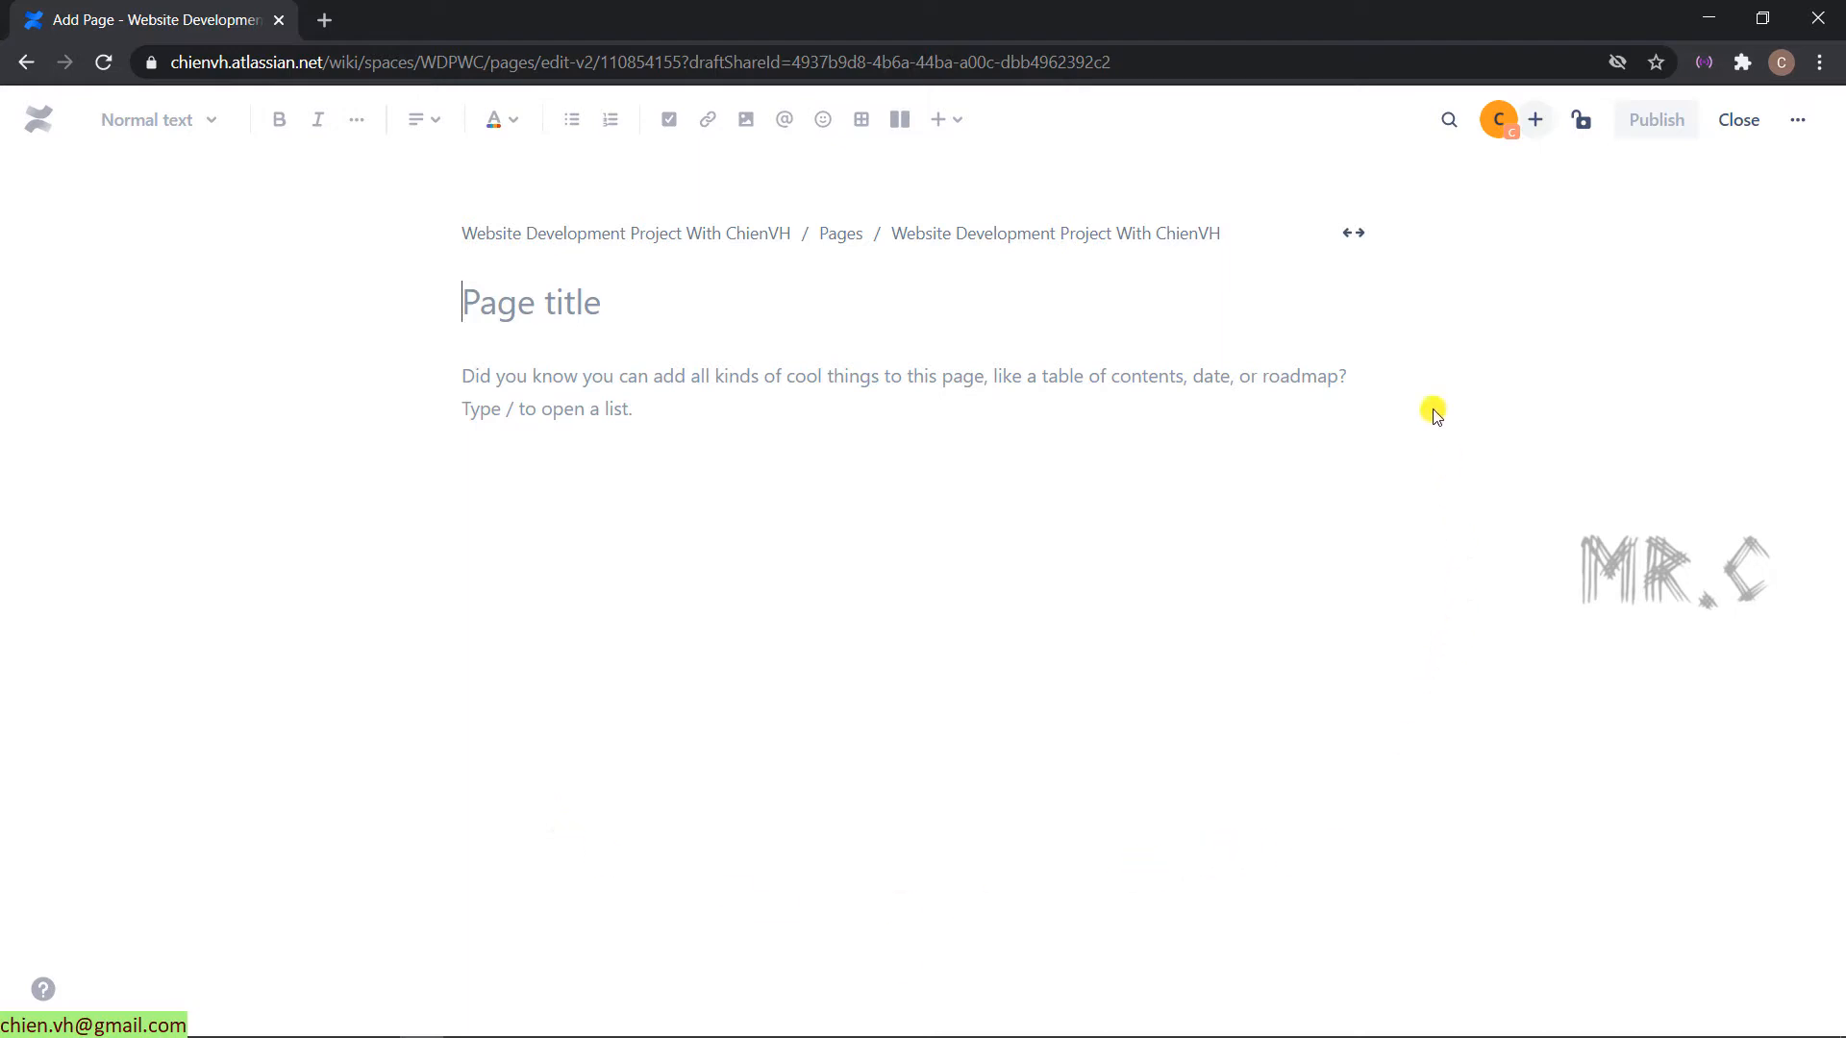
{"action": "mouse_move", "coordinate": [1354, 233]}
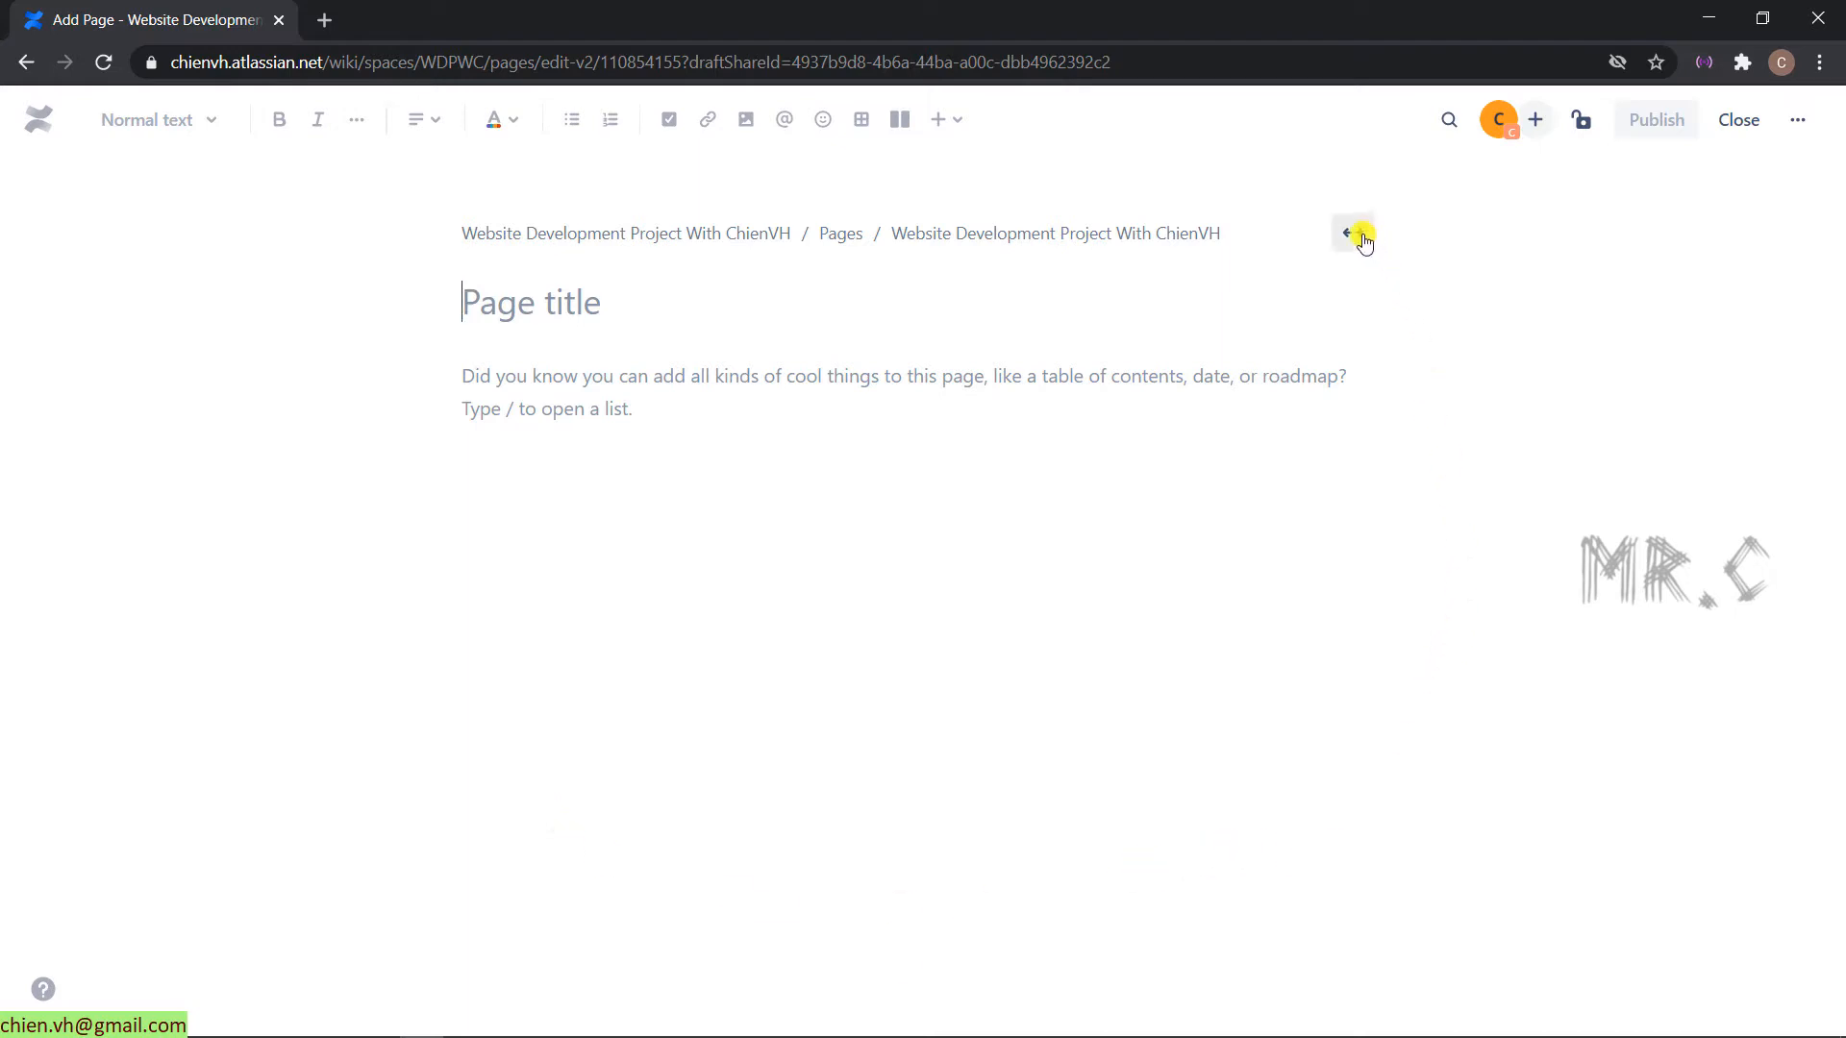
{"action": "mouse_move", "coordinate": [1351, 233]}
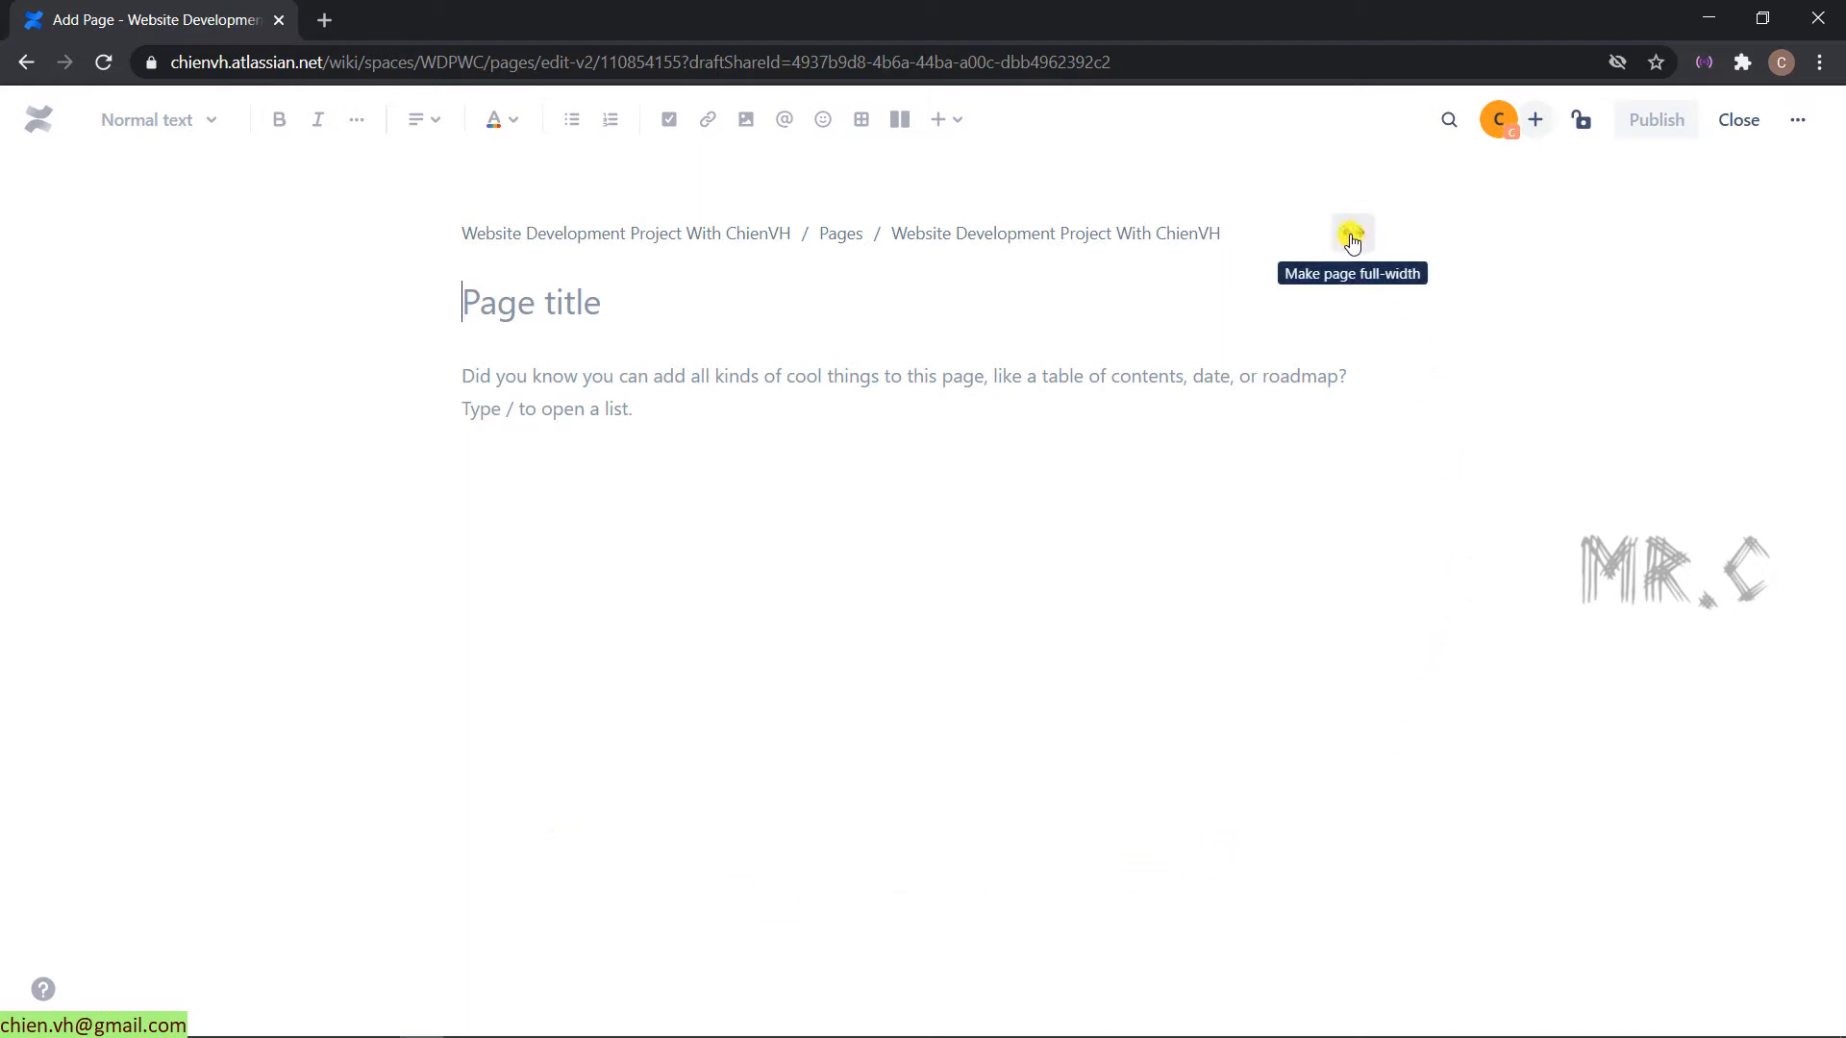
{"action": "left_click", "coordinate": [1351, 233]}
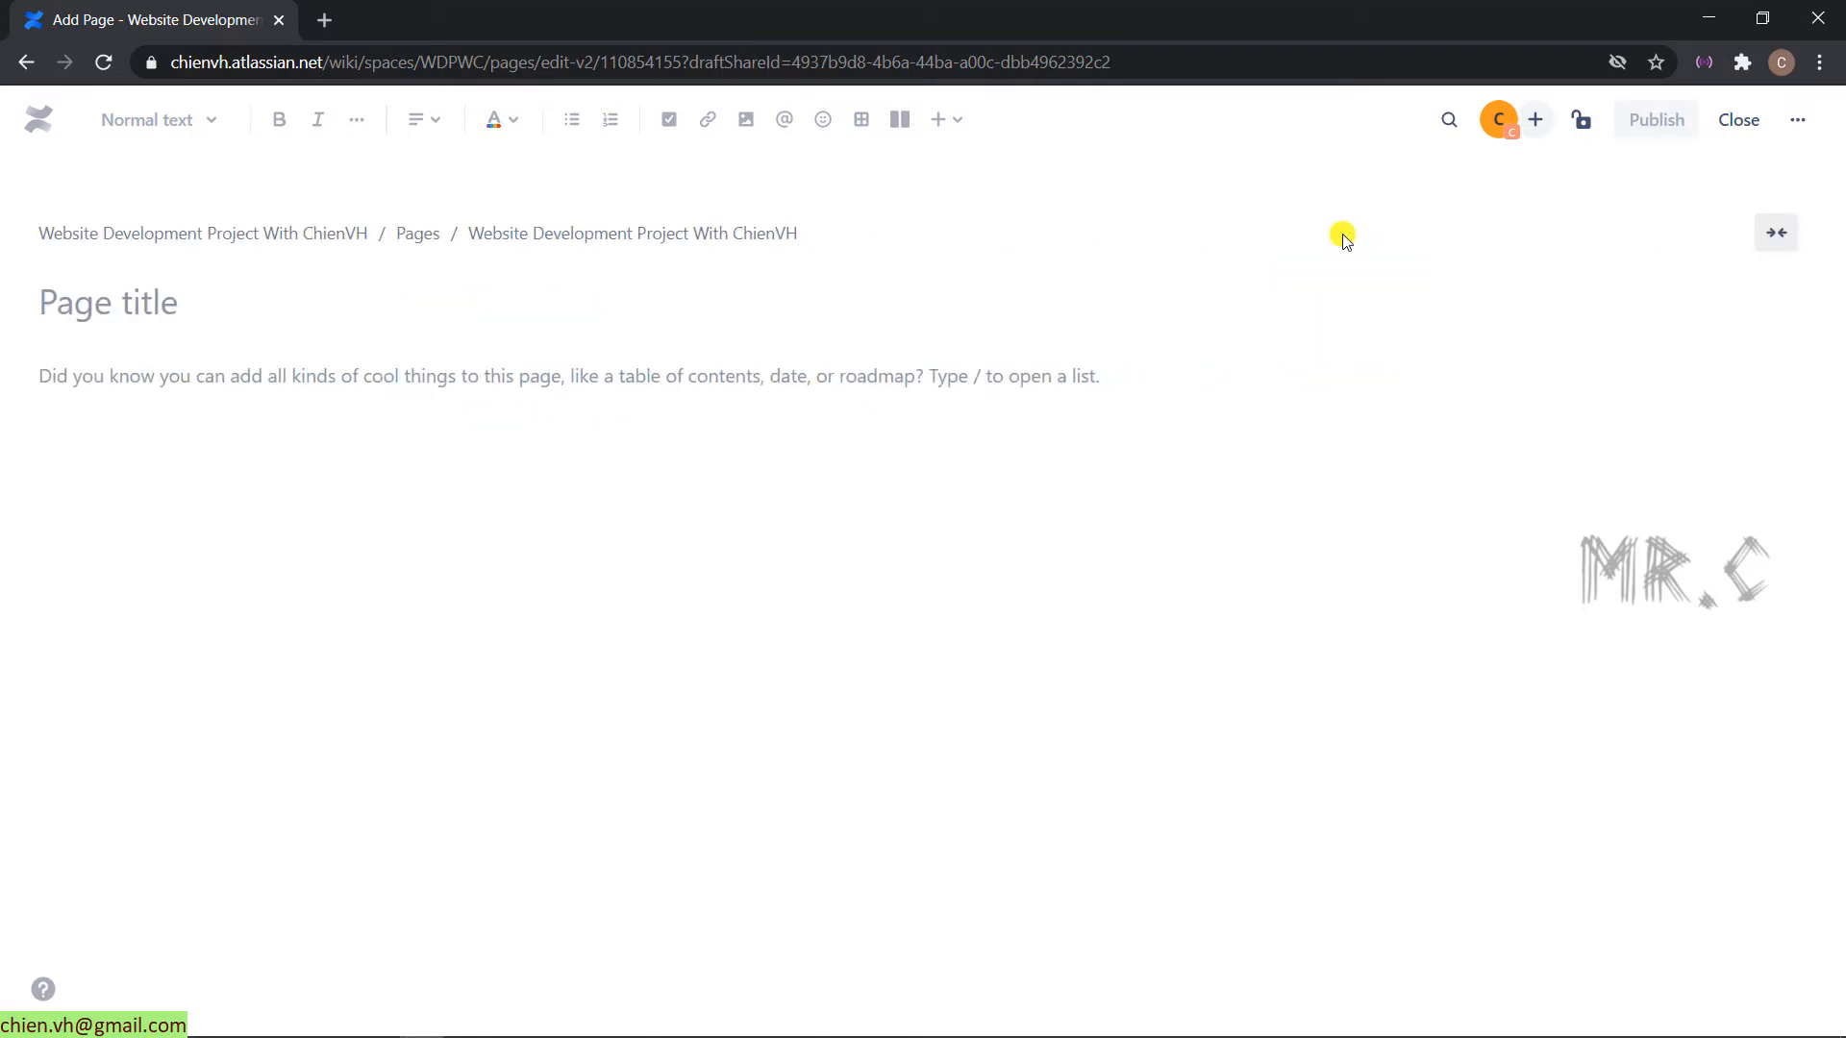
{"action": "type", "text": "Files Manage"}
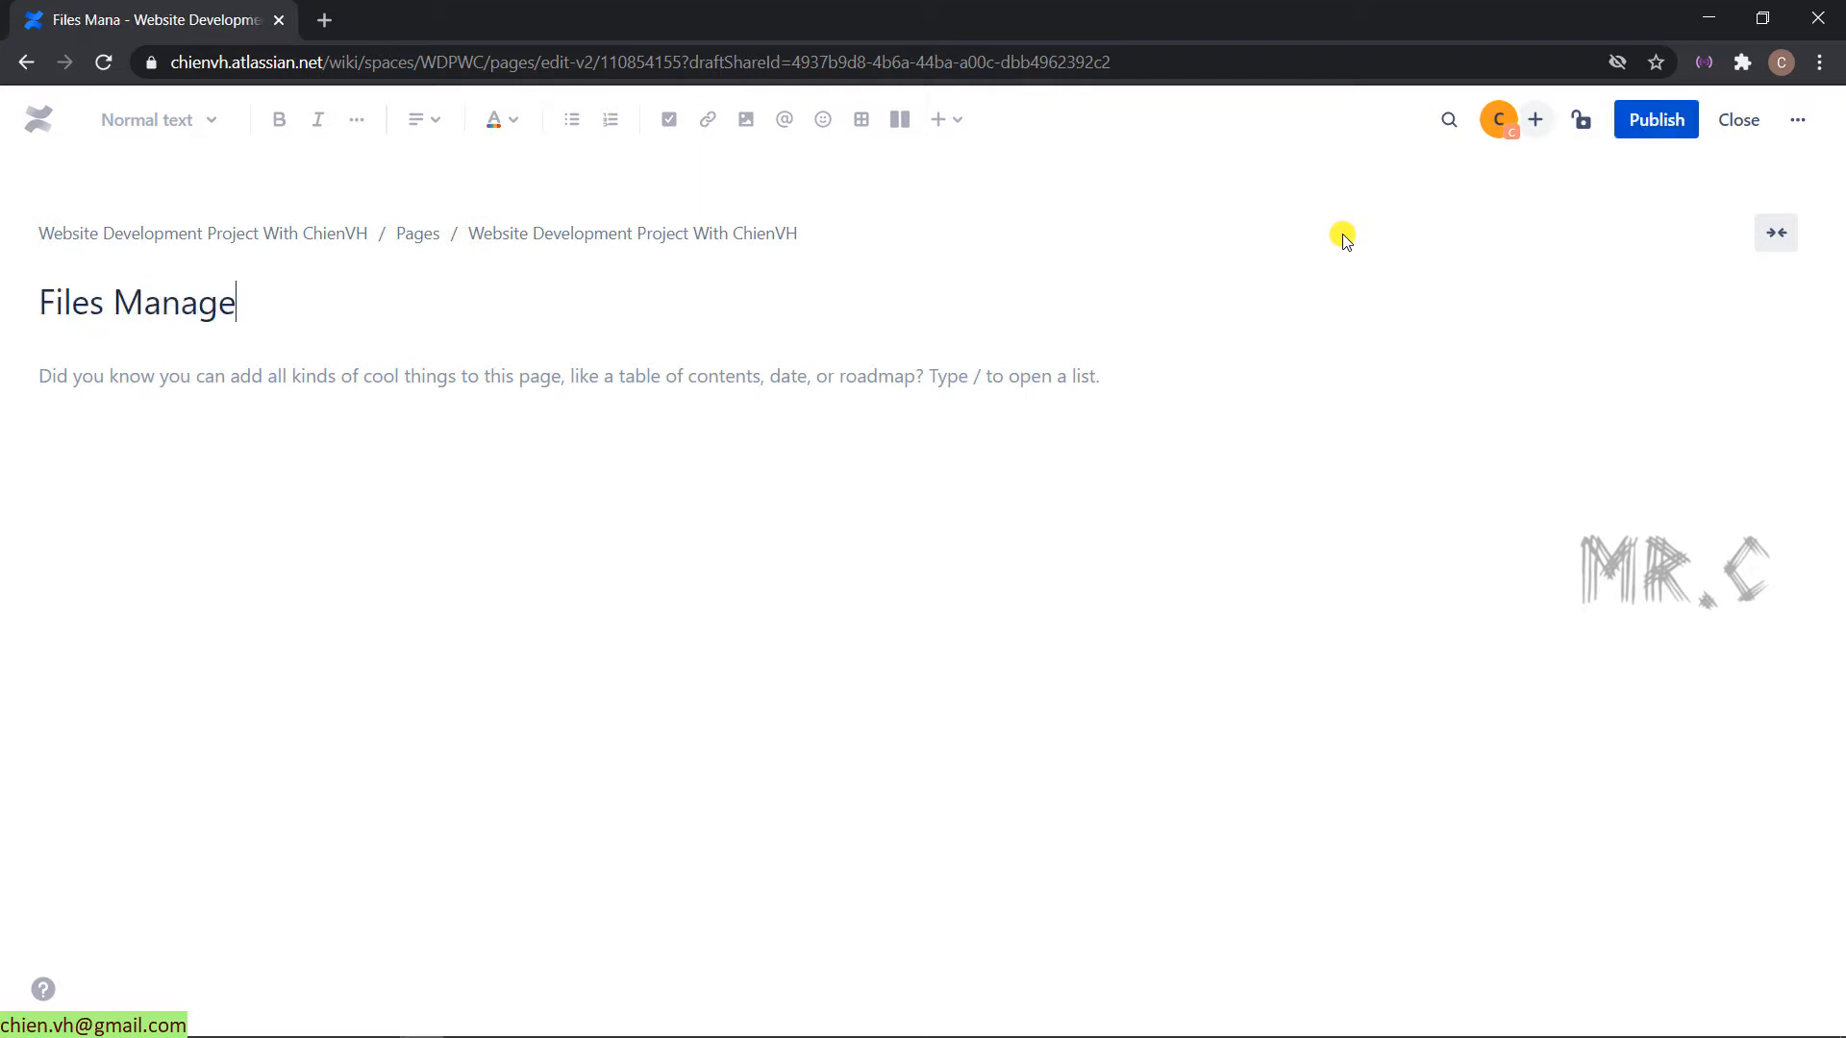
{"action": "type", "text": "ment"}
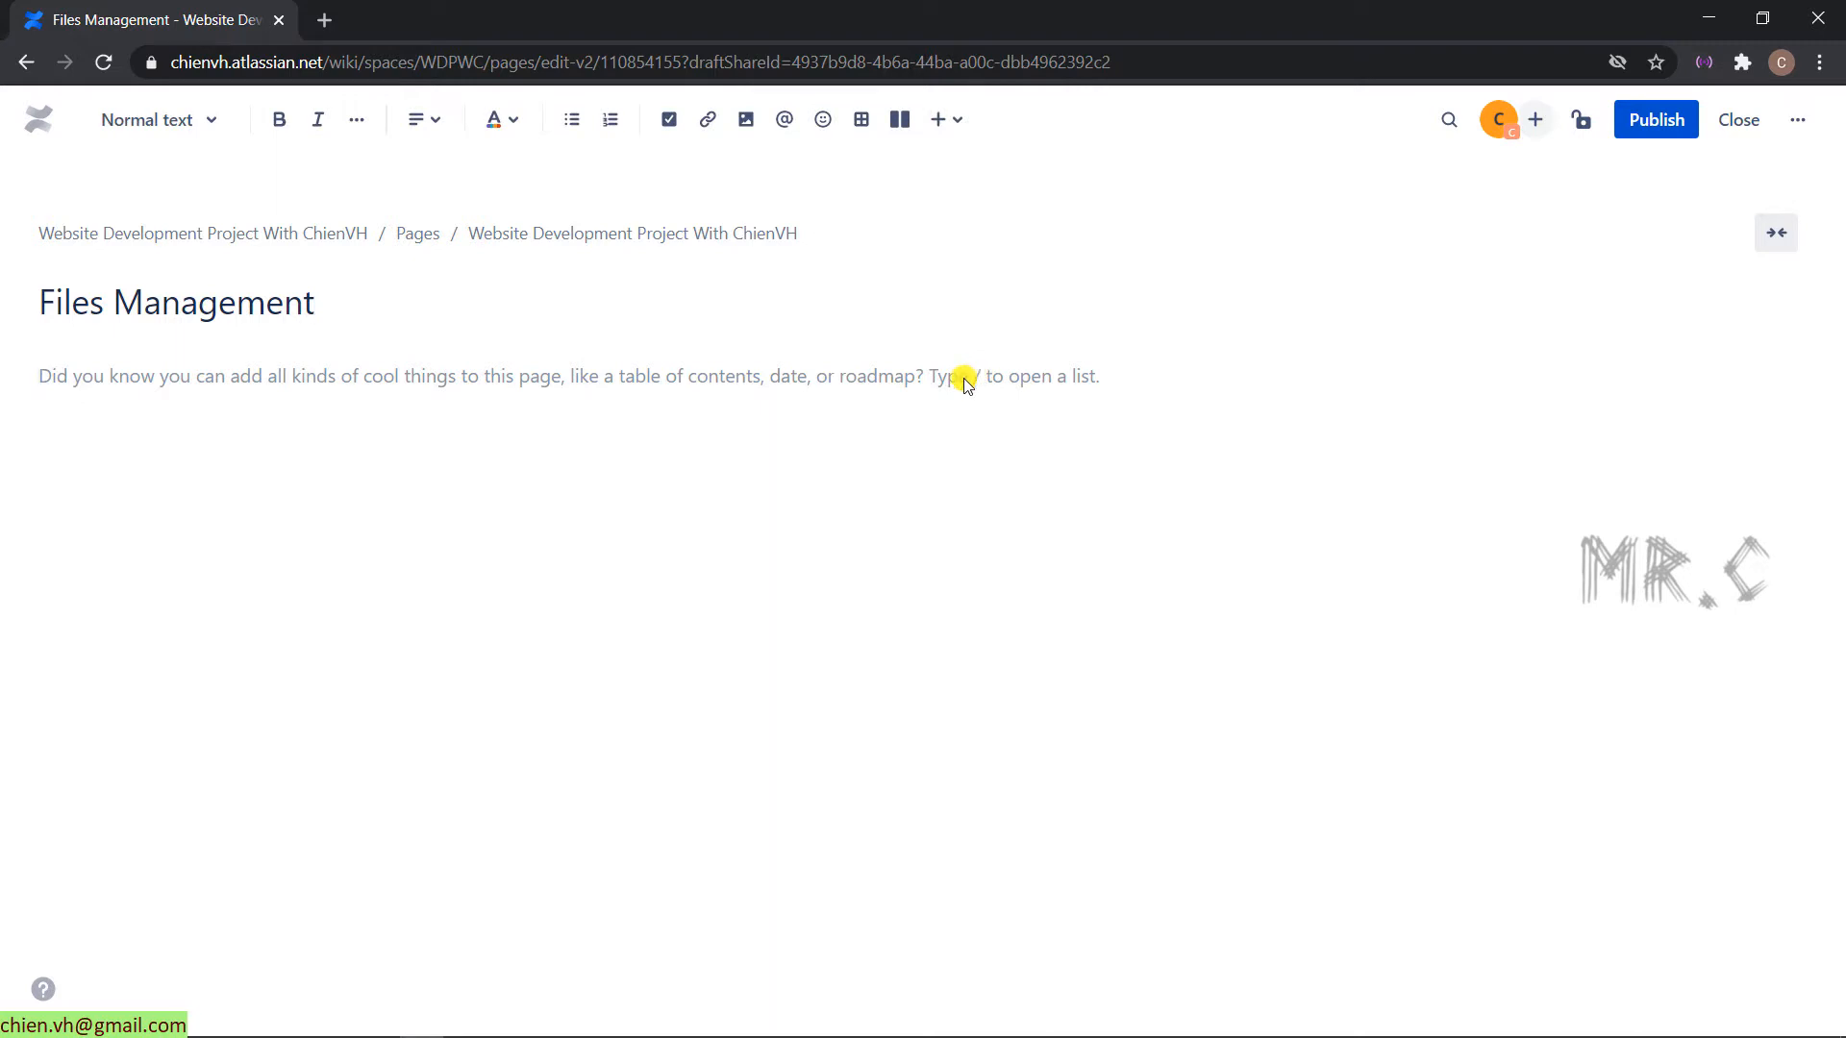
{"action": "mouse_move", "coordinate": [898, 119]}
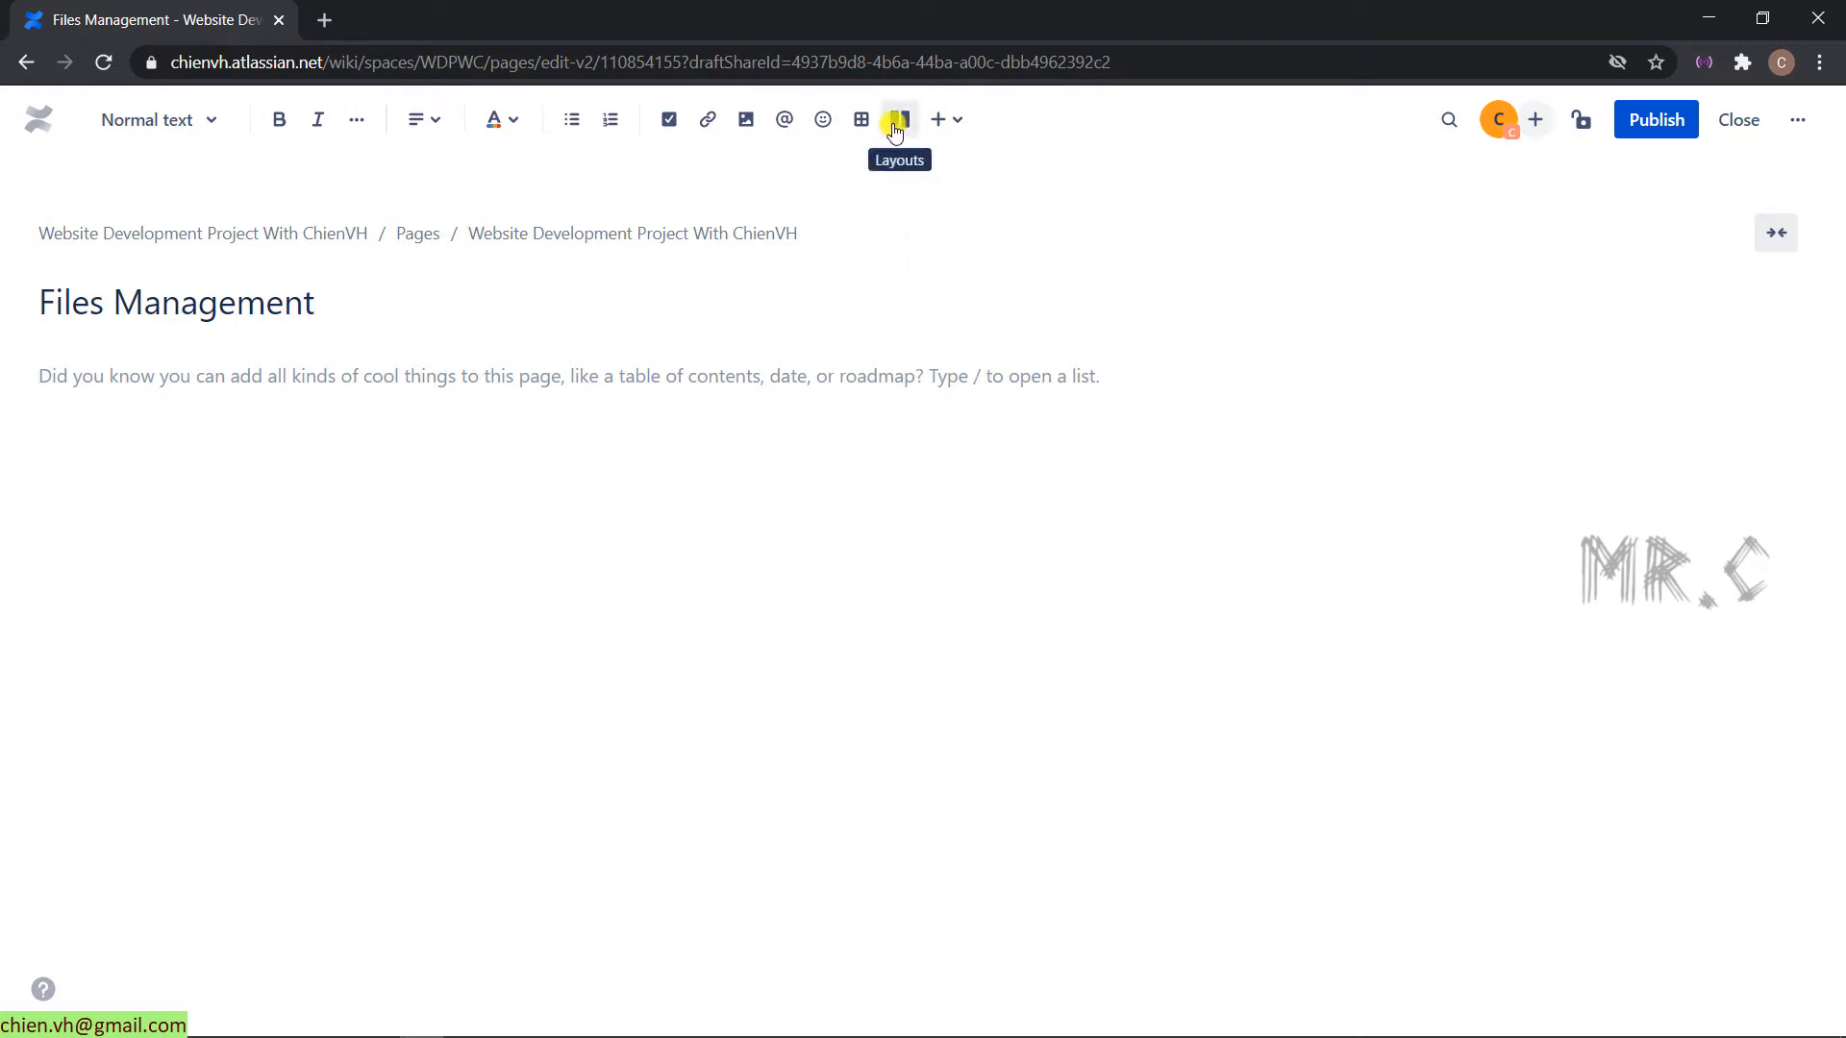
- Add a left-sidebar two-column layout and search the macro catalogue for 'con' to find Content Report Table
{"action": "left_click", "coordinate": [898, 119]}
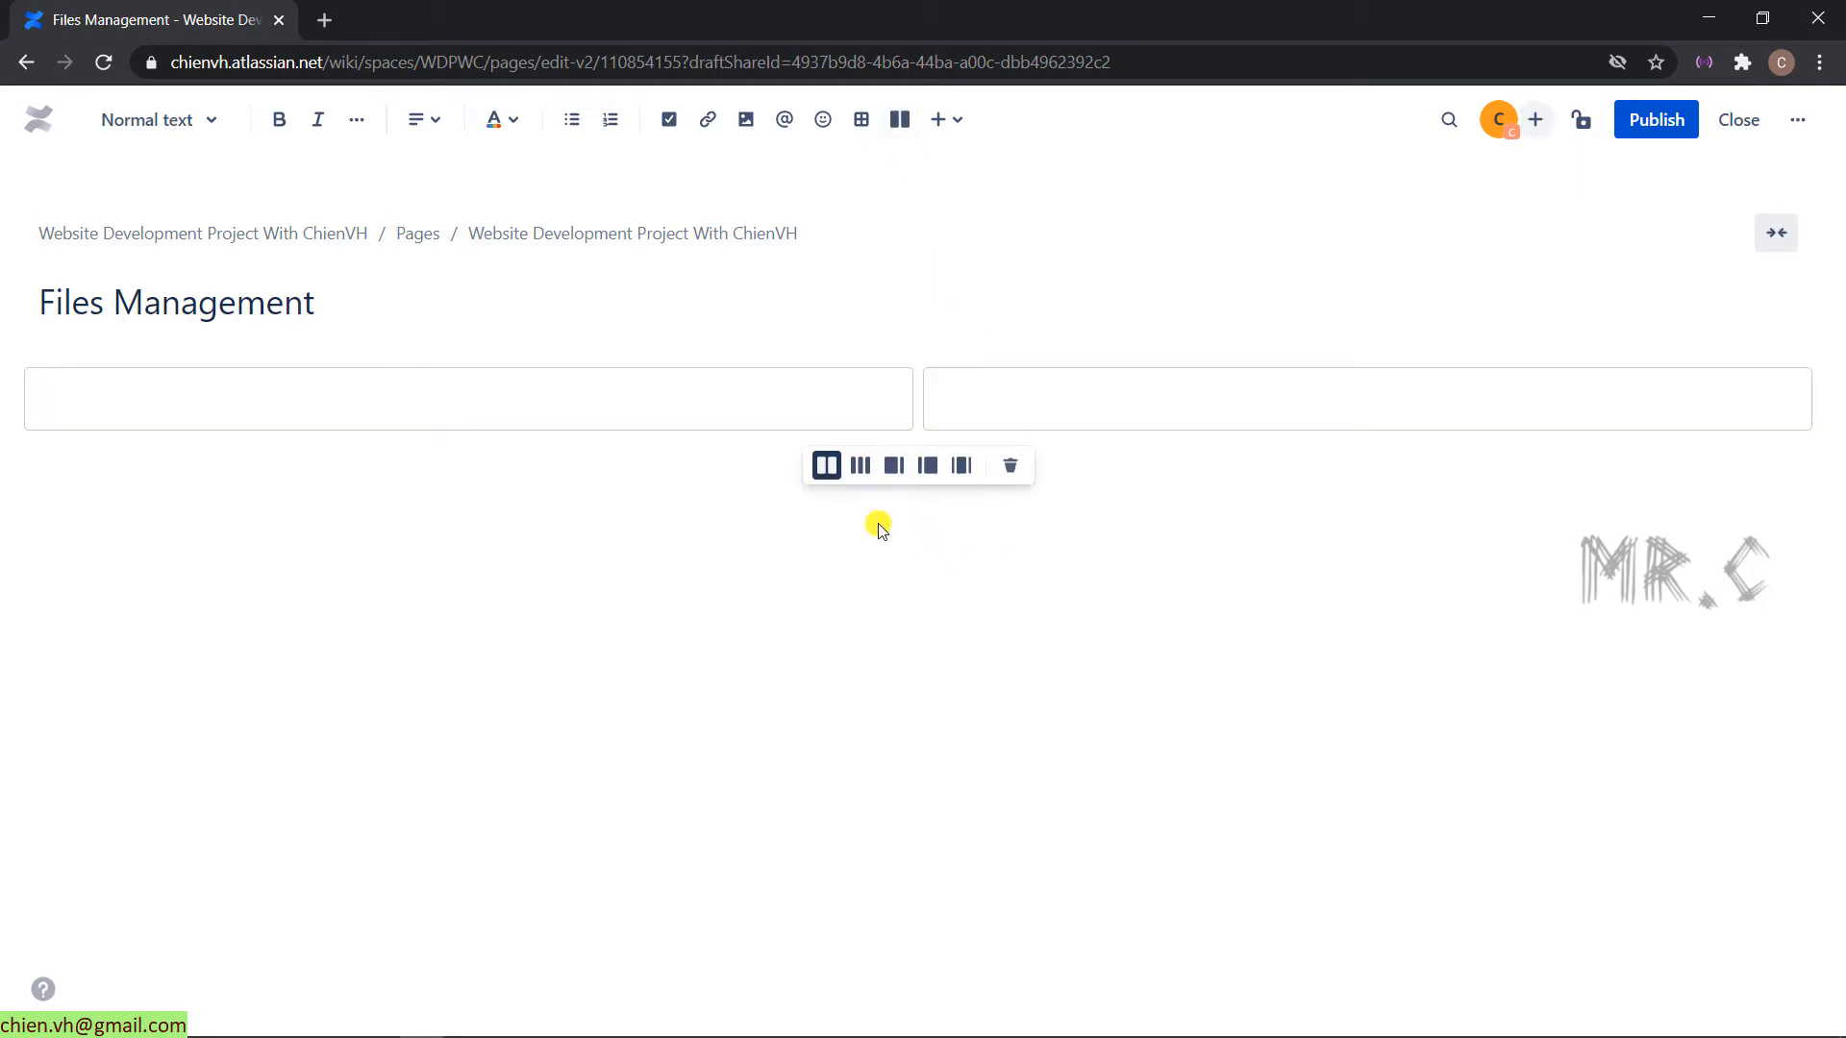
{"action": "left_click", "coordinate": [894, 466]}
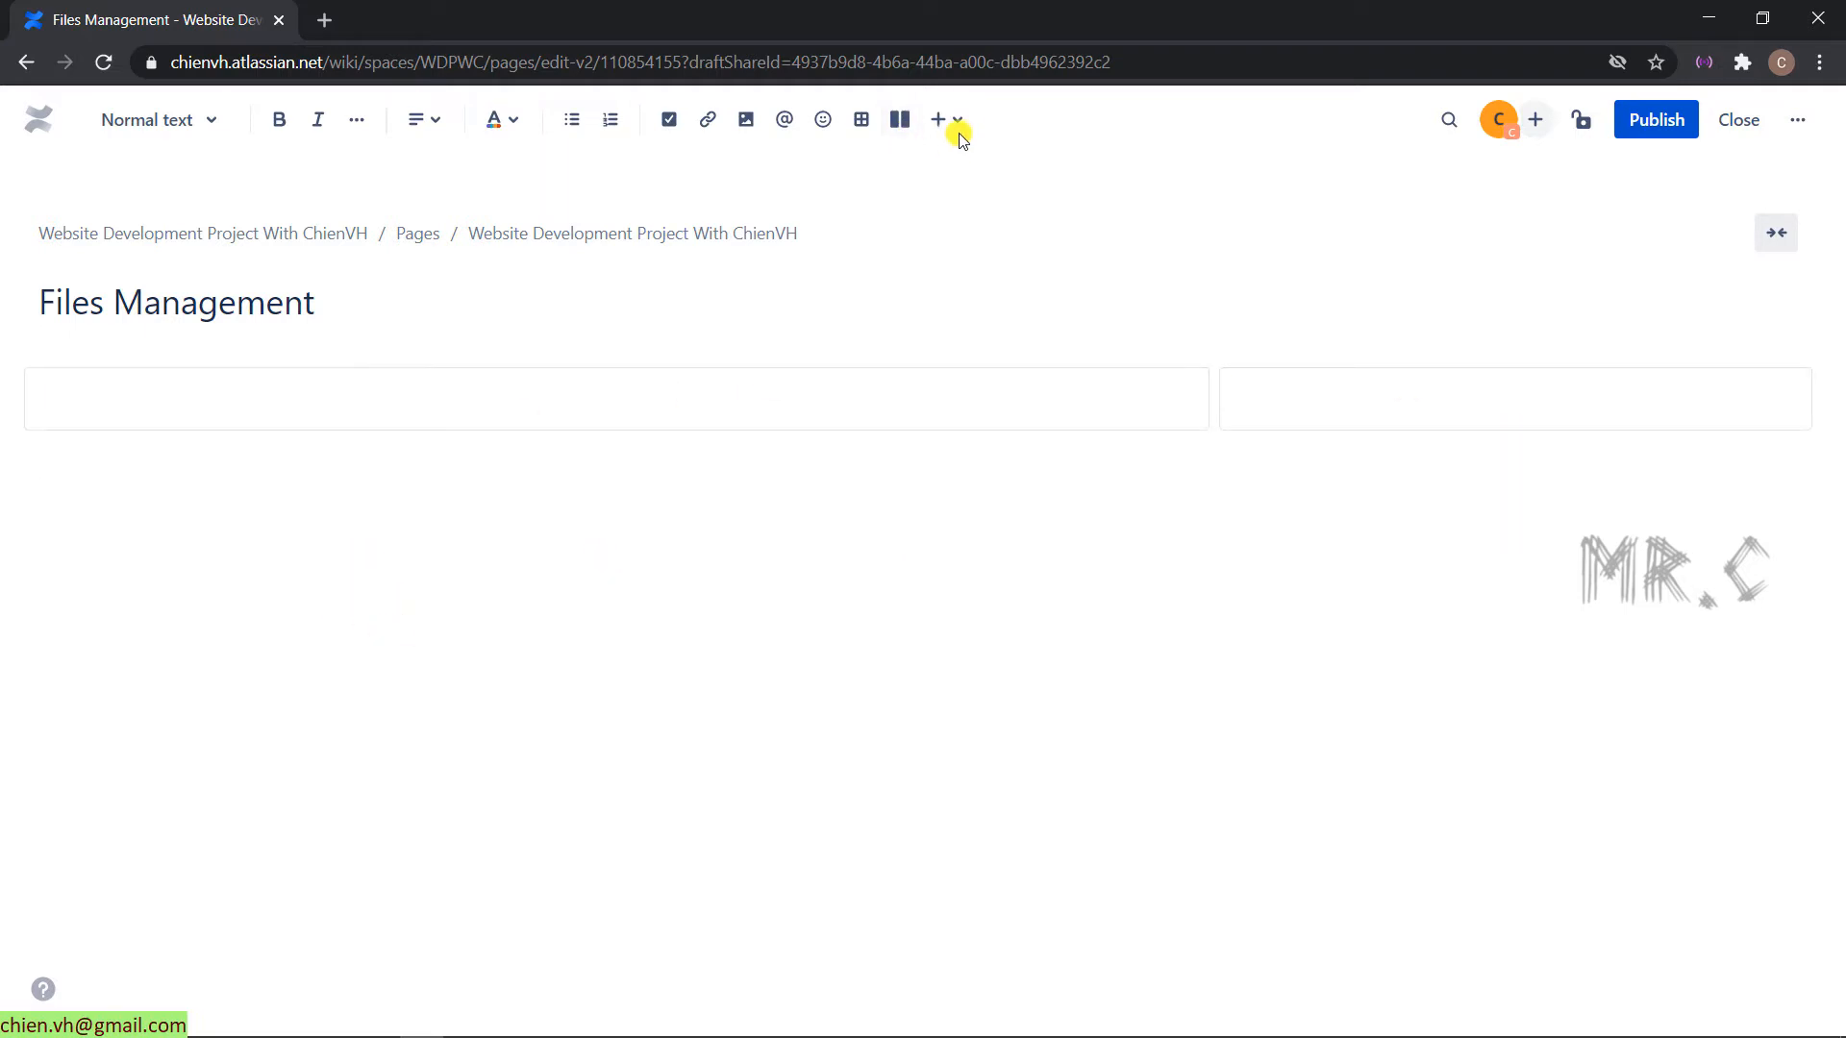
{"action": "left_click", "coordinate": [938, 119]}
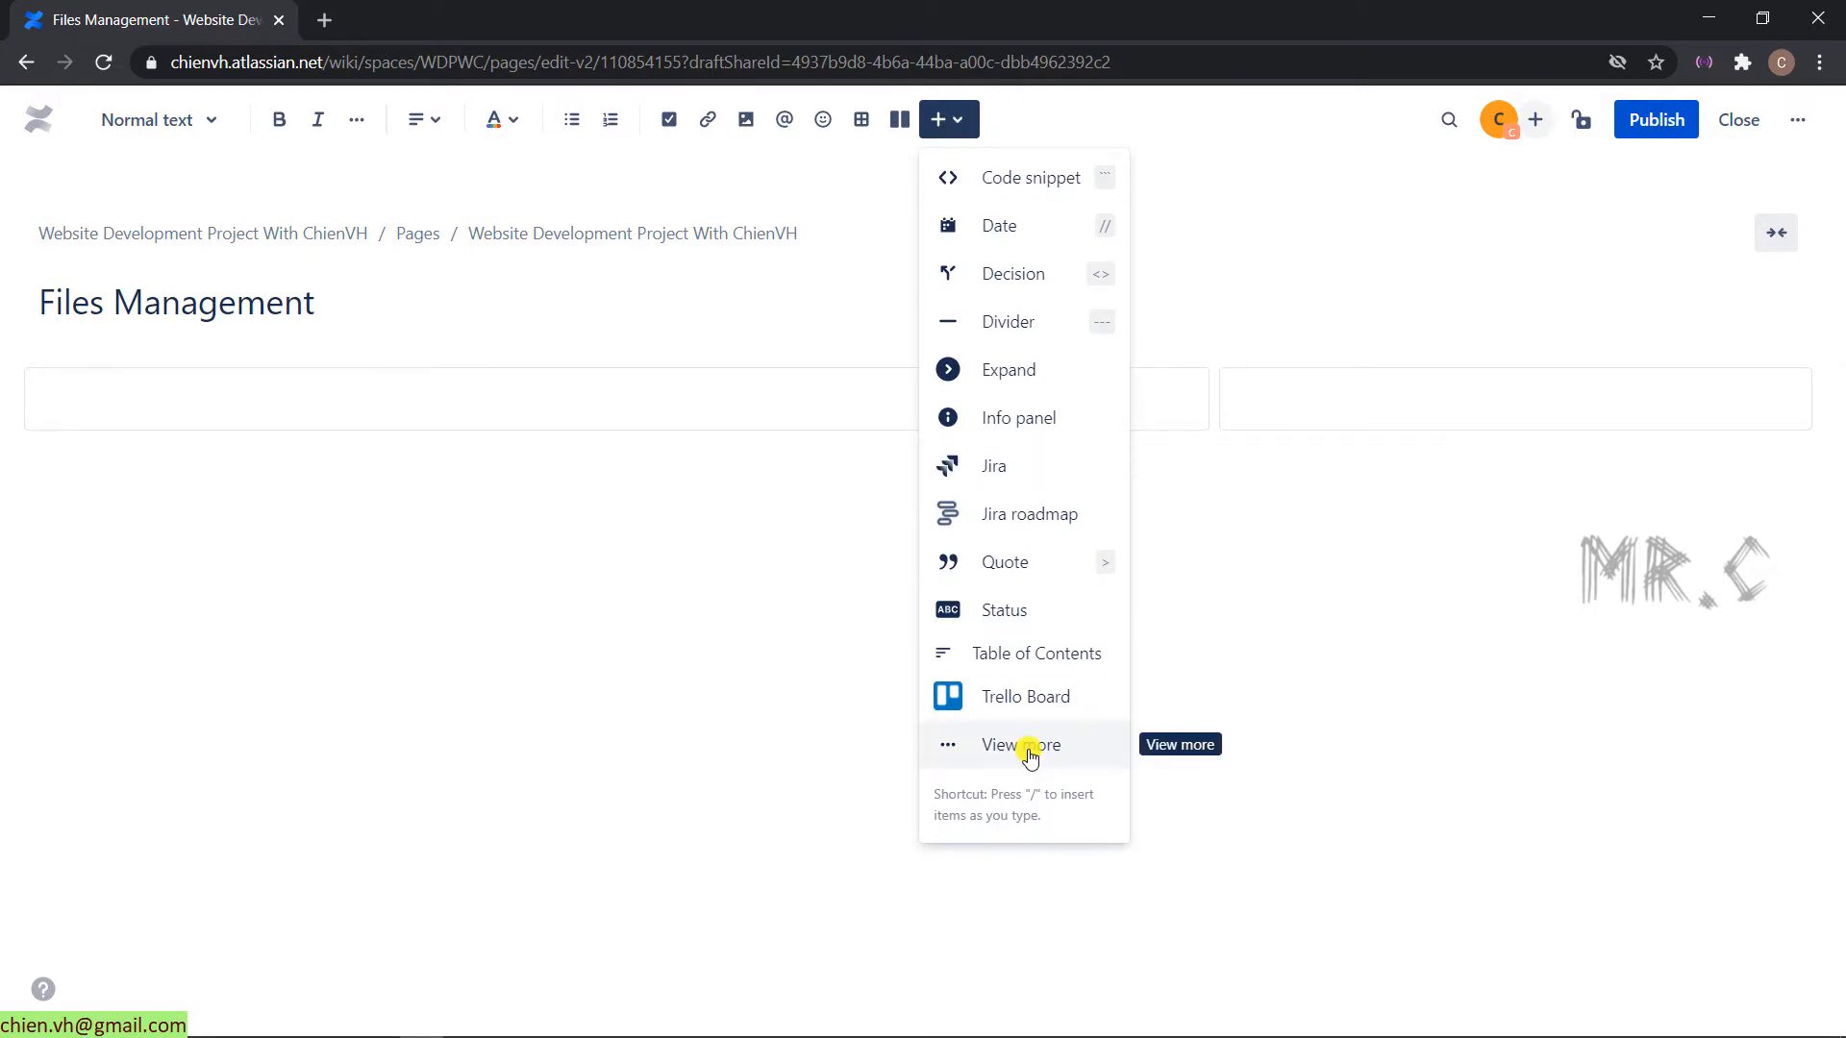
{"action": "left_click", "coordinate": [1019, 744]}
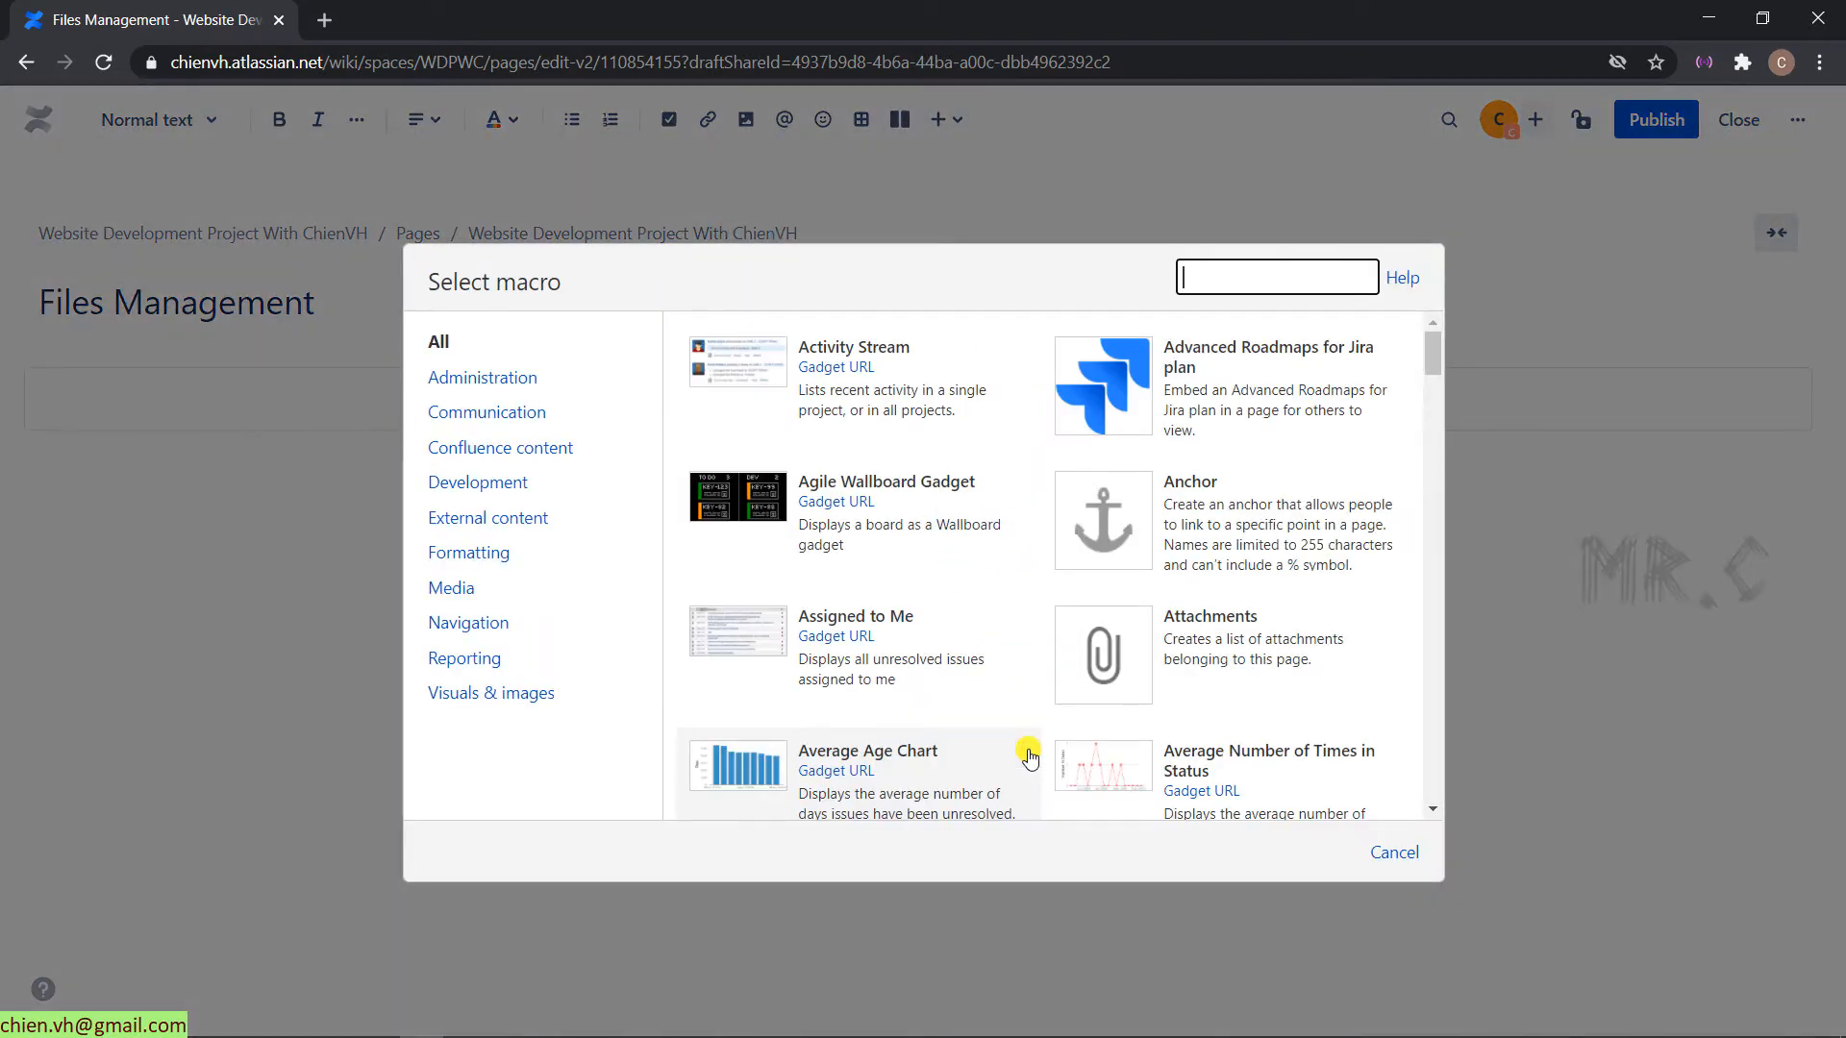
{"action": "mouse_move", "coordinate": [1277, 218]}
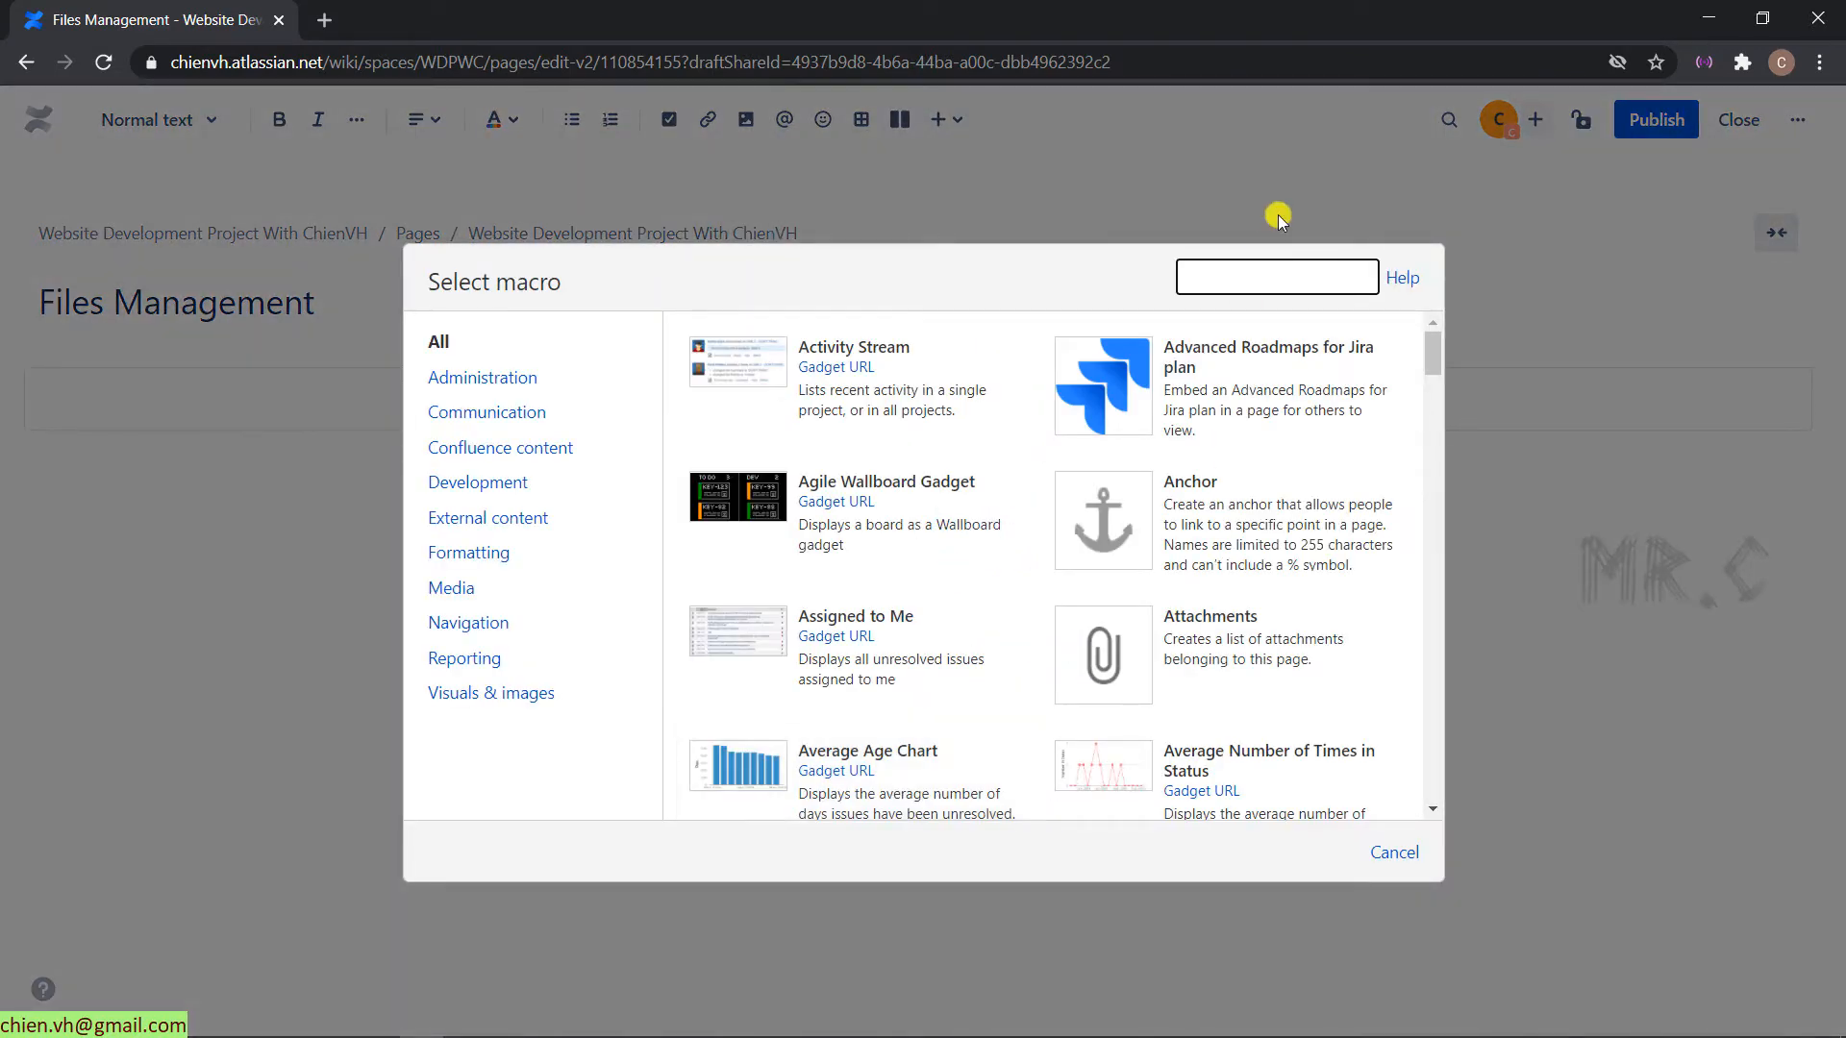
{"action": "type", "text": "con"}
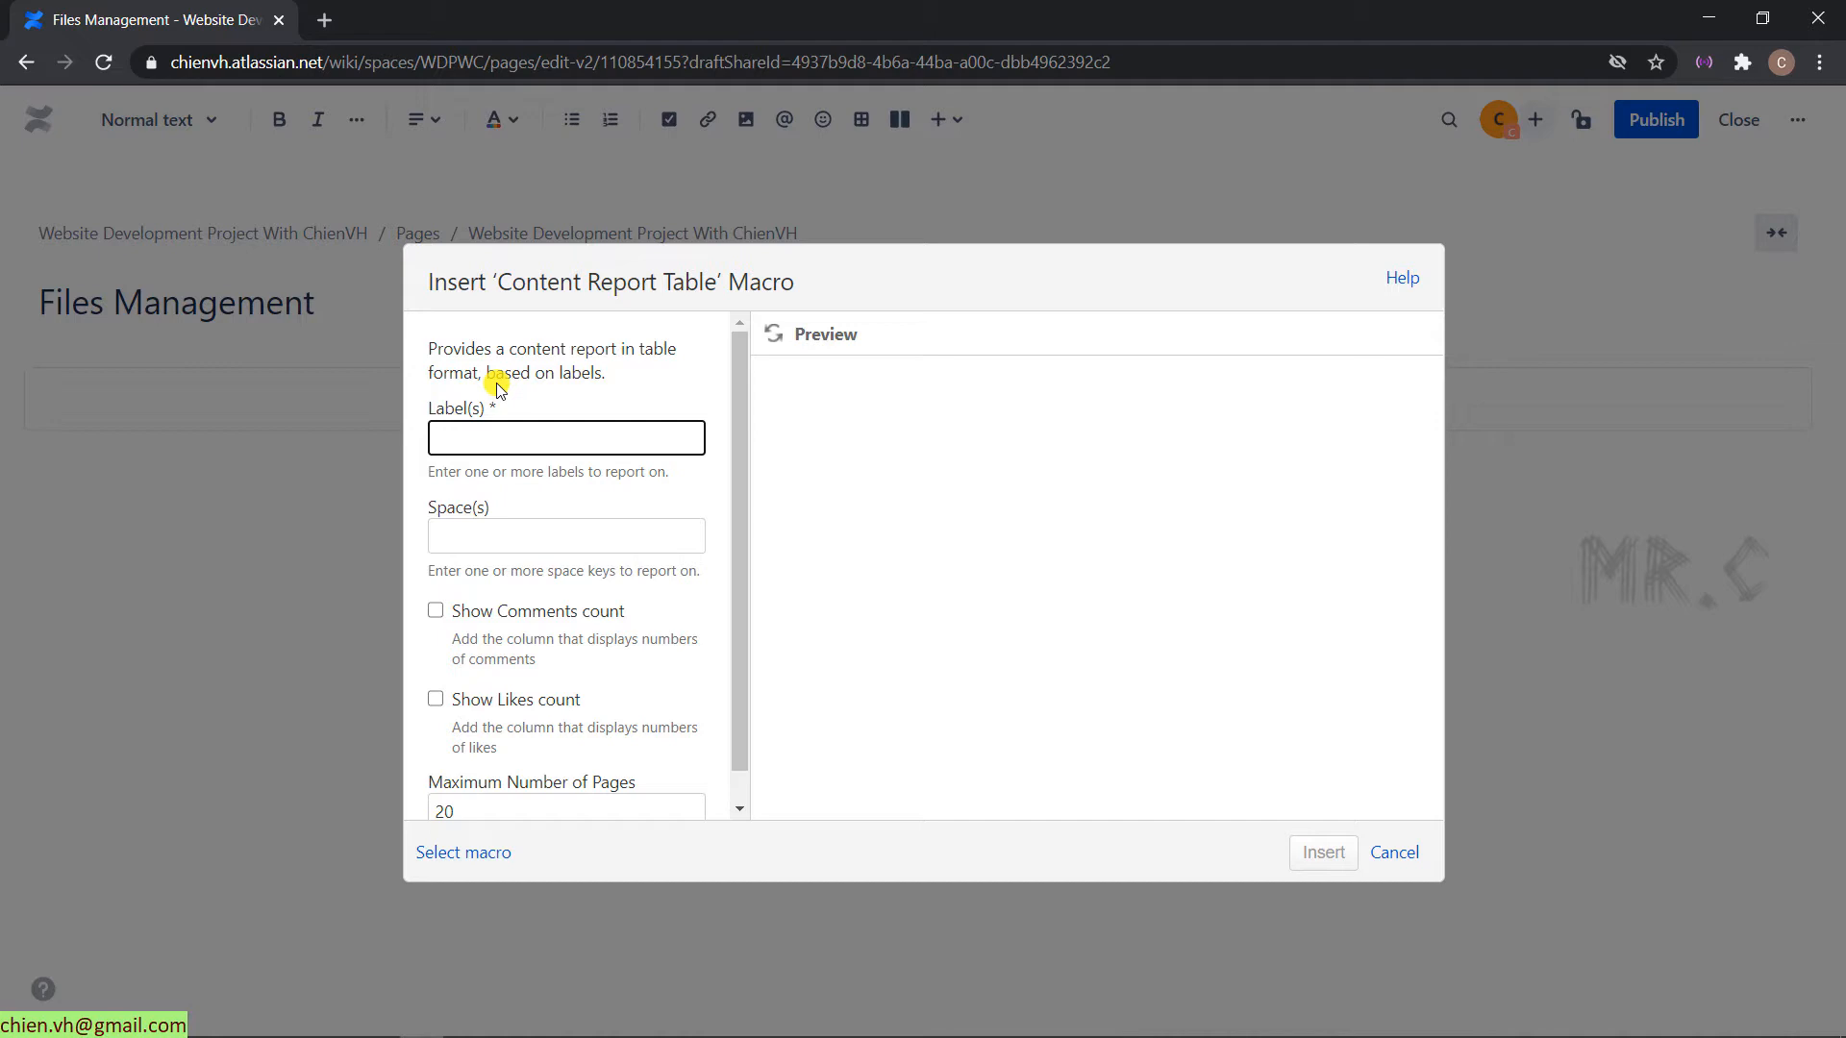
- Set the Content Report Table's Label(s) field to the existing file-list label
{"action": "left_click", "coordinate": [565, 436]}
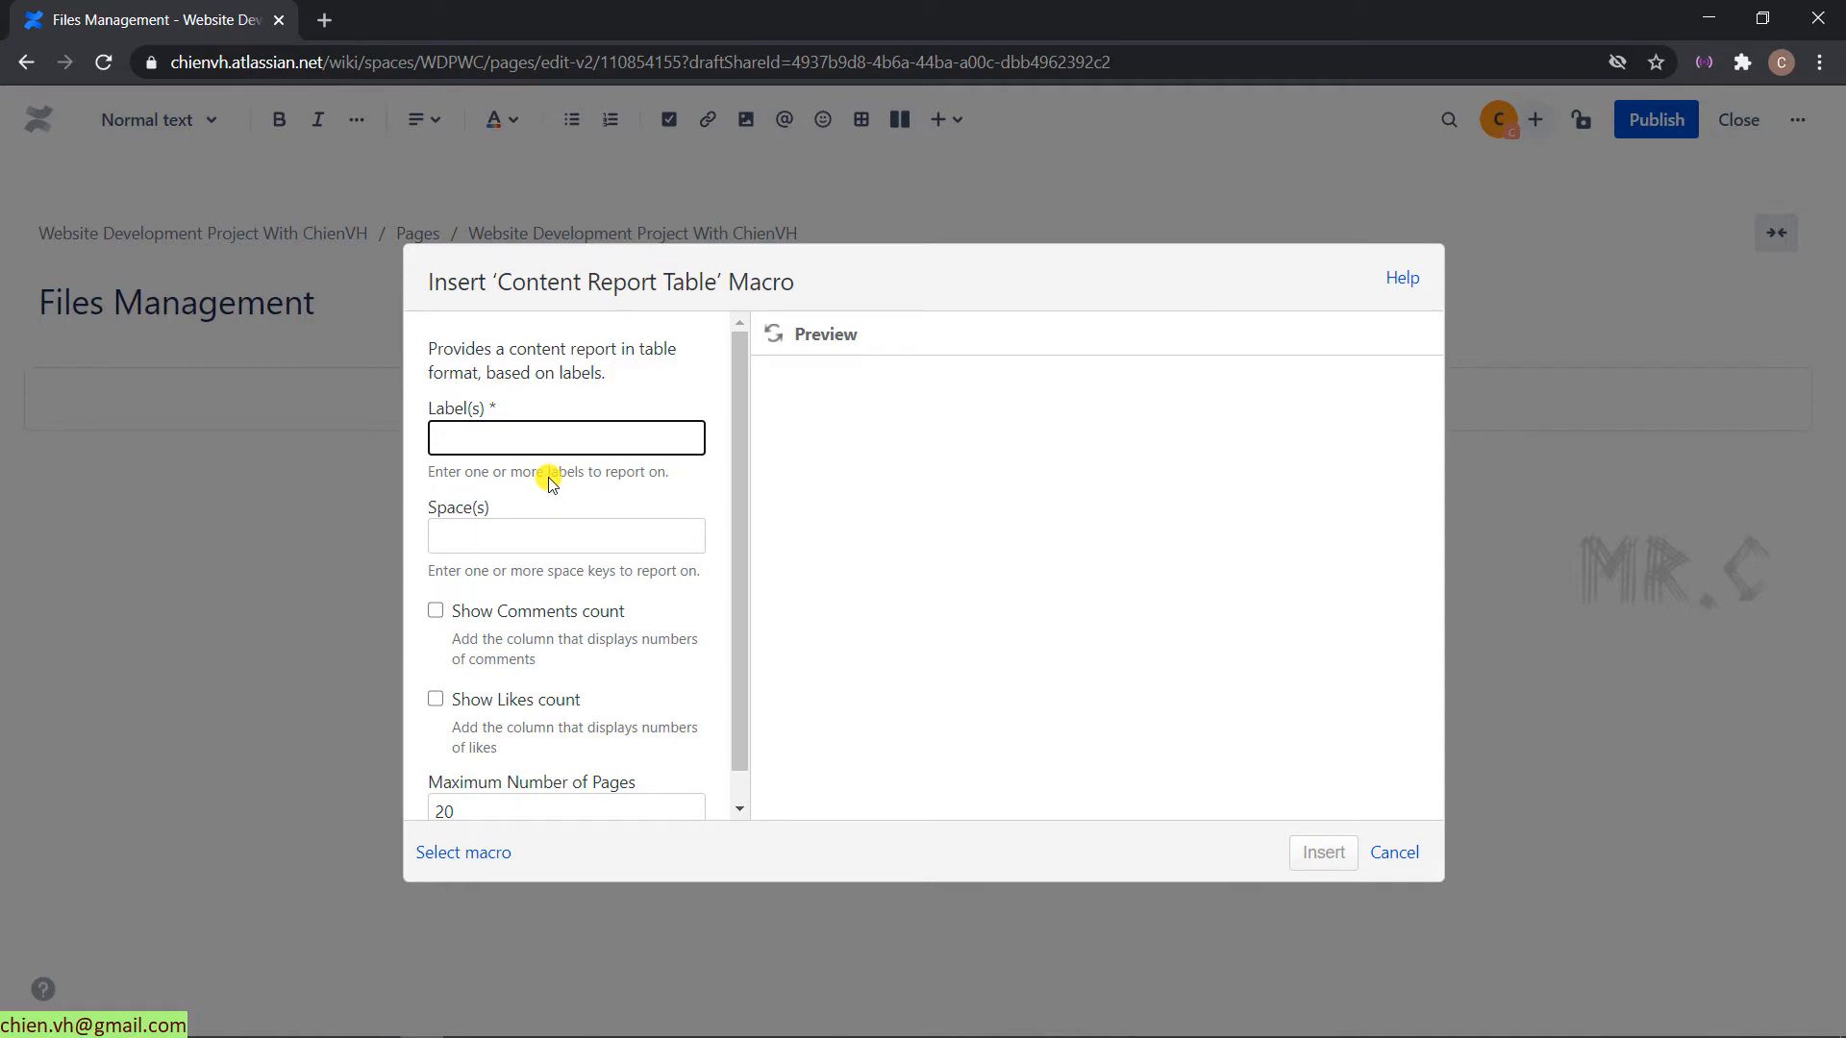
{"action": "type", "text": "file-li"}
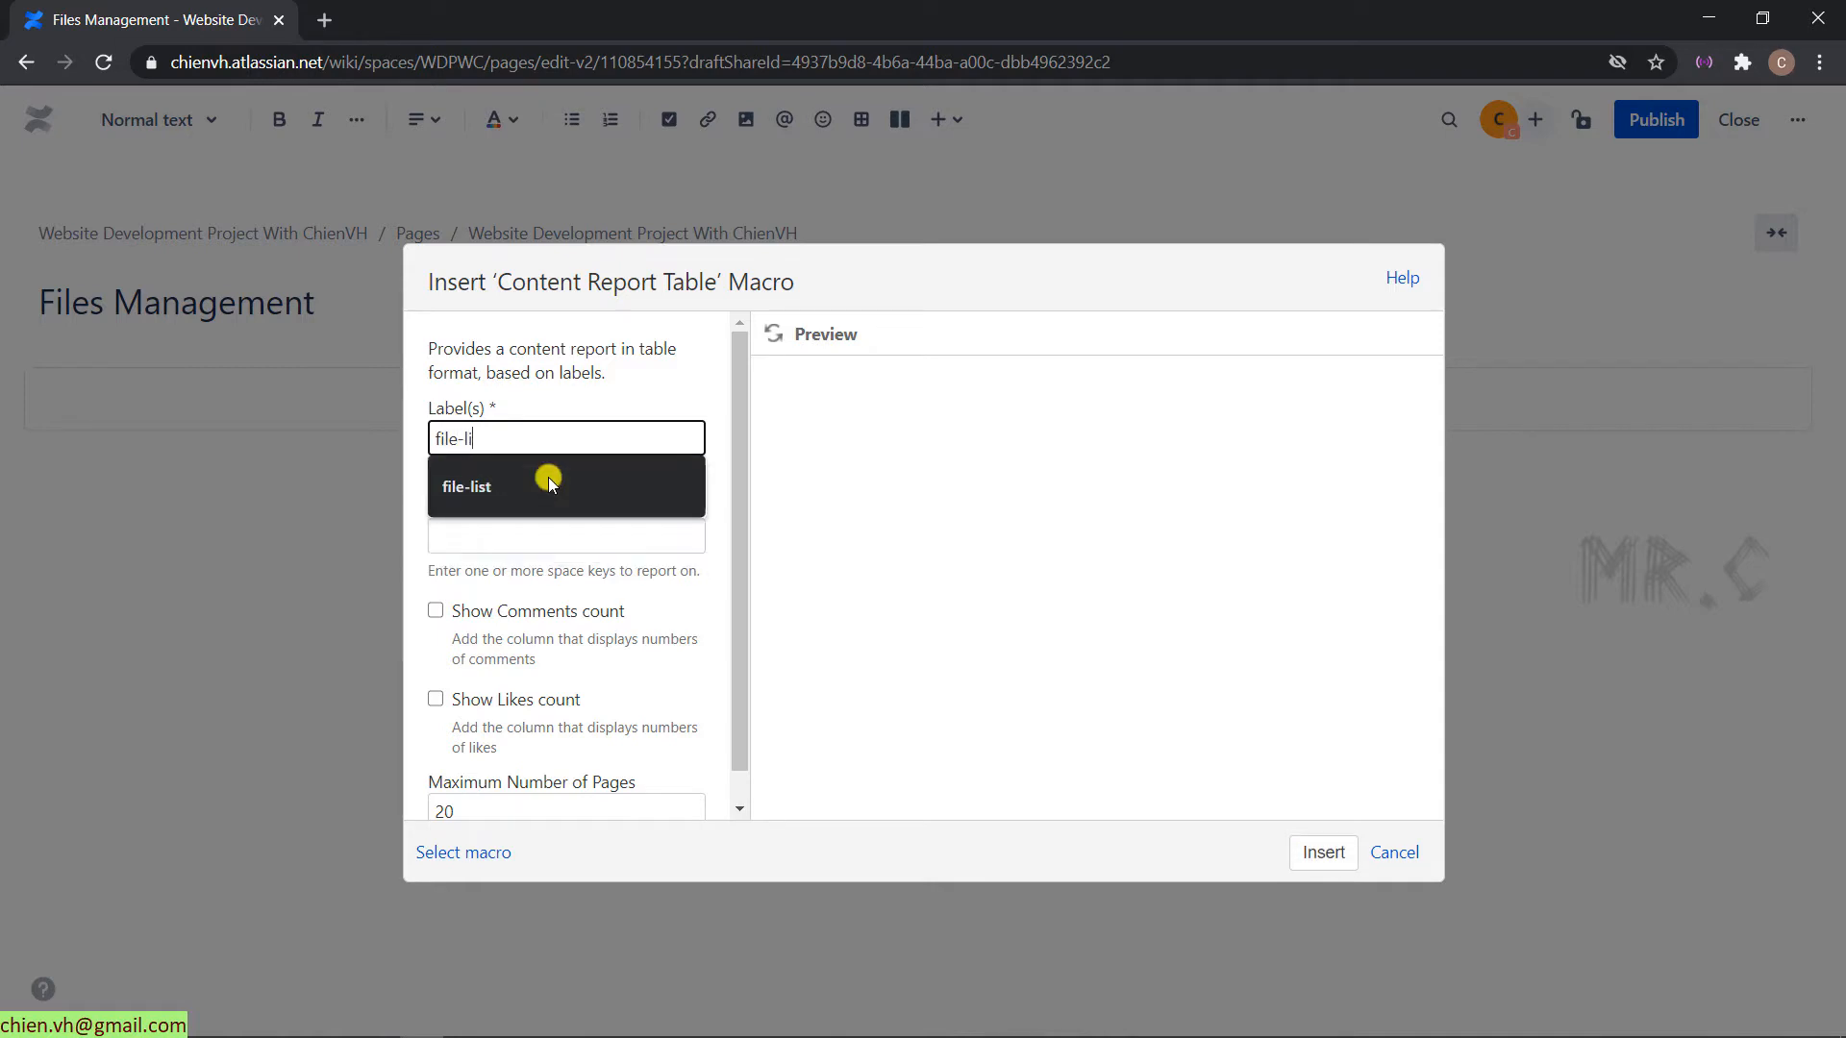
{"action": "left_click", "coordinate": [466, 486]}
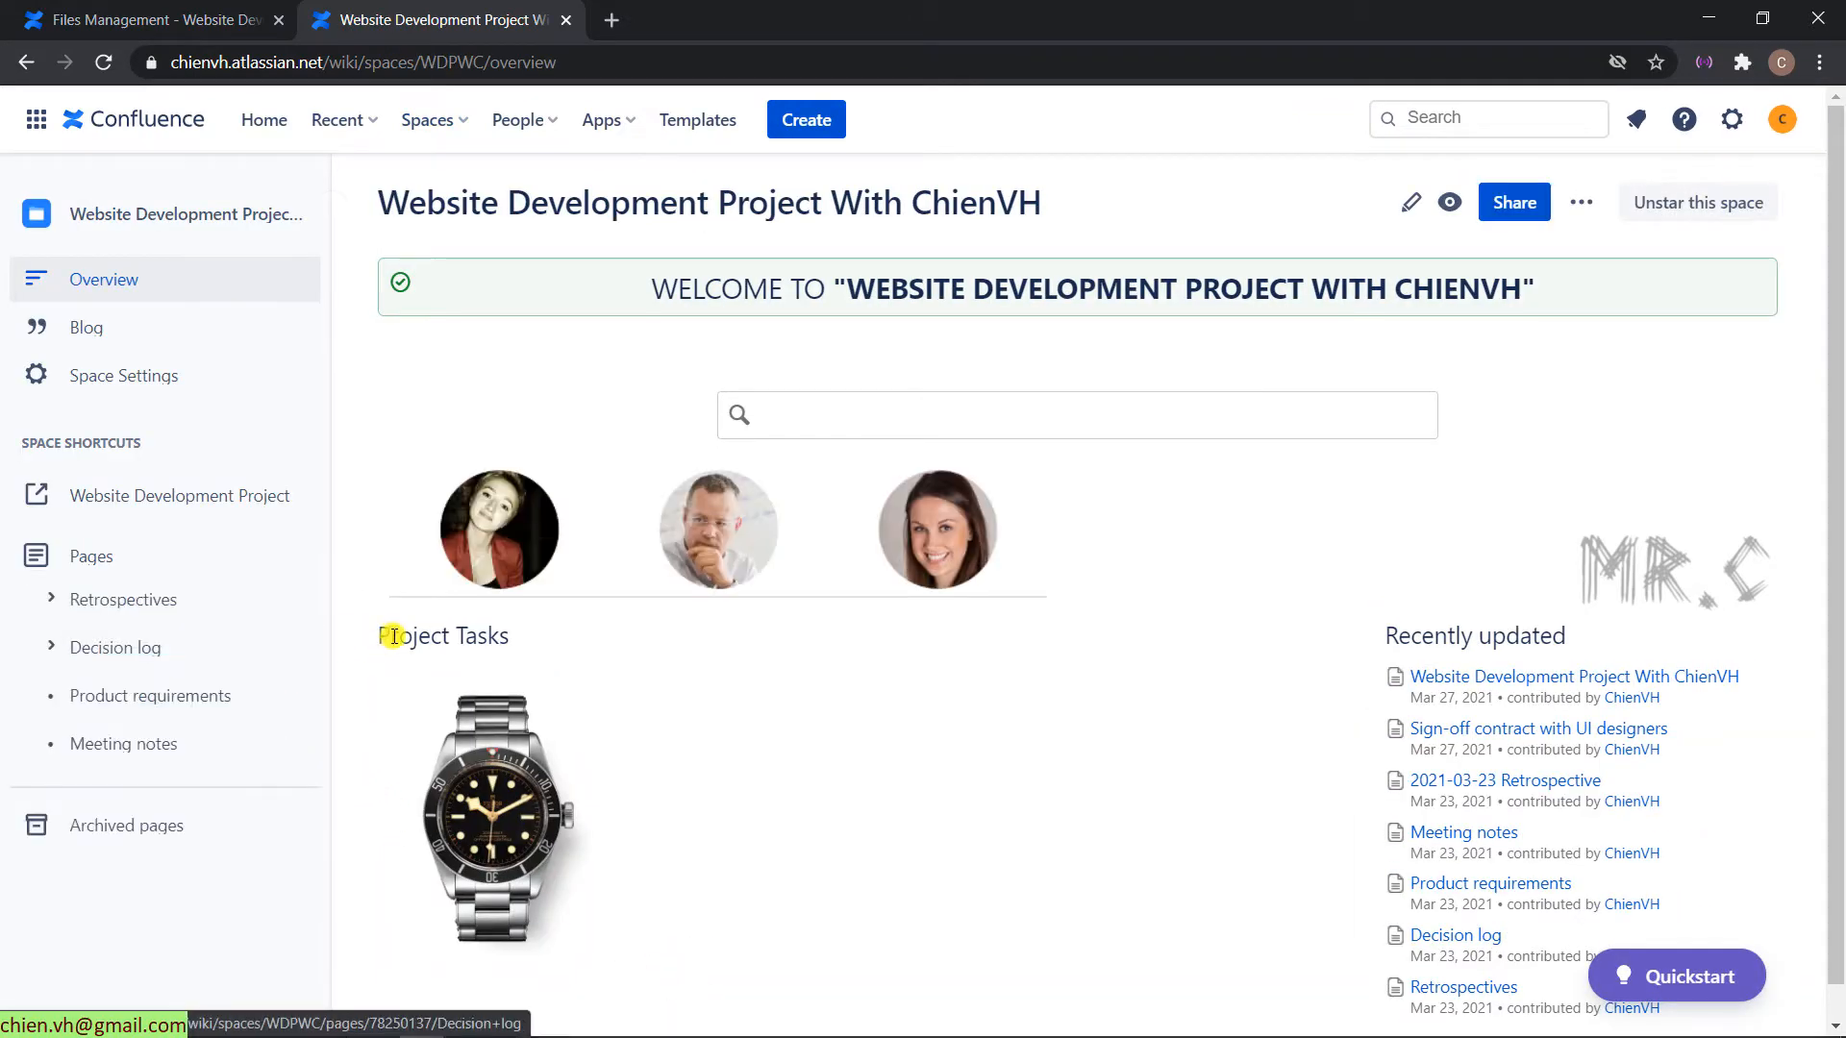
- Go to Space Settings and select the space key WDPWC for copying
{"action": "left_click", "coordinate": [123, 375]}
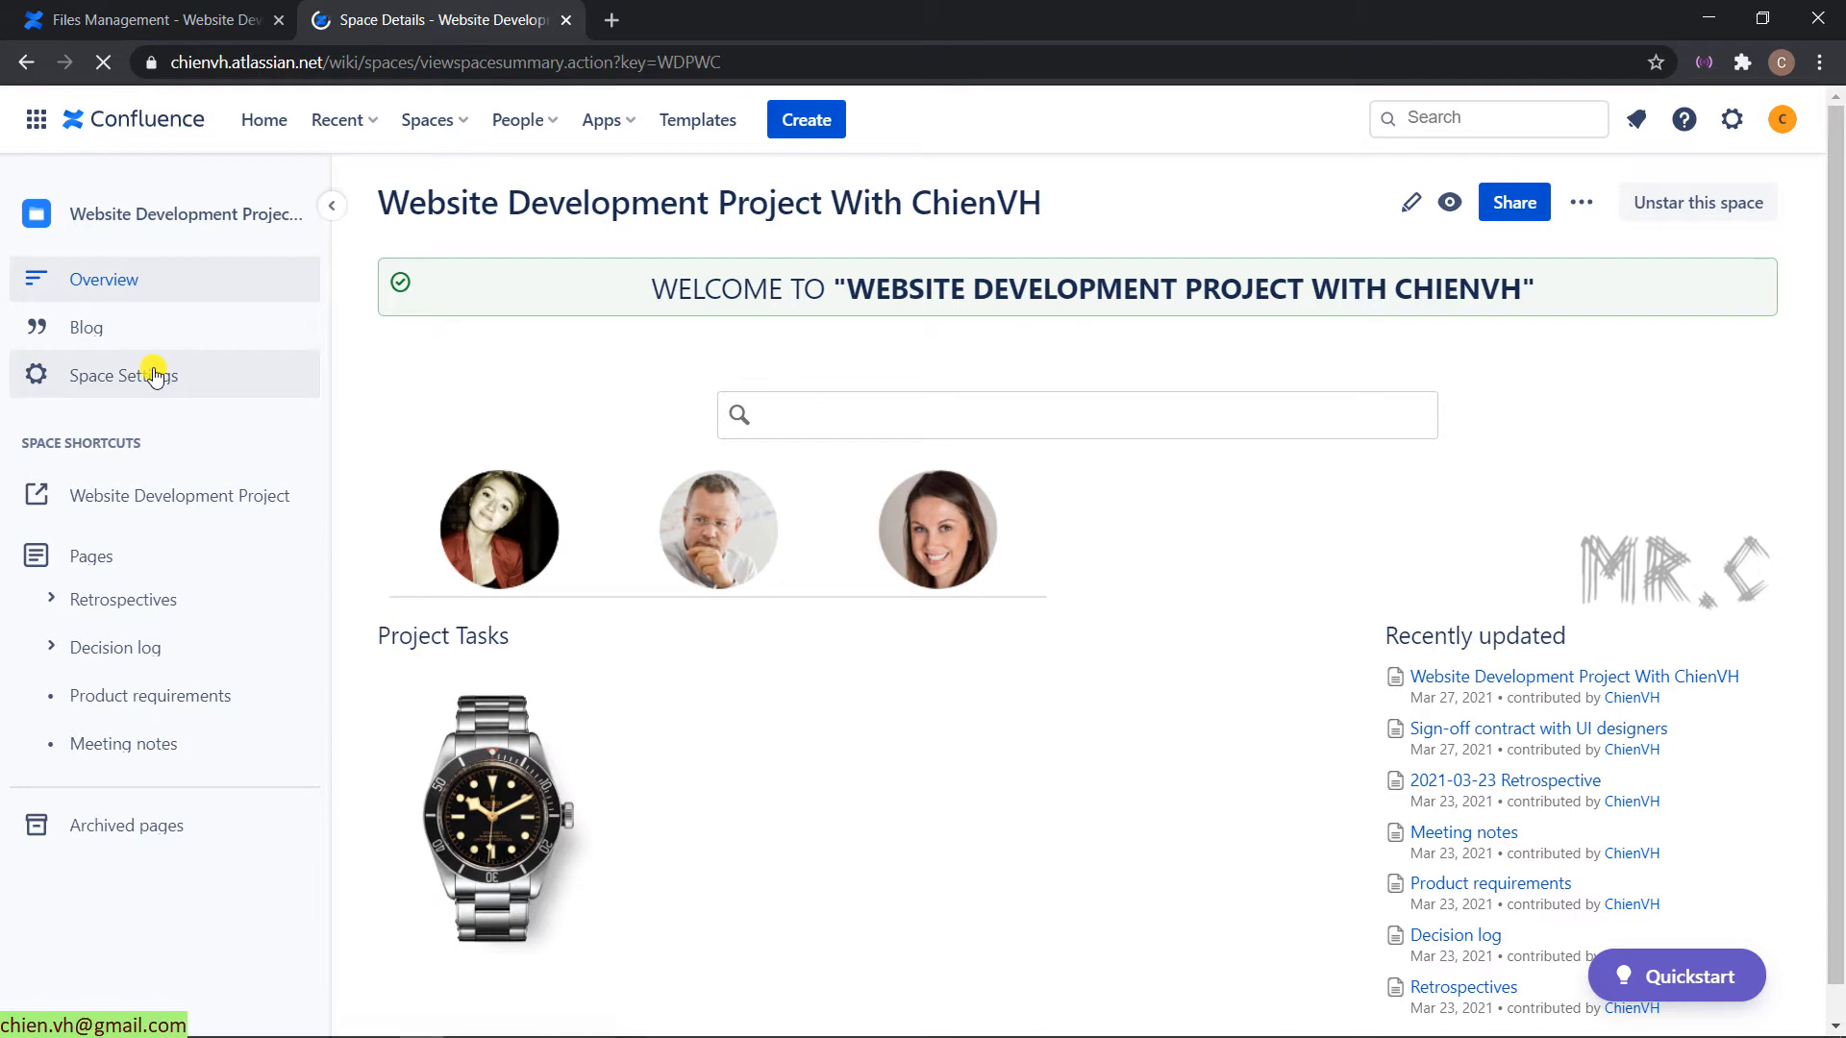
{"action": "left_click", "coordinate": [123, 375]}
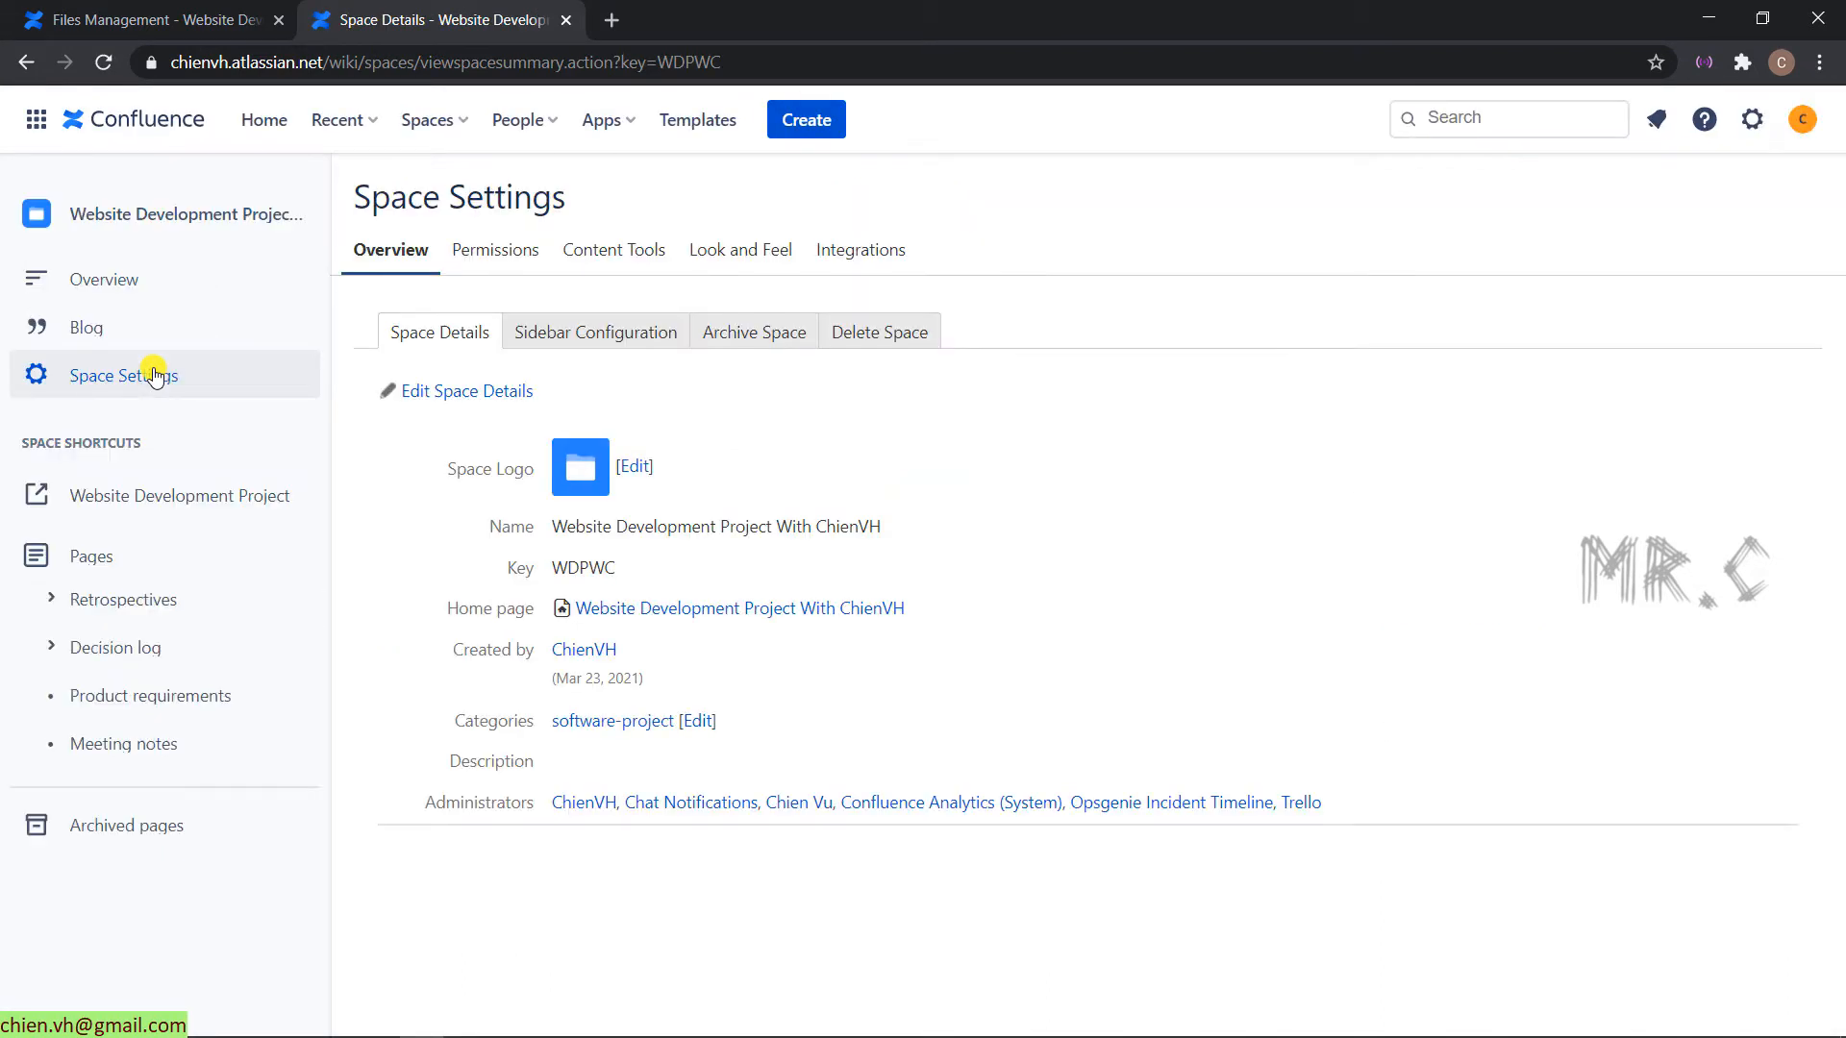
{"action": "mouse_move", "coordinate": [517, 587]}
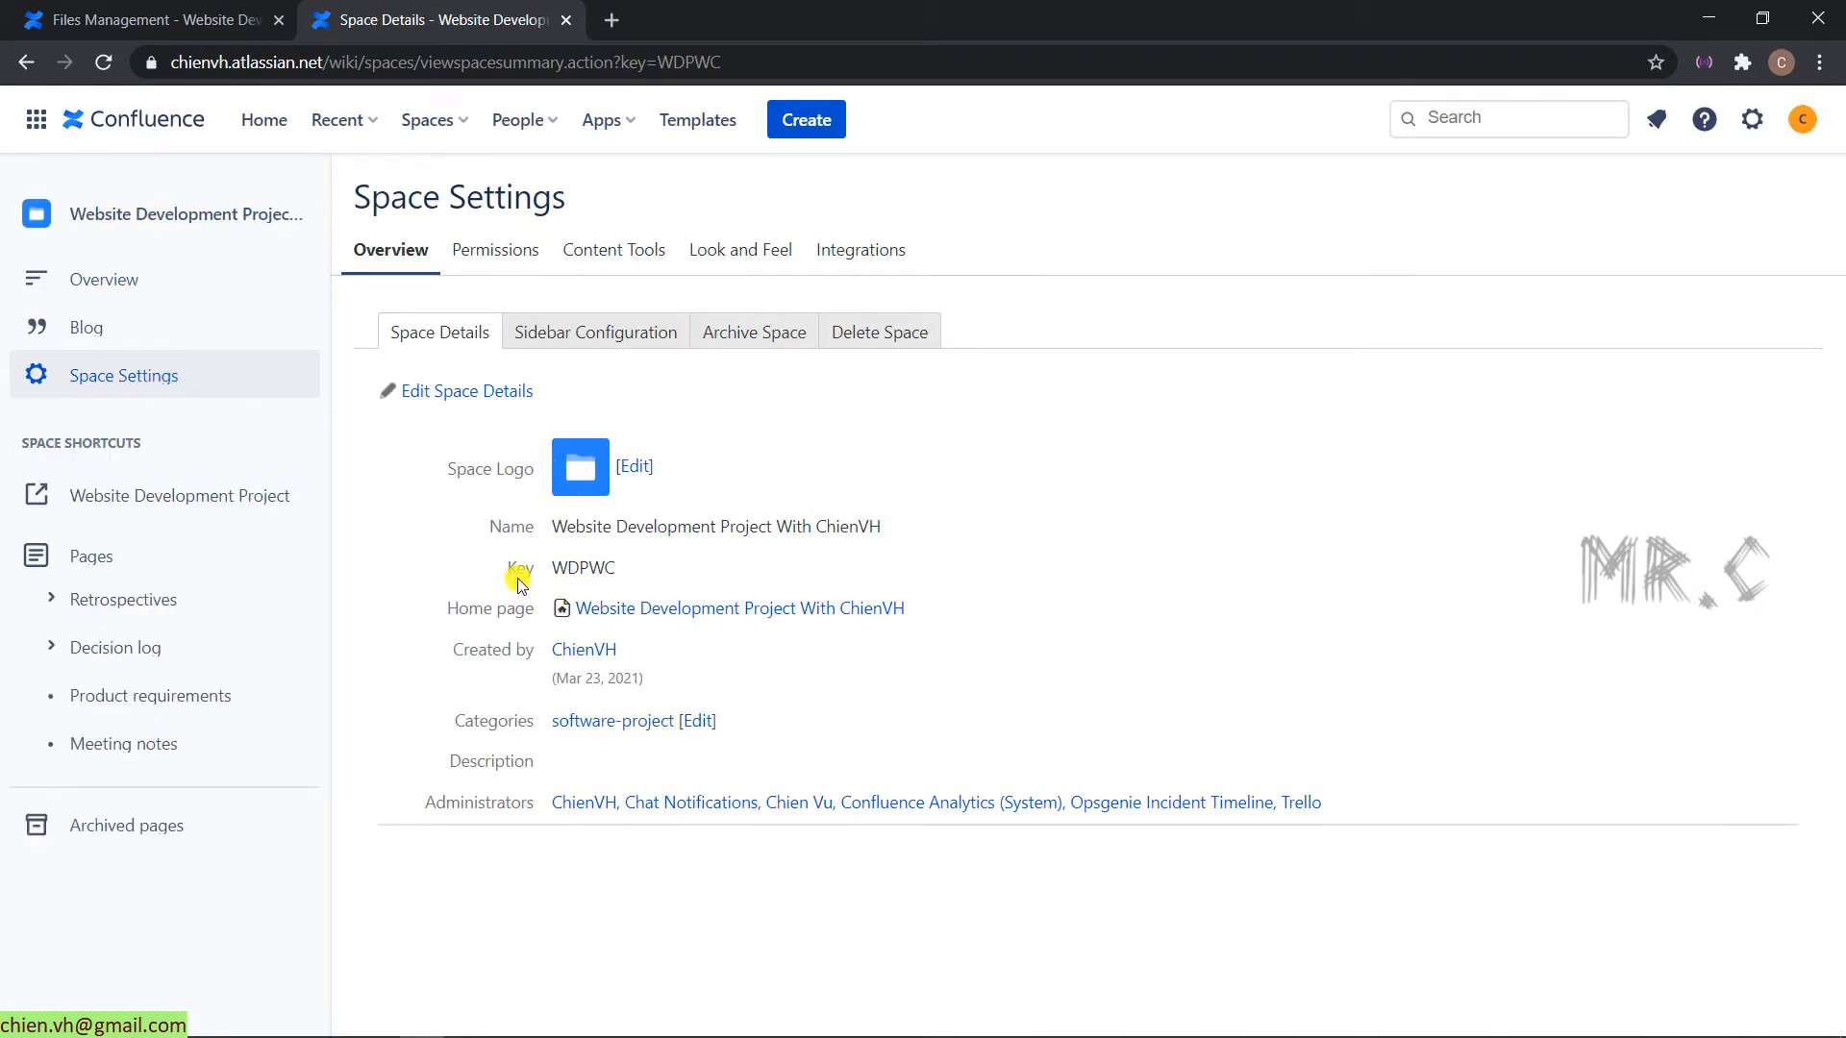
{"action": "double_click", "coordinate": [583, 567]}
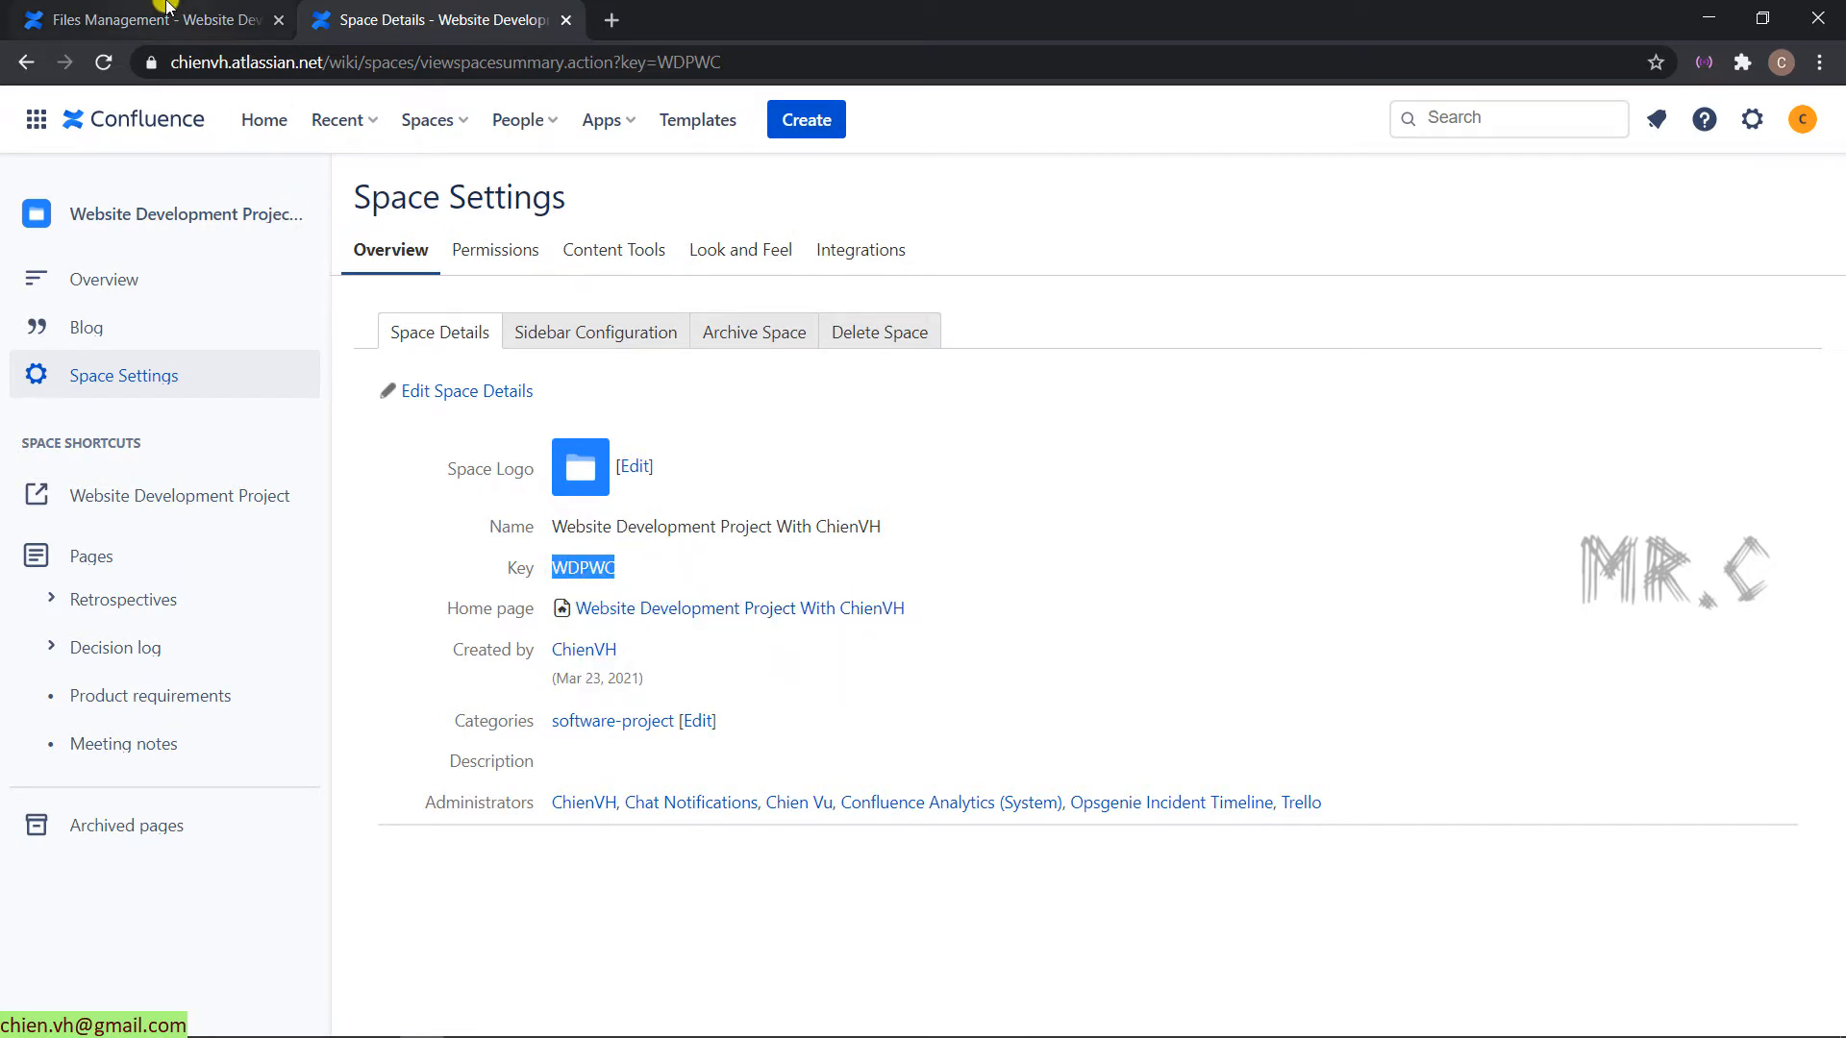
- Paste WDPWC into the macro's Space(s) field and refresh the preview, which finds no content
{"action": "left_click", "coordinate": [140, 19]}
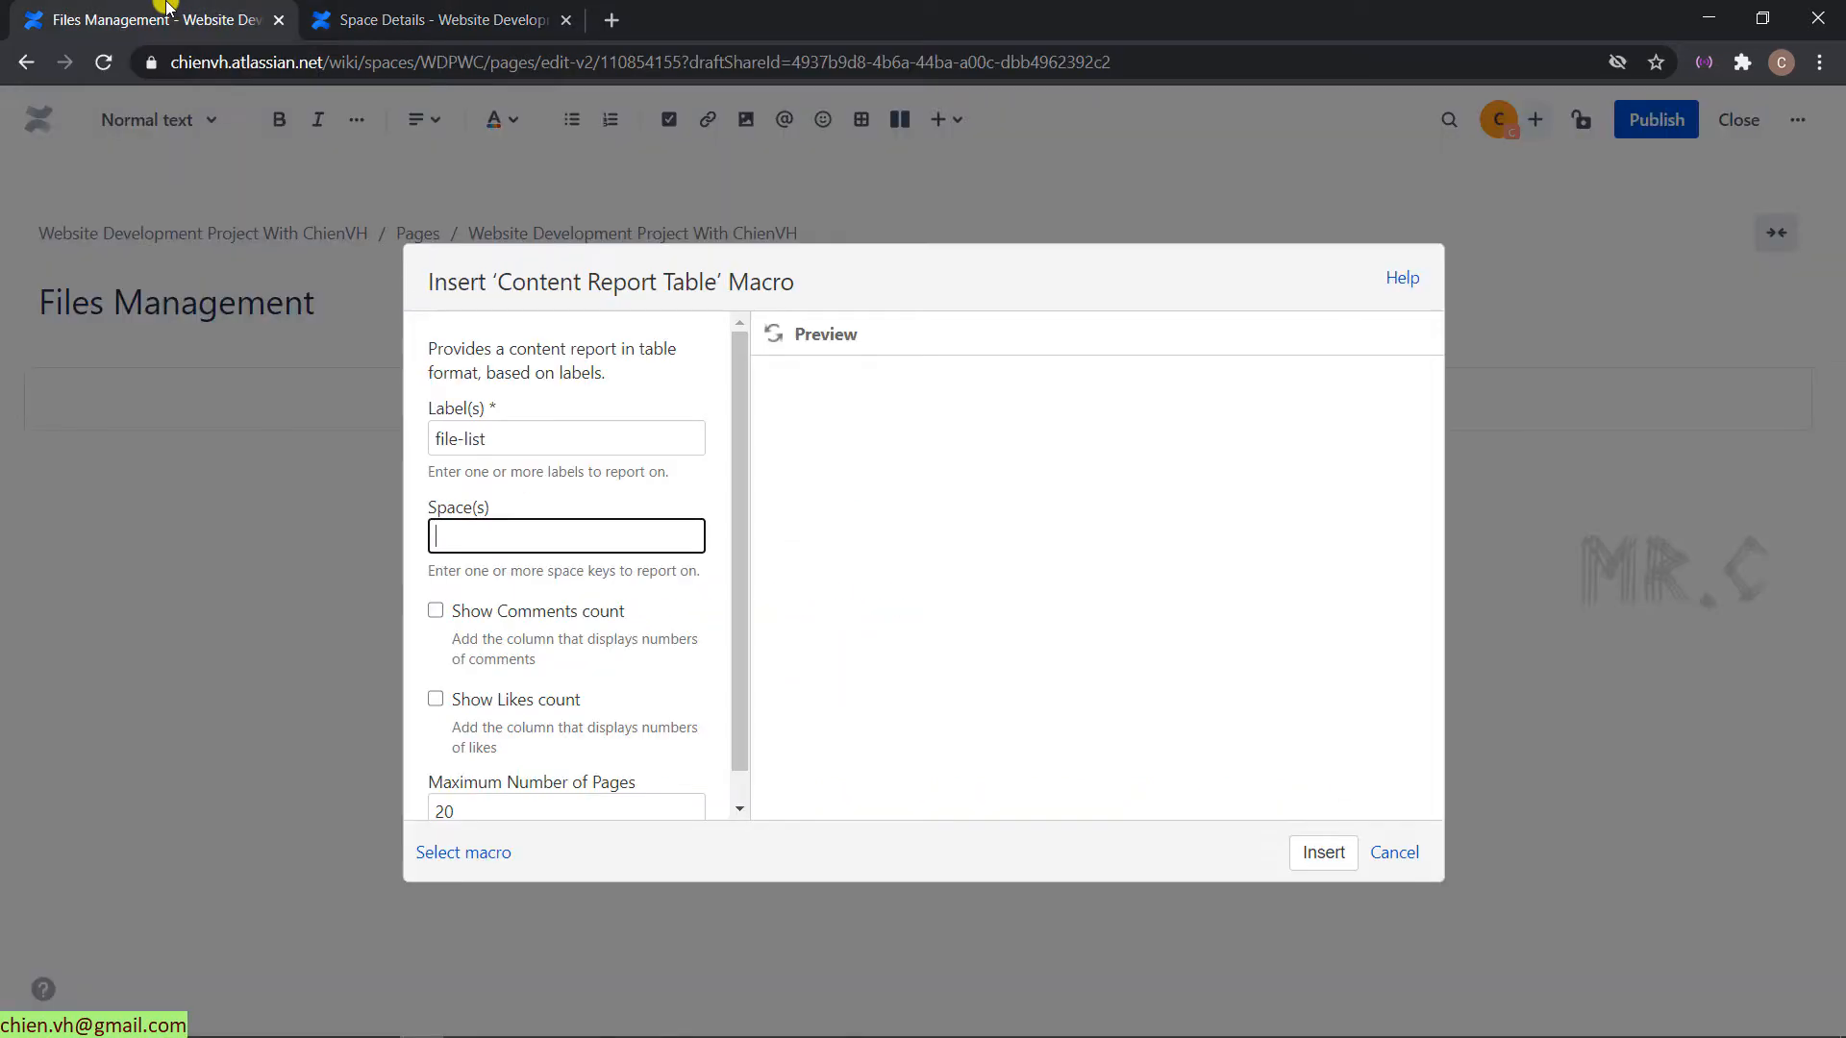
{"action": "right_click", "coordinate": [566, 535]}
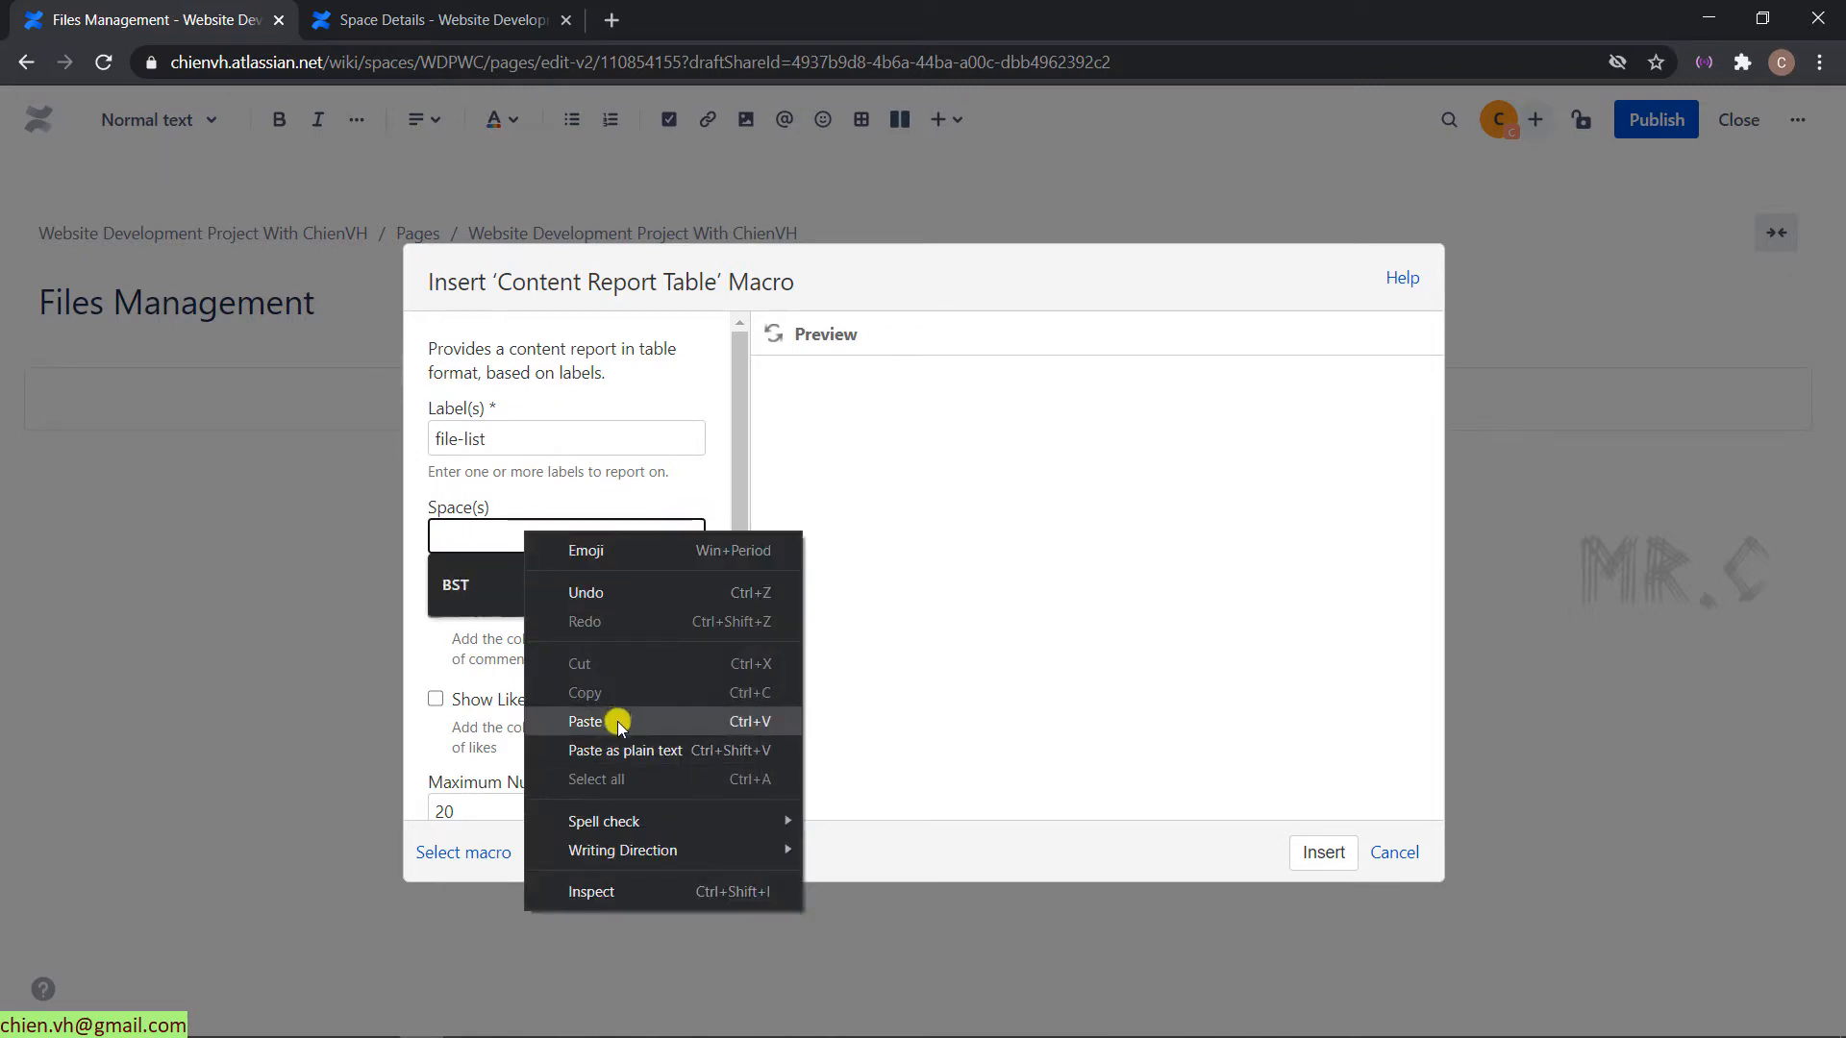
{"action": "left_click", "coordinate": [585, 721]}
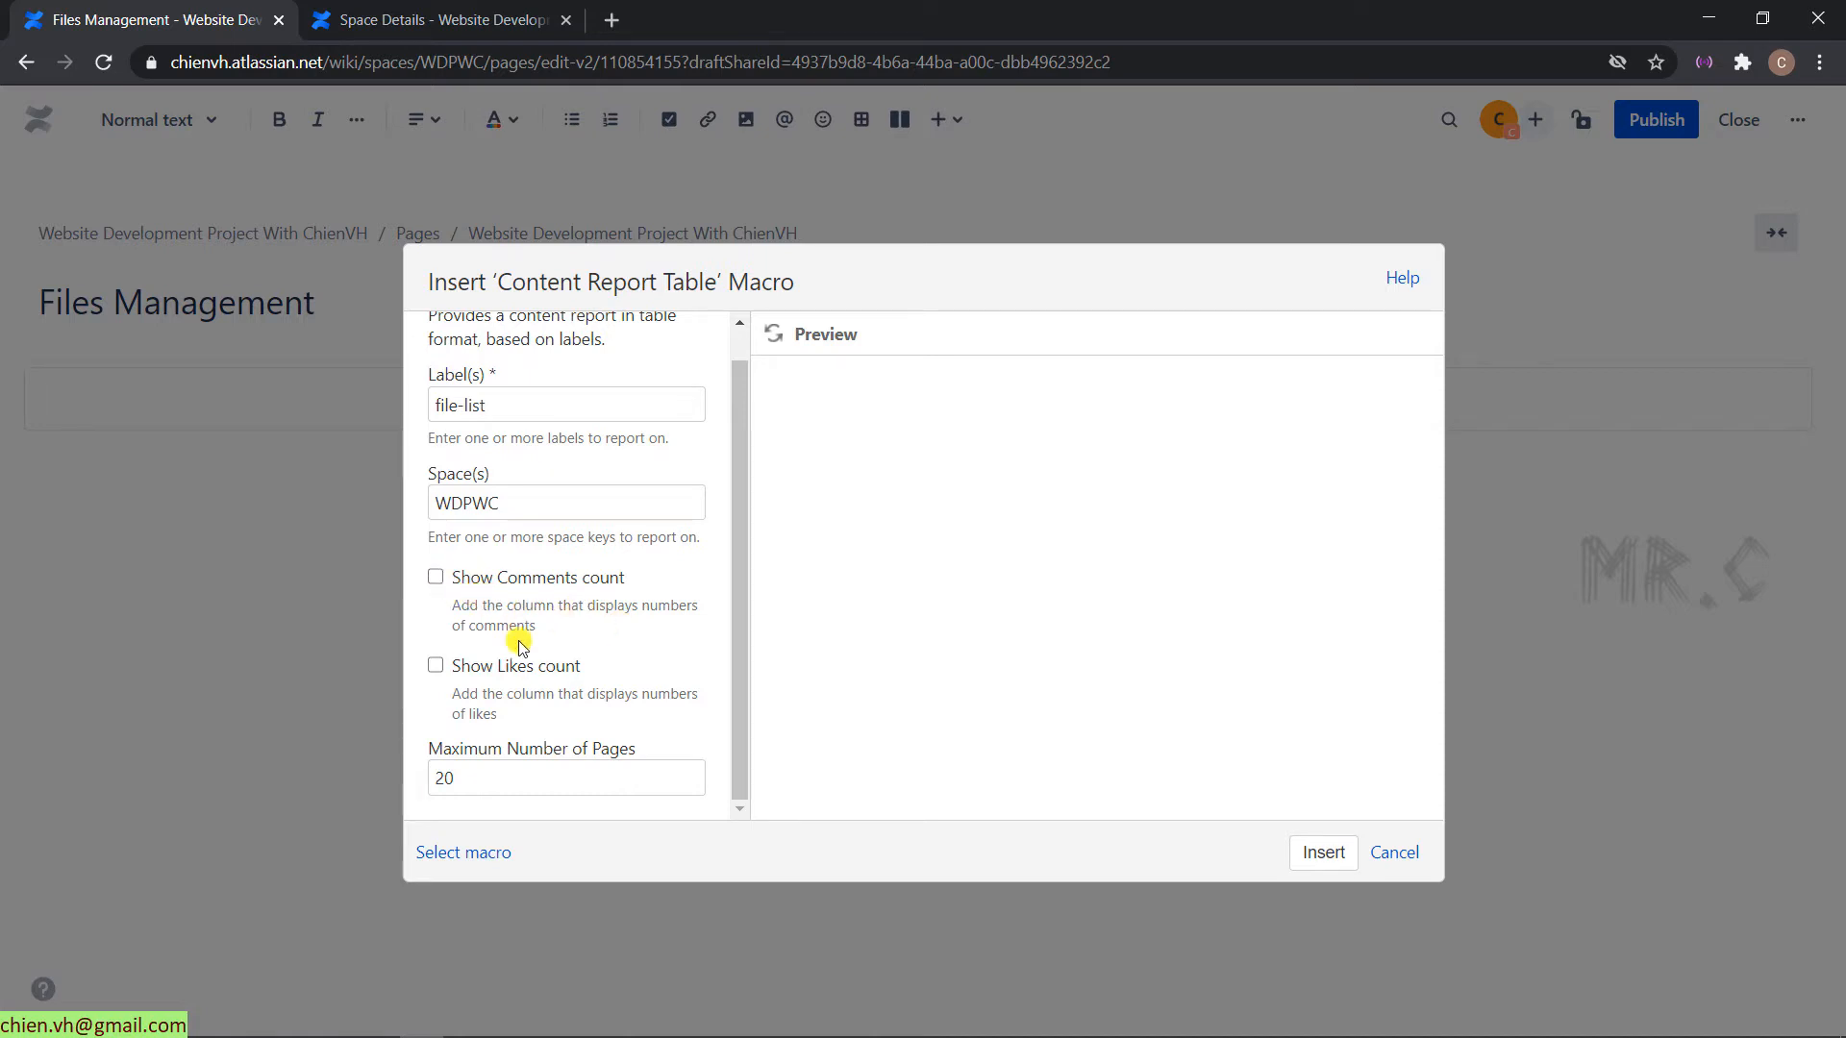
{"action": "mouse_move", "coordinate": [563, 671]}
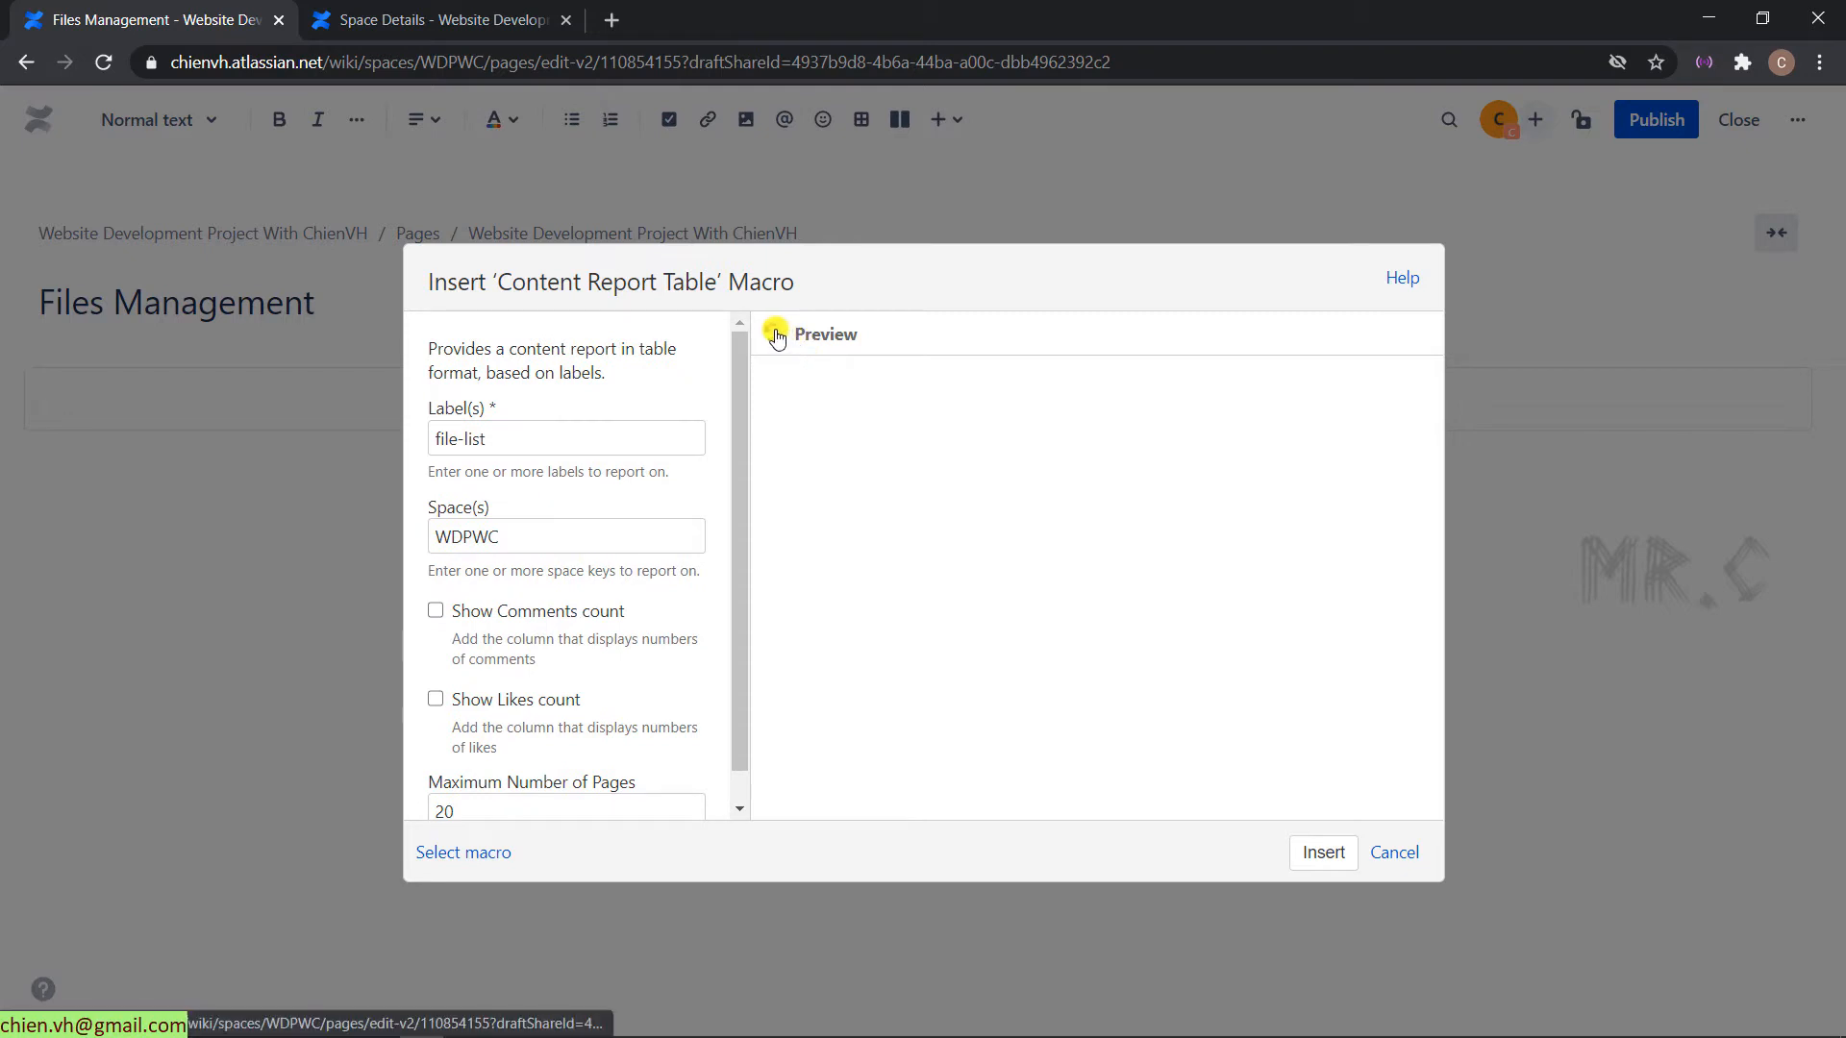
{"action": "left_click", "coordinate": [773, 333]}
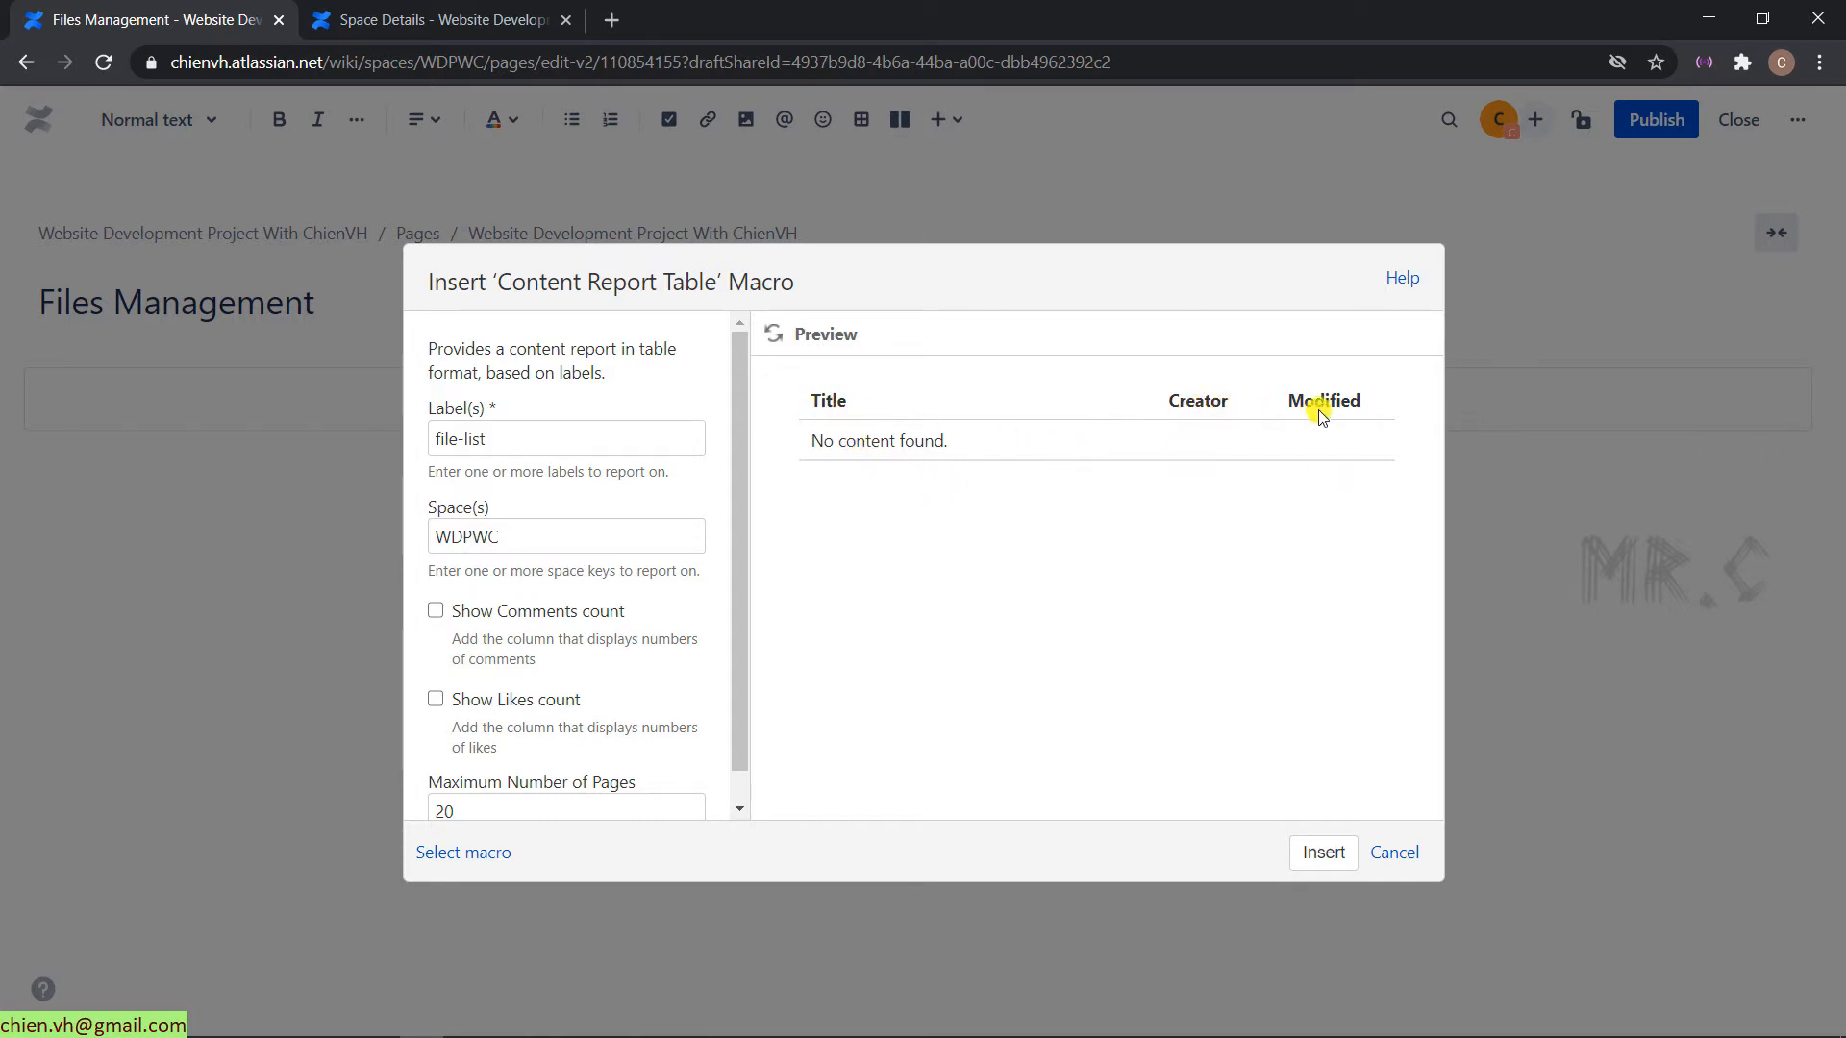
{"action": "mouse_move", "coordinate": [1369, 405]}
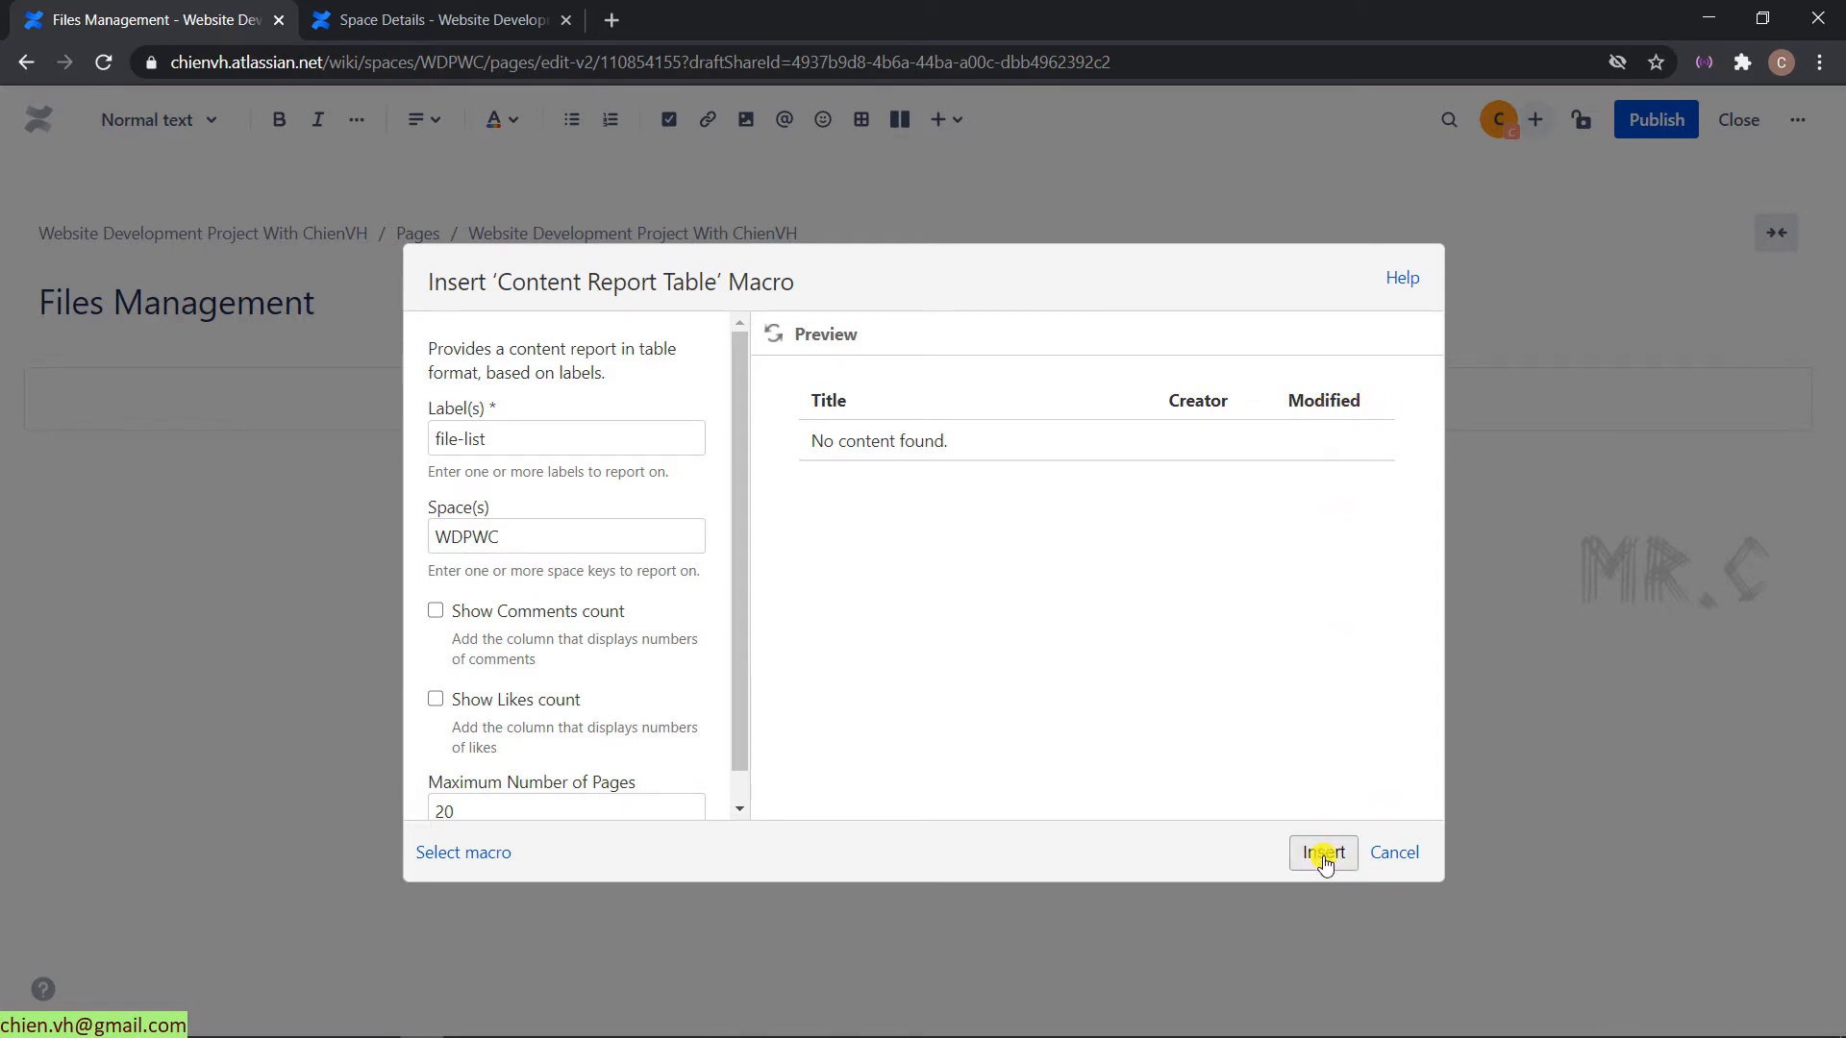
- Insert the file-list Content Report Table into the page body
{"action": "left_click", "coordinate": [1323, 852]}
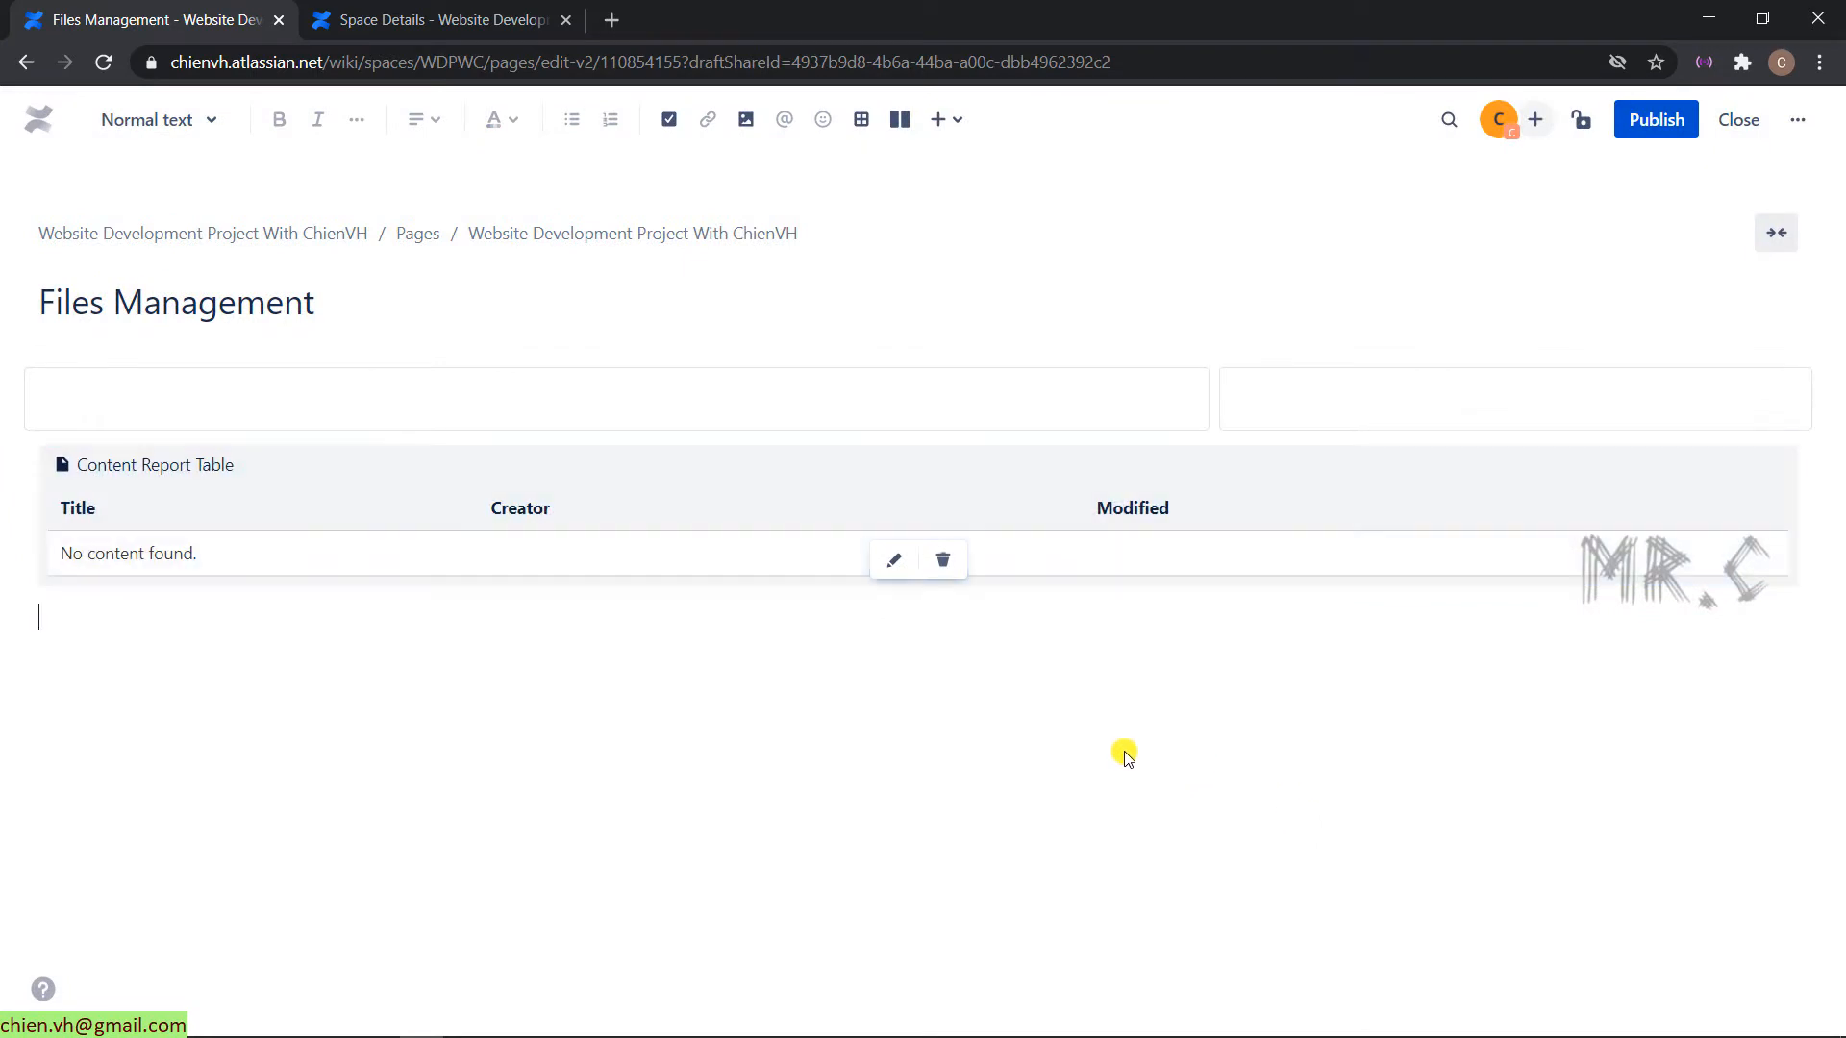
{"action": "mouse_move", "coordinate": [205, 536]}
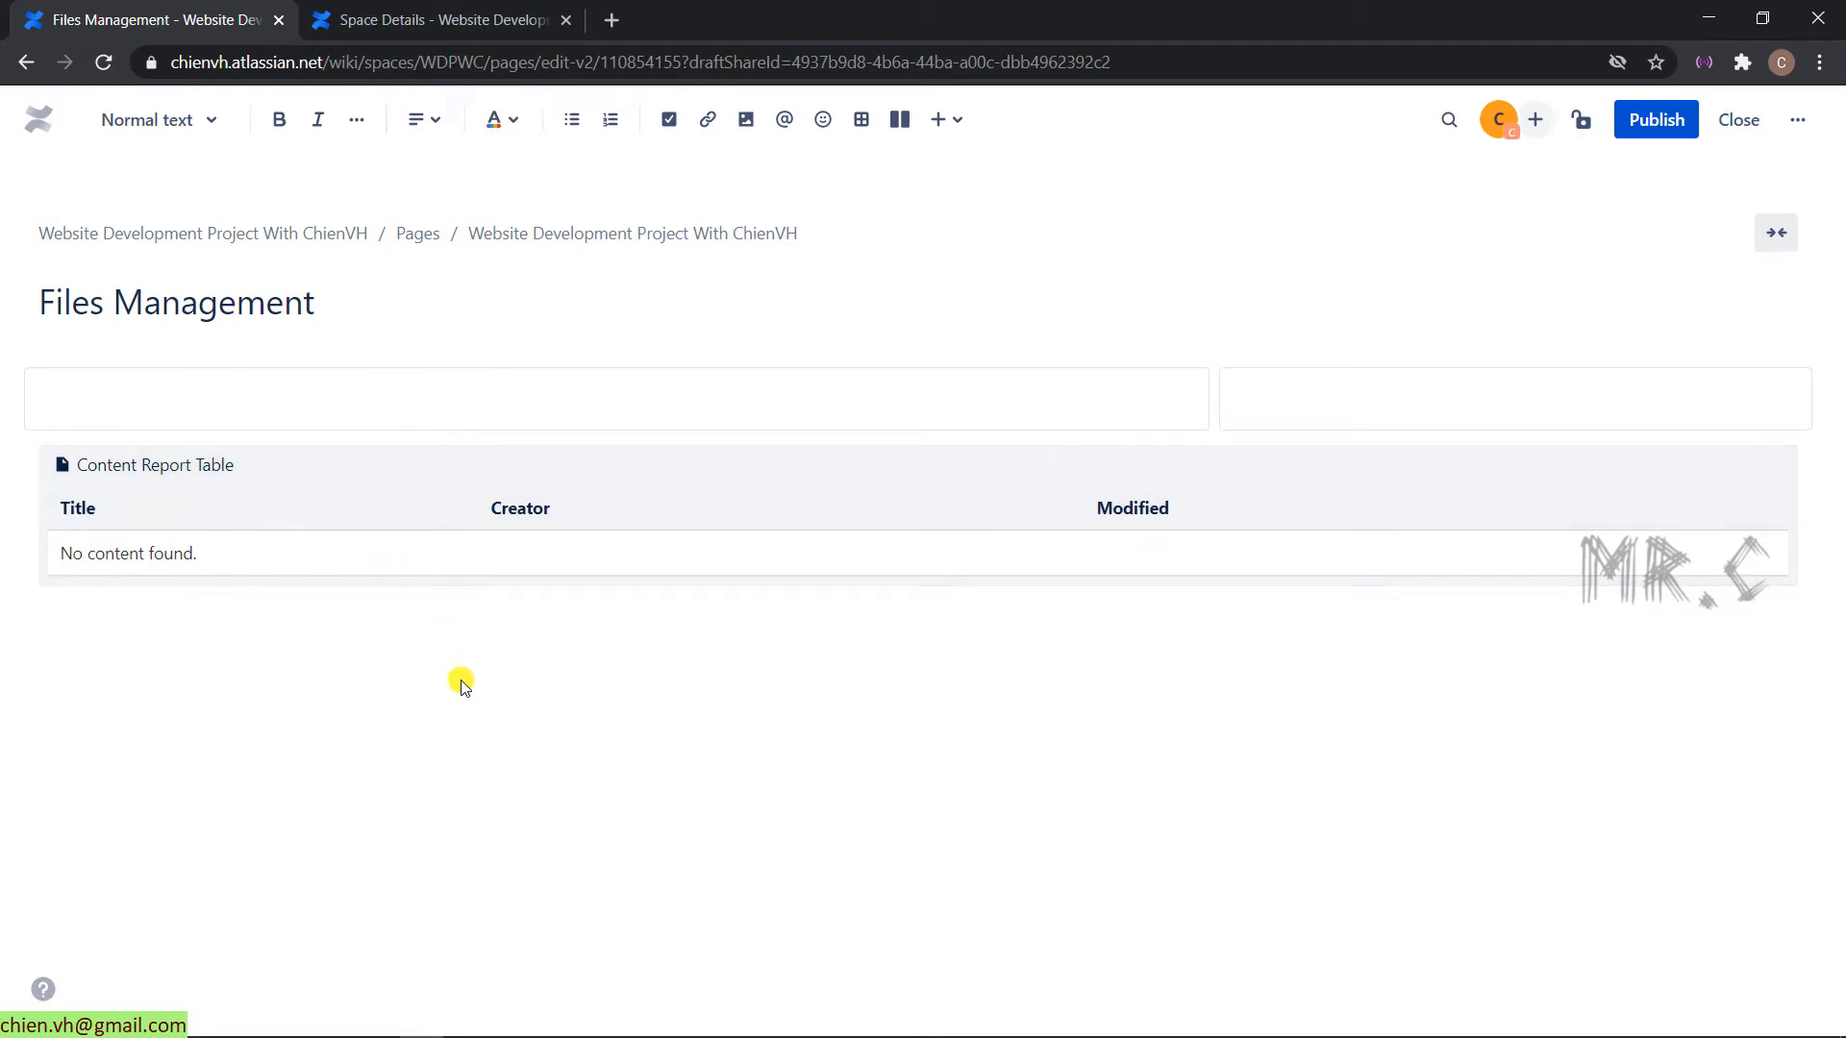
{"action": "mouse_move", "coordinate": [517, 615]}
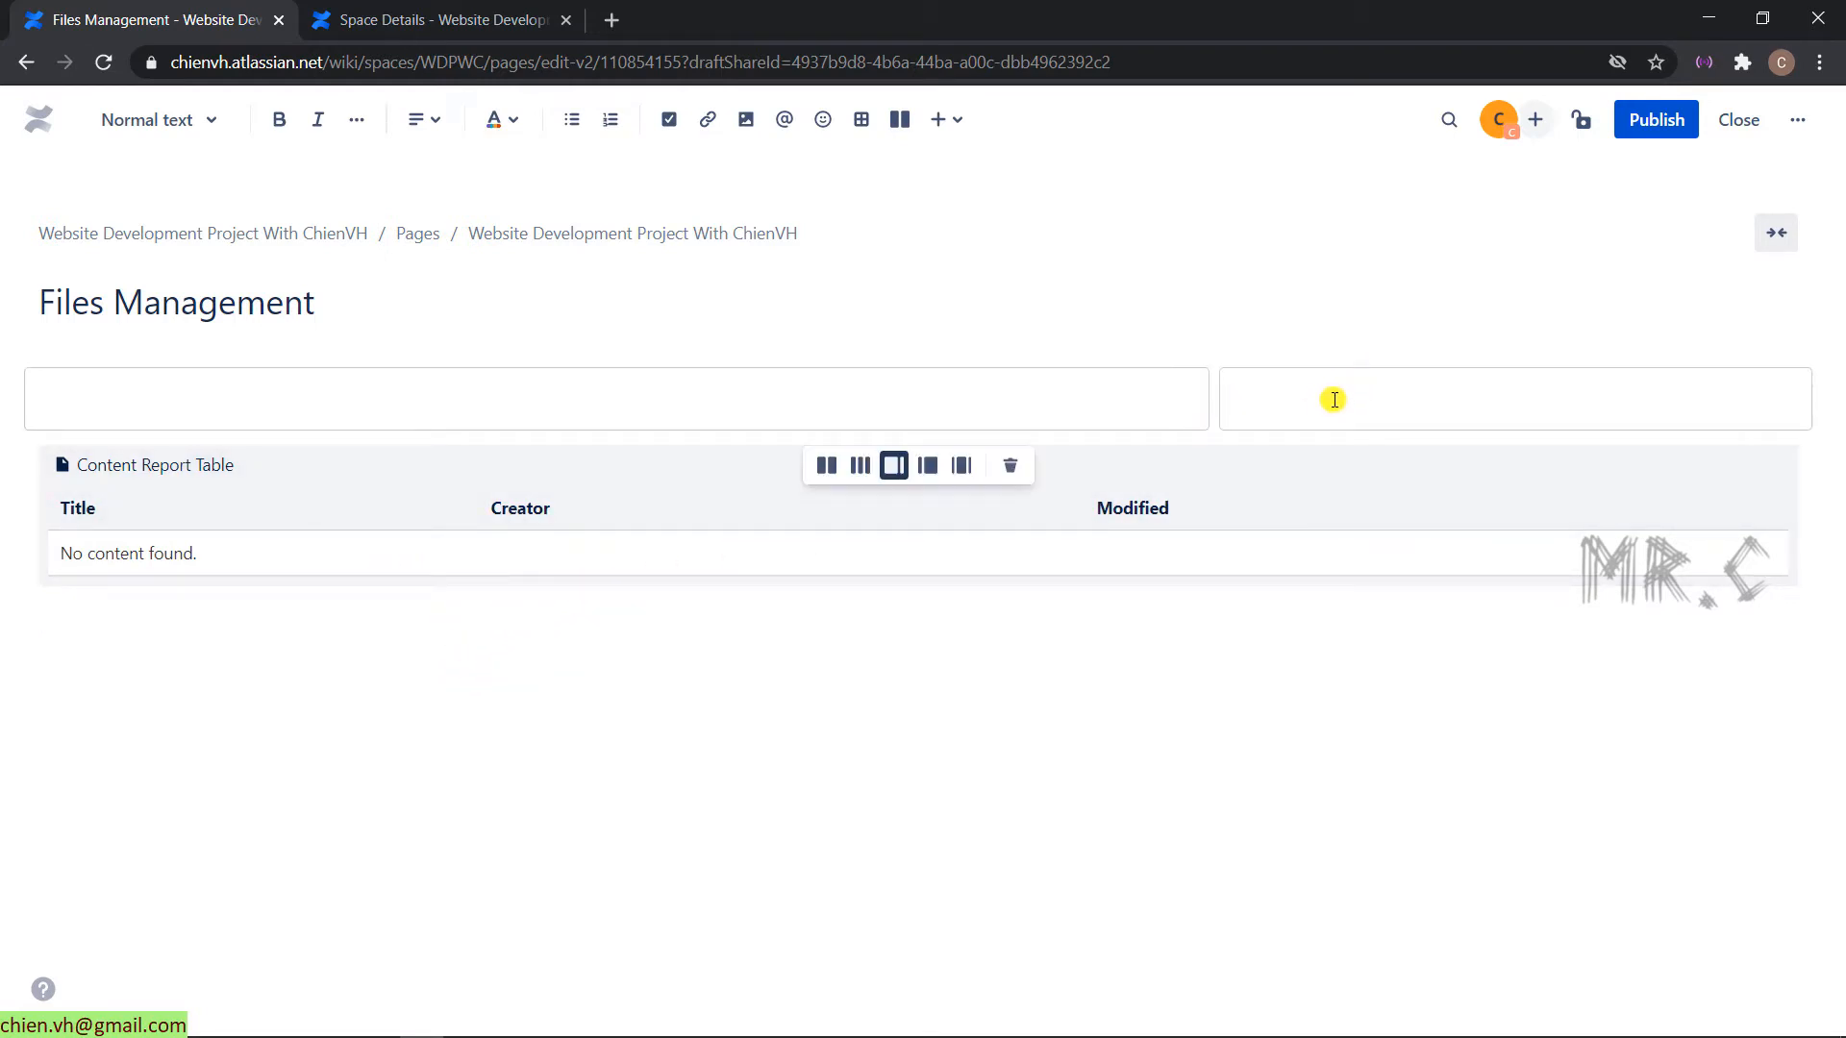
- Search the macro catalogue for 'create' to reach the Create from Template macro
{"action": "left_click", "coordinate": [936, 119]}
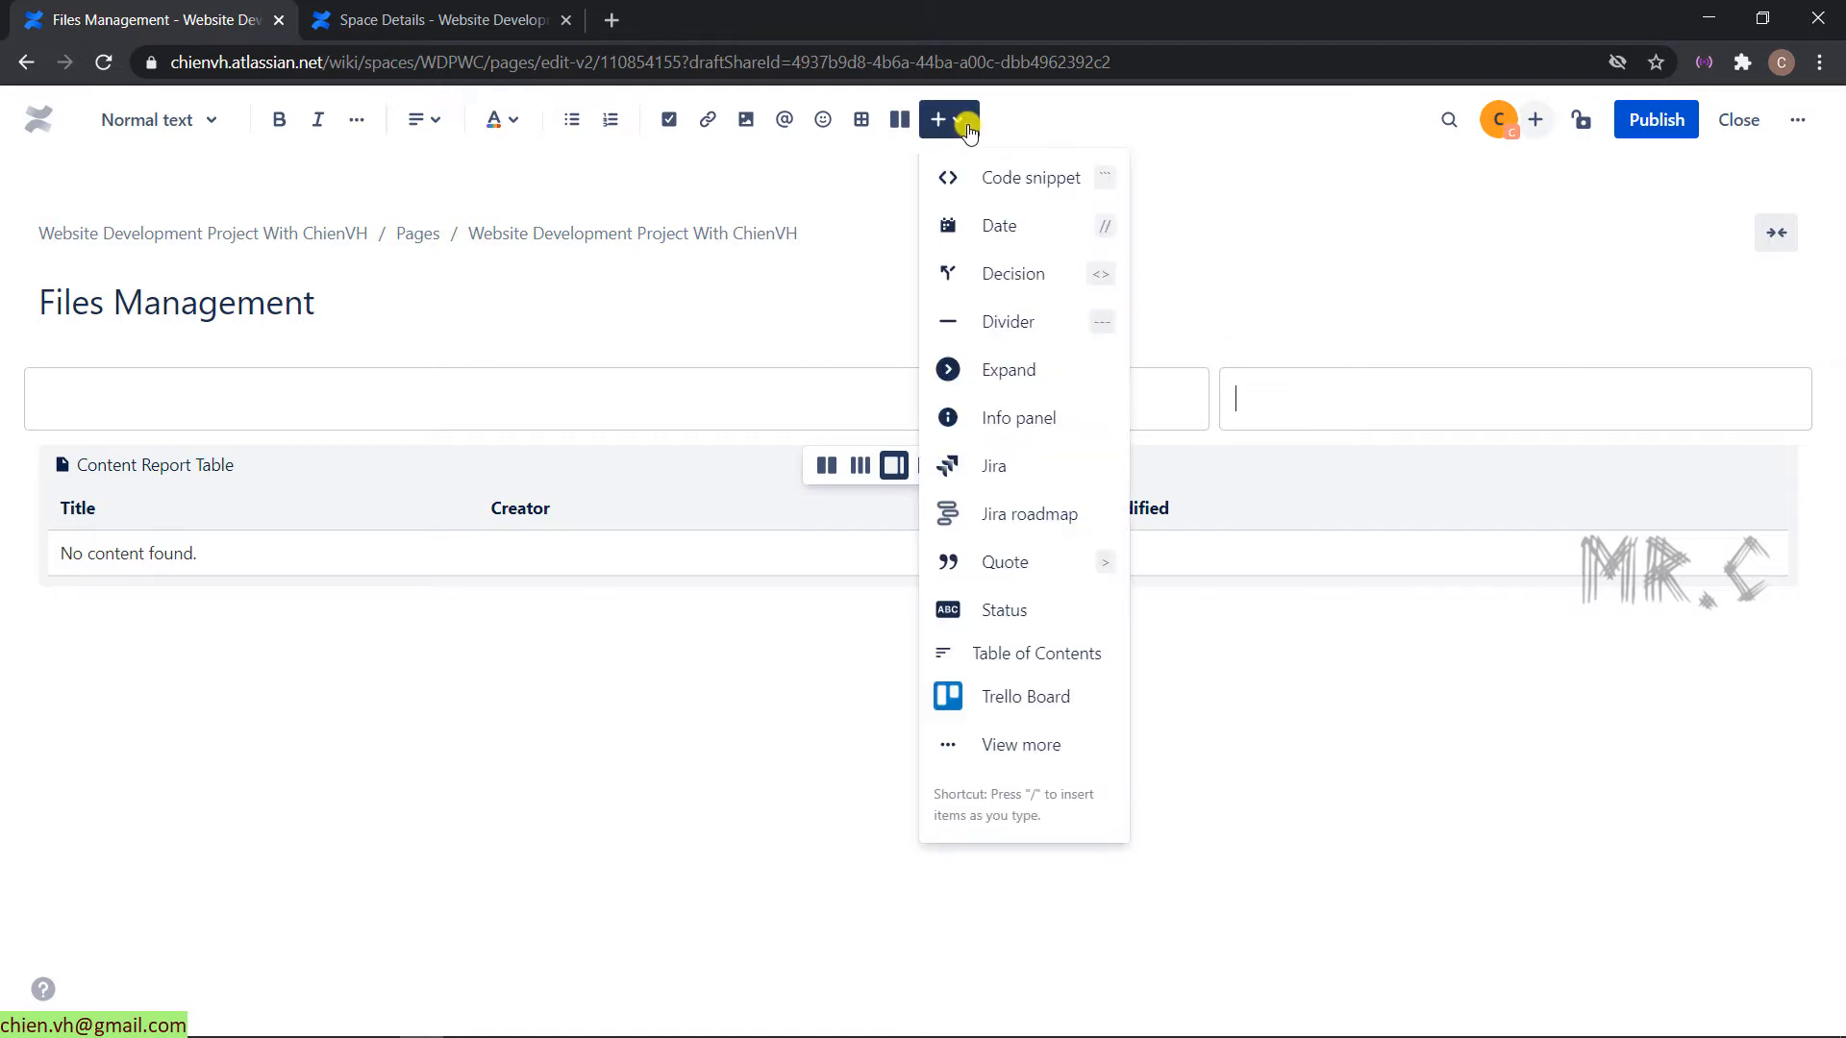
{"action": "left_click", "coordinate": [1021, 744]}
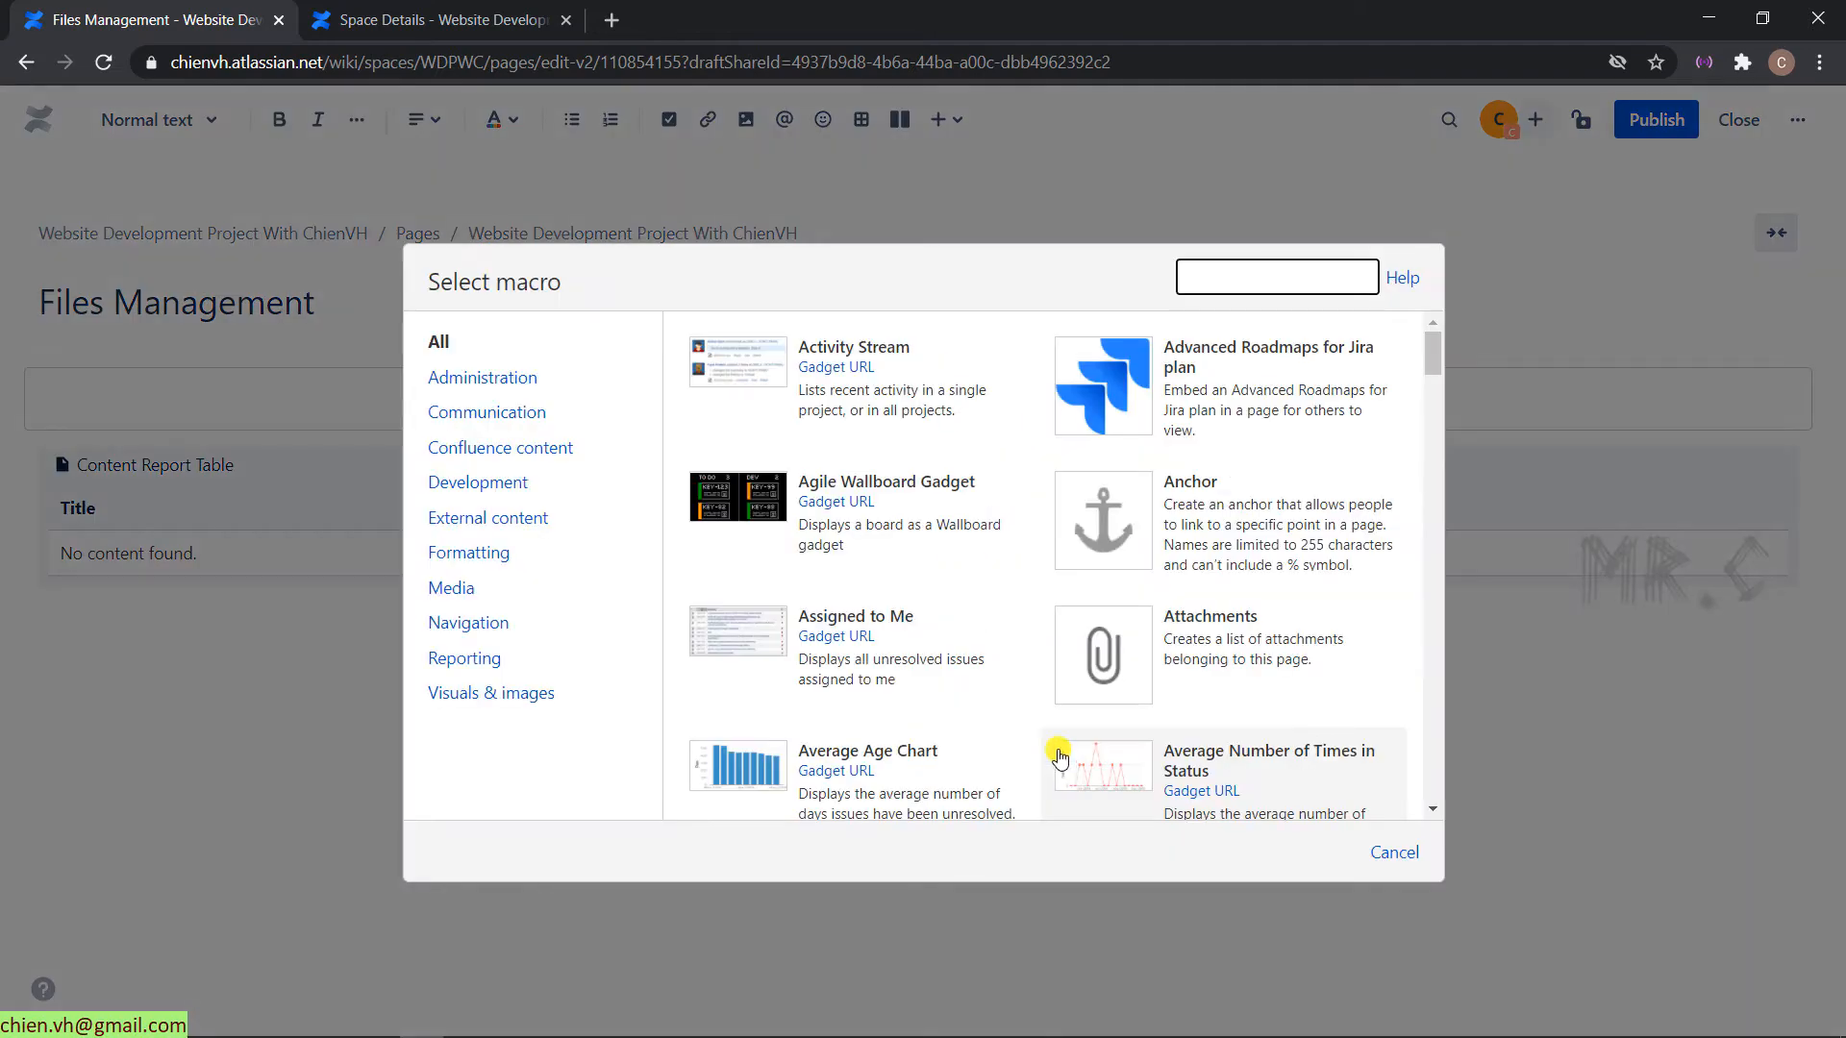
{"action": "mouse_move", "coordinate": [1060, 756]}
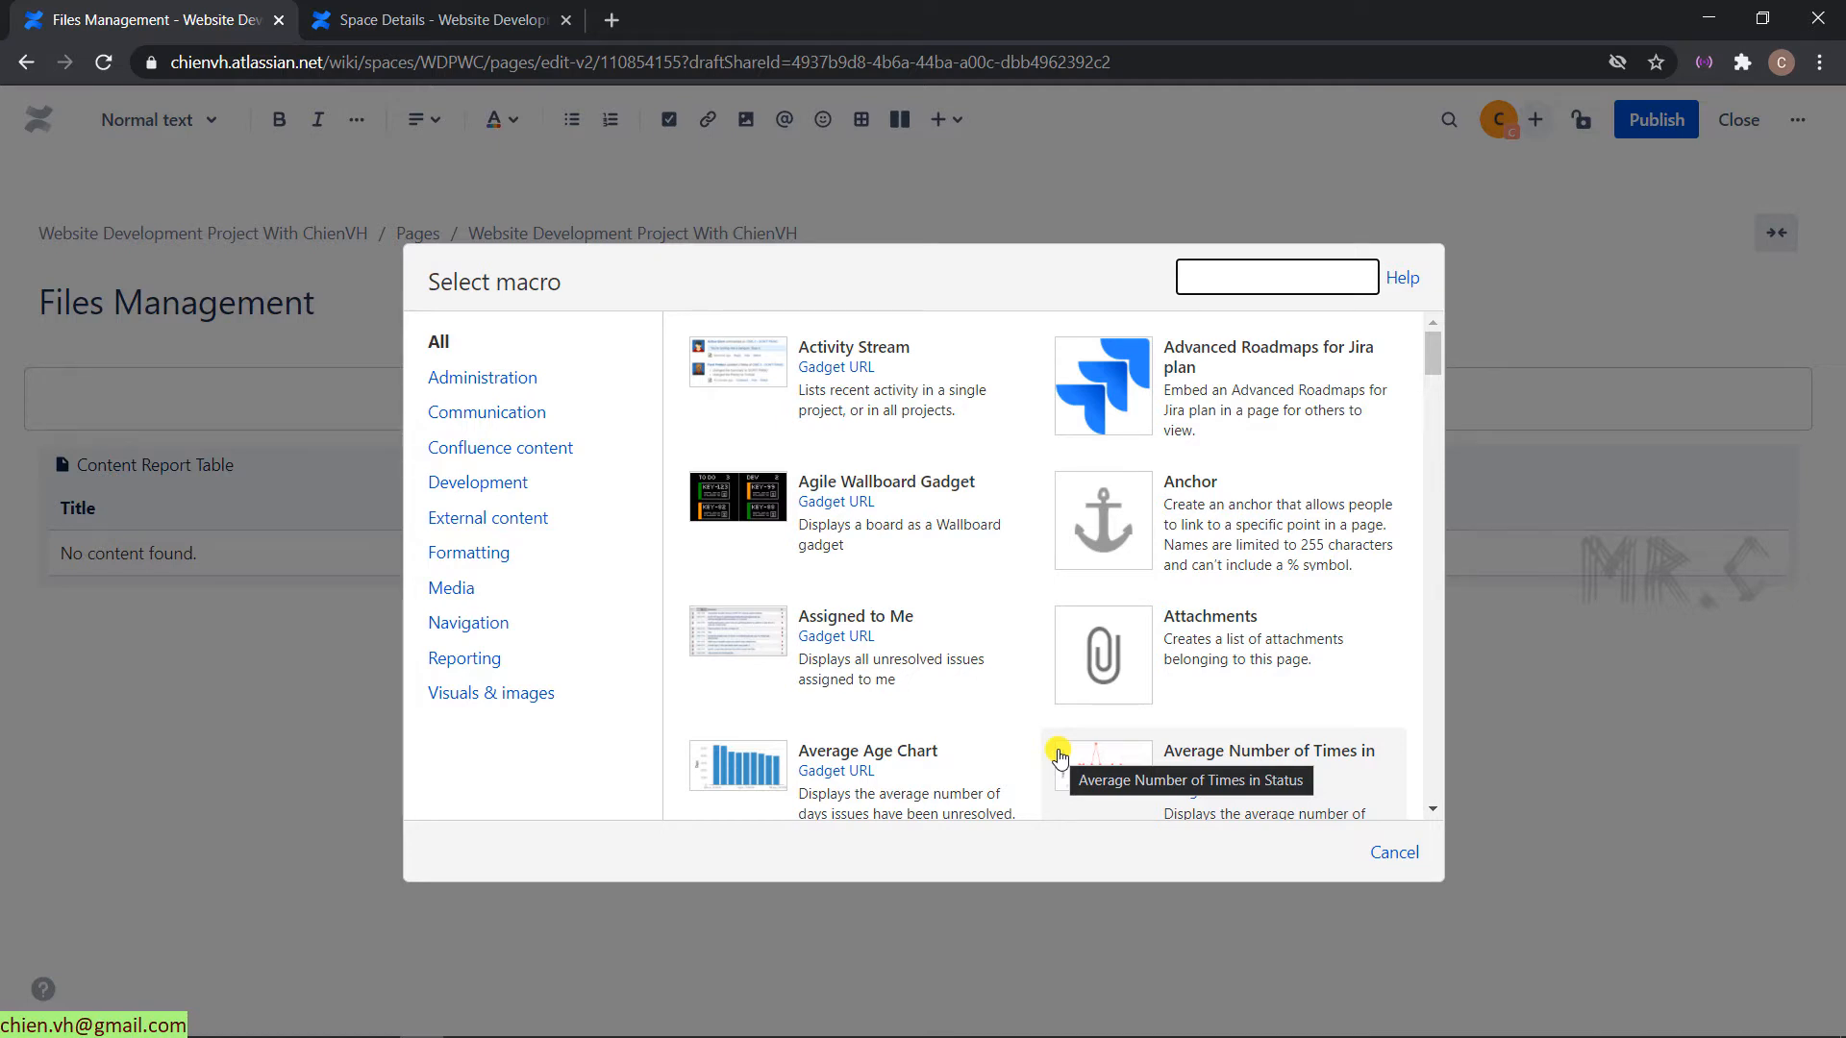
{"action": "left_click", "coordinate": [1275, 277]}
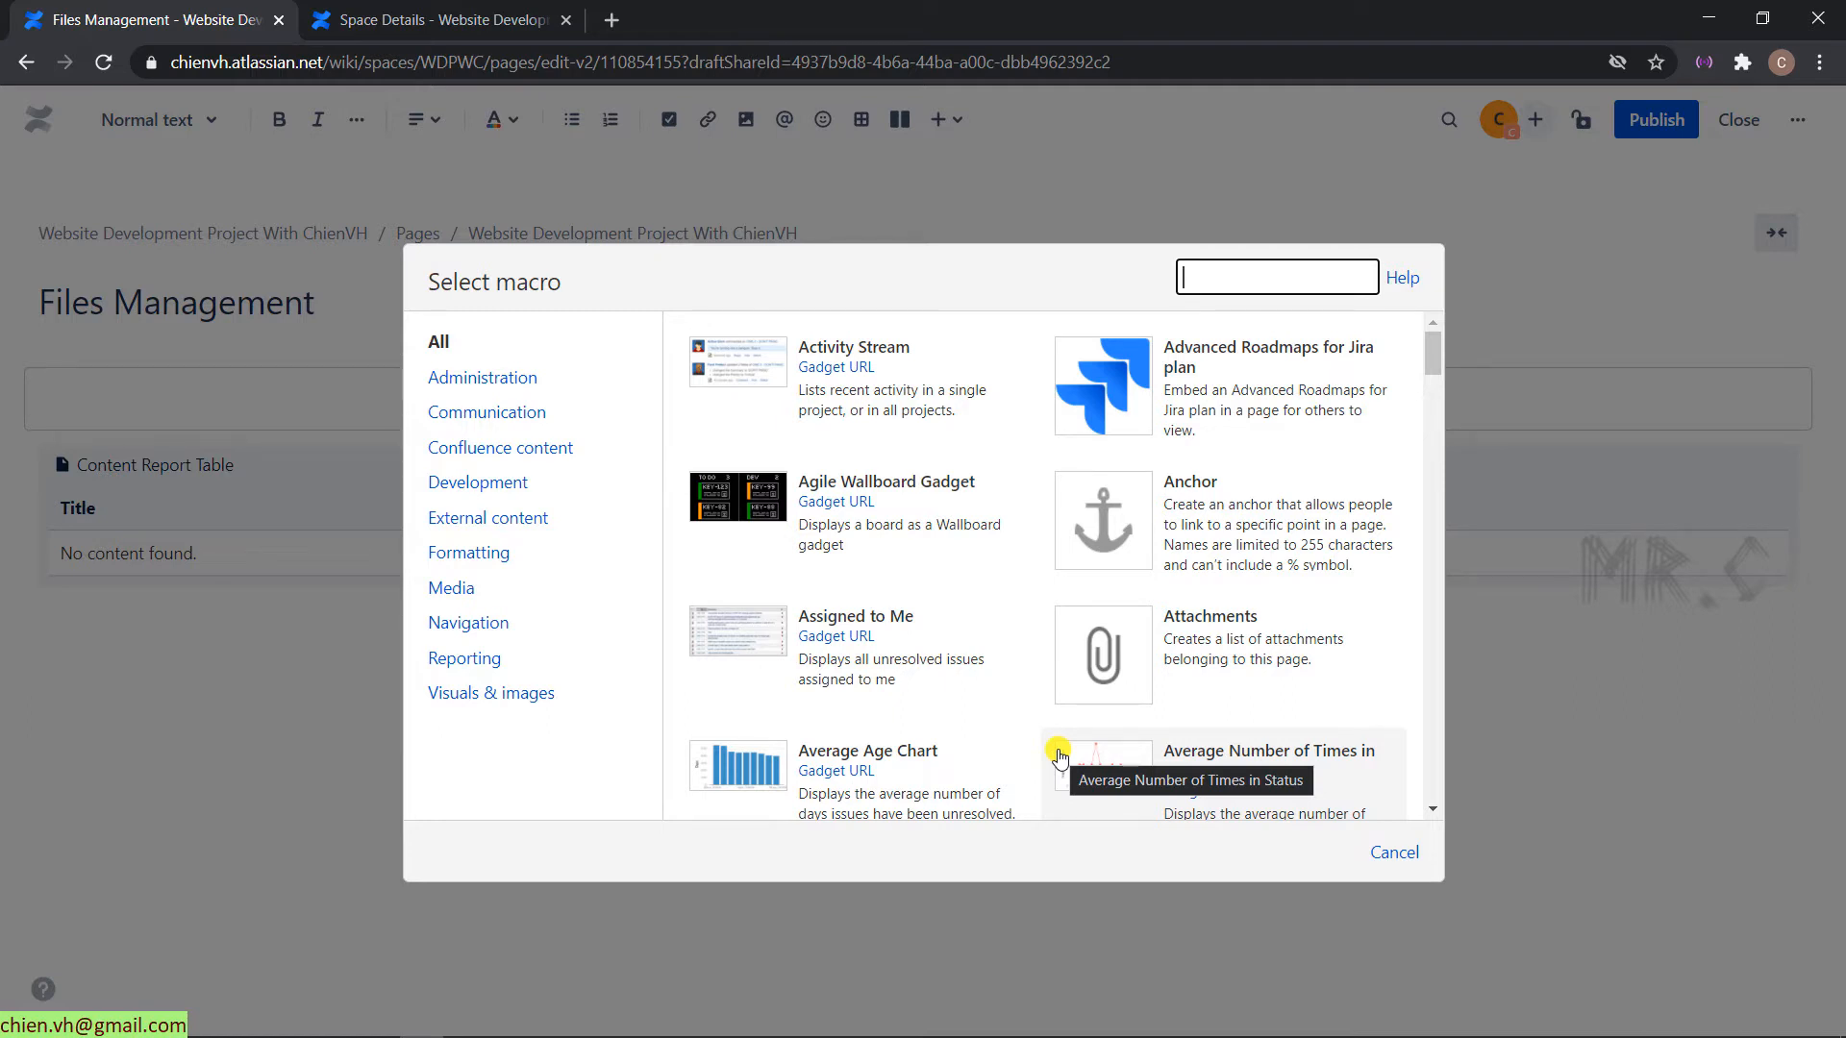
{"action": "type", "text": "create"}
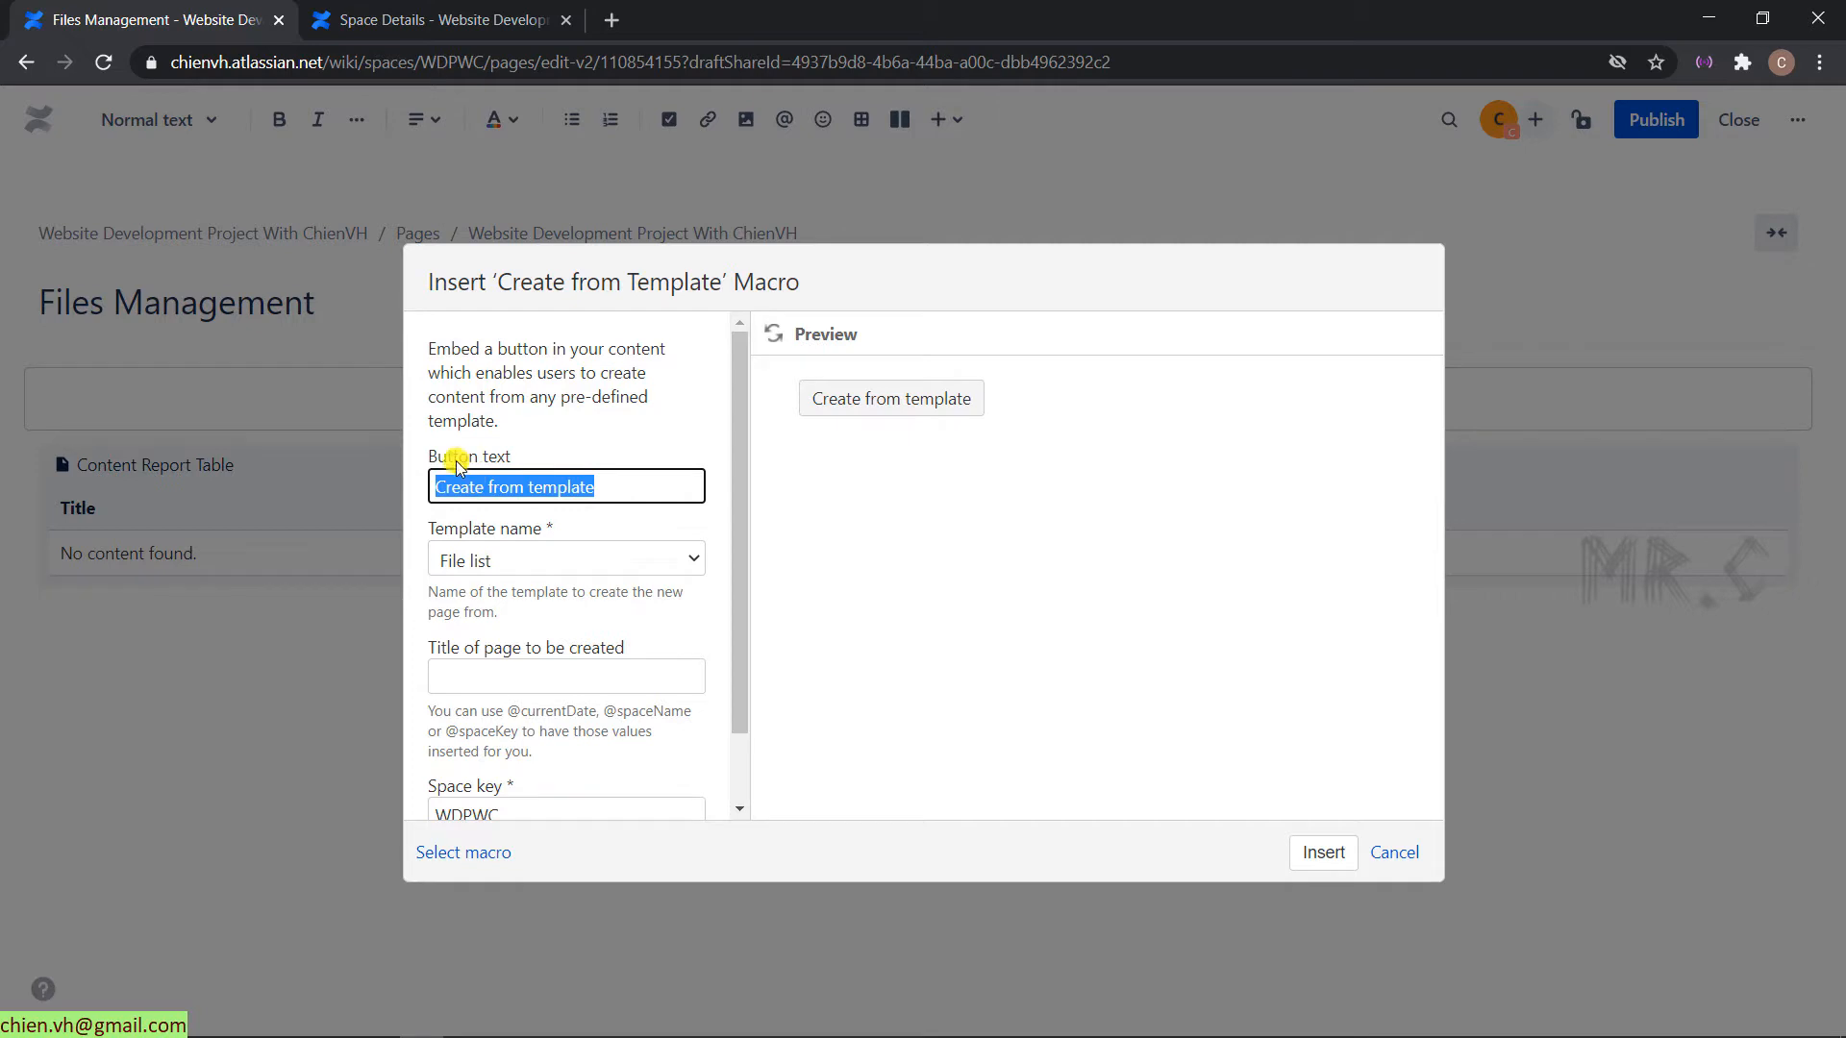
- Label the button 'Create File Management Page', use the File list template, preview and insert it
{"action": "left_click", "coordinate": [612, 487]}
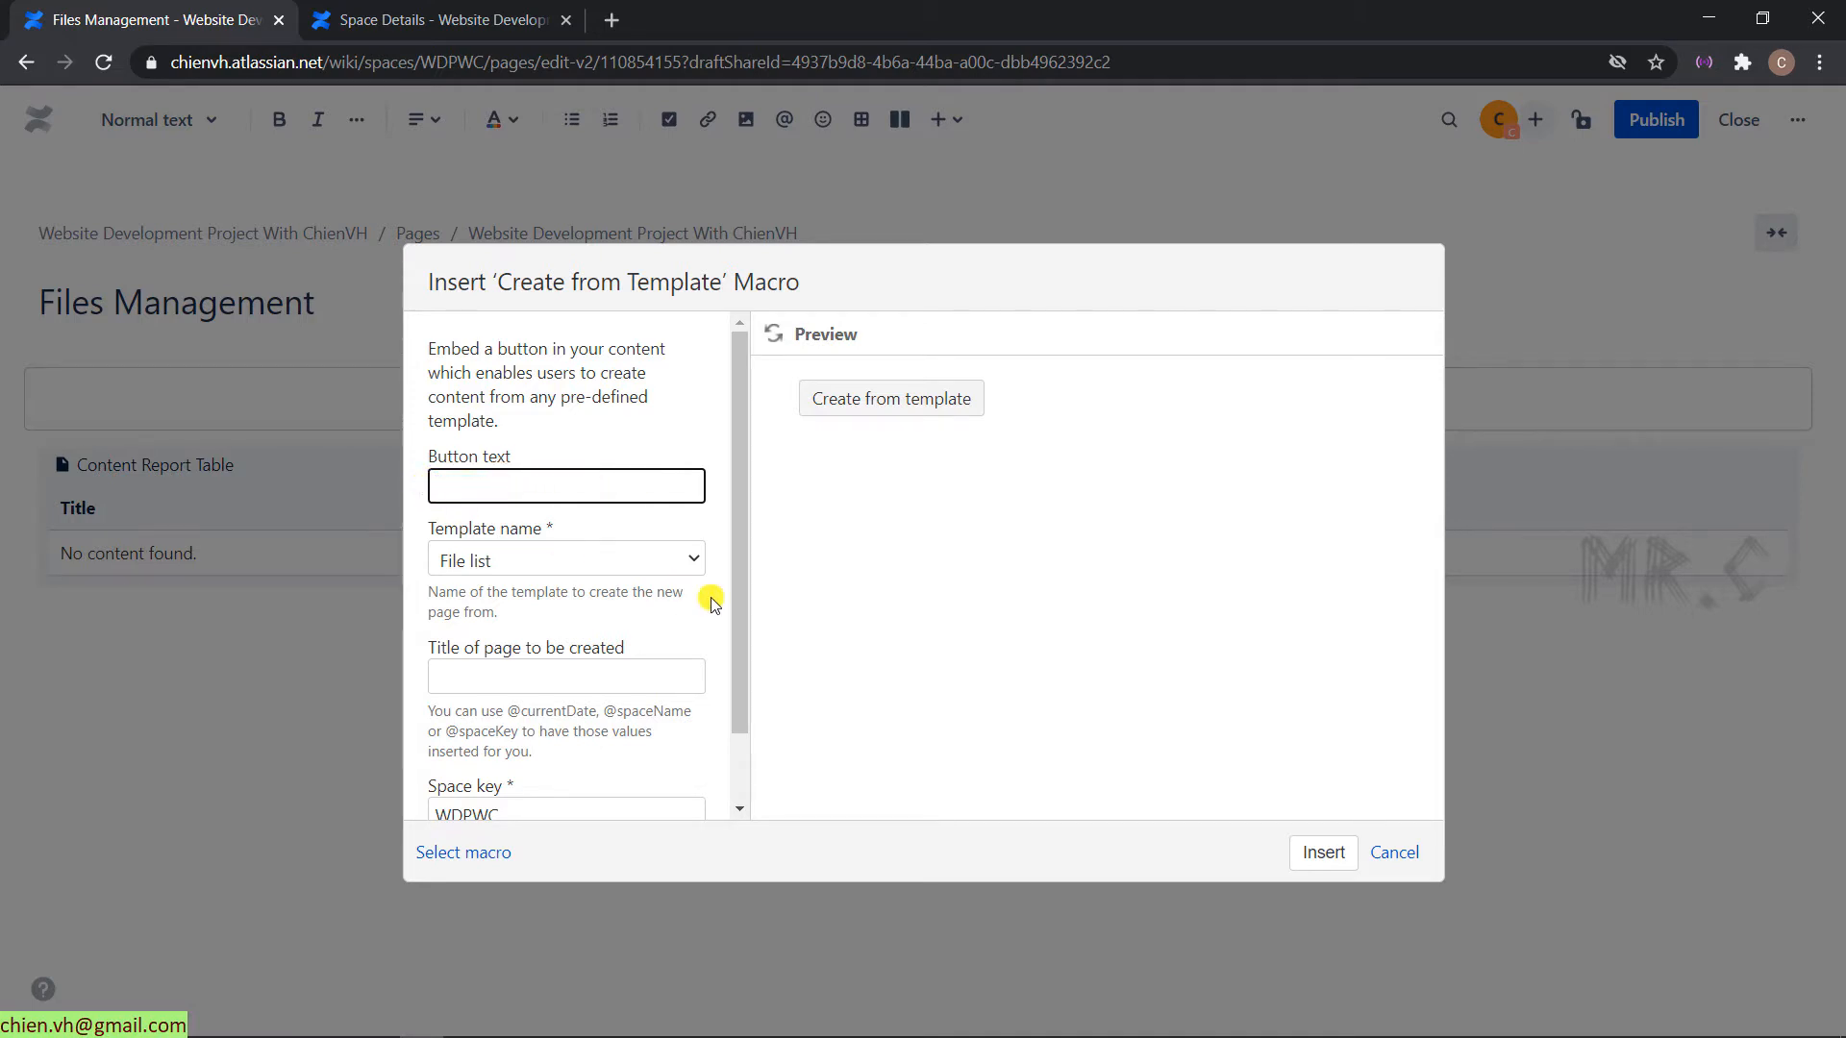
{"action": "type", "text": "Create"}
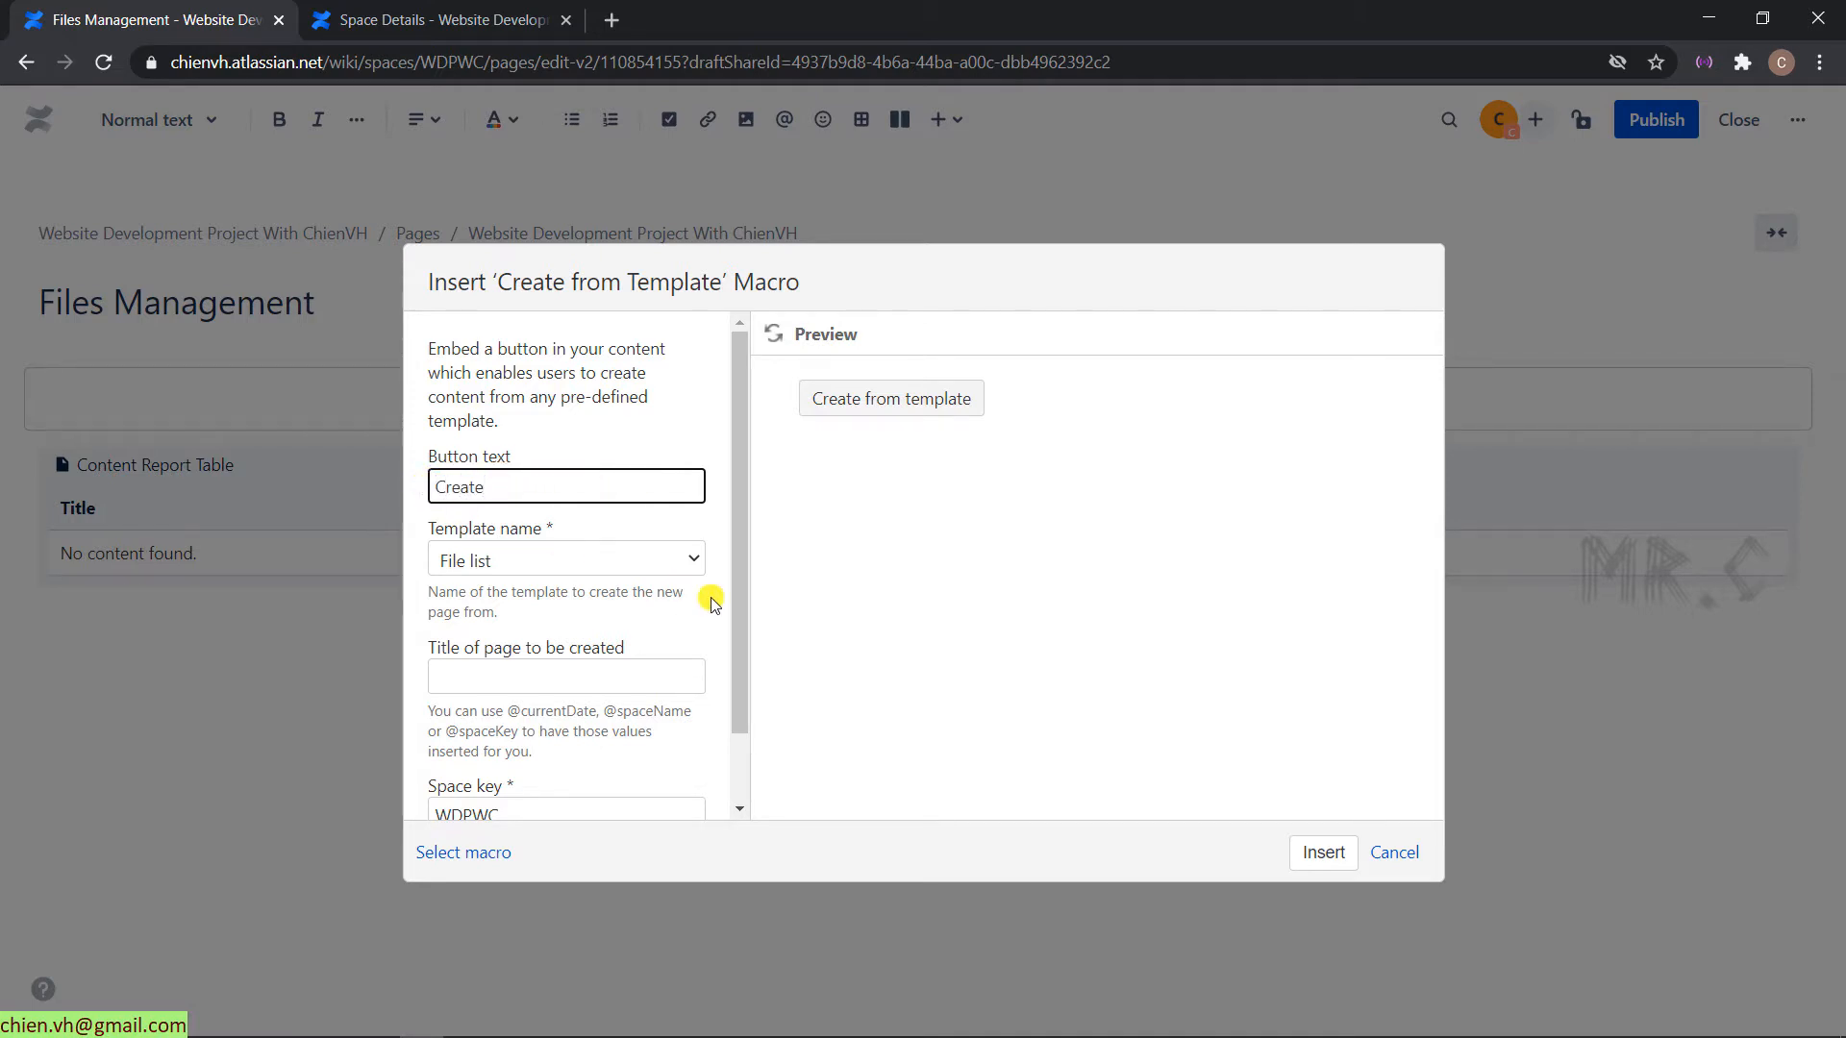
{"action": "type", "text": "File Management Page"}
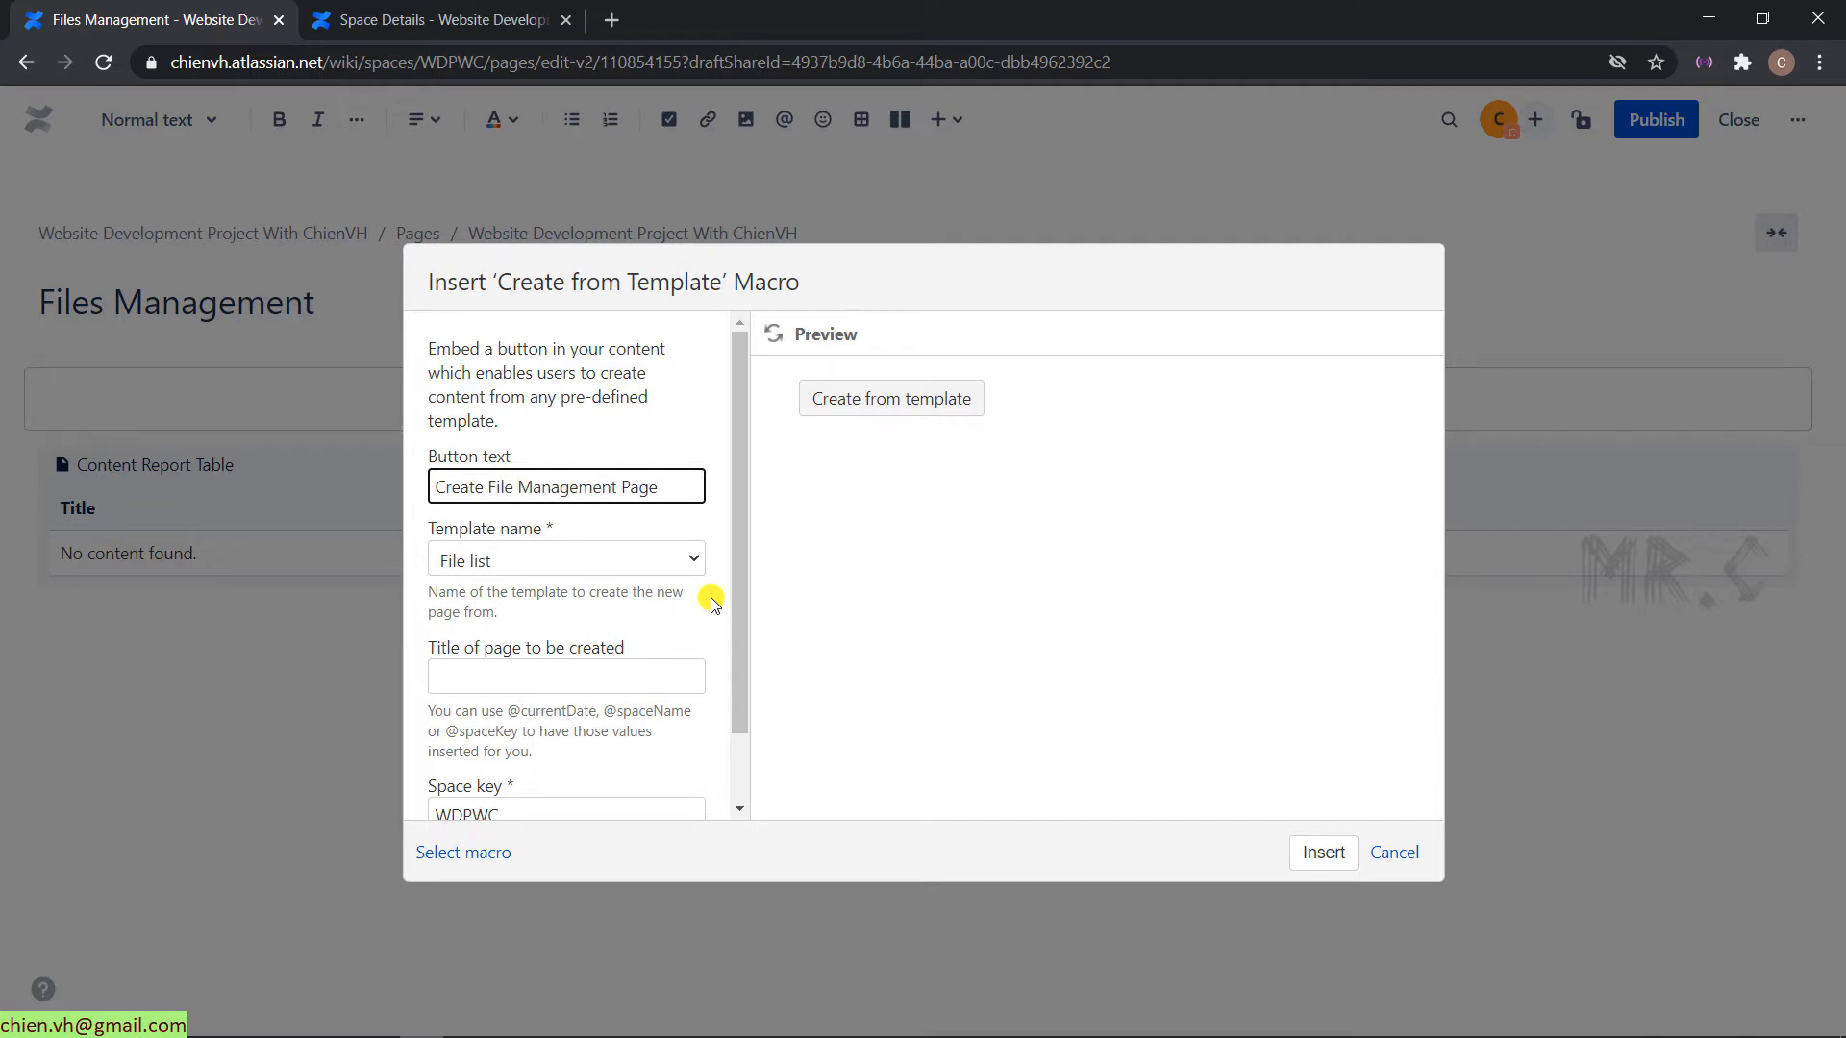
{"action": "mouse_move", "coordinate": [696, 548]}
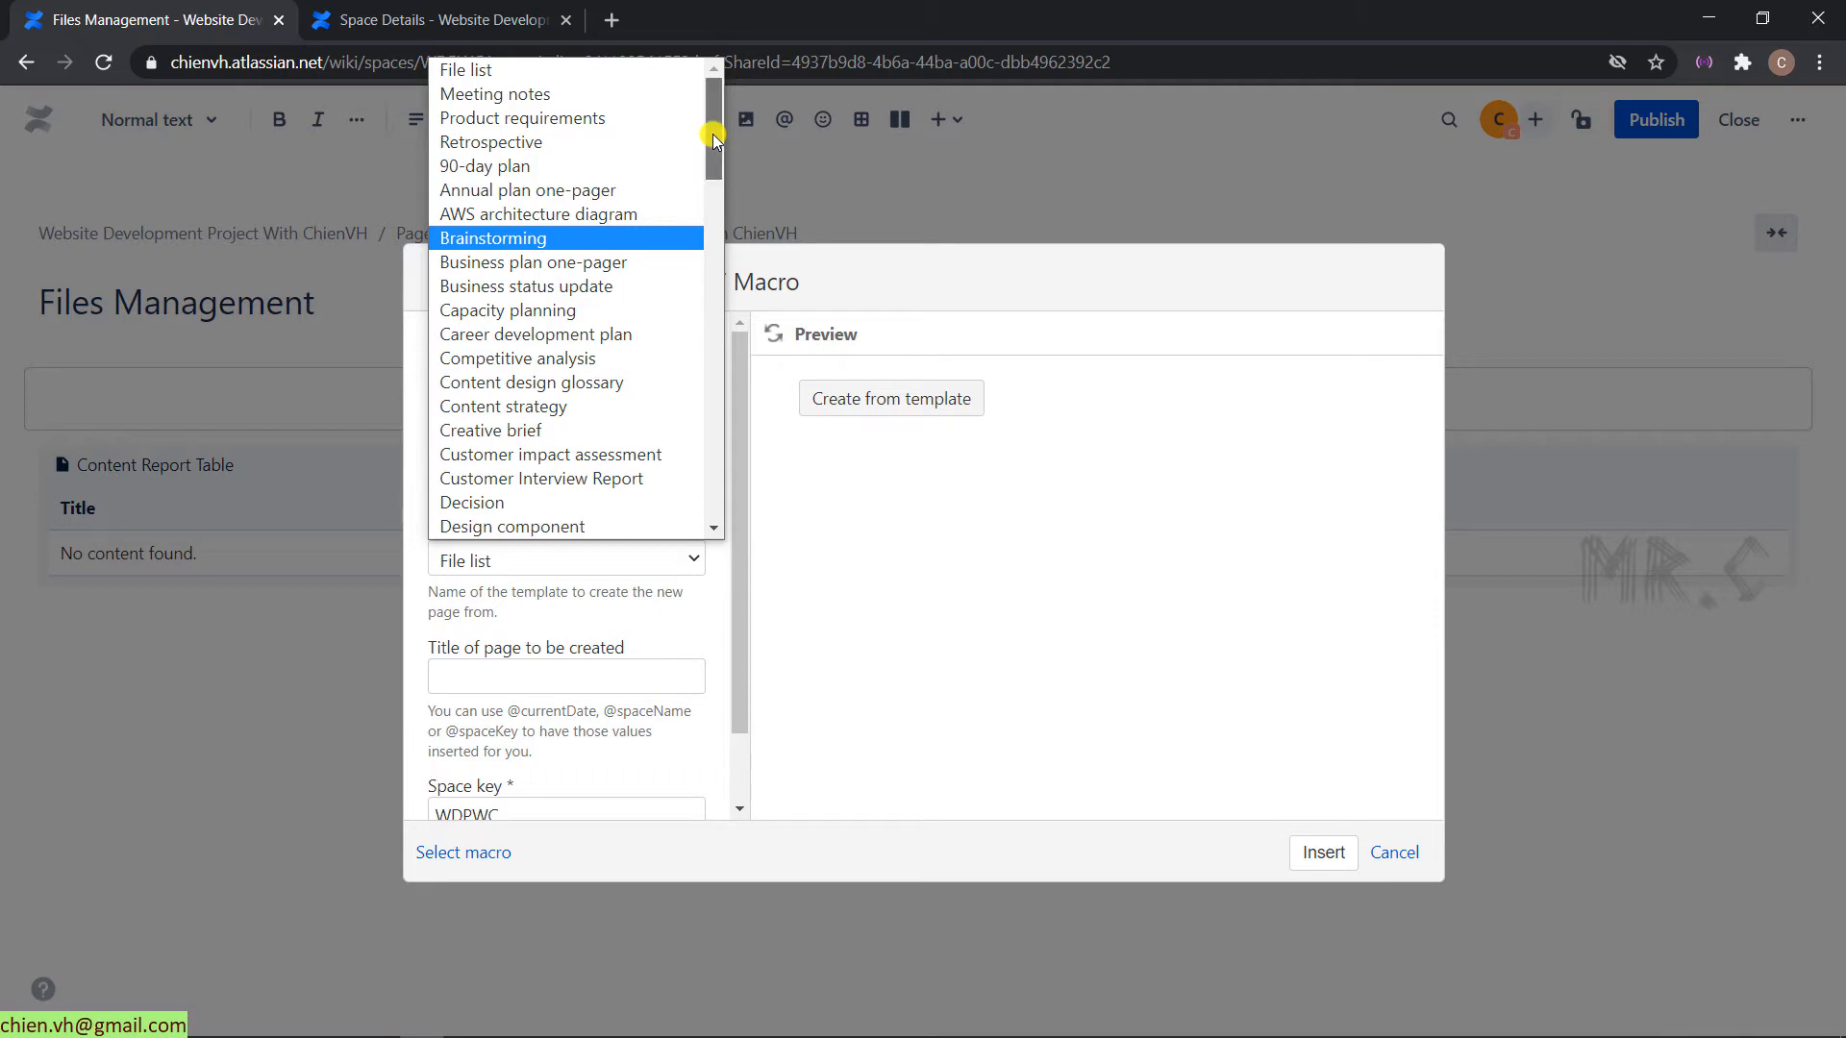
{"action": "scroll", "scroll_direction": "down", "scroll_amount": 3}
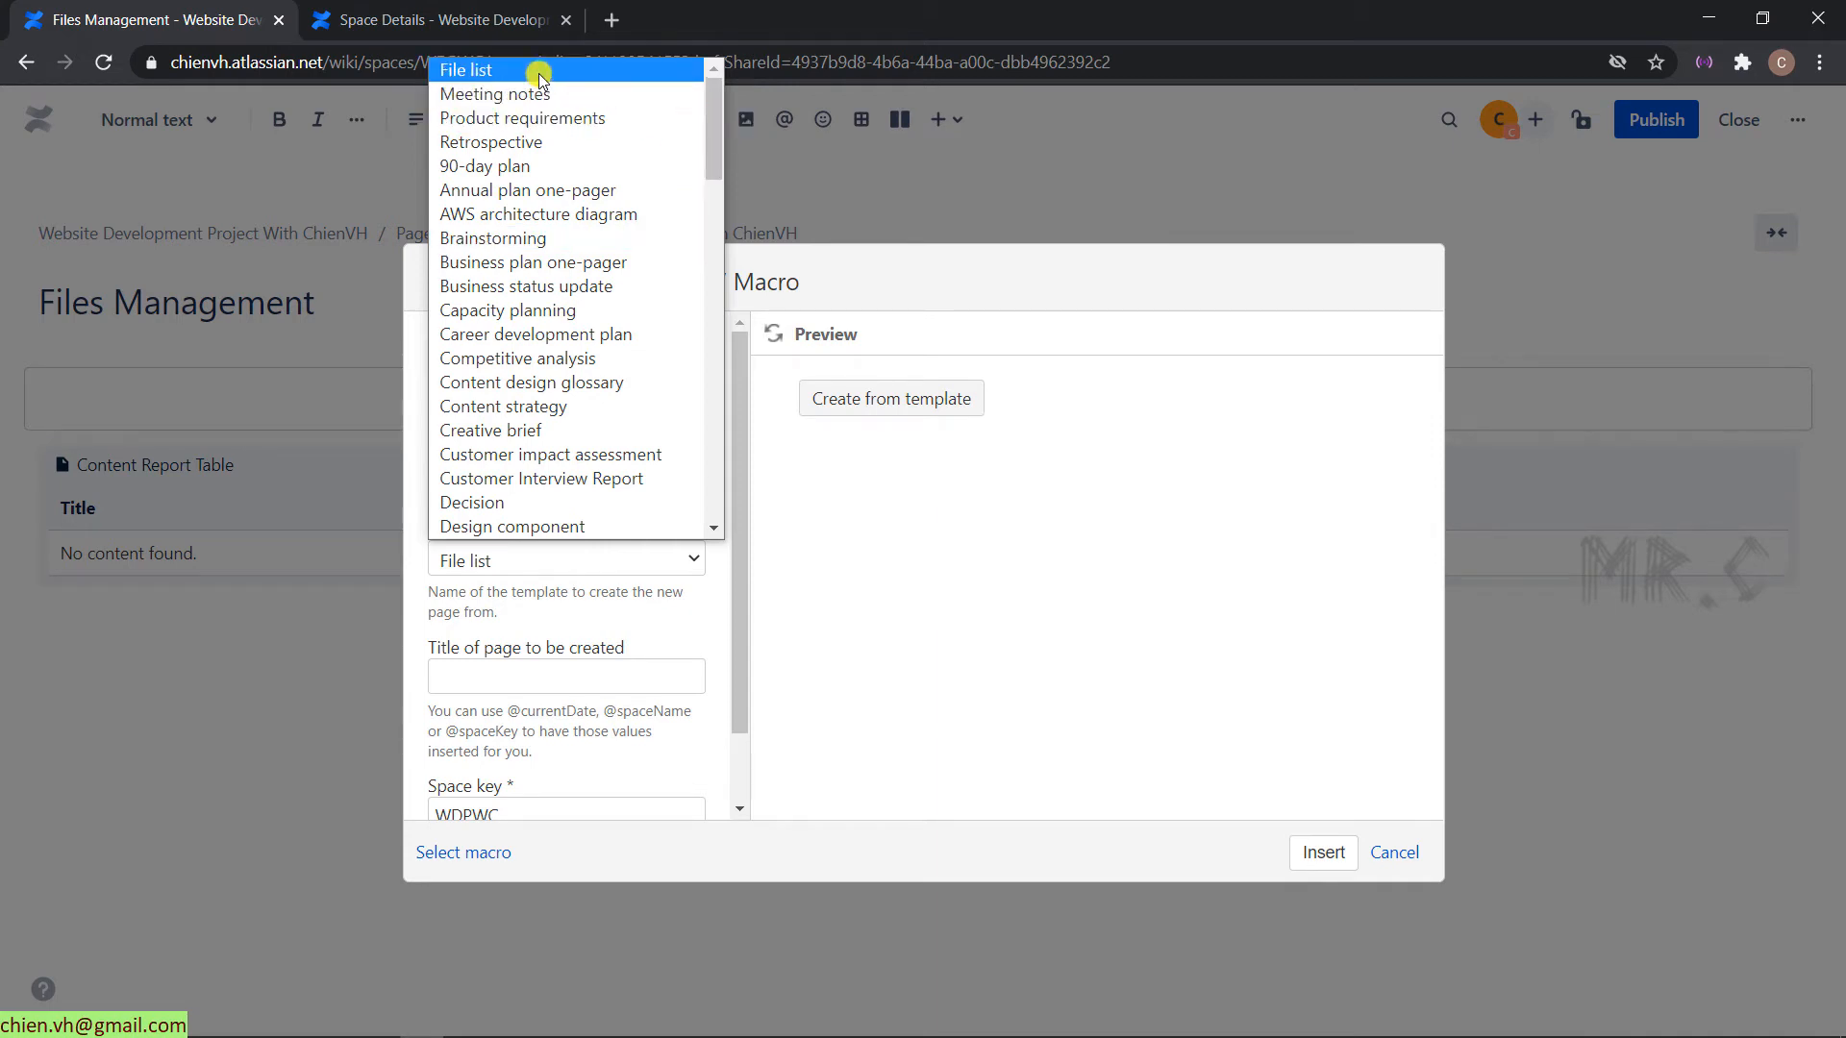
{"action": "left_click", "coordinate": [465, 69]}
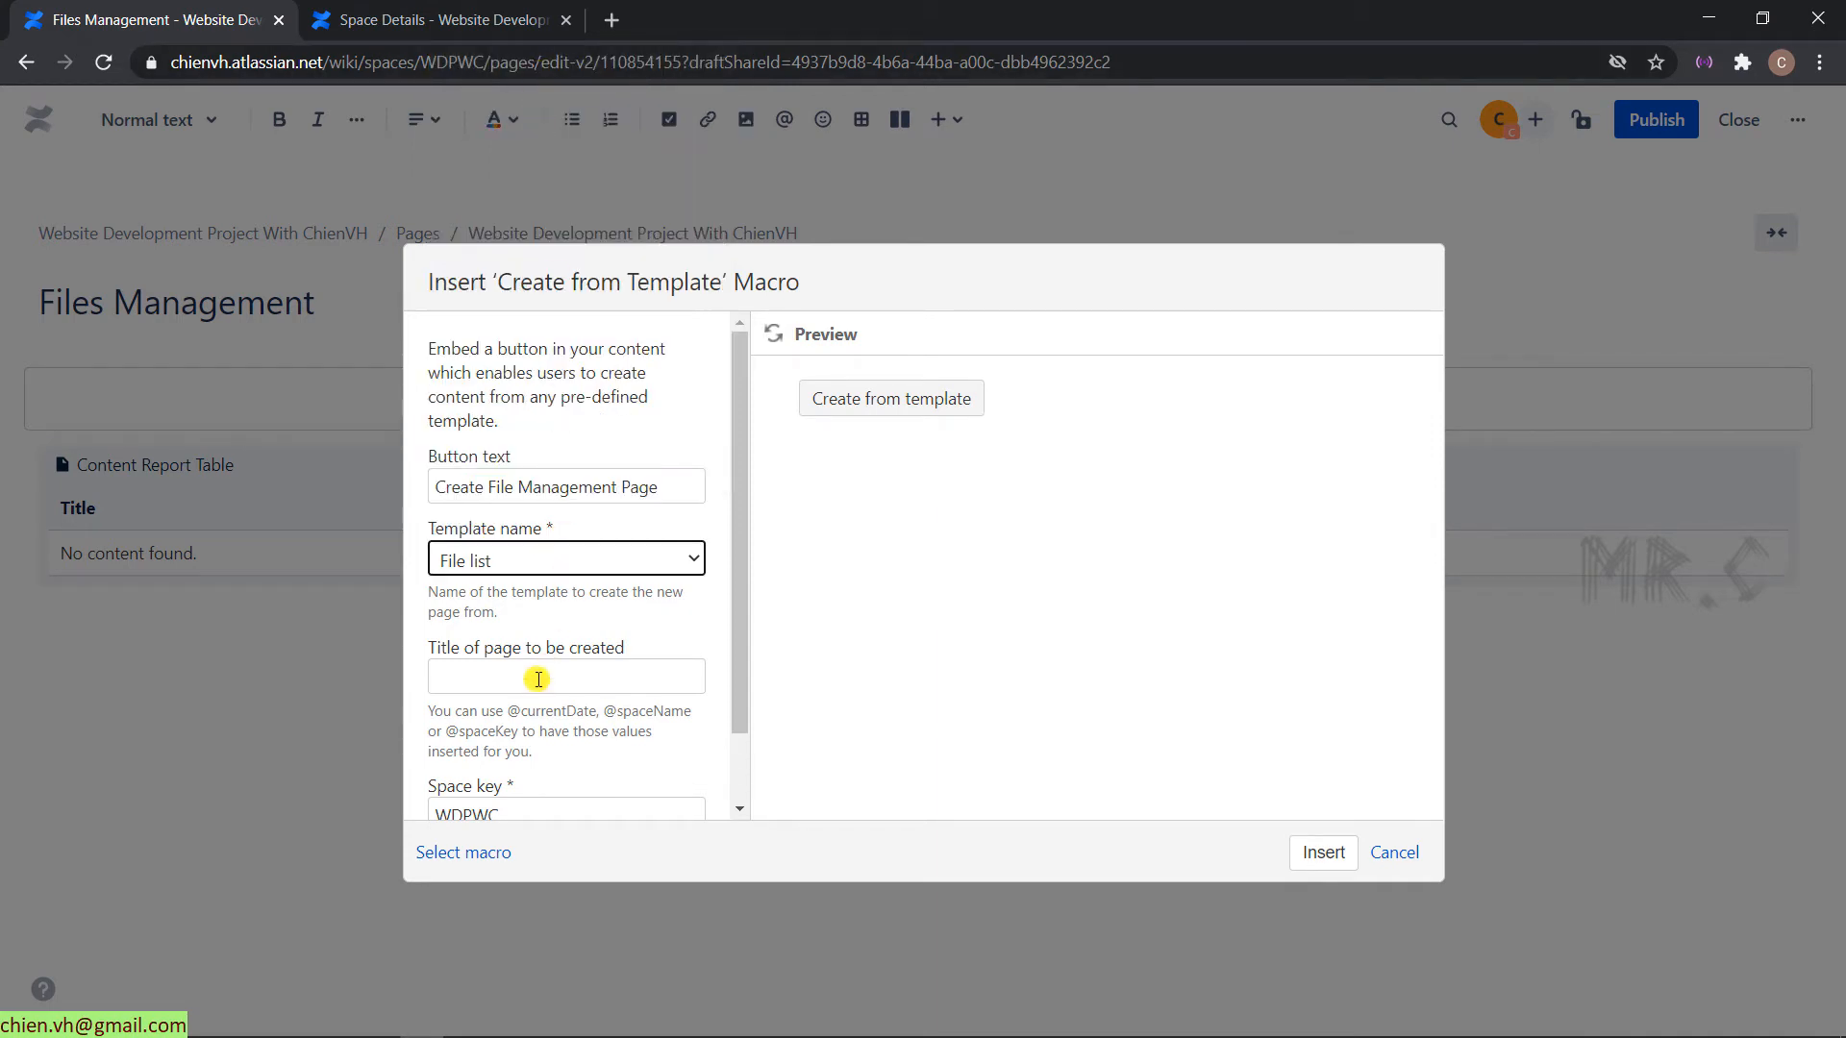
{"action": "left_click", "coordinate": [565, 675]}
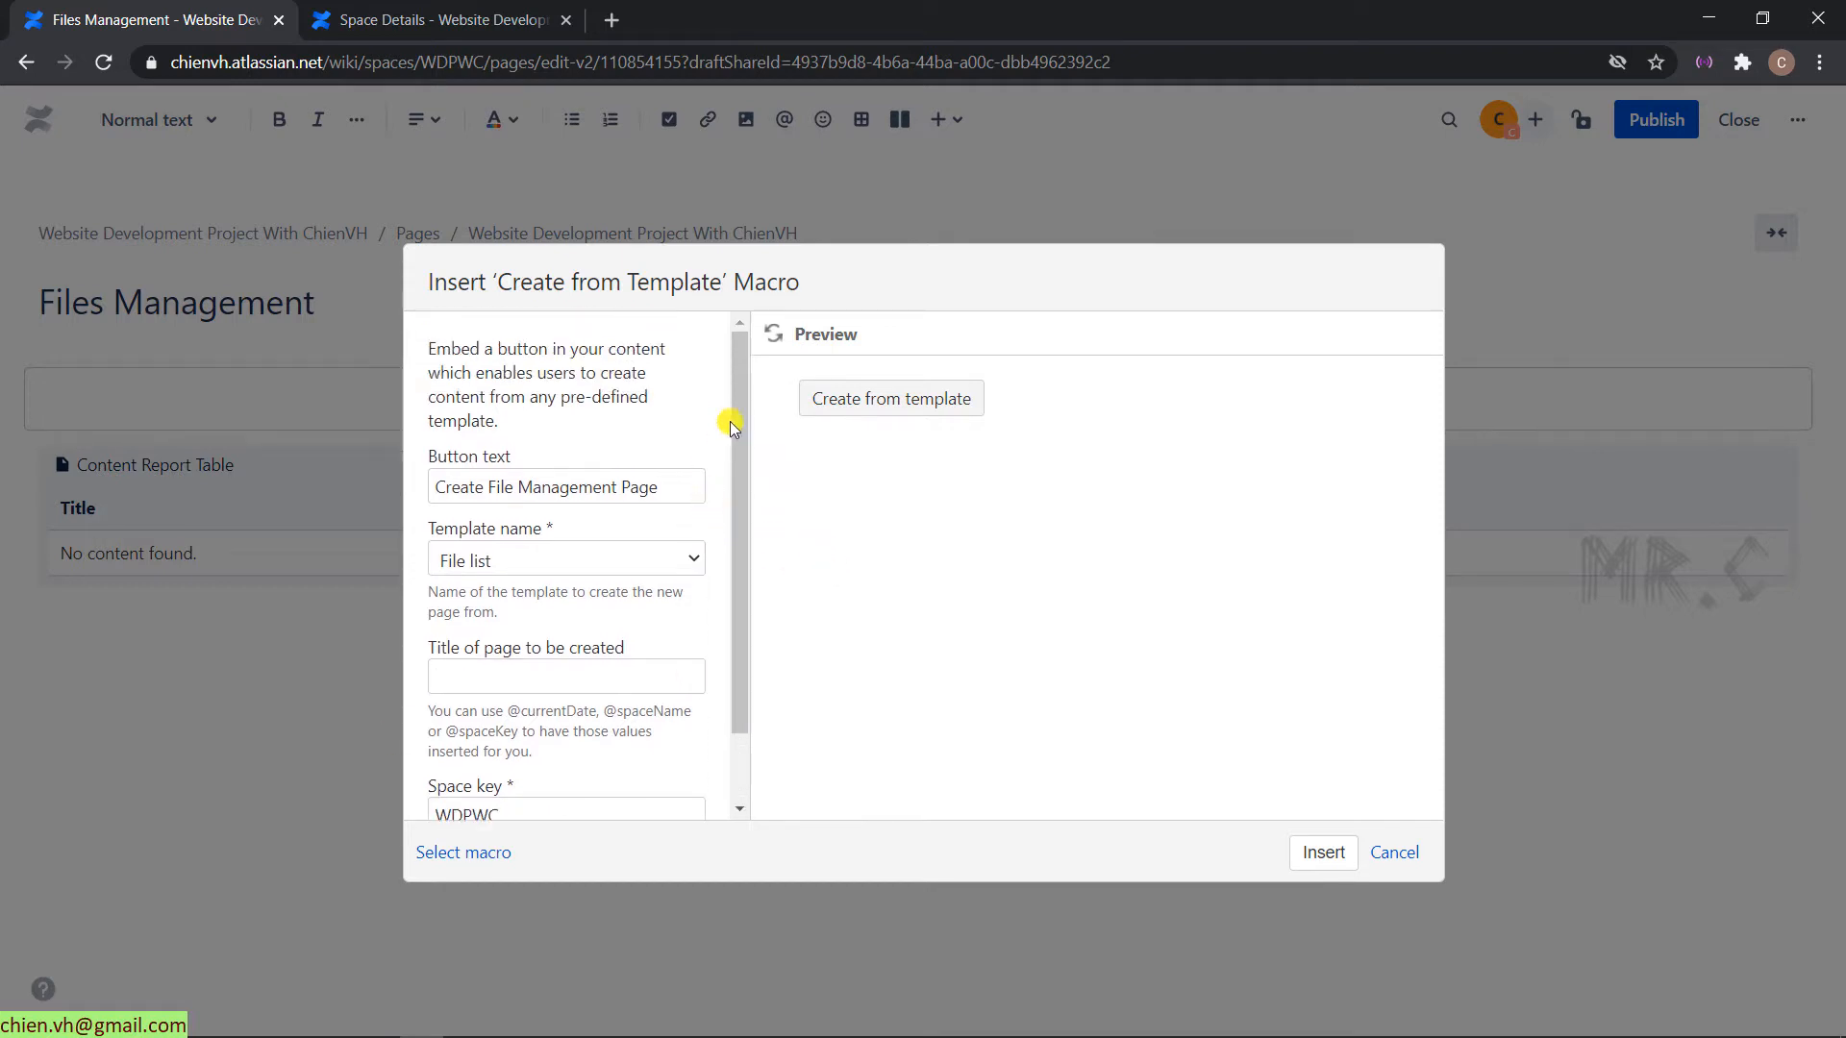
{"action": "left_click", "coordinate": [773, 333]}
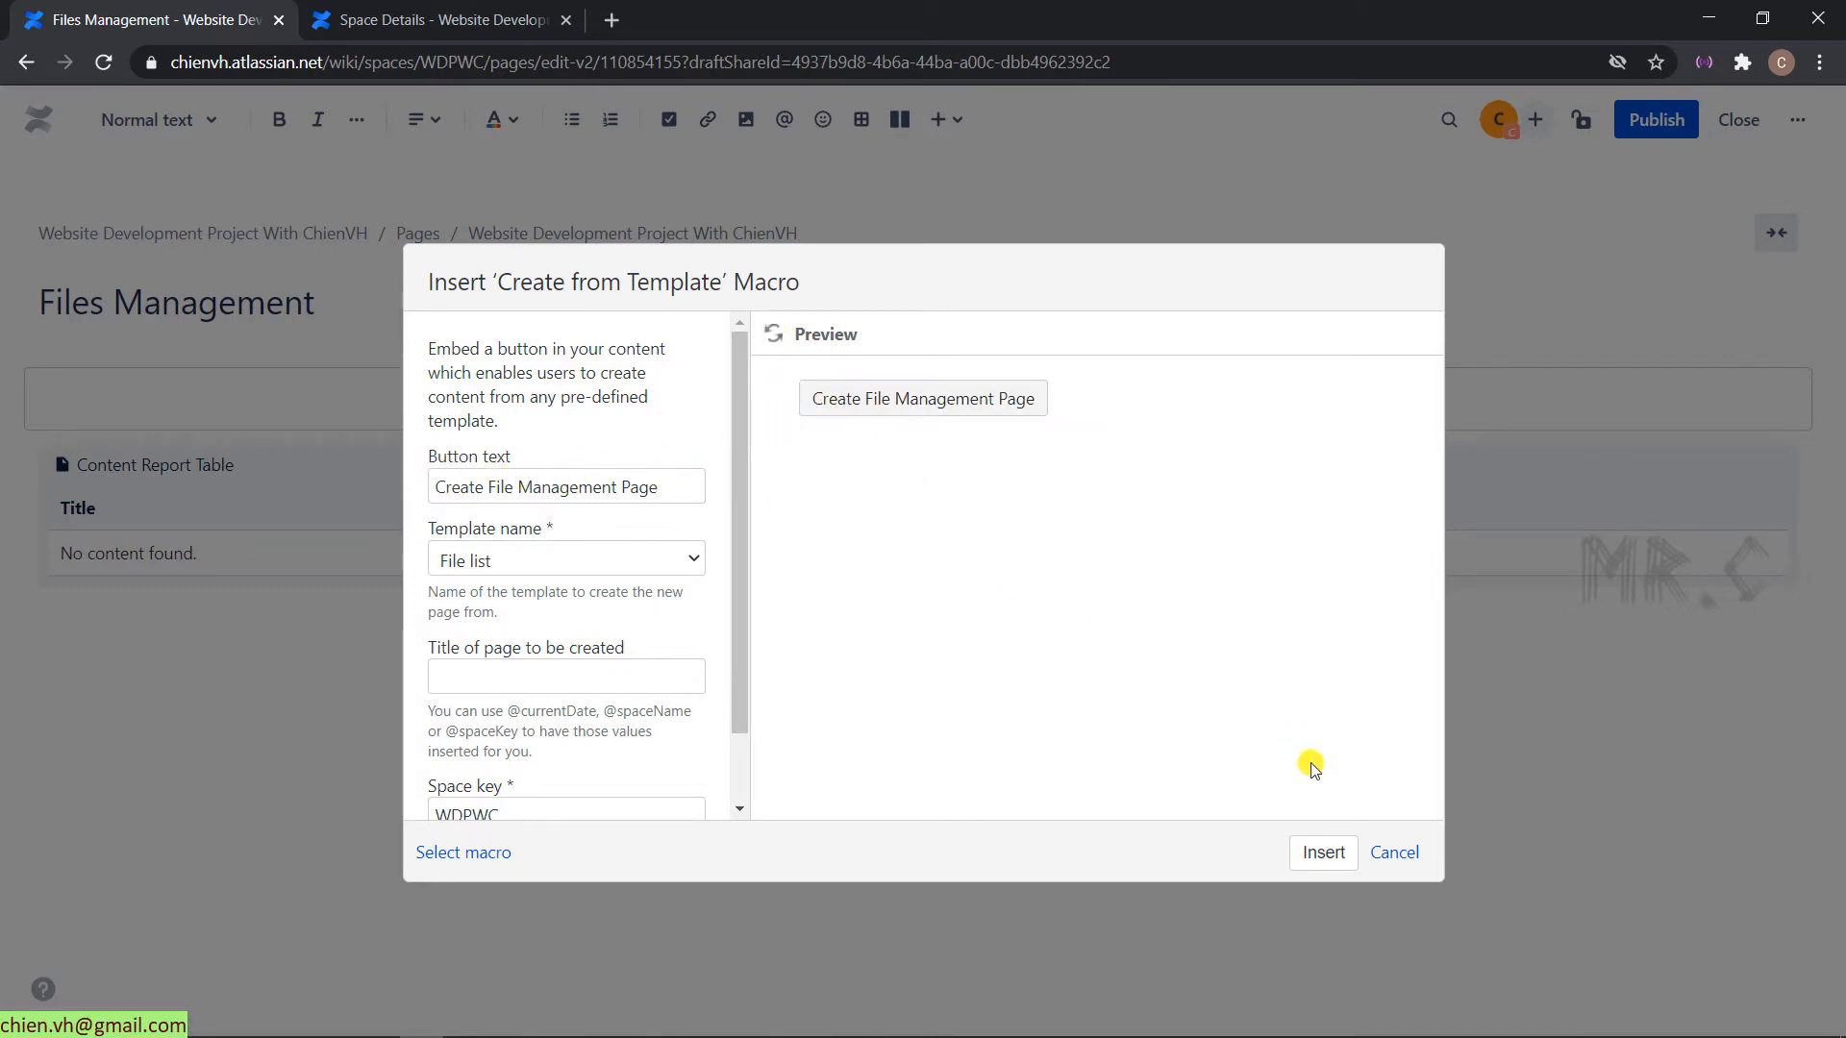
{"action": "left_click", "coordinate": [1323, 852]}
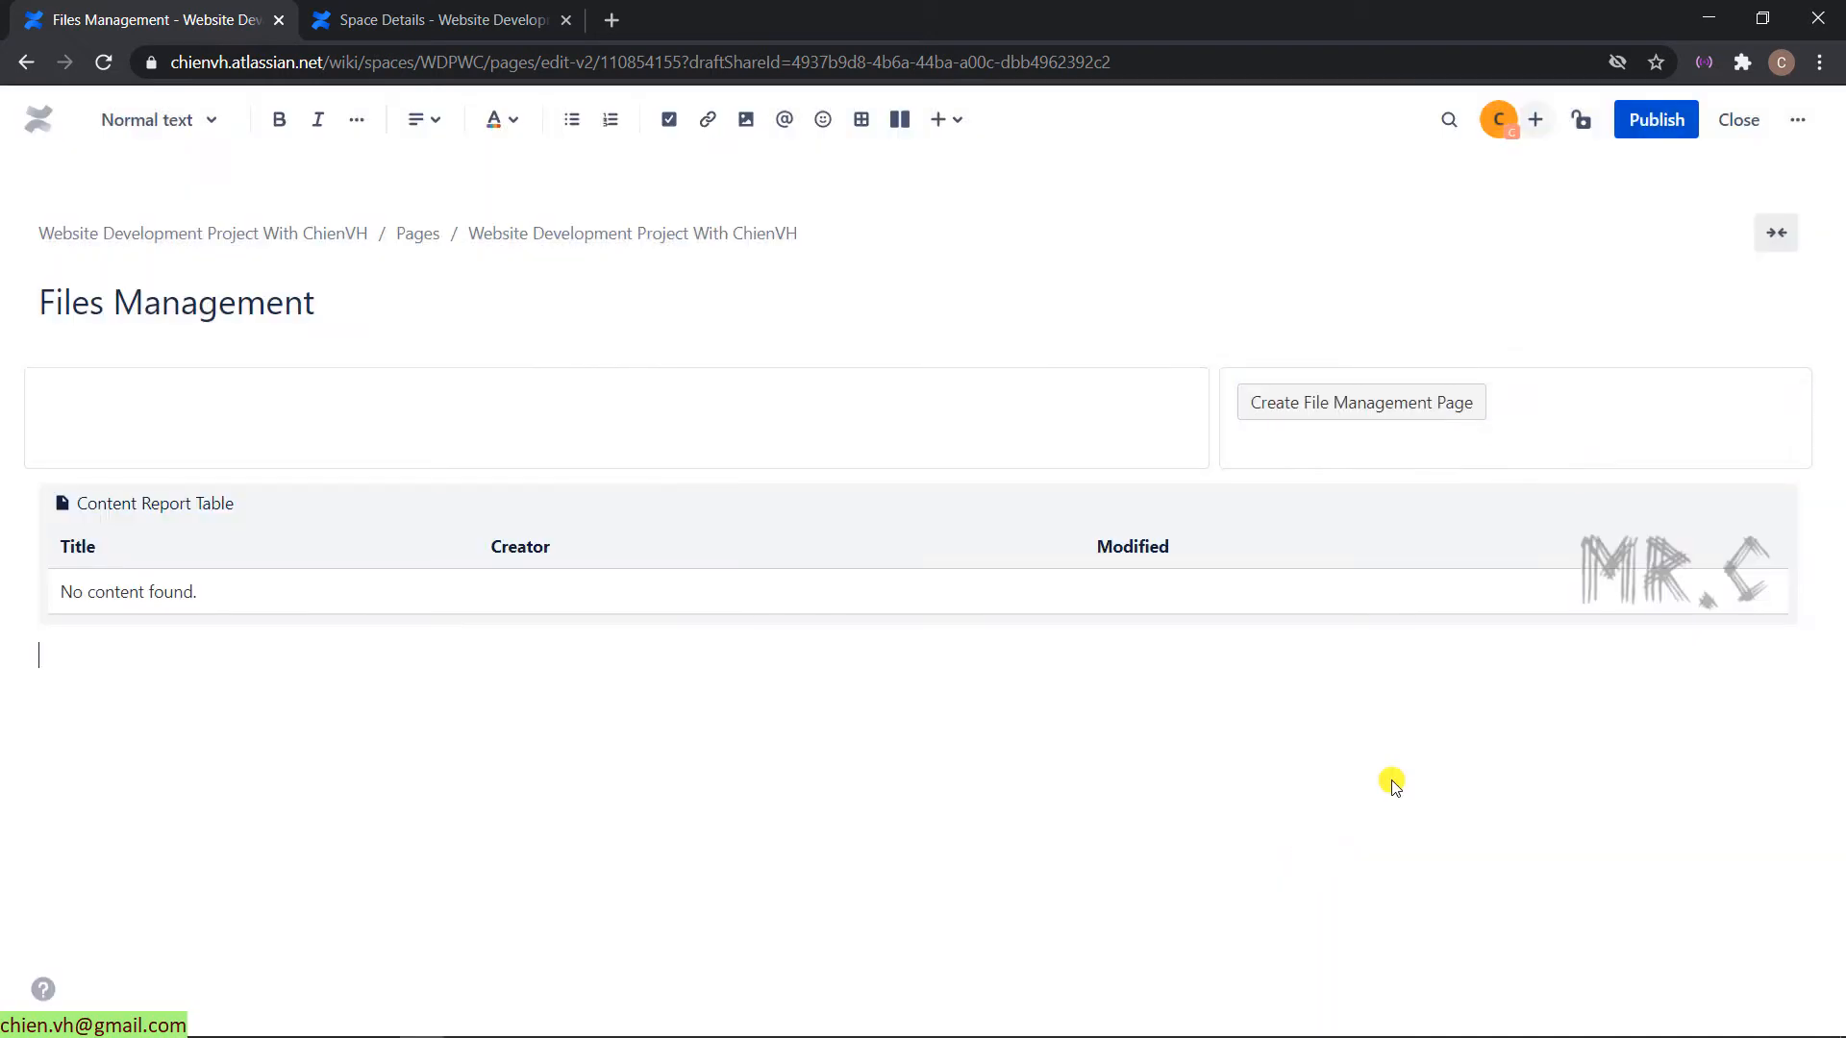
{"action": "mouse_move", "coordinate": [1382, 480]}
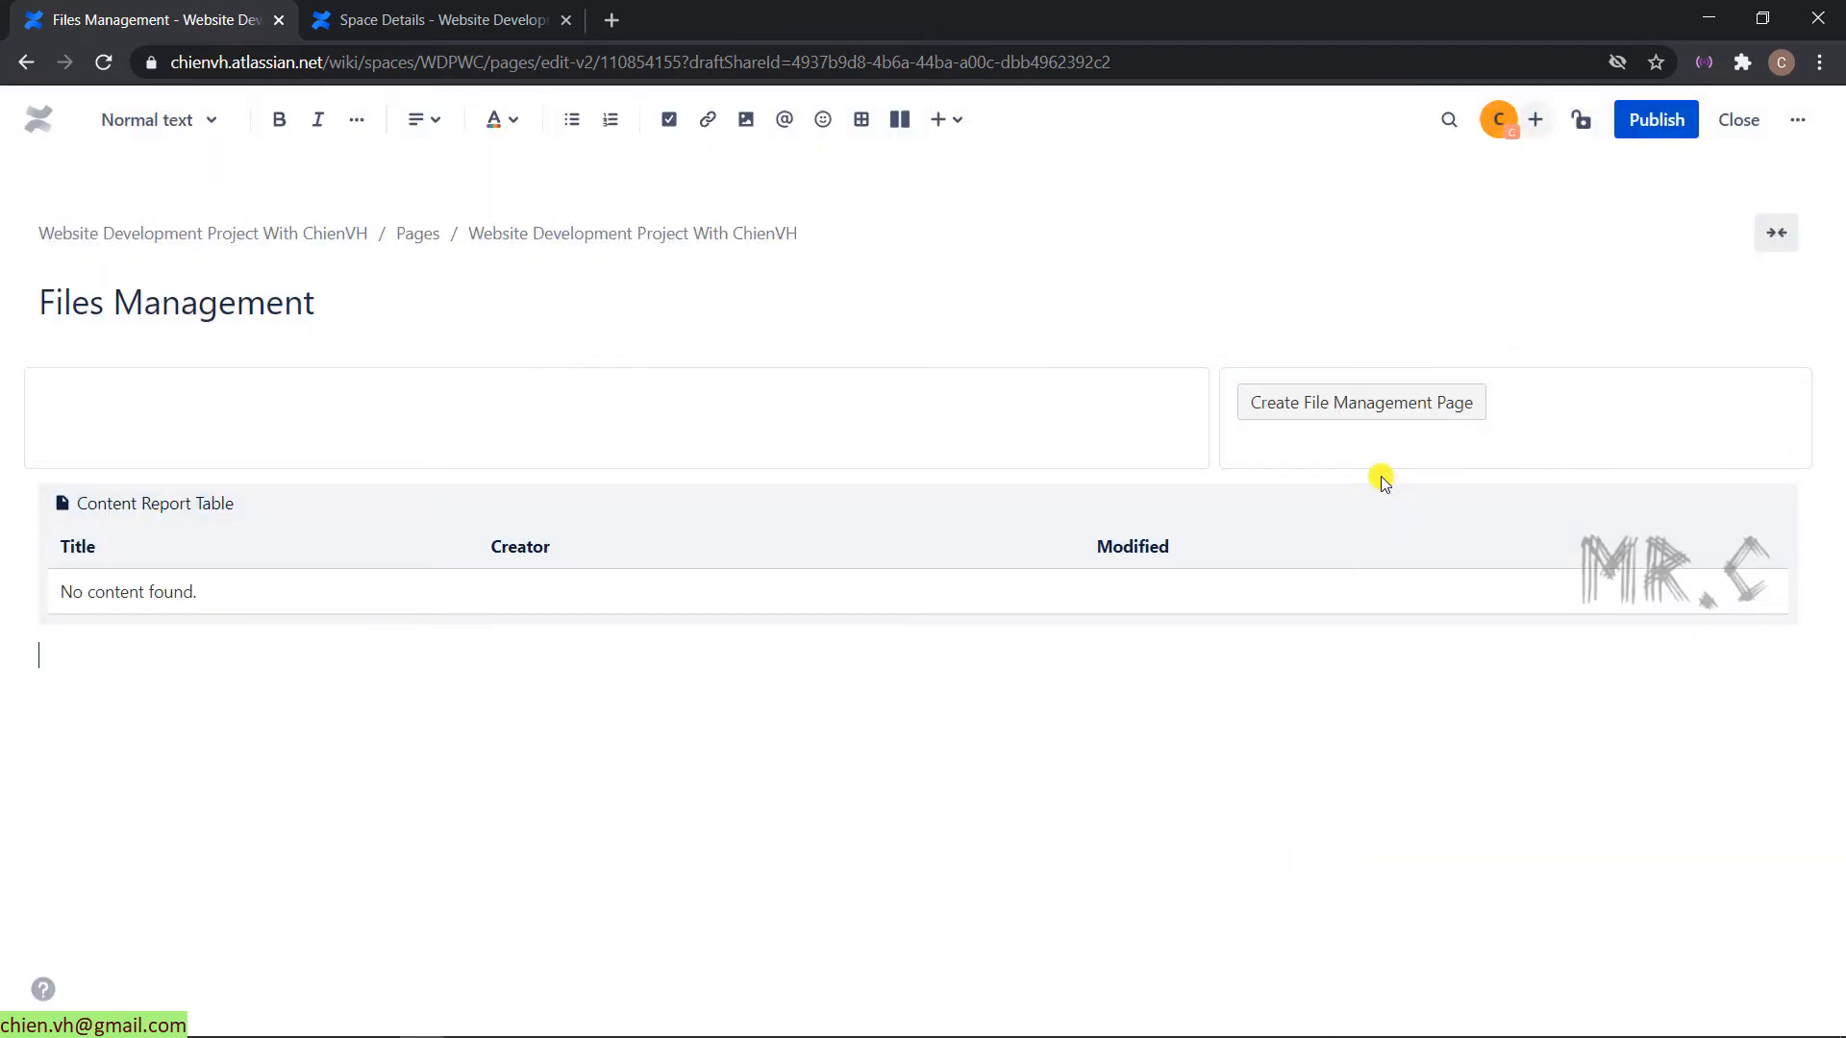
{"action": "mouse_move", "coordinate": [1252, 428]}
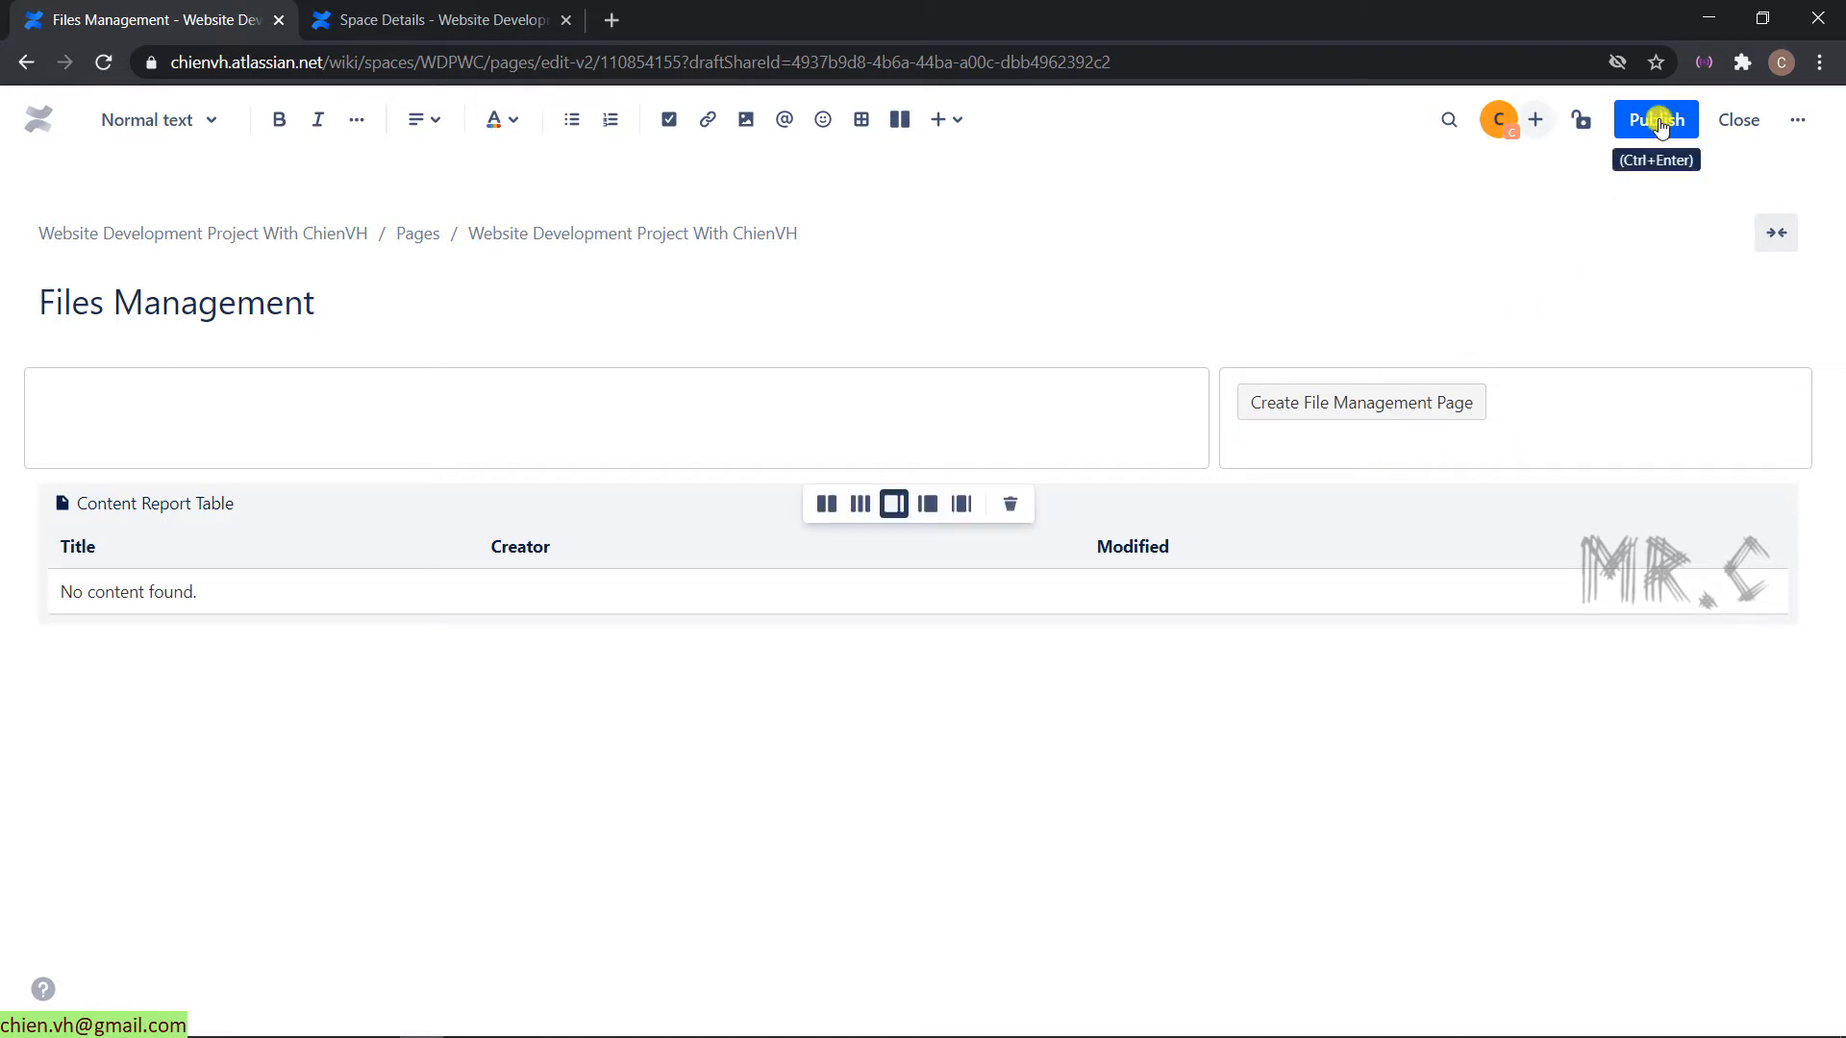
- Publish the Files Management page
{"action": "left_click", "coordinate": [1655, 119]}
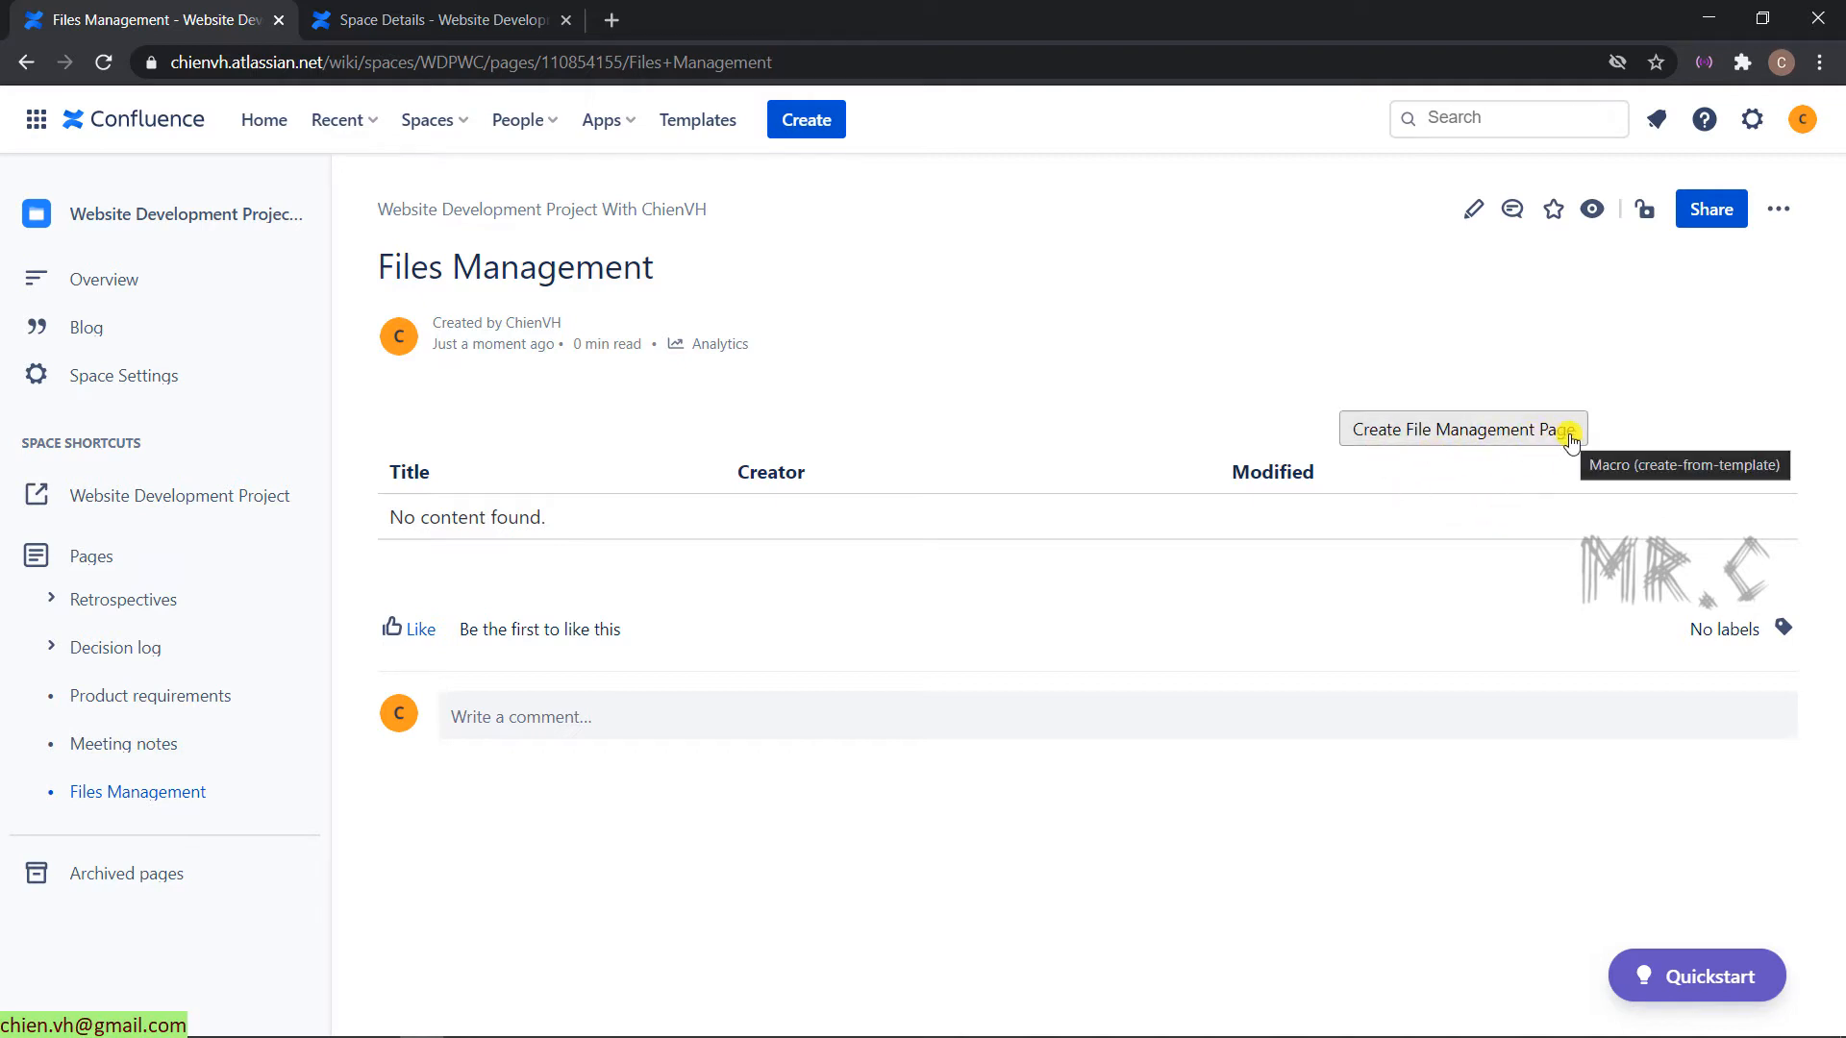
{"action": "mouse_move", "coordinate": [1498, 472]}
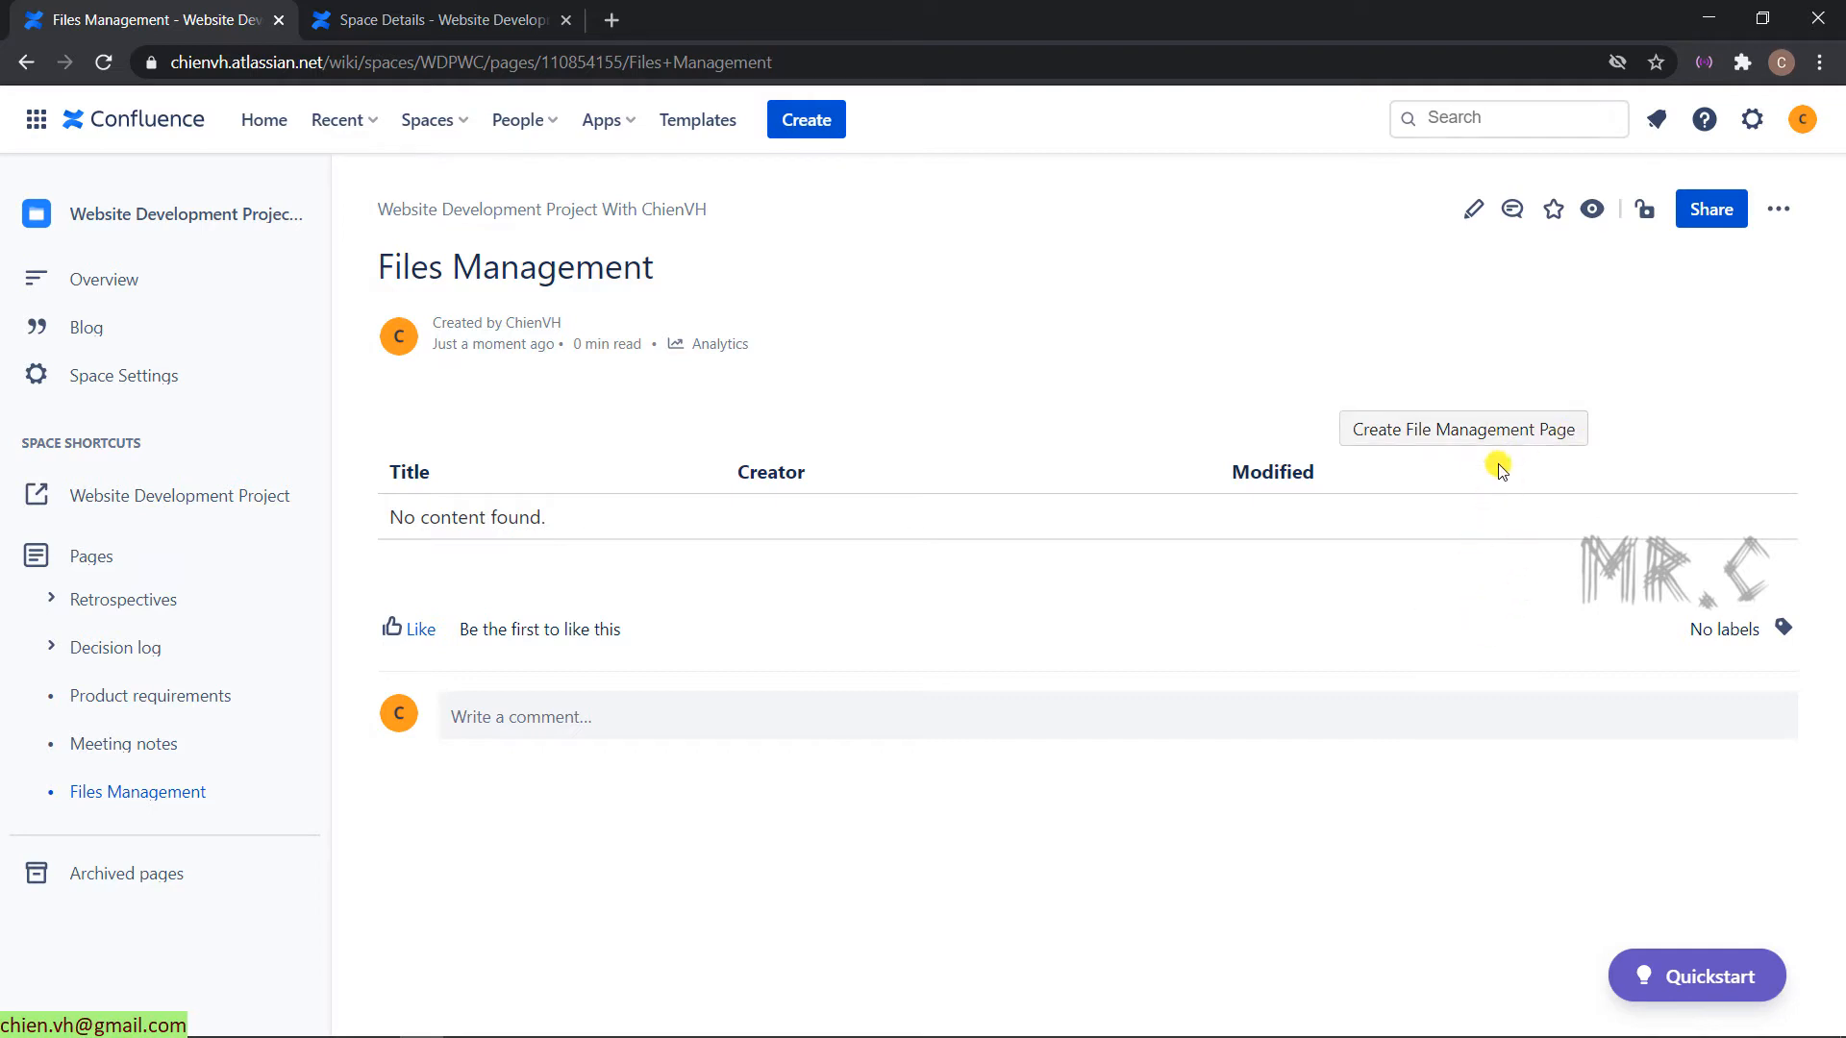
- Start a file list named 'Requirement Management' described as 'Manage requirement files for project'
{"action": "left_click", "coordinate": [1461, 429]}
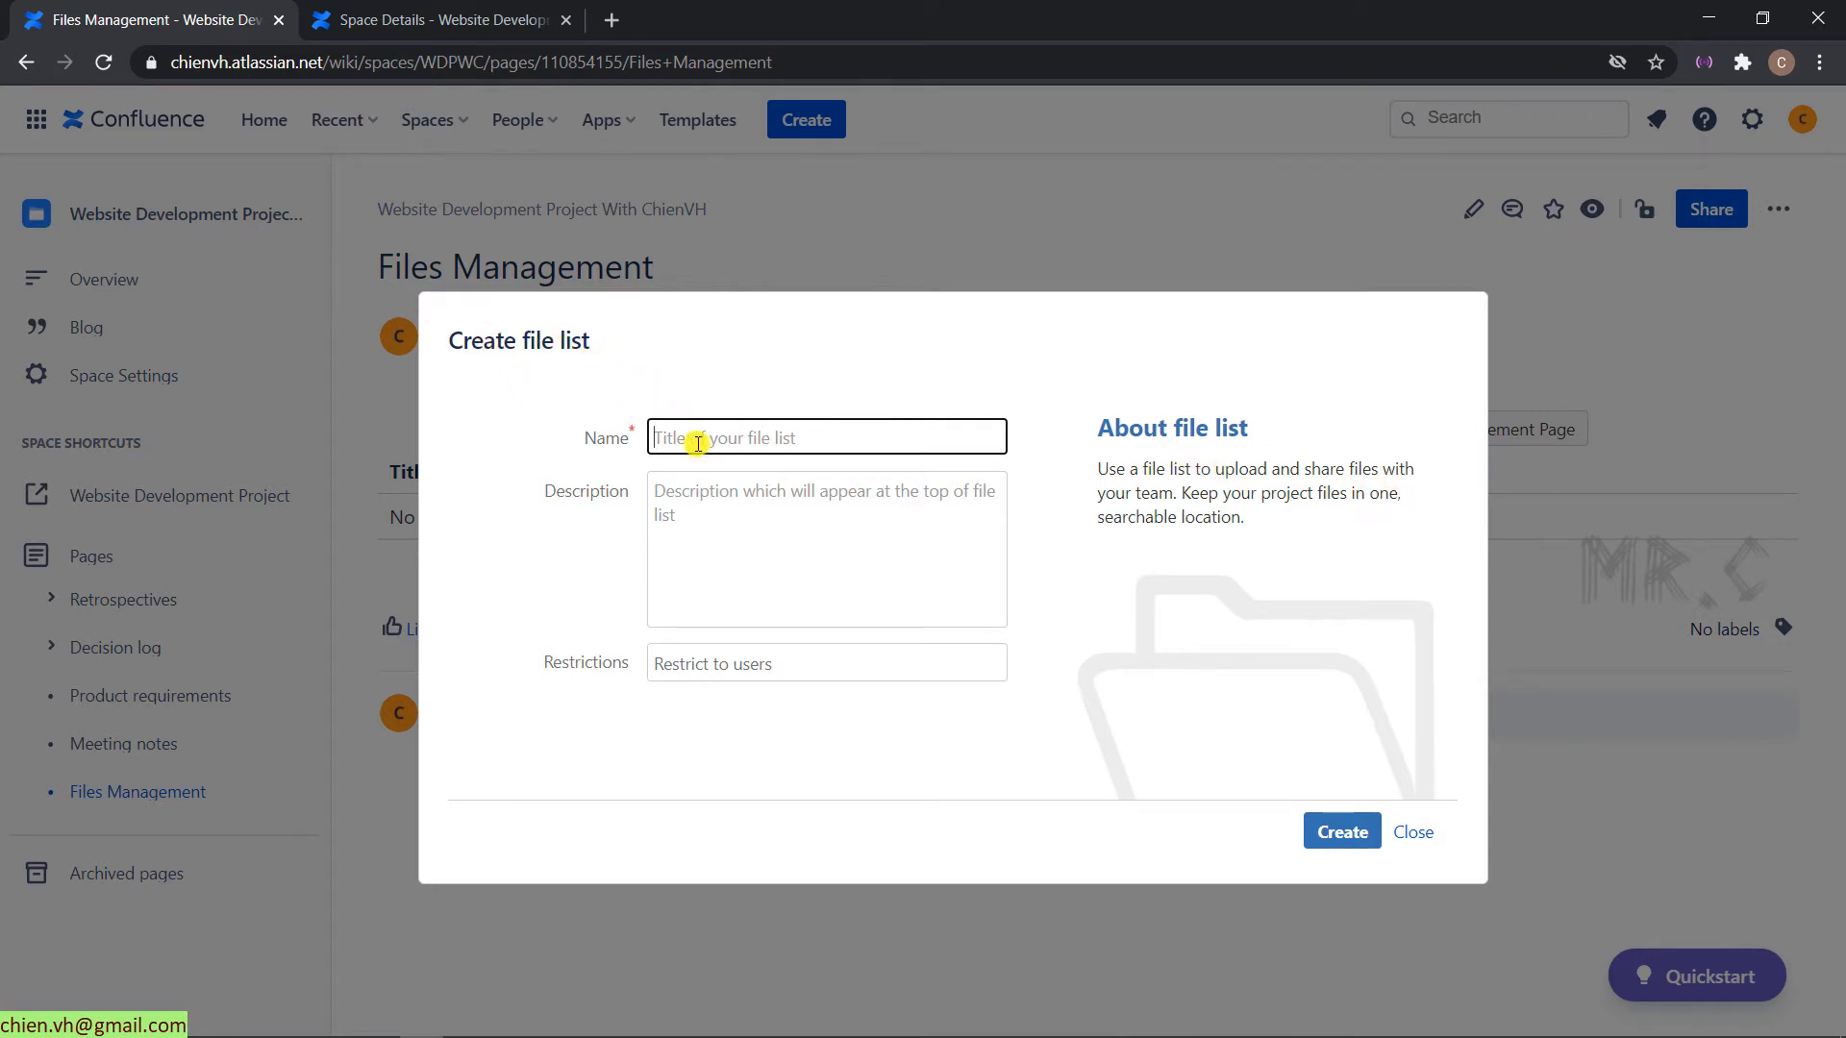
{"action": "mouse_move", "coordinate": [890, 502]}
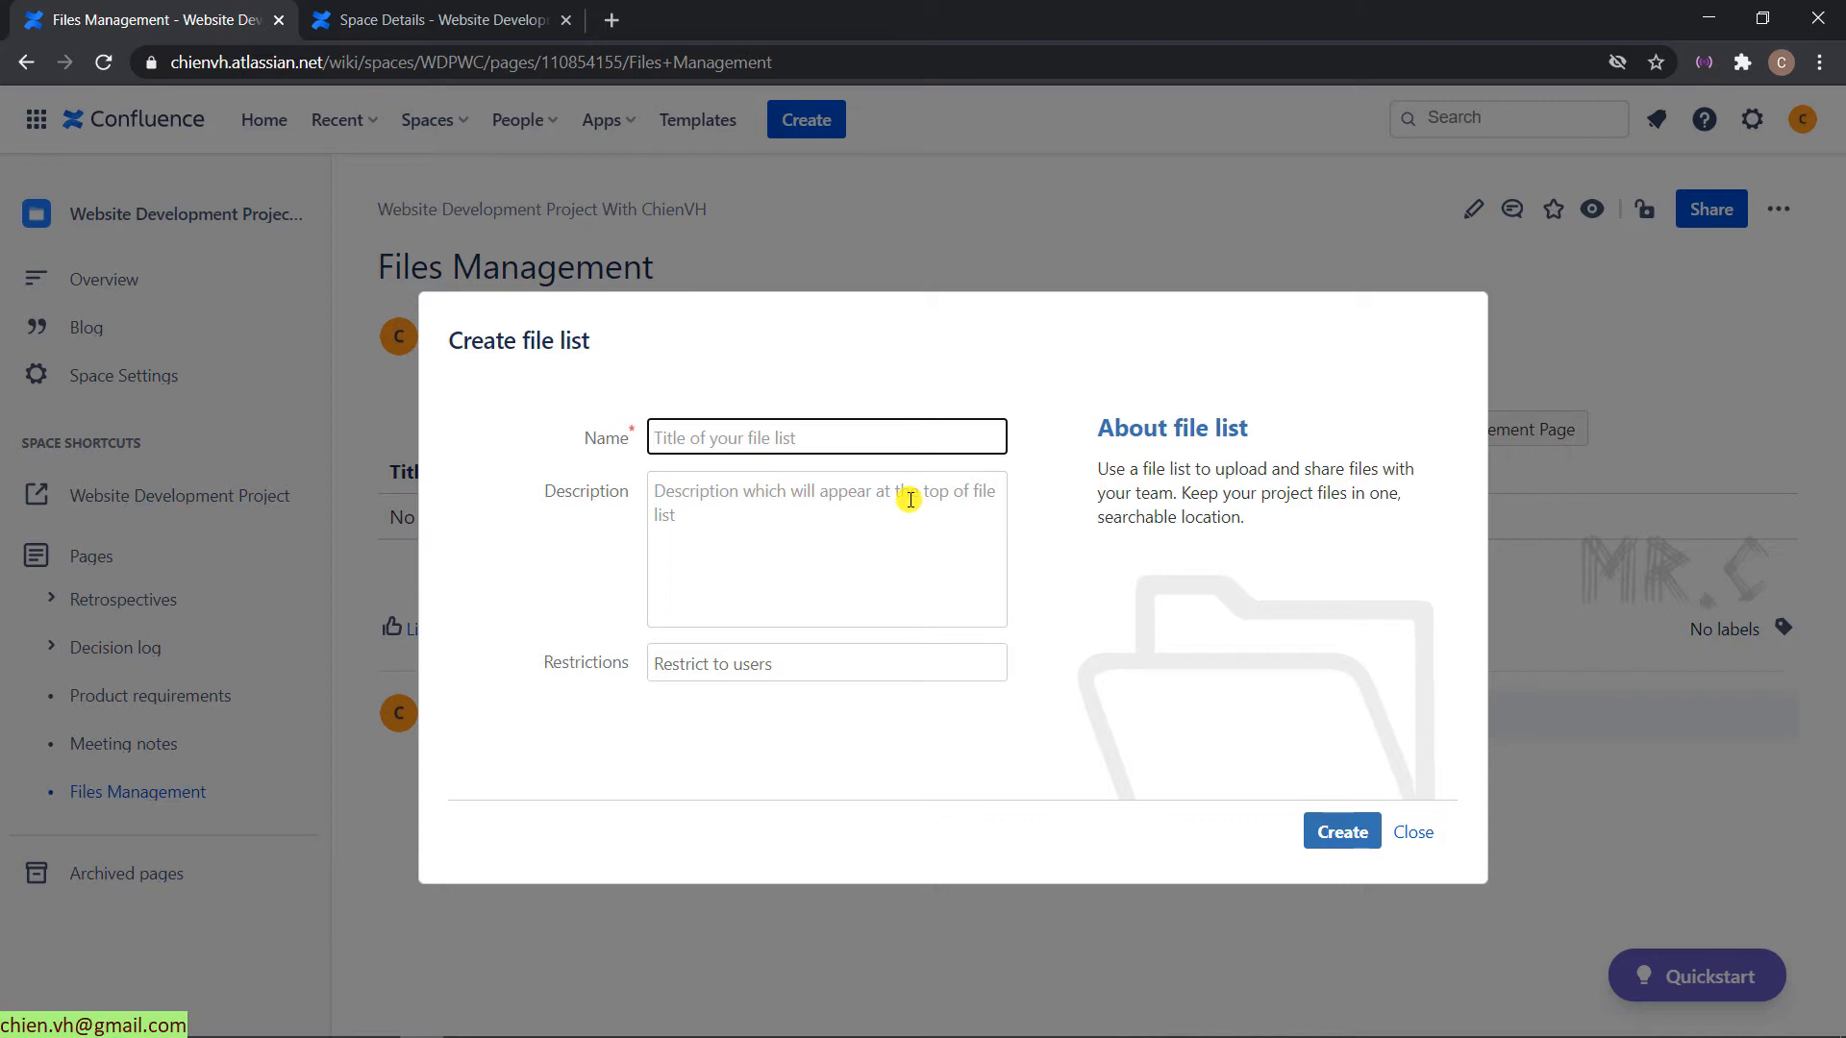
{"action": "type", "text": "Require"}
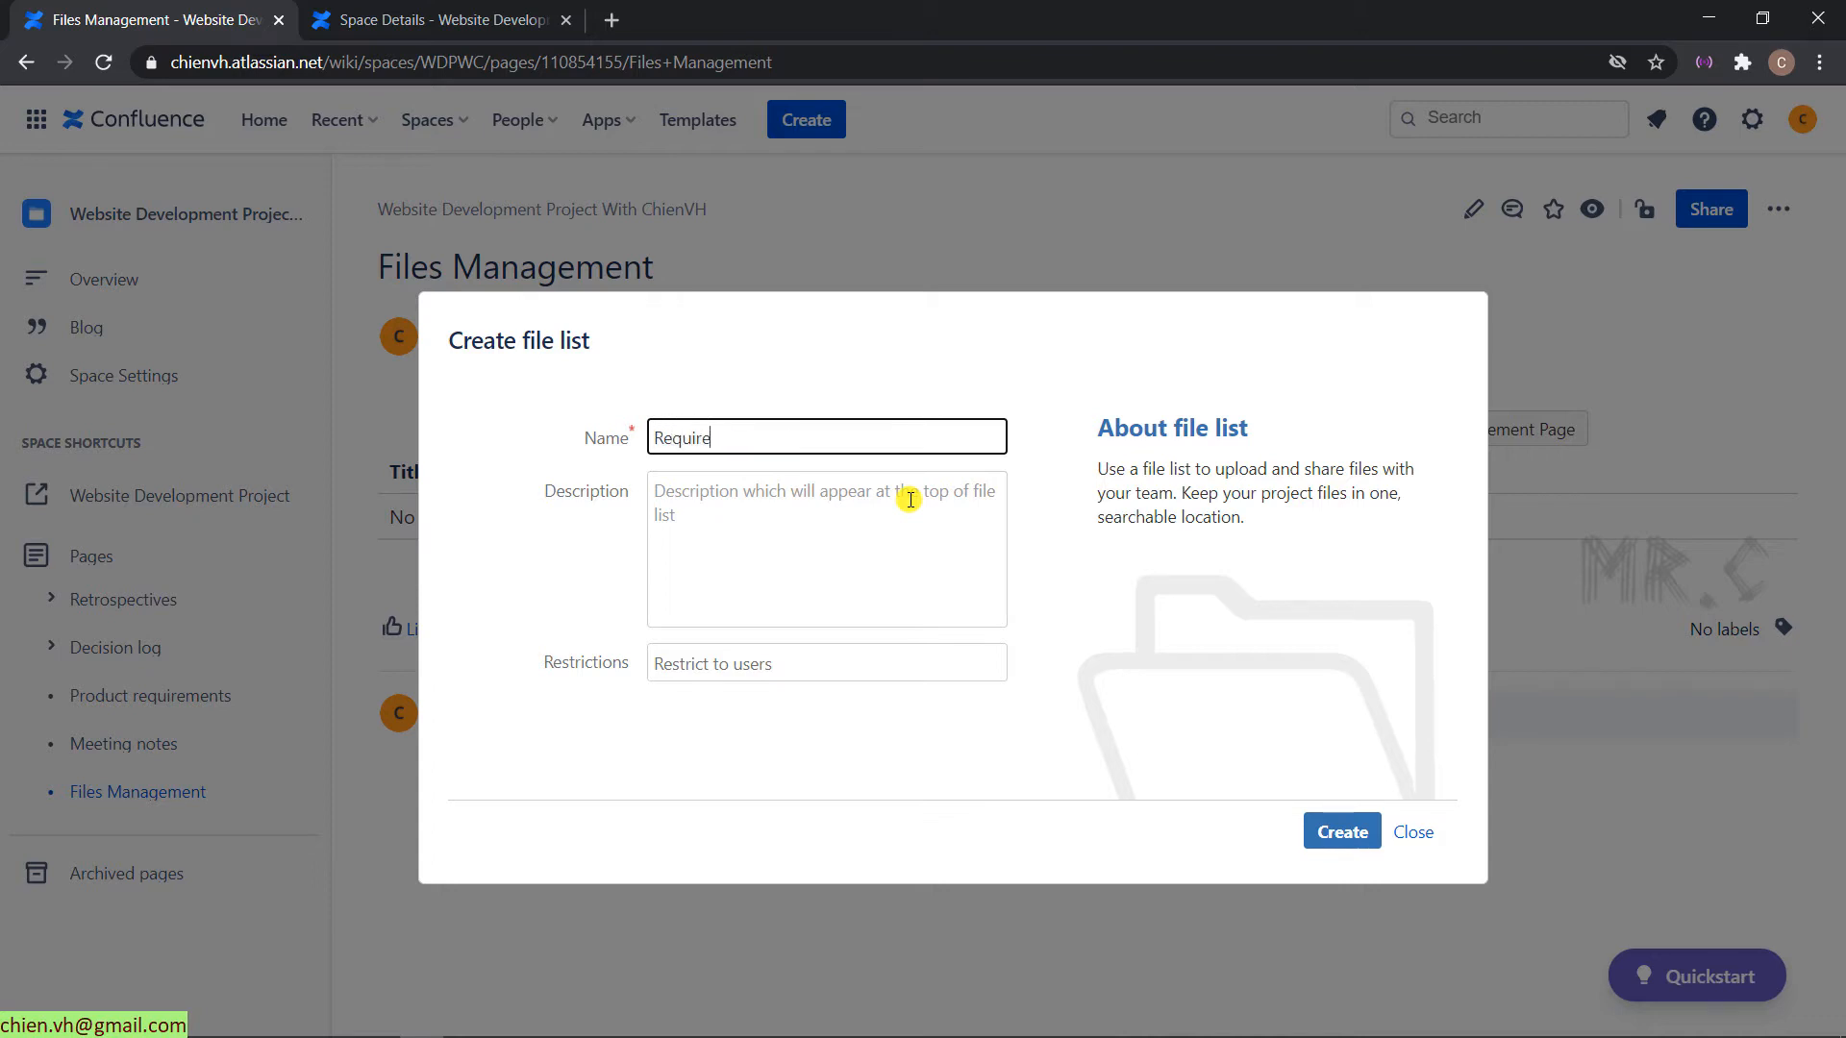
{"action": "type", "text": "ment Management"}
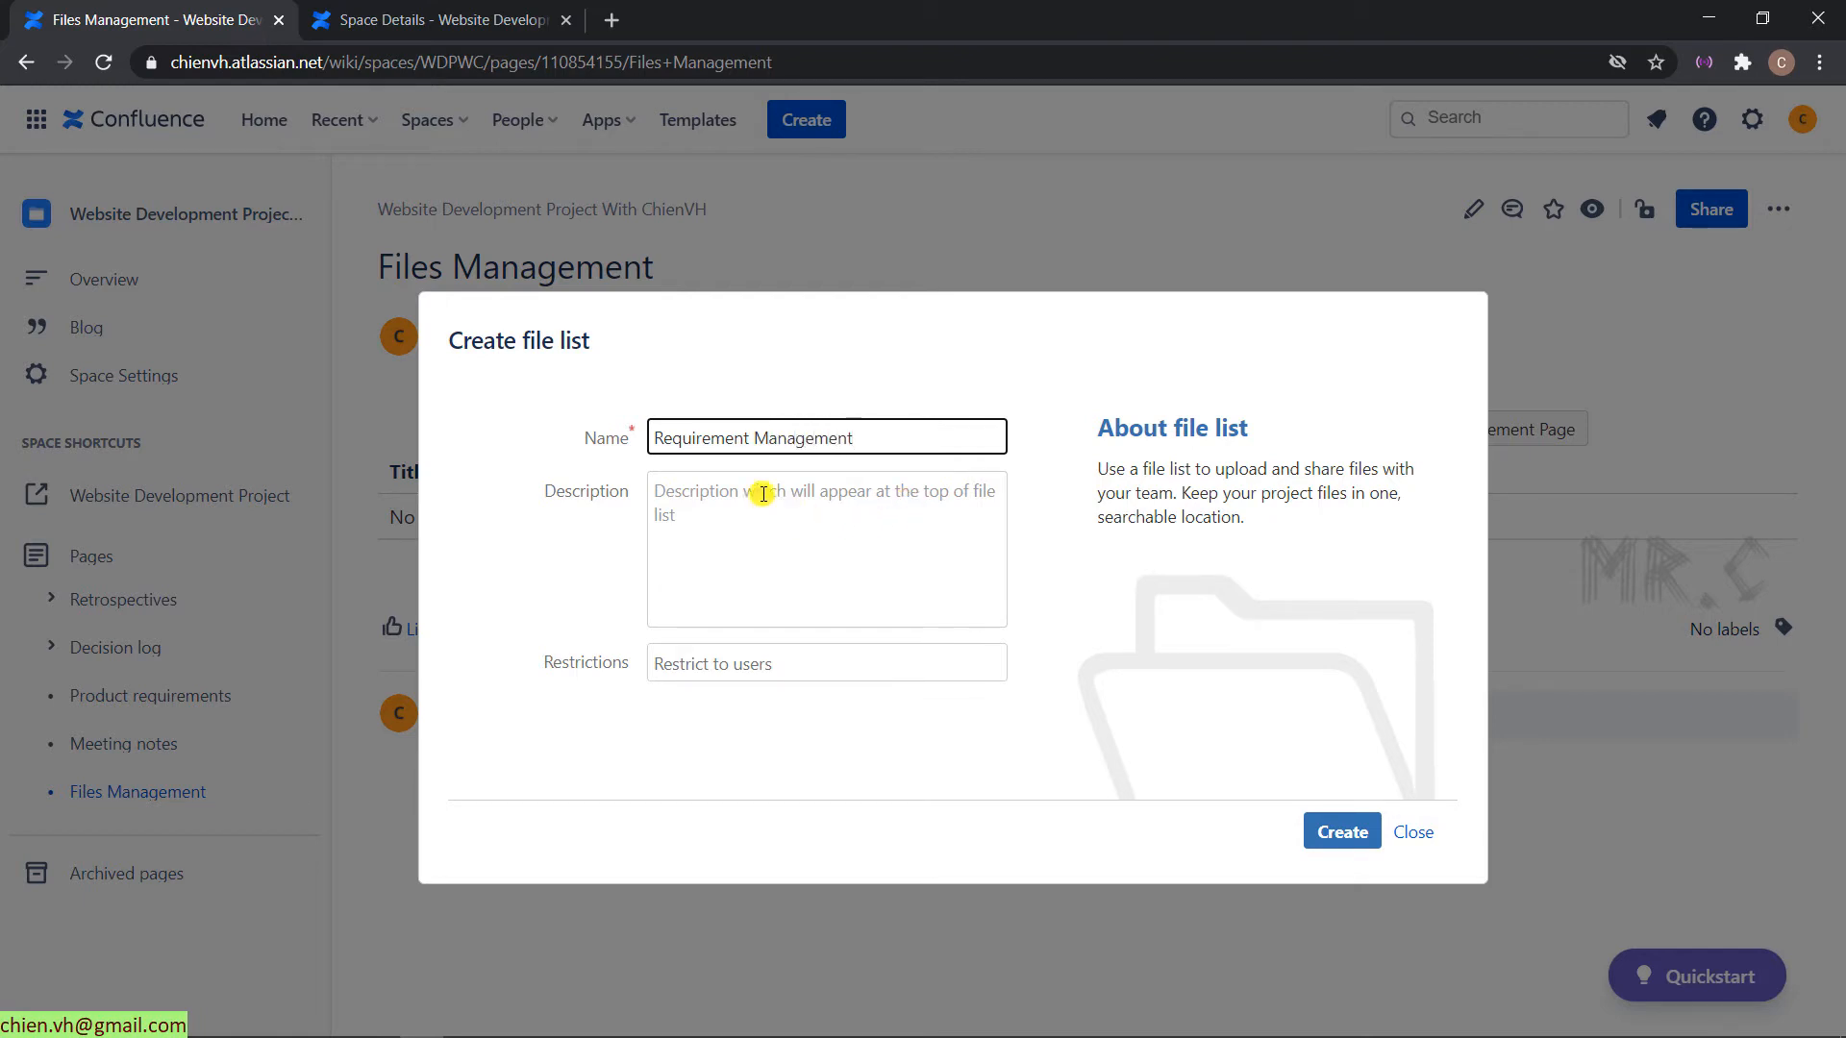
{"action": "left_click", "coordinate": [825, 548]}
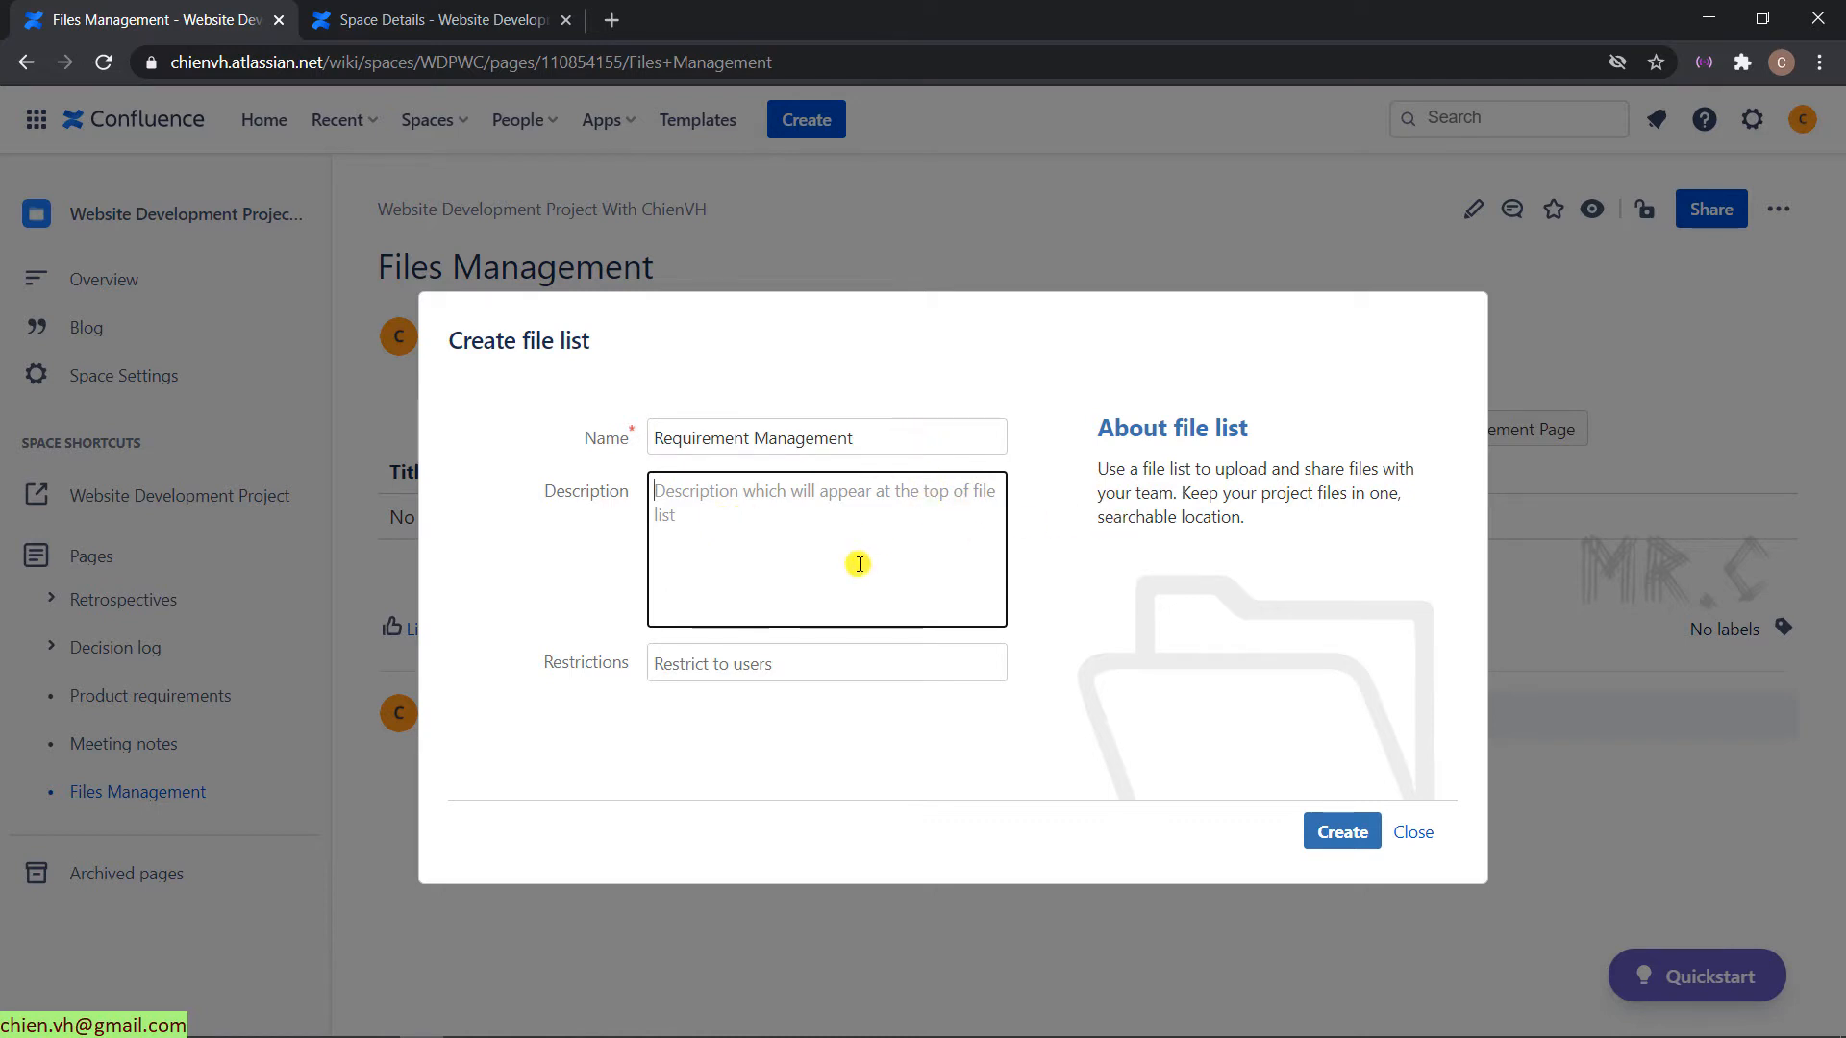
{"action": "type", "text": "Manage"}
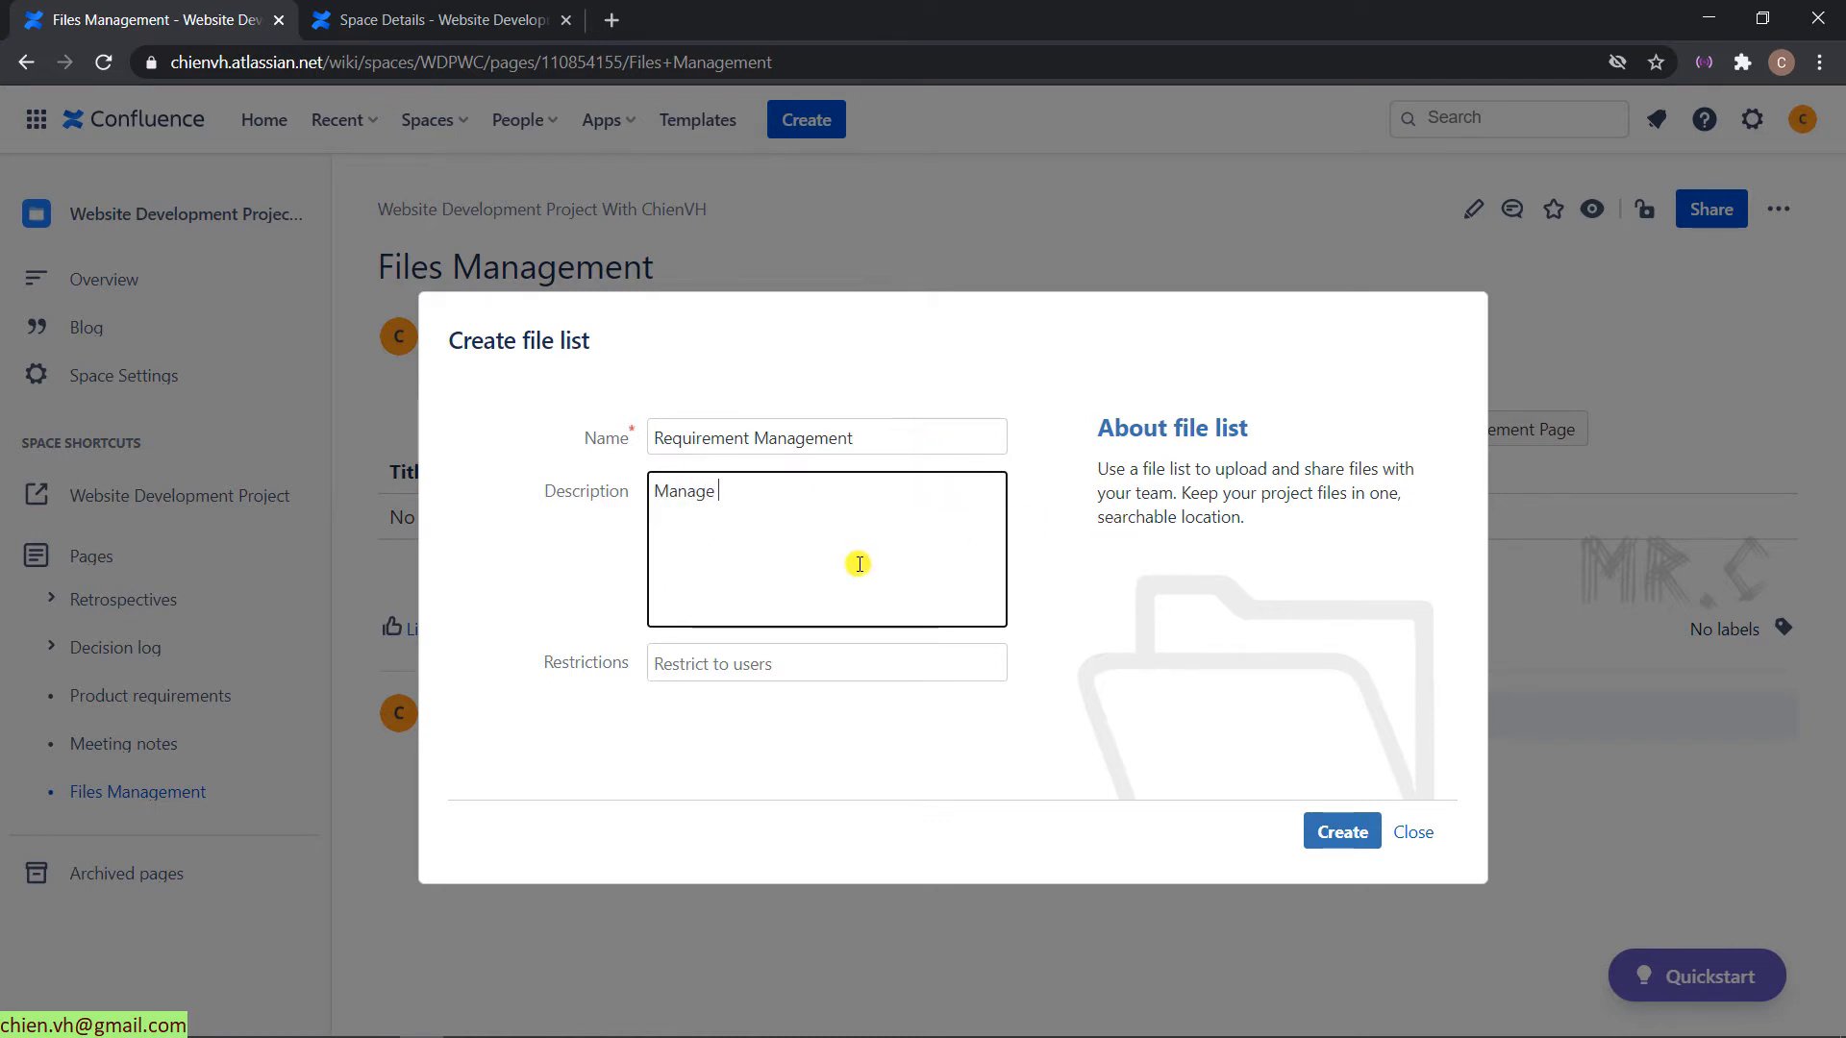
{"action": "type", "text": "fi"}
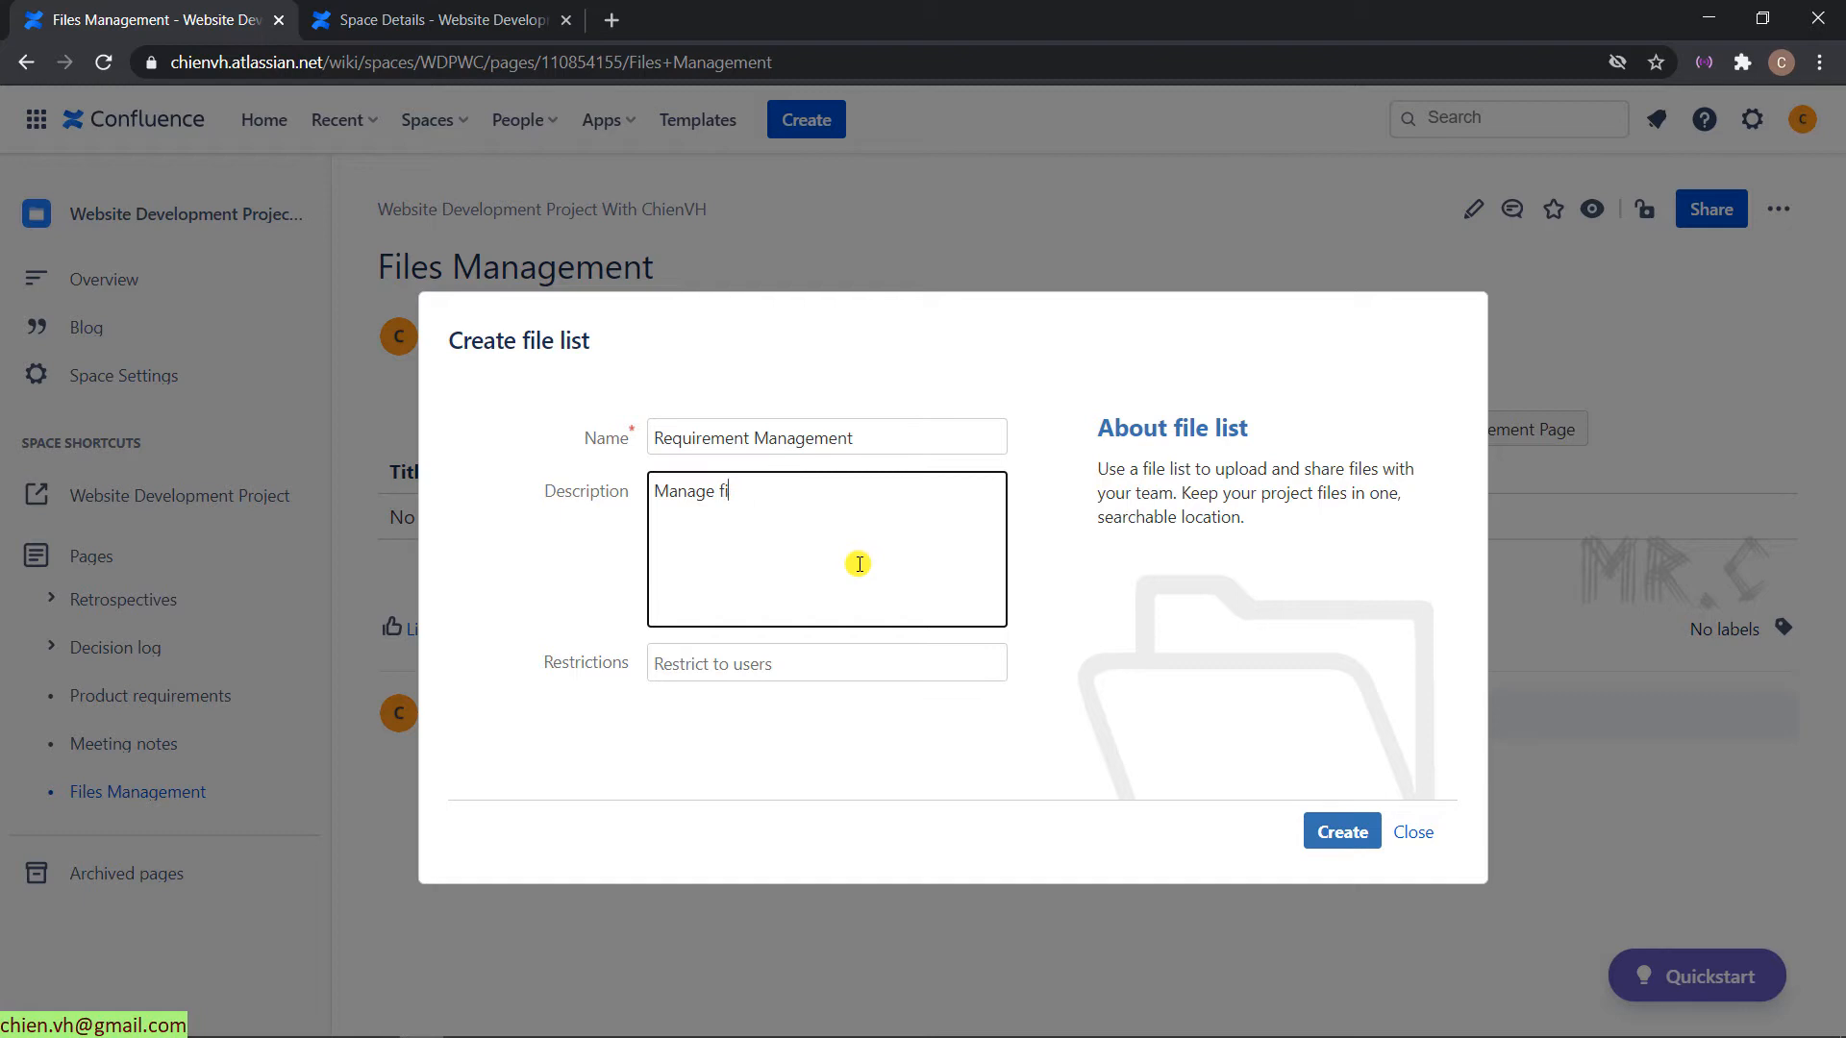
{"action": "type", "text": "requirement"}
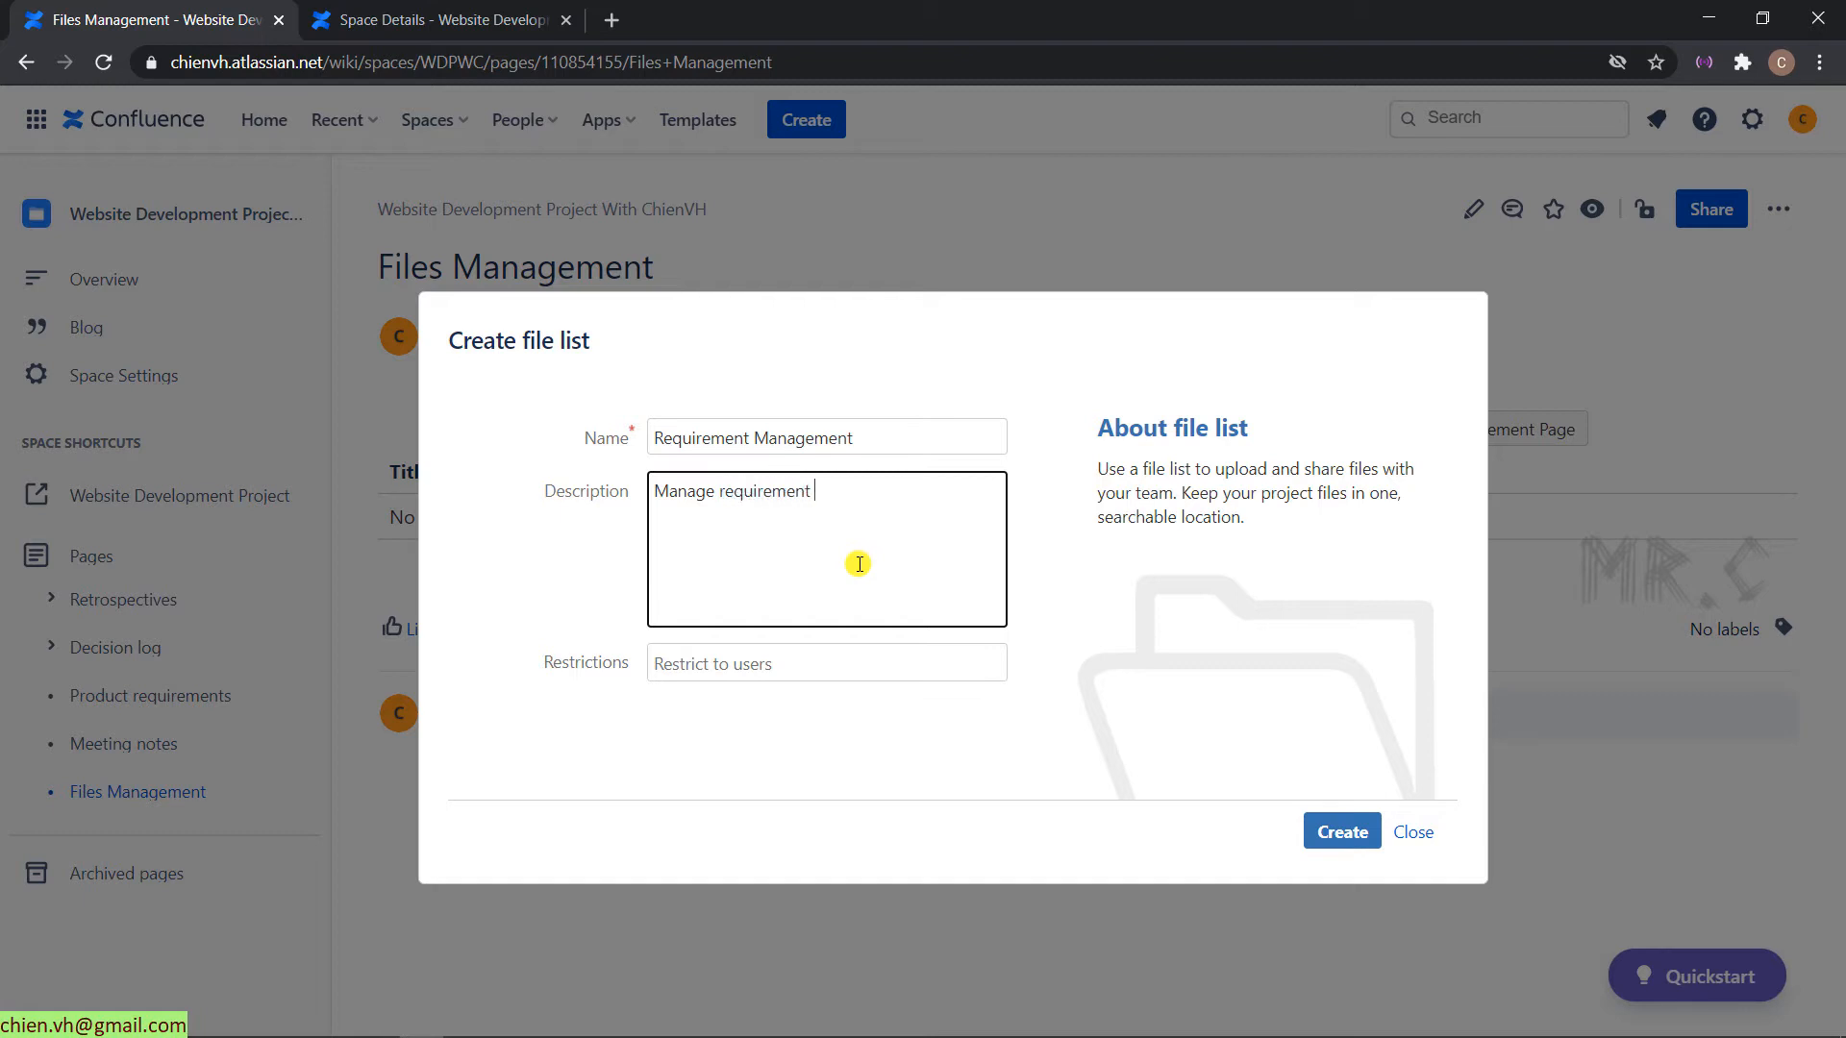
{"action": "type", "text": "fil"}
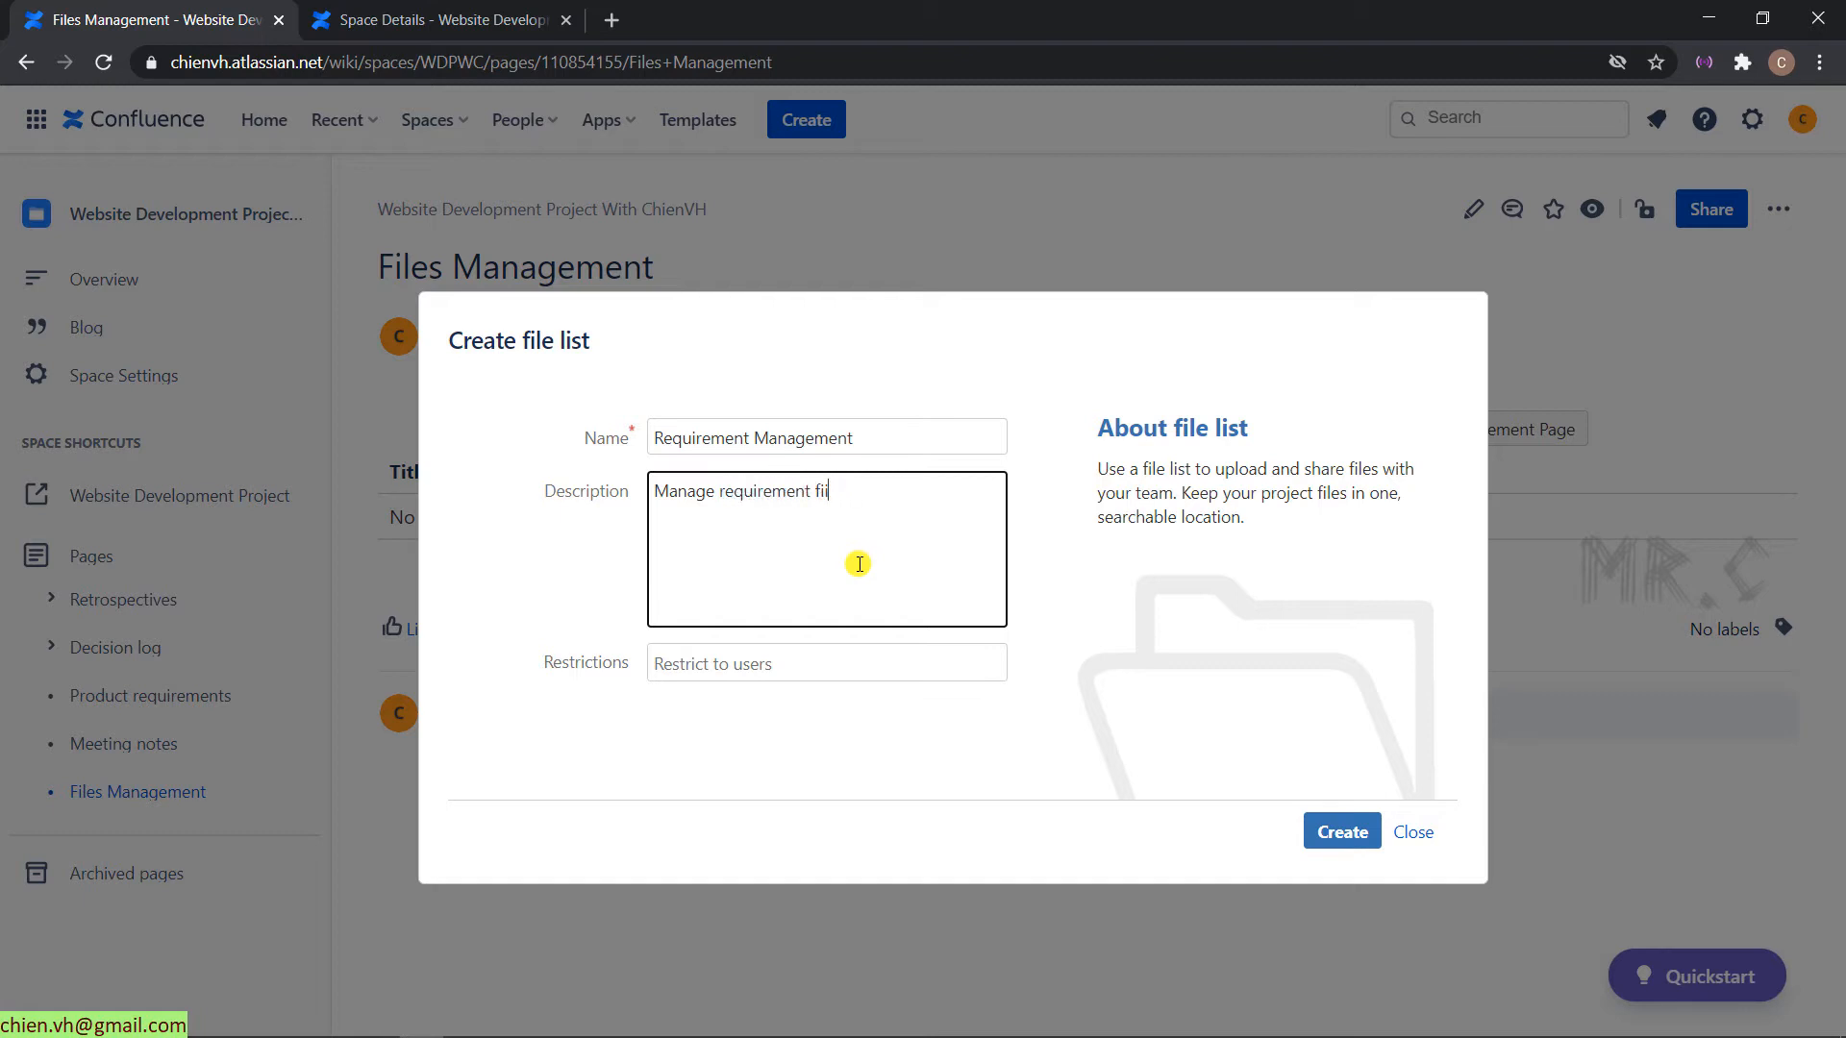
{"action": "type", "text": "les for project"}
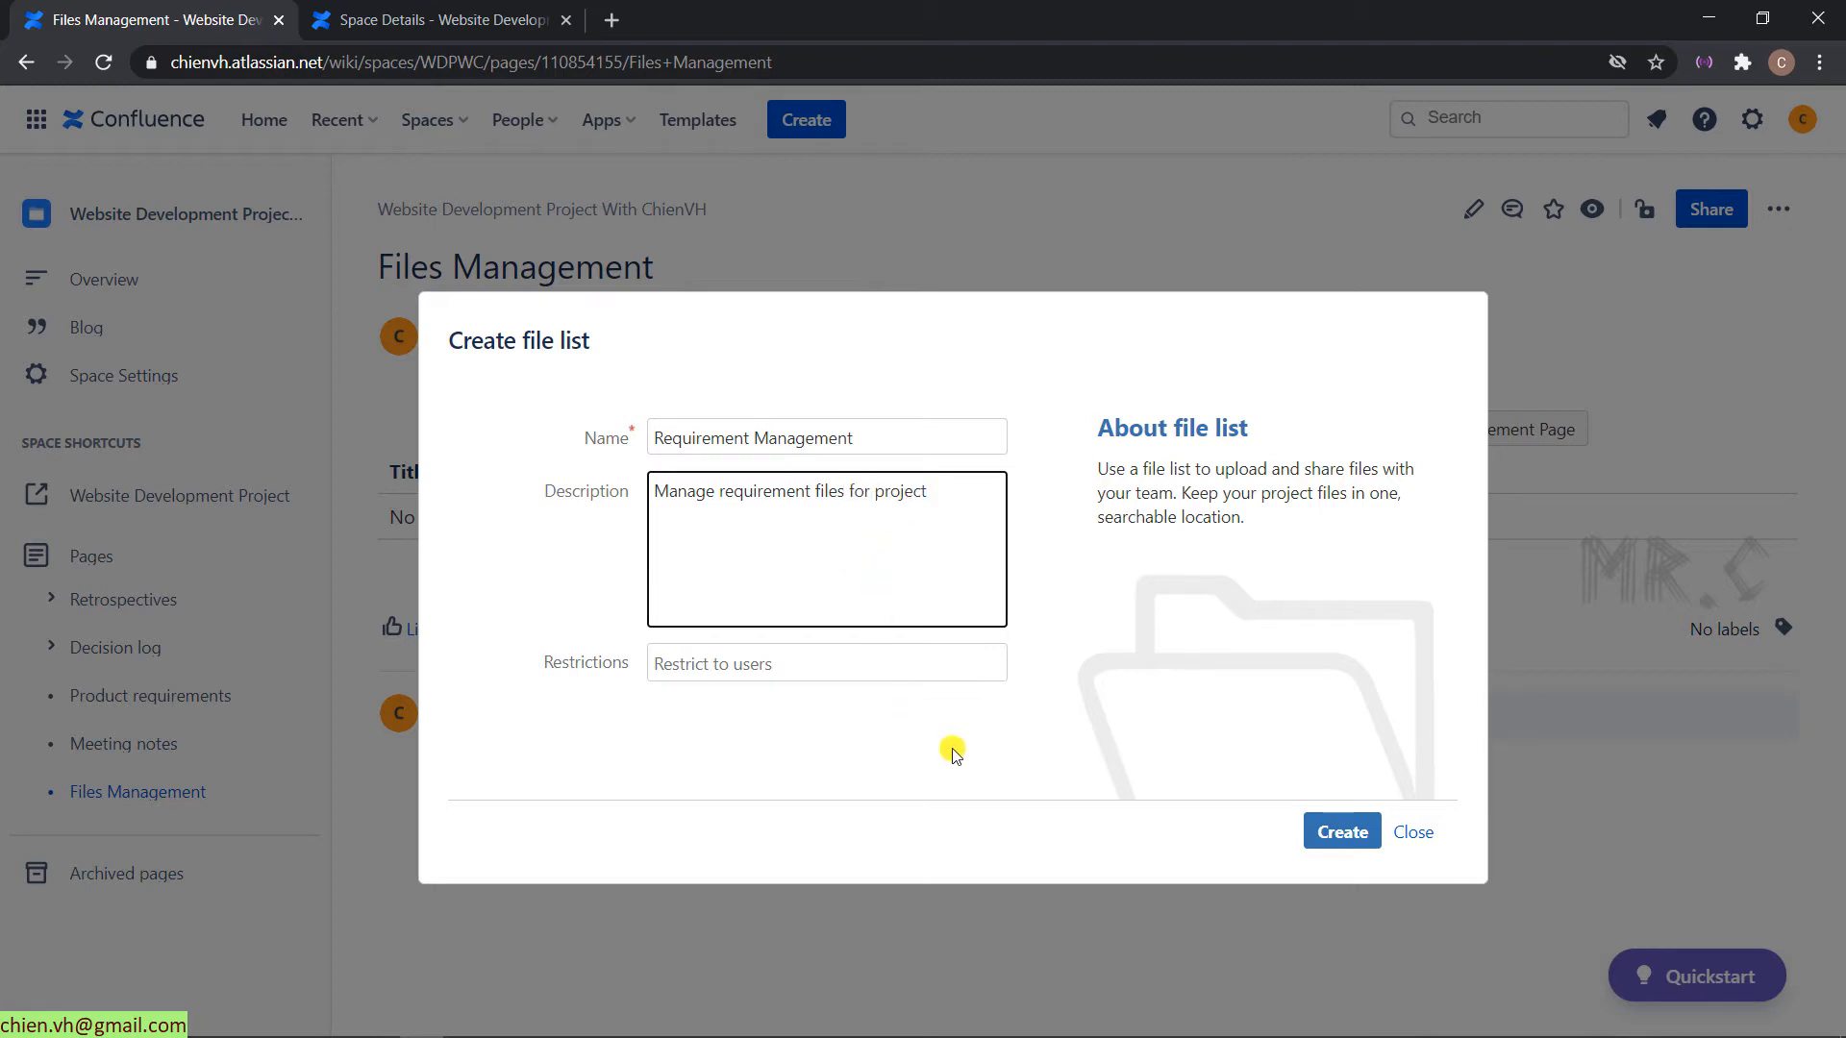
{"action": "mouse_move", "coordinate": [631, 667]}
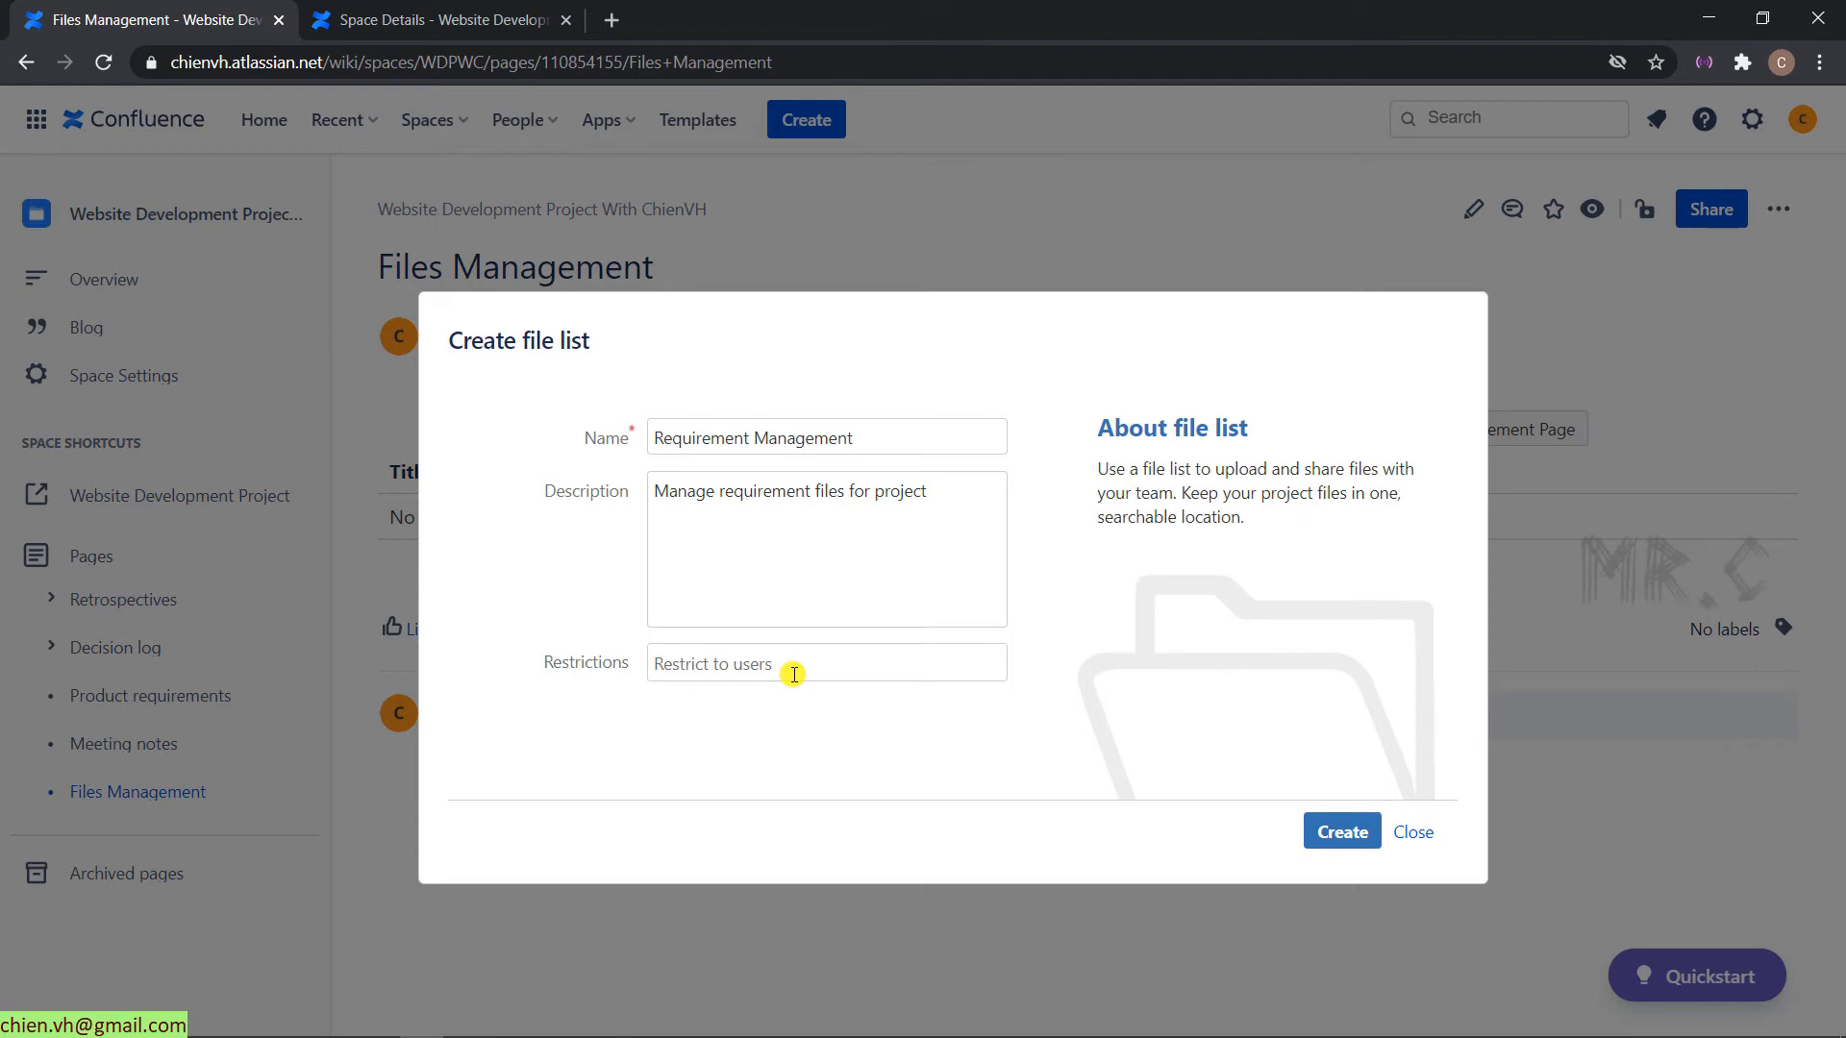
- Add user chienvh as a restriction, remove it again, and create the file list
{"action": "left_click", "coordinate": [825, 661]}
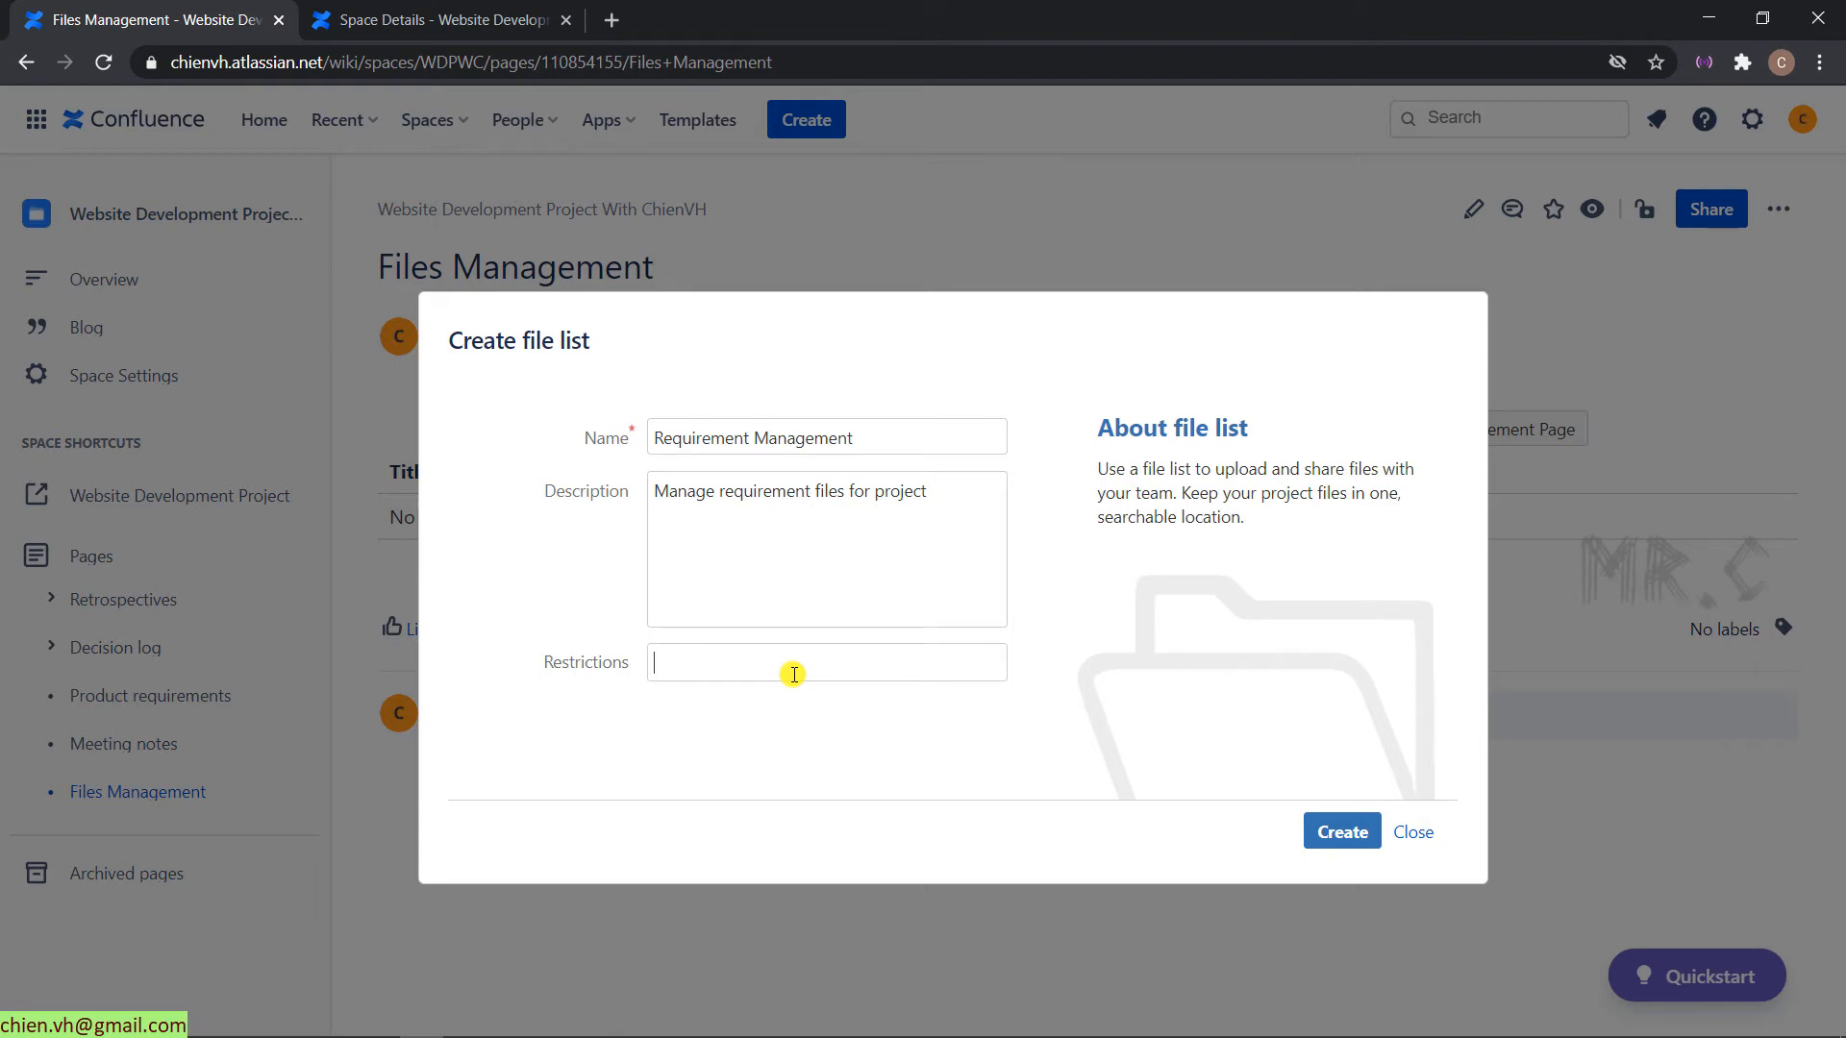
{"action": "left_click", "coordinate": [825, 661]}
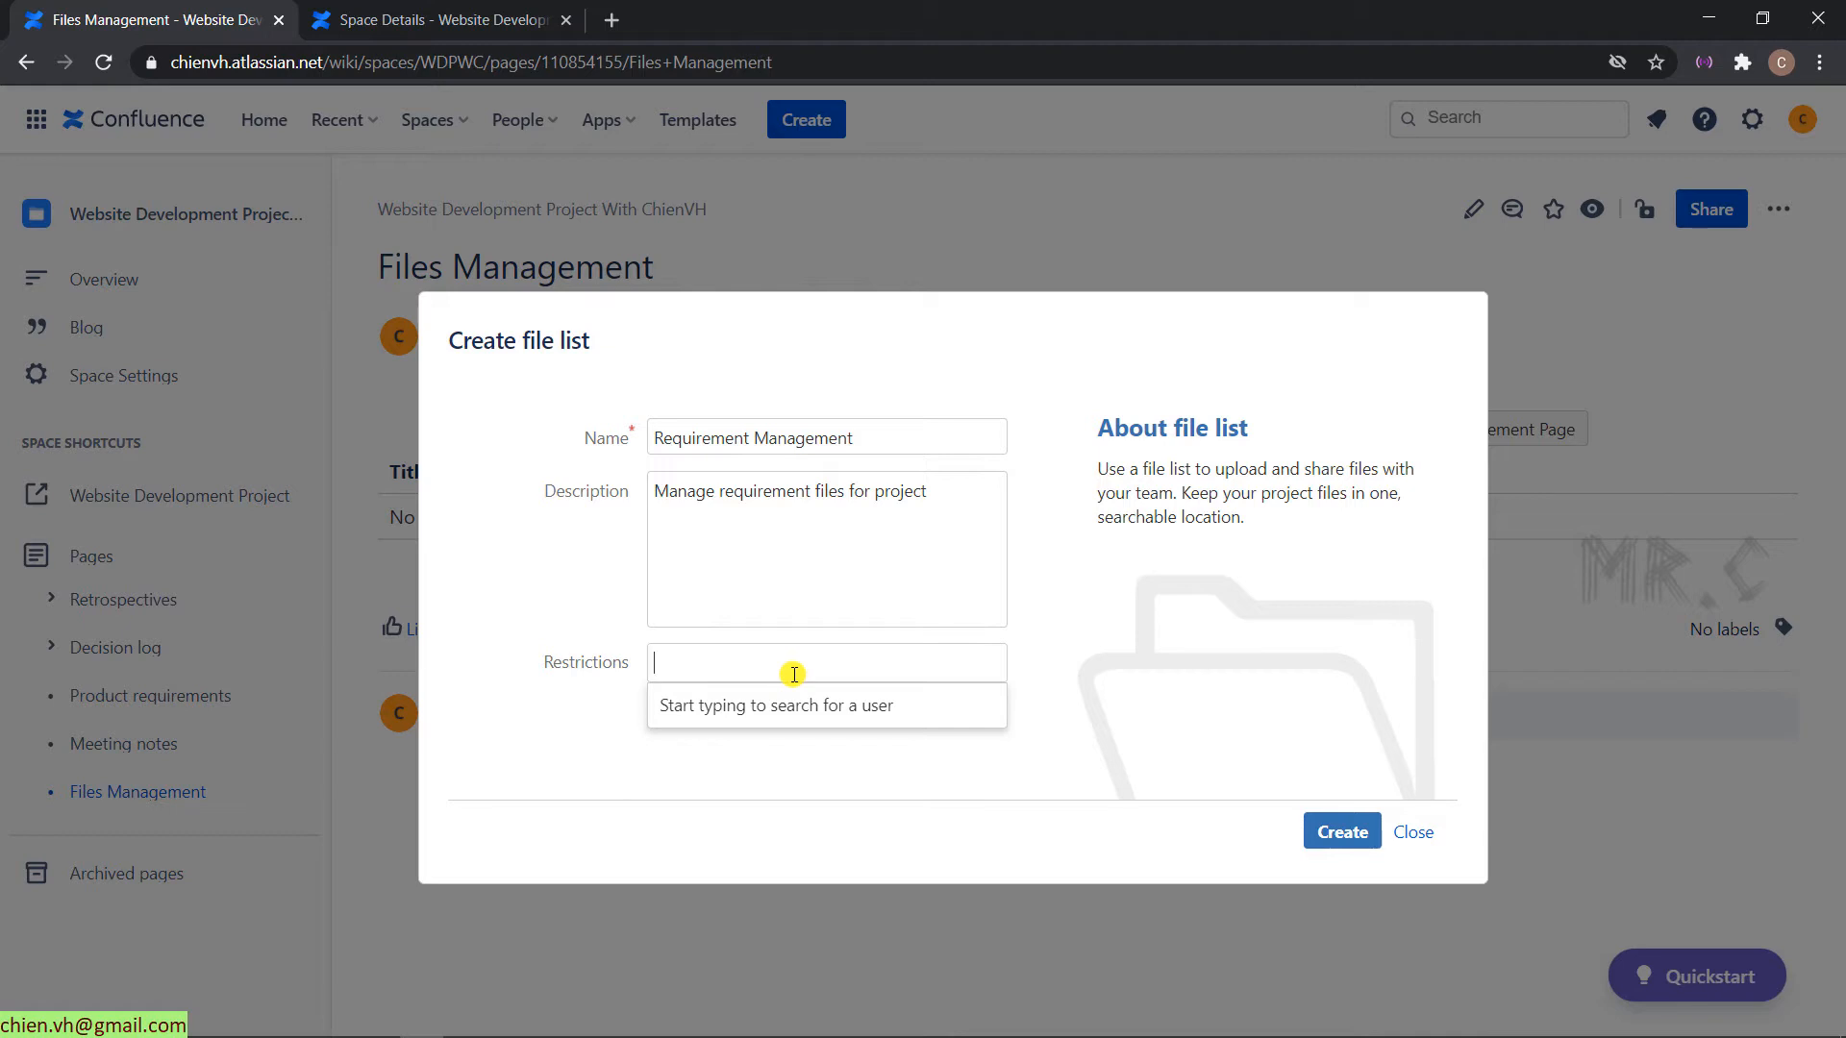
{"action": "type", "text": "chienvh"}
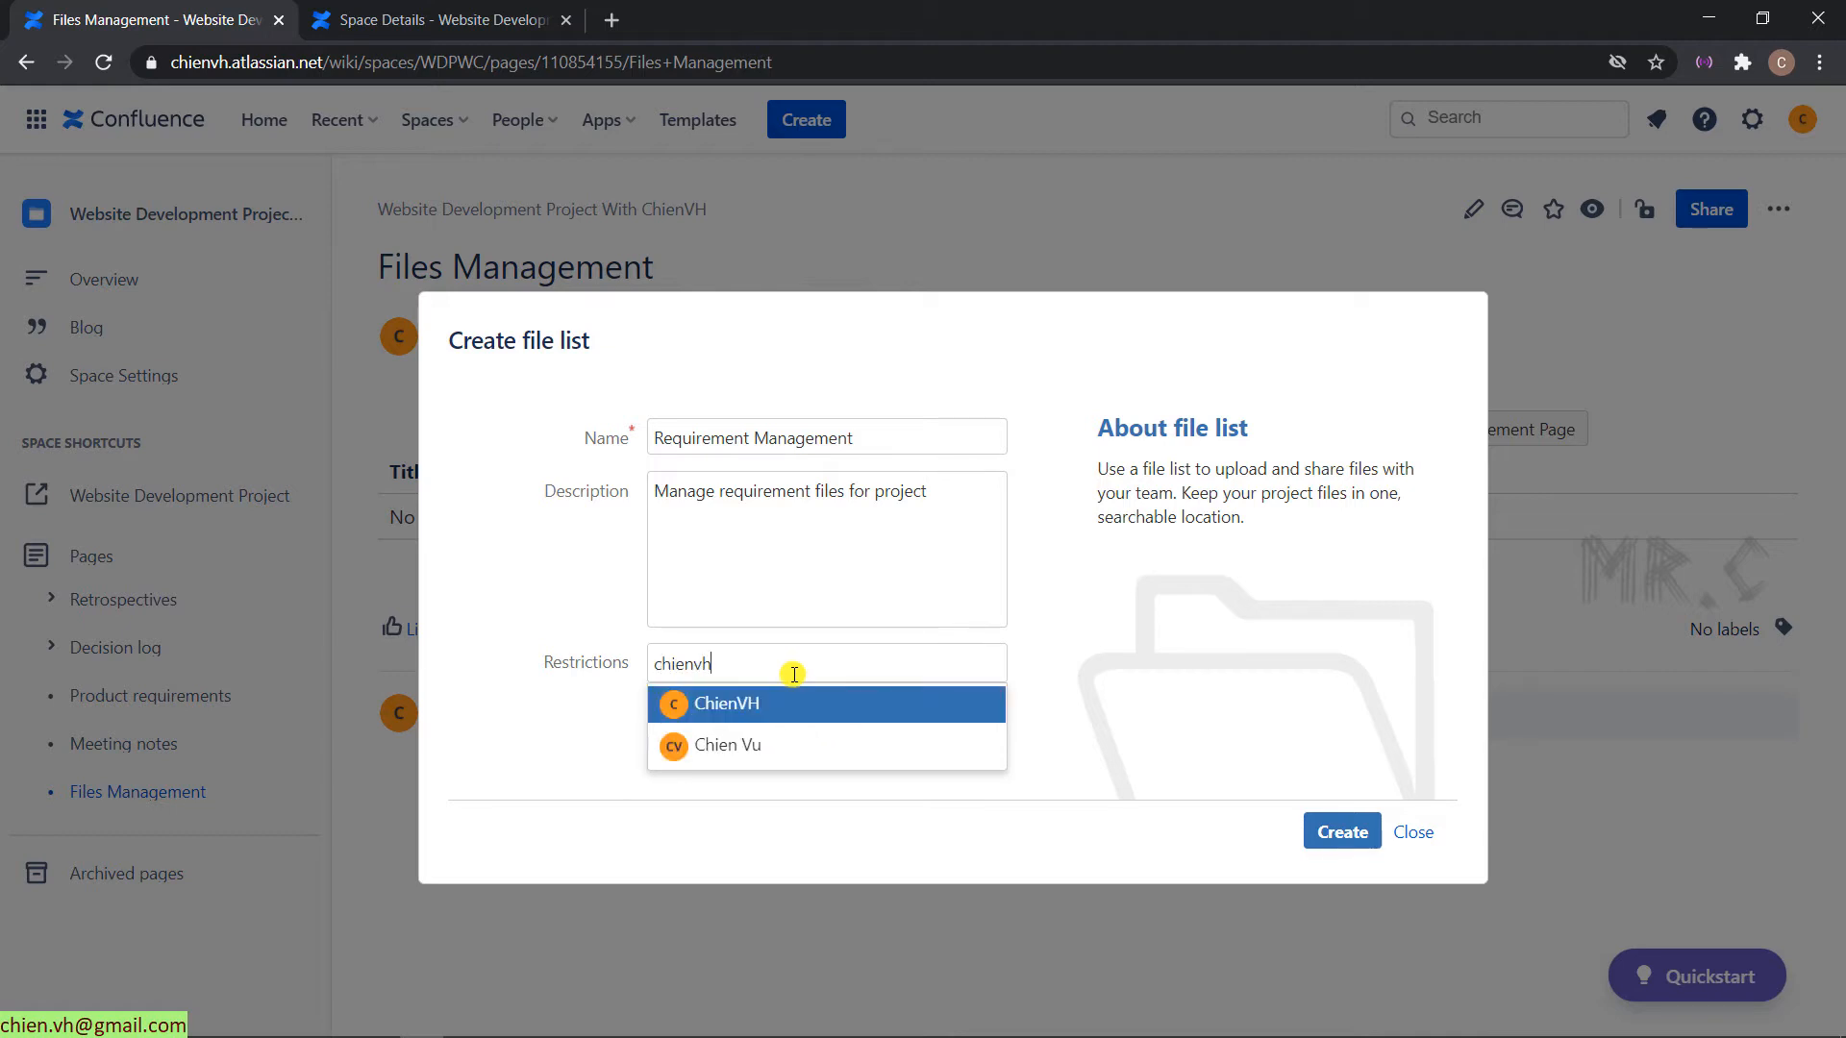
{"action": "left_click", "coordinate": [727, 744]}
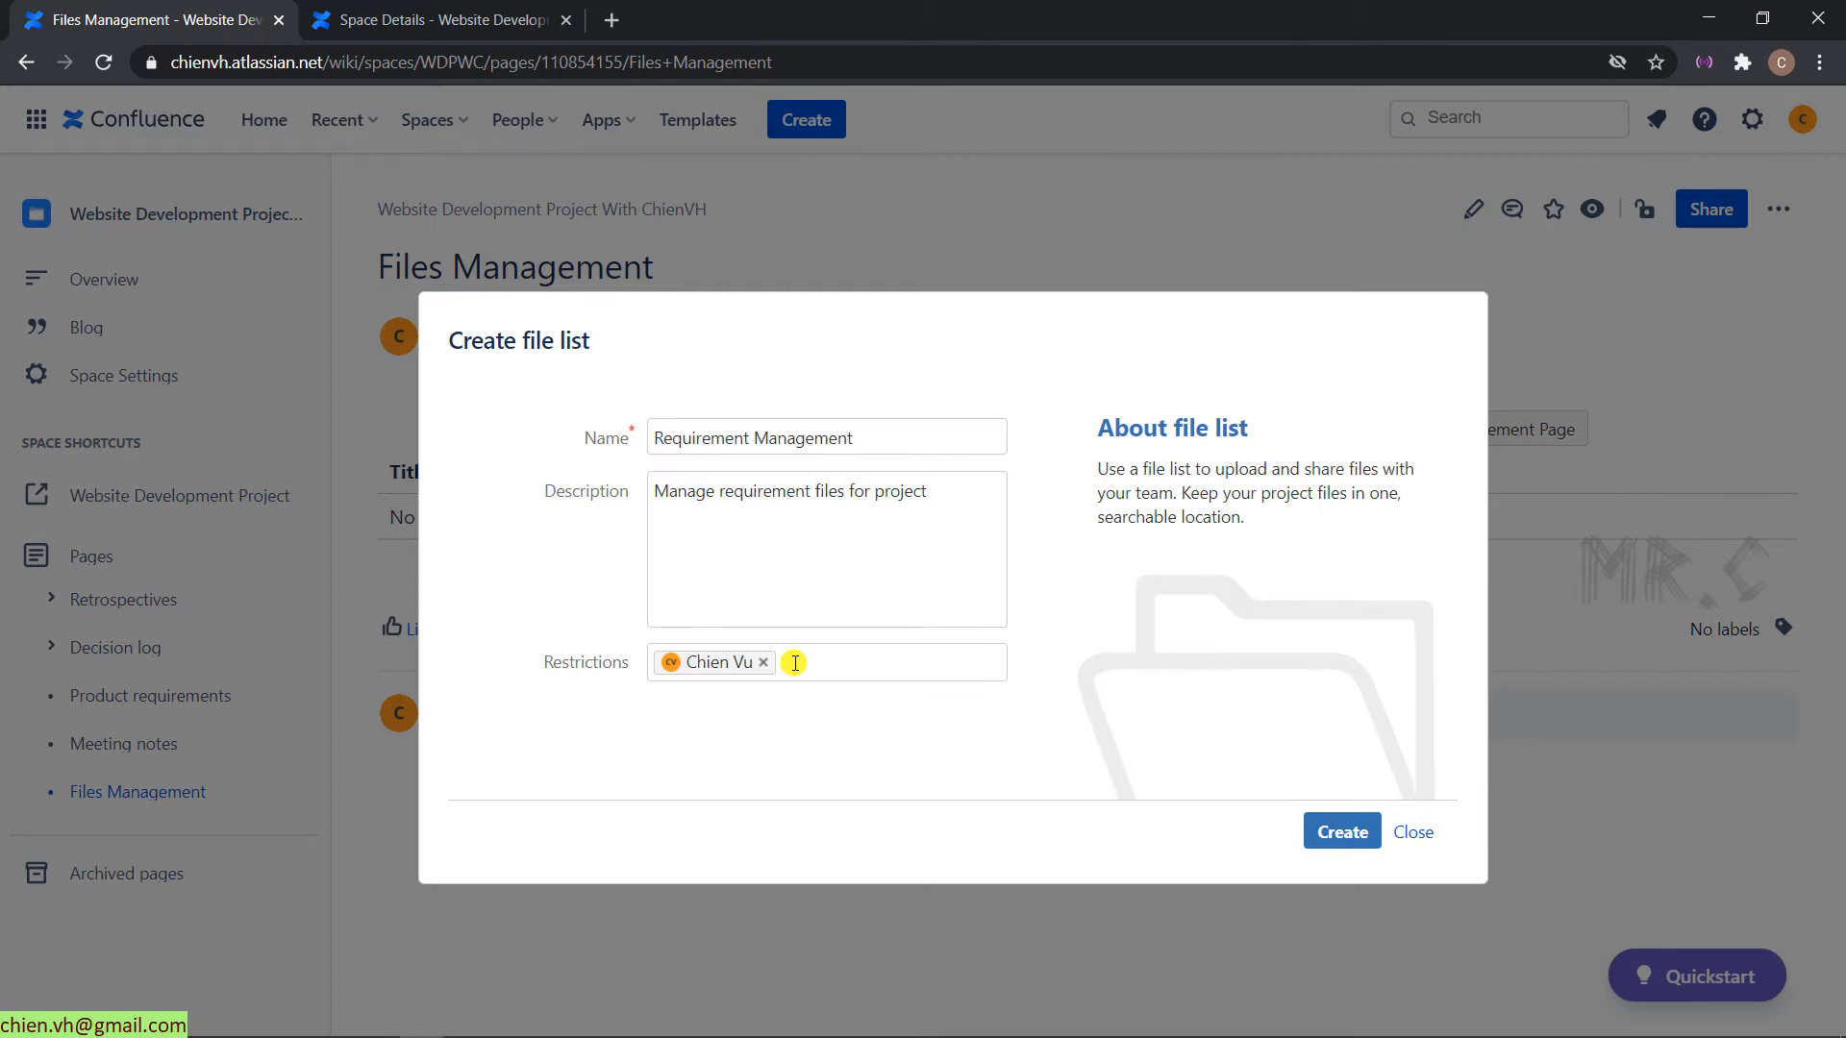
{"action": "left_click", "coordinate": [763, 661]}
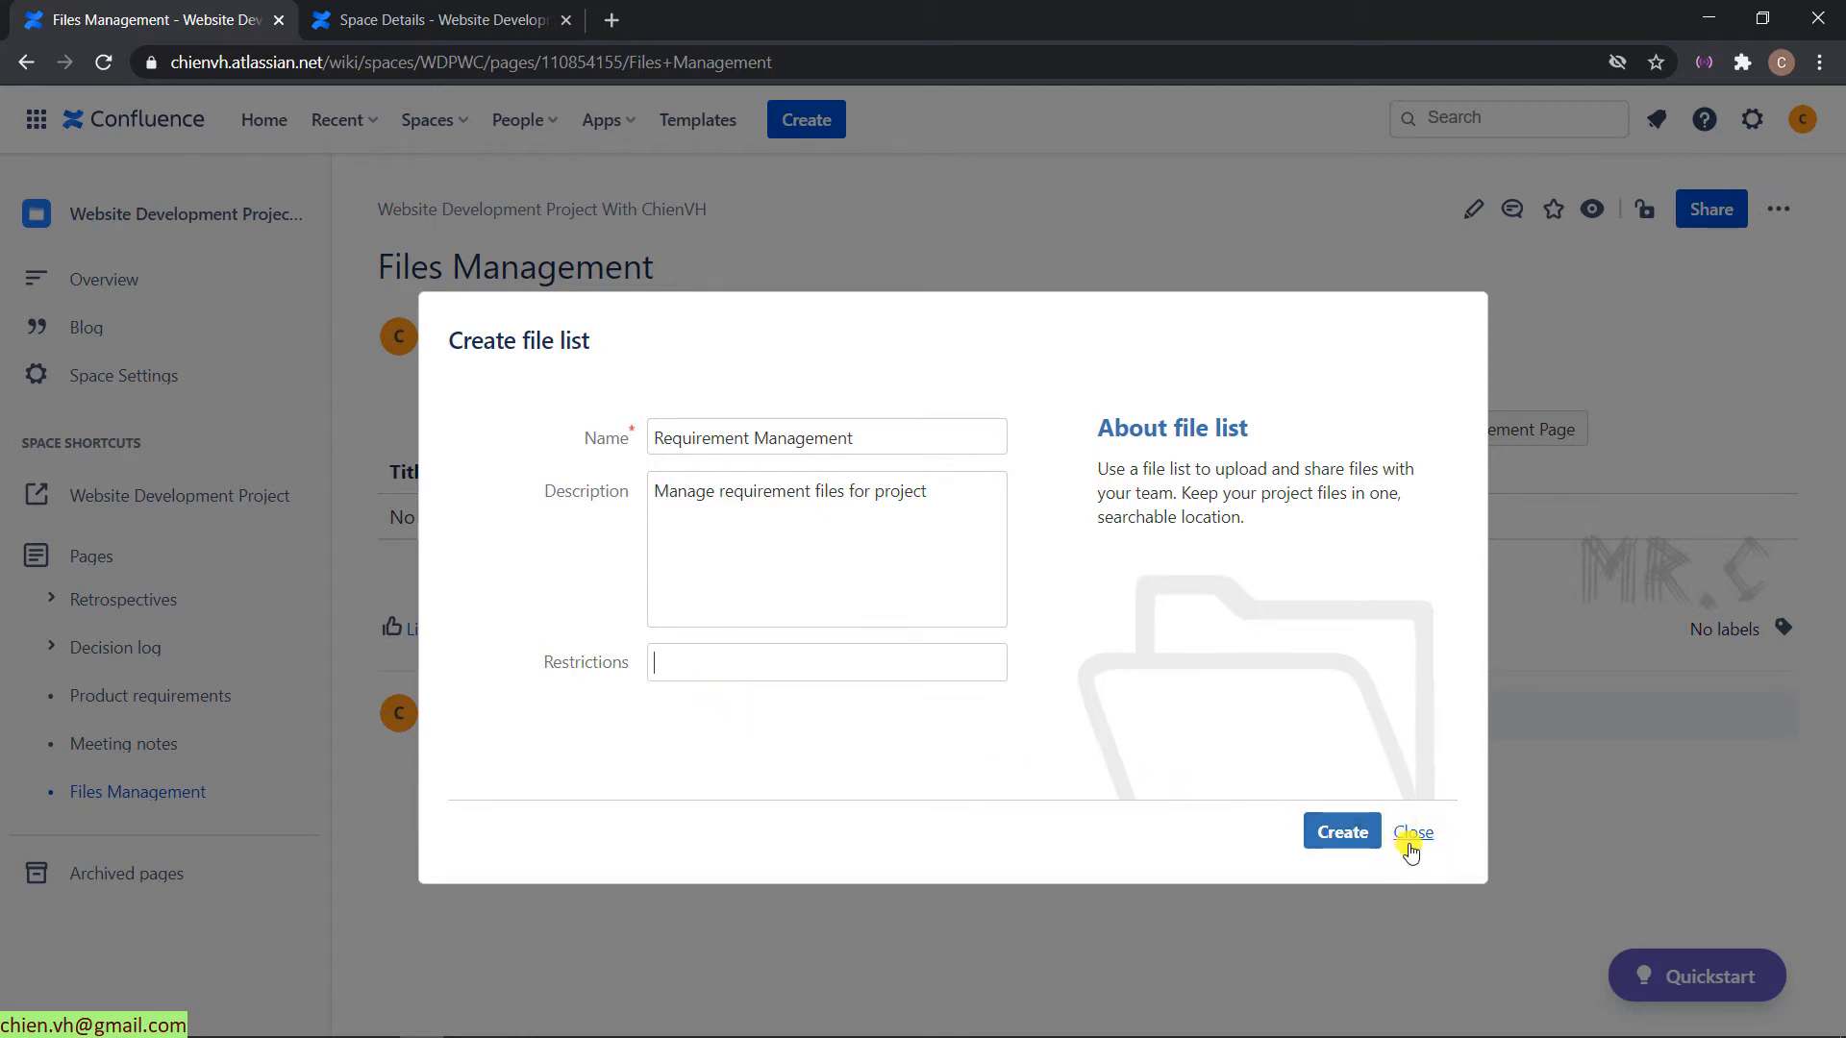
{"action": "left_click", "coordinate": [1340, 831]}
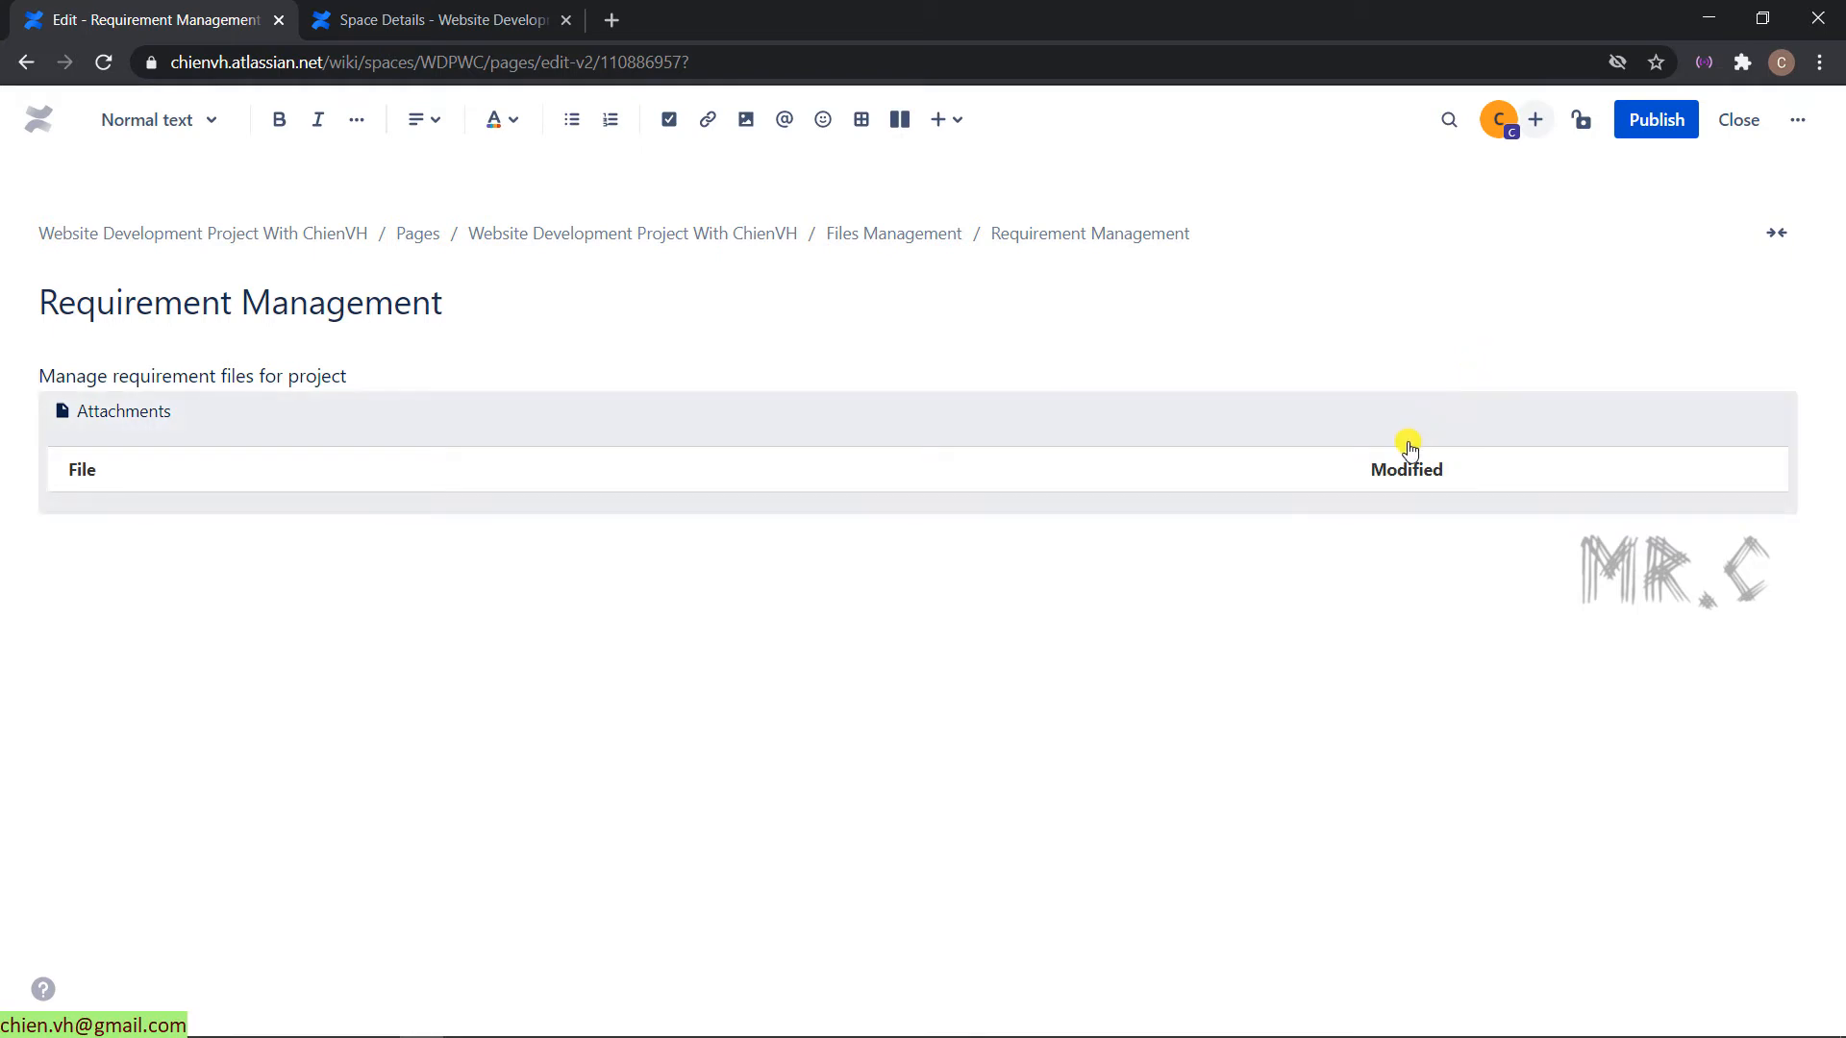
- Publish the Requirement Management page and review its empty attachments list
{"action": "left_click", "coordinate": [1653, 119]}
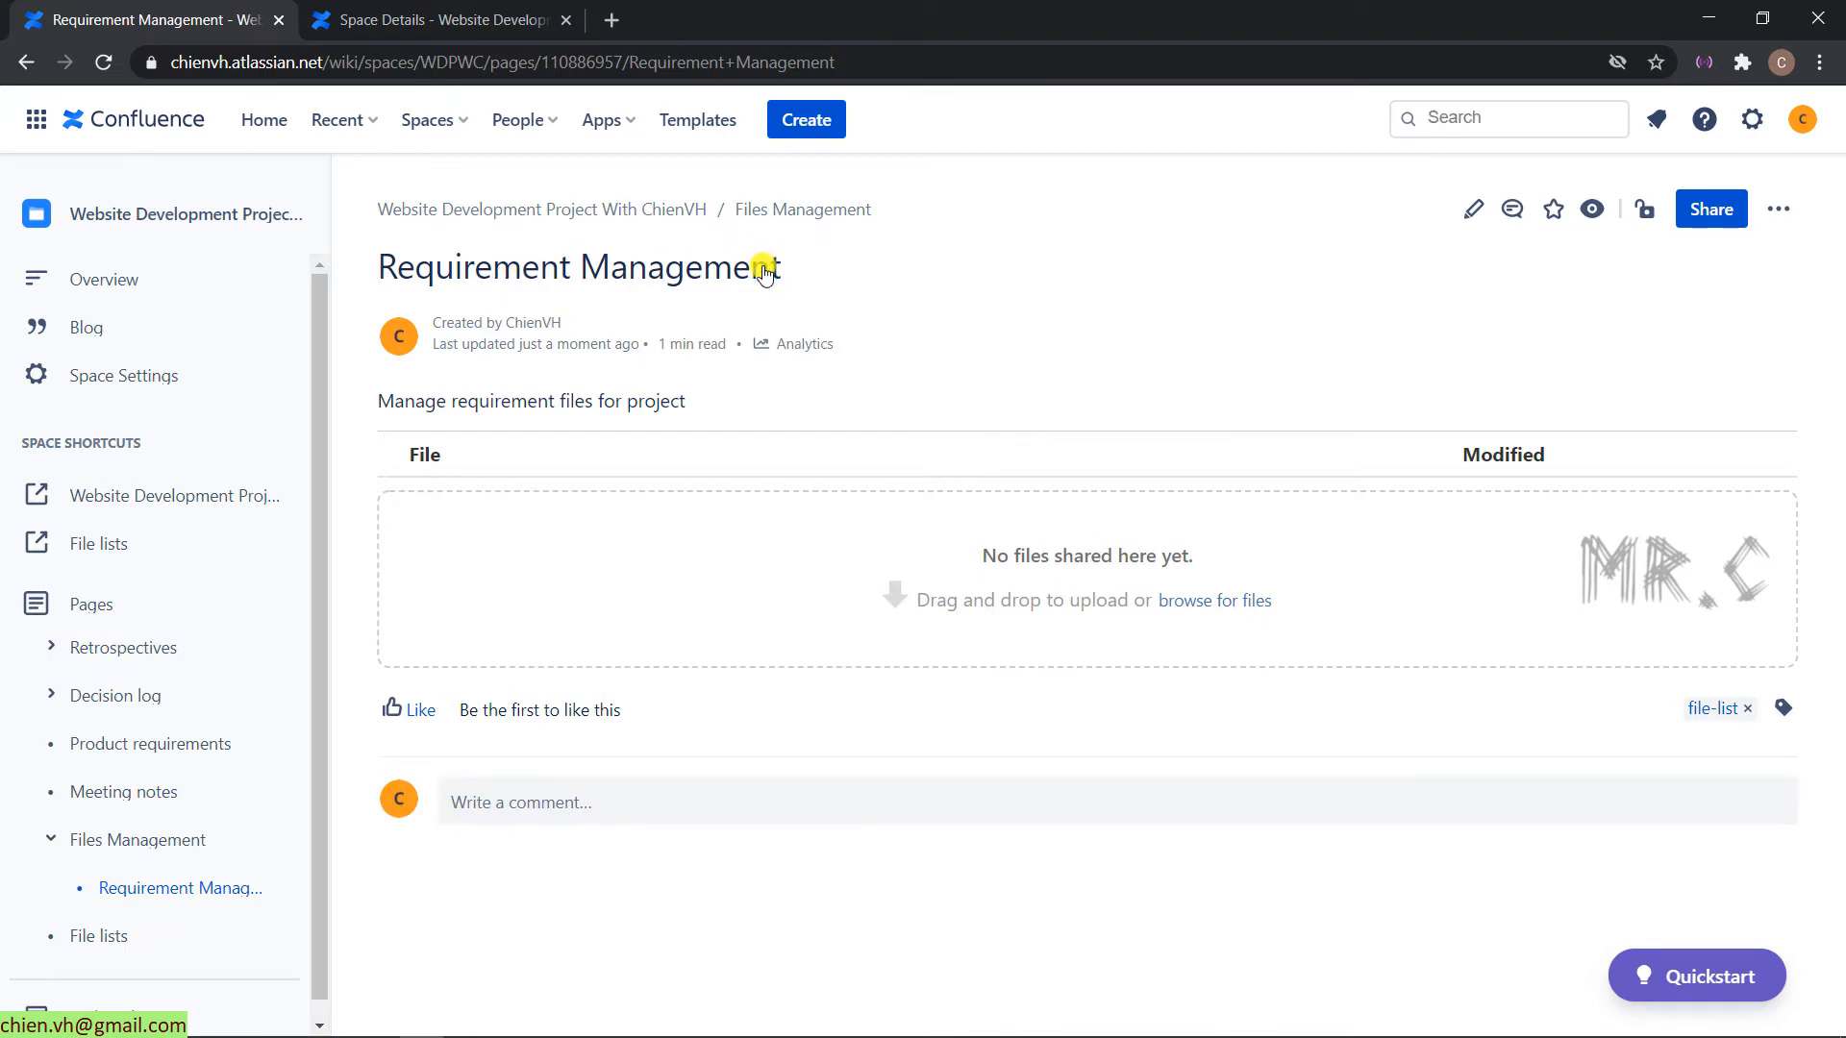
{"action": "mouse_move", "coordinate": [435, 409]}
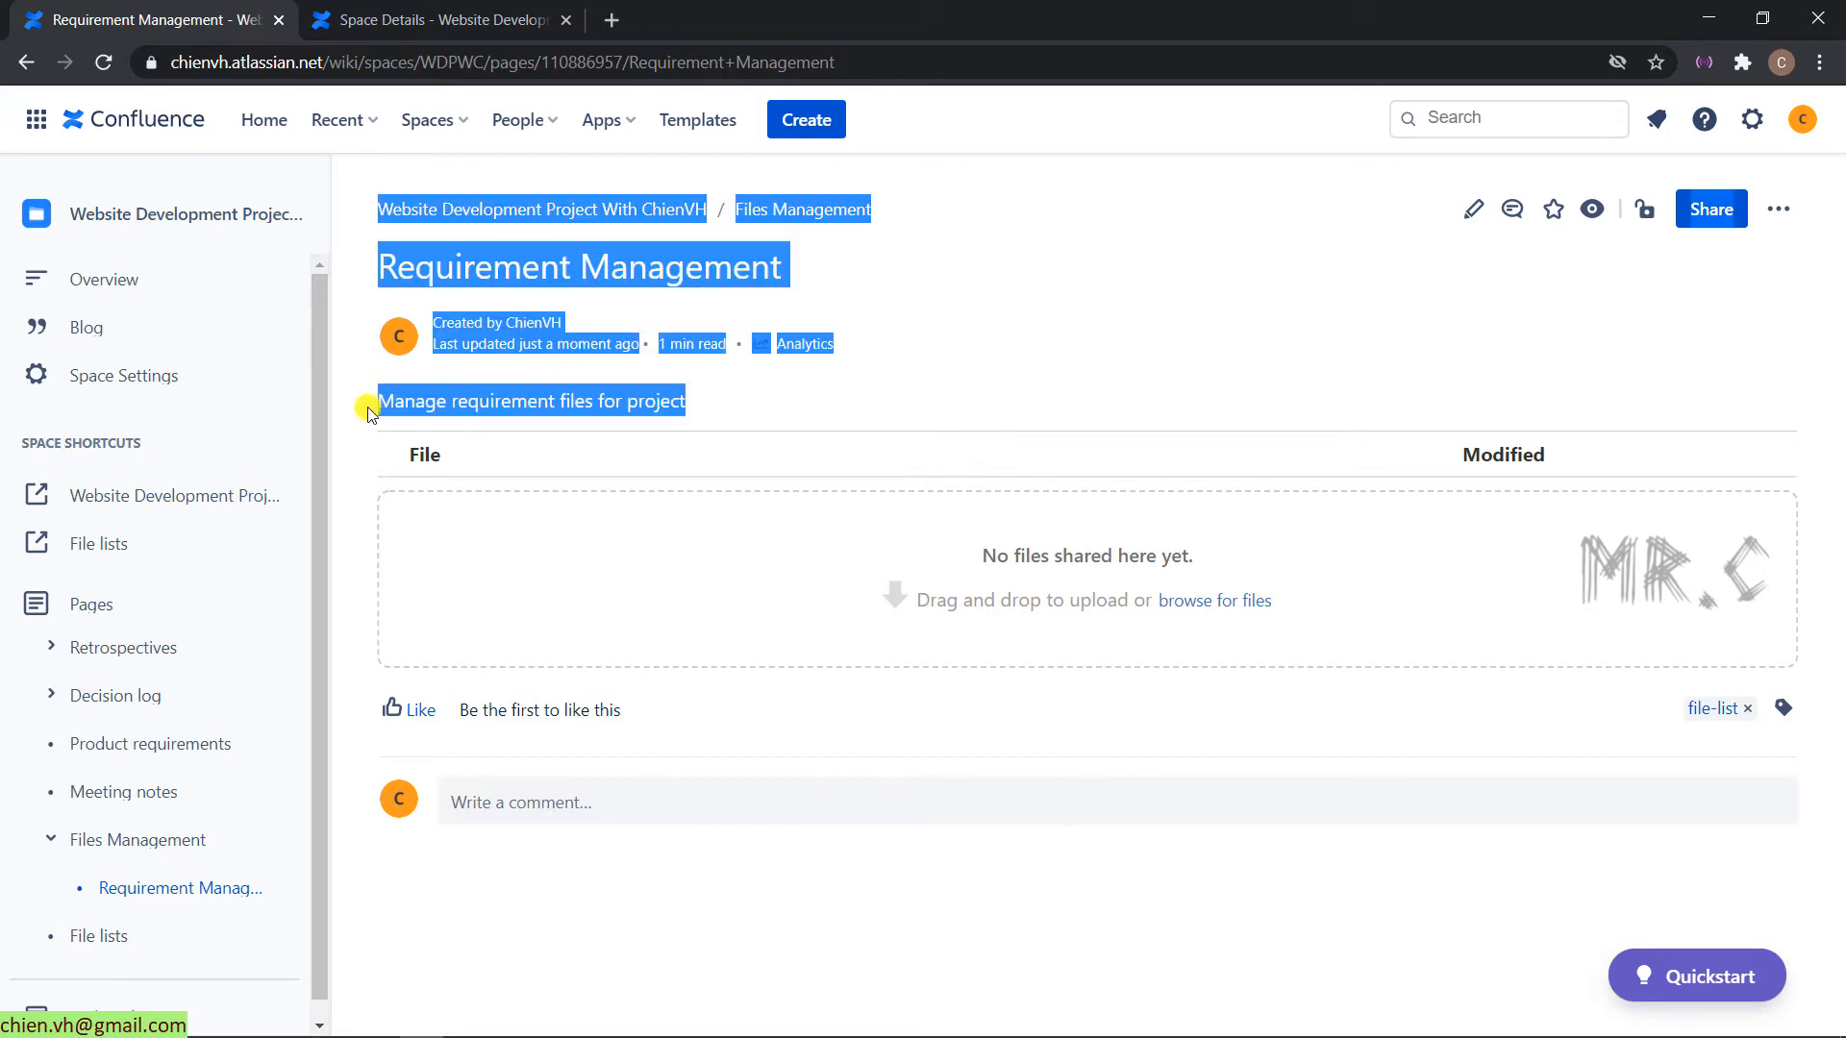
{"action": "left_click", "coordinate": [696, 408]}
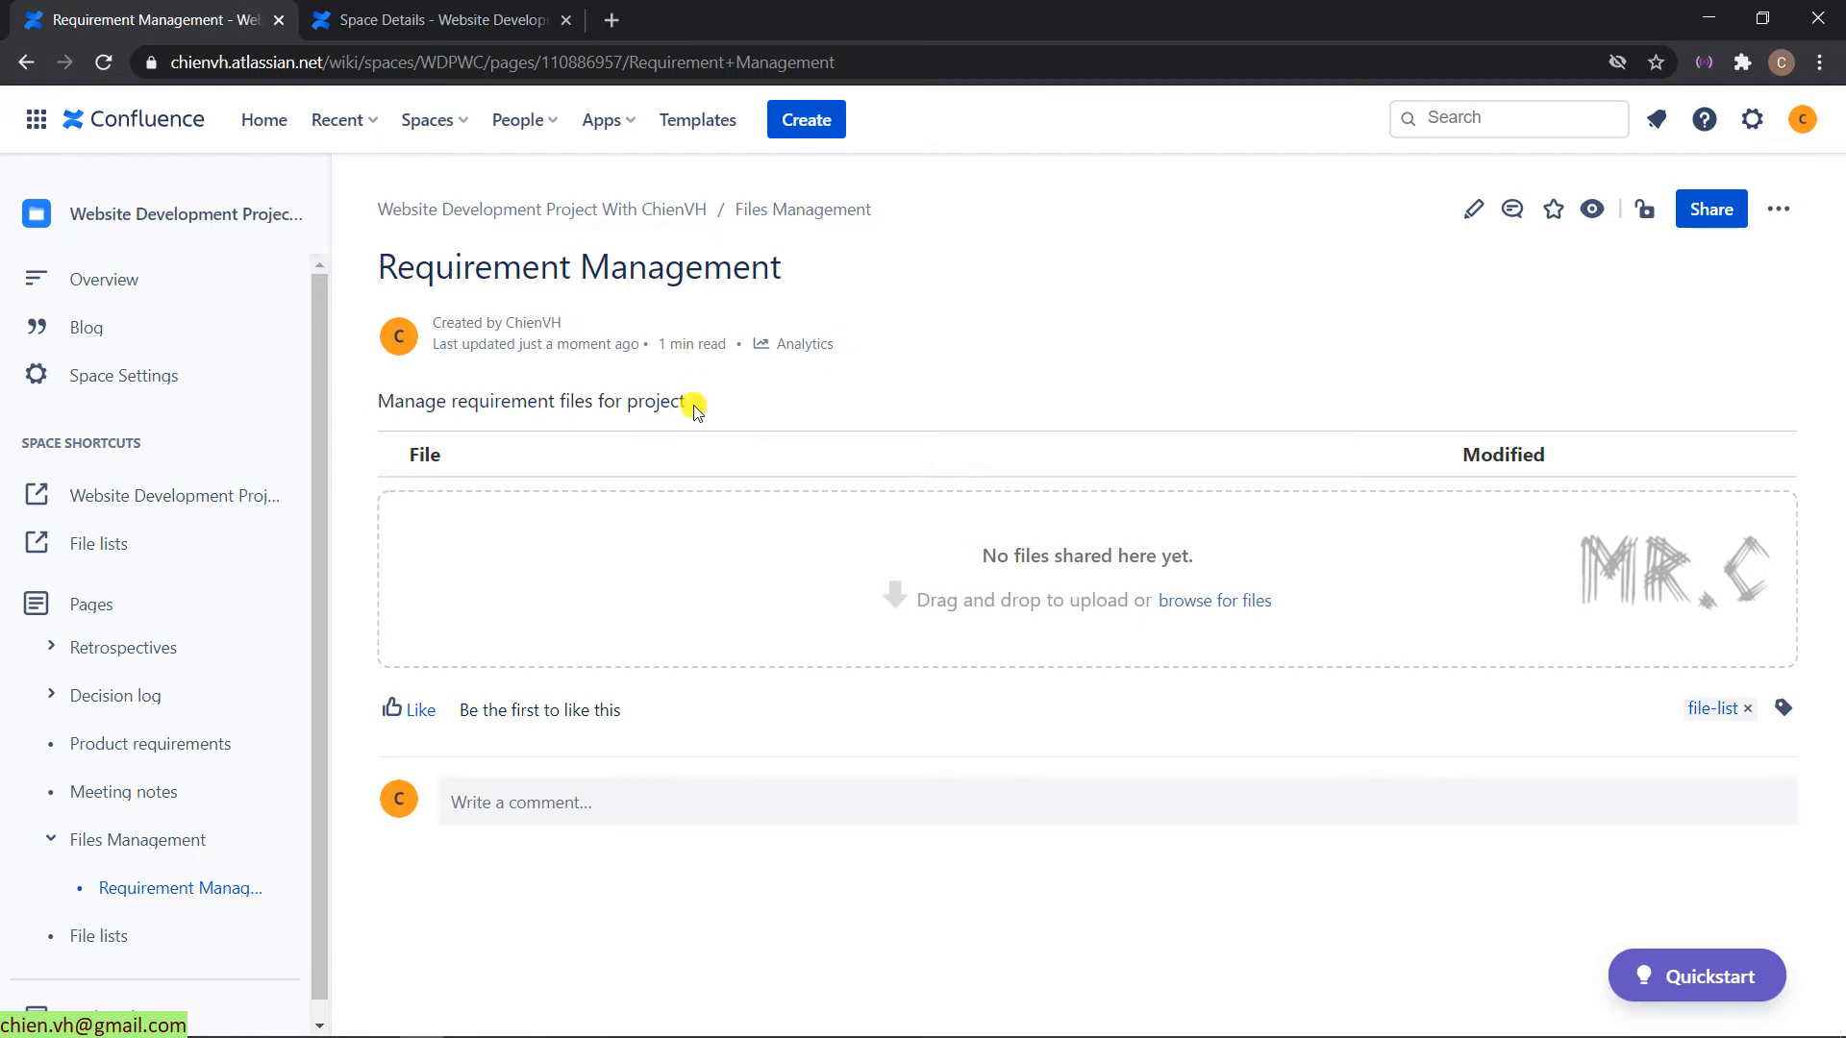
{"action": "mouse_move", "coordinate": [562, 469]}
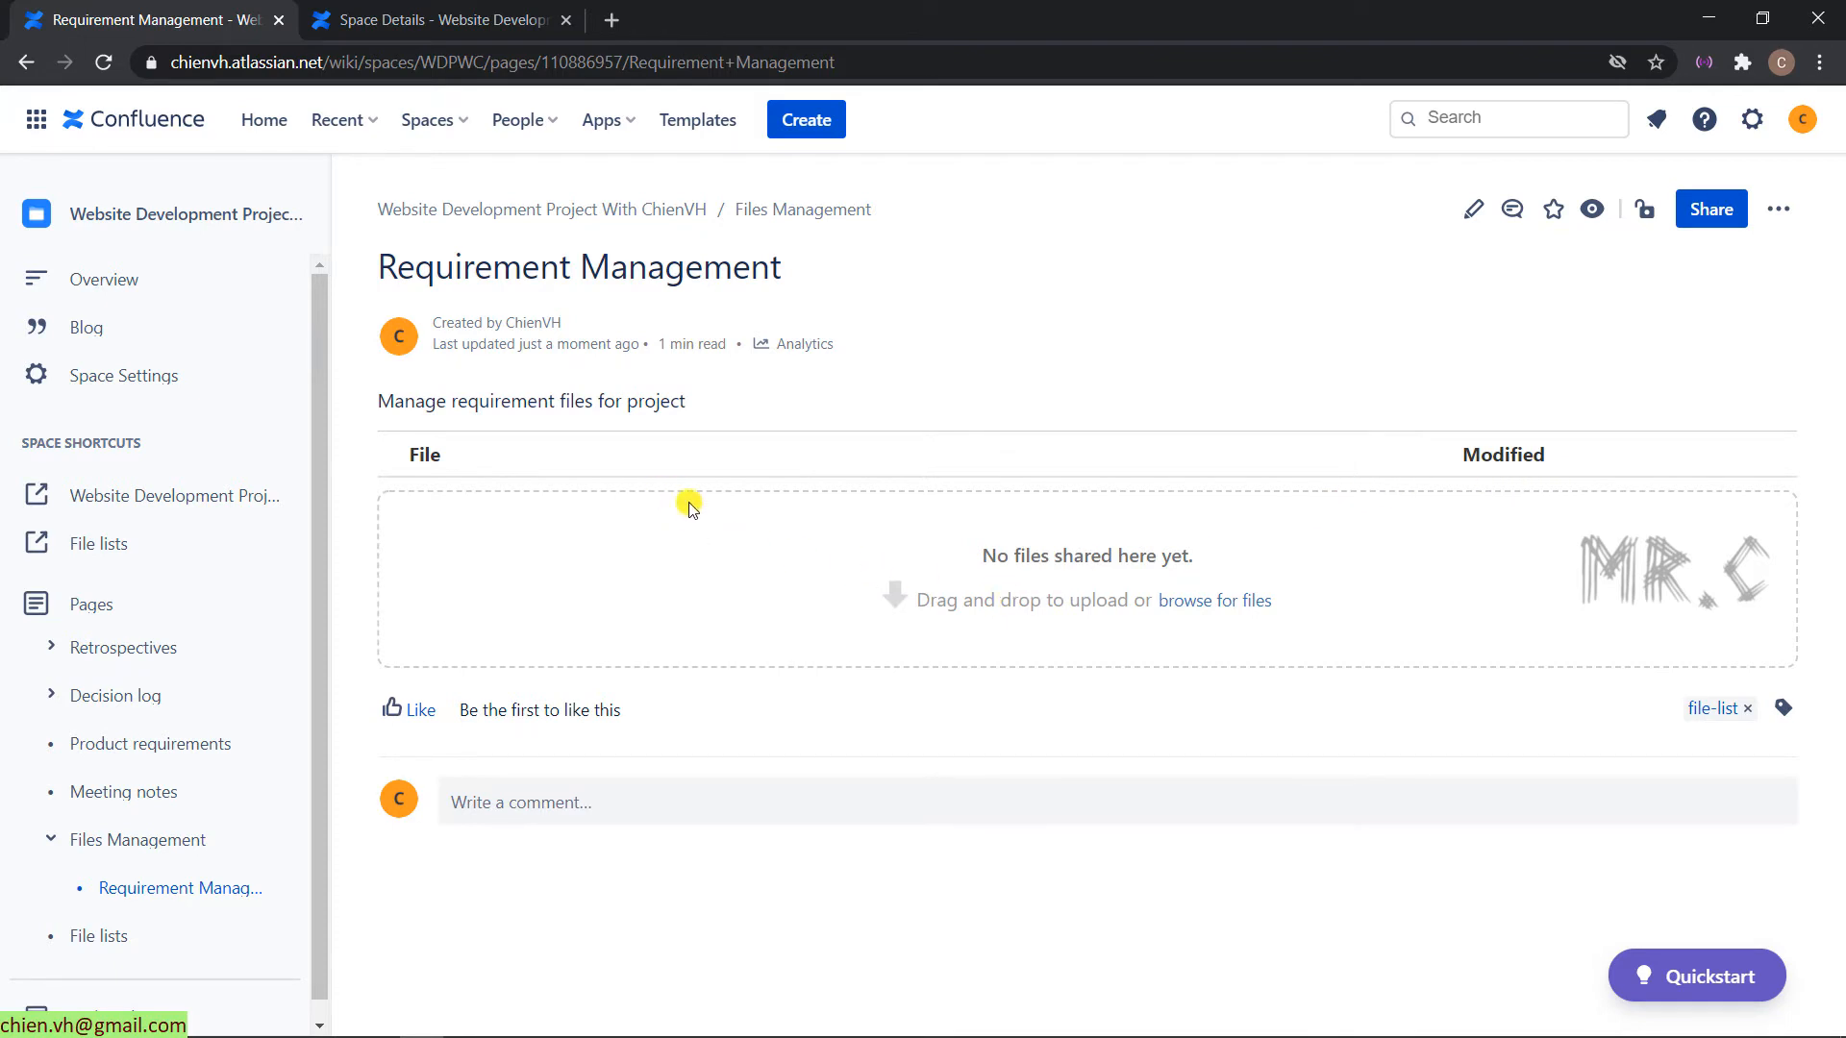
{"action": "mouse_move", "coordinate": [1216, 575]}
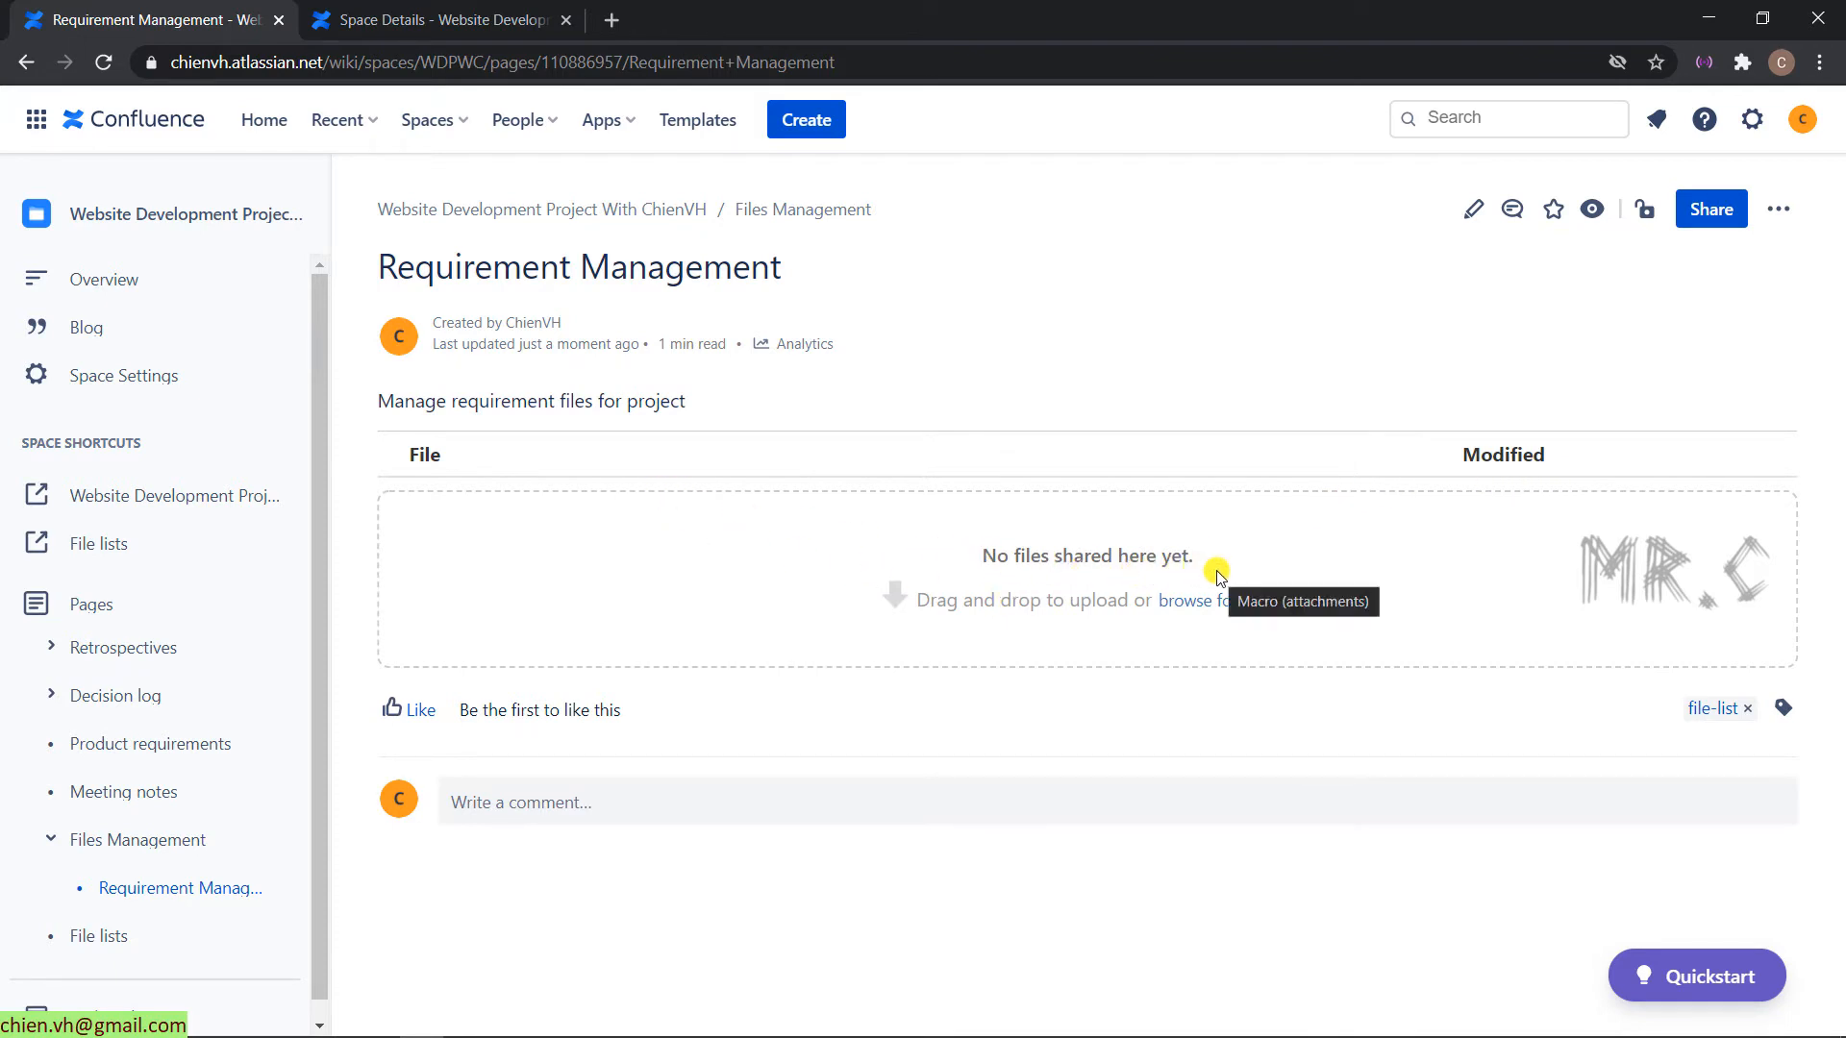
{"action": "mouse_move", "coordinate": [1092, 627]}
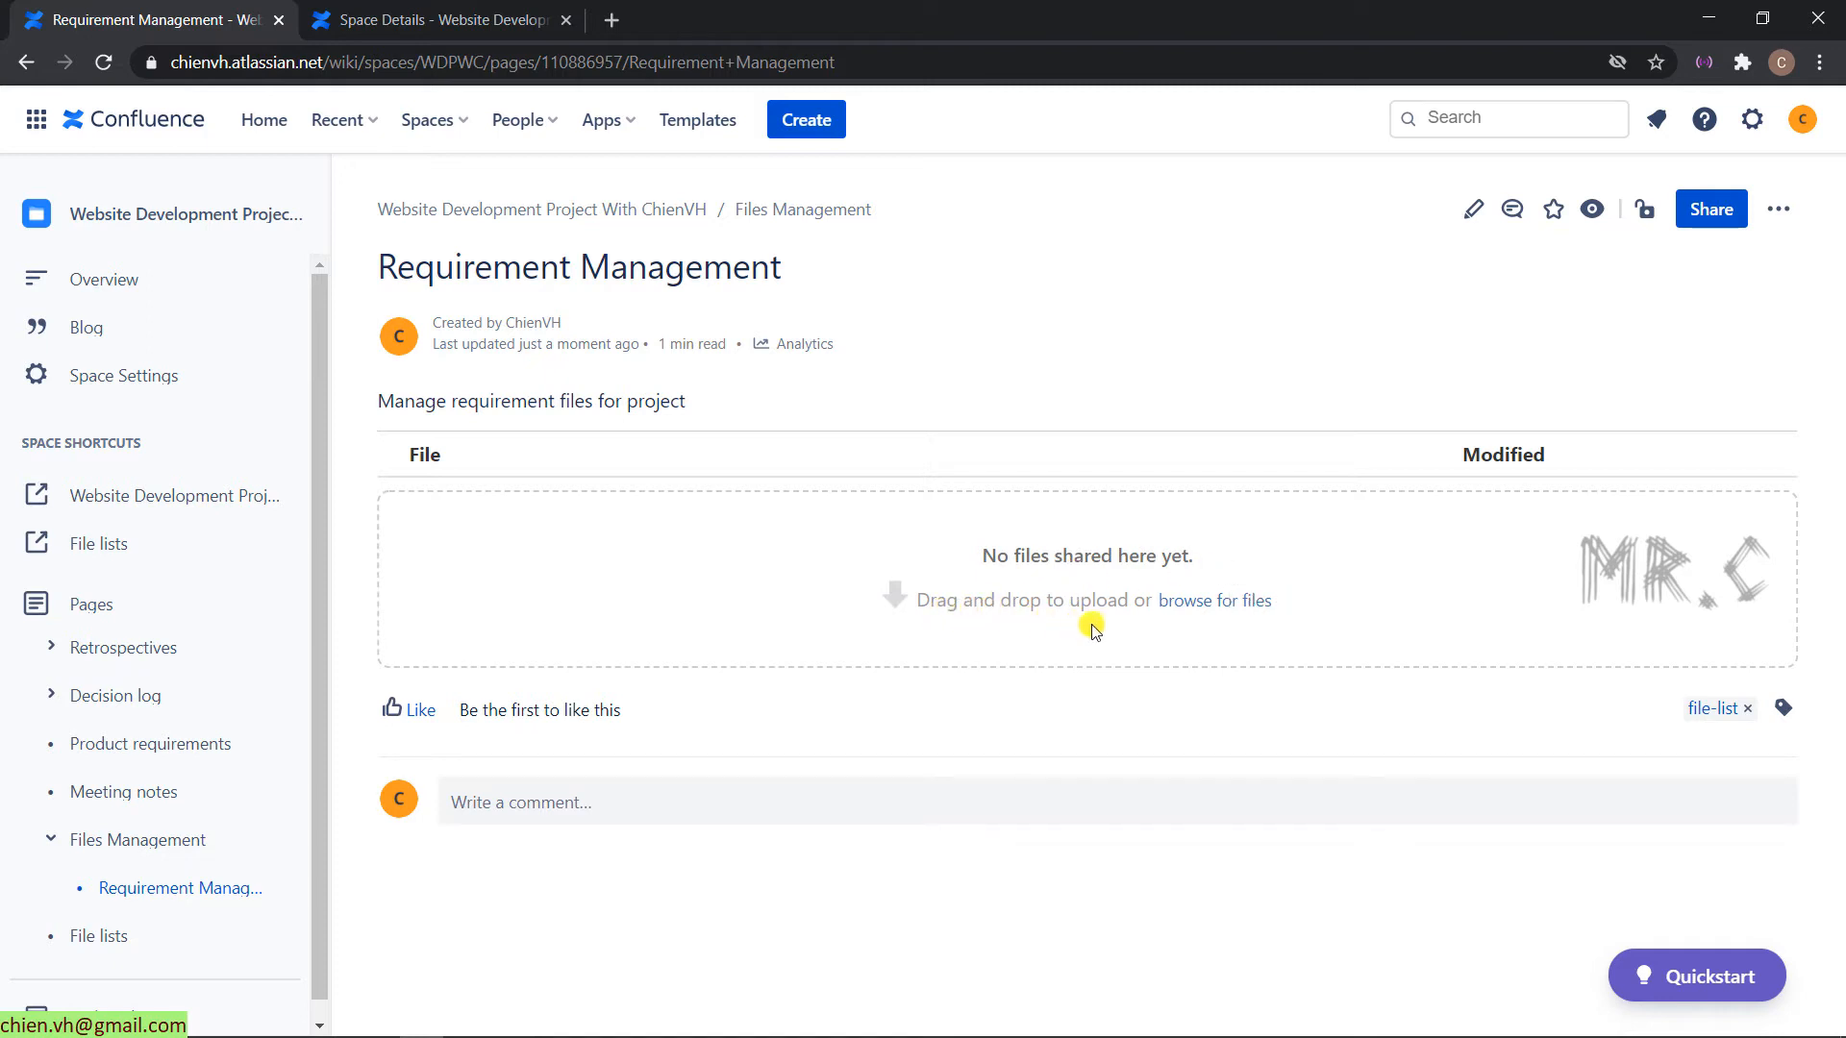
{"action": "mouse_move", "coordinate": [1148, 605]}
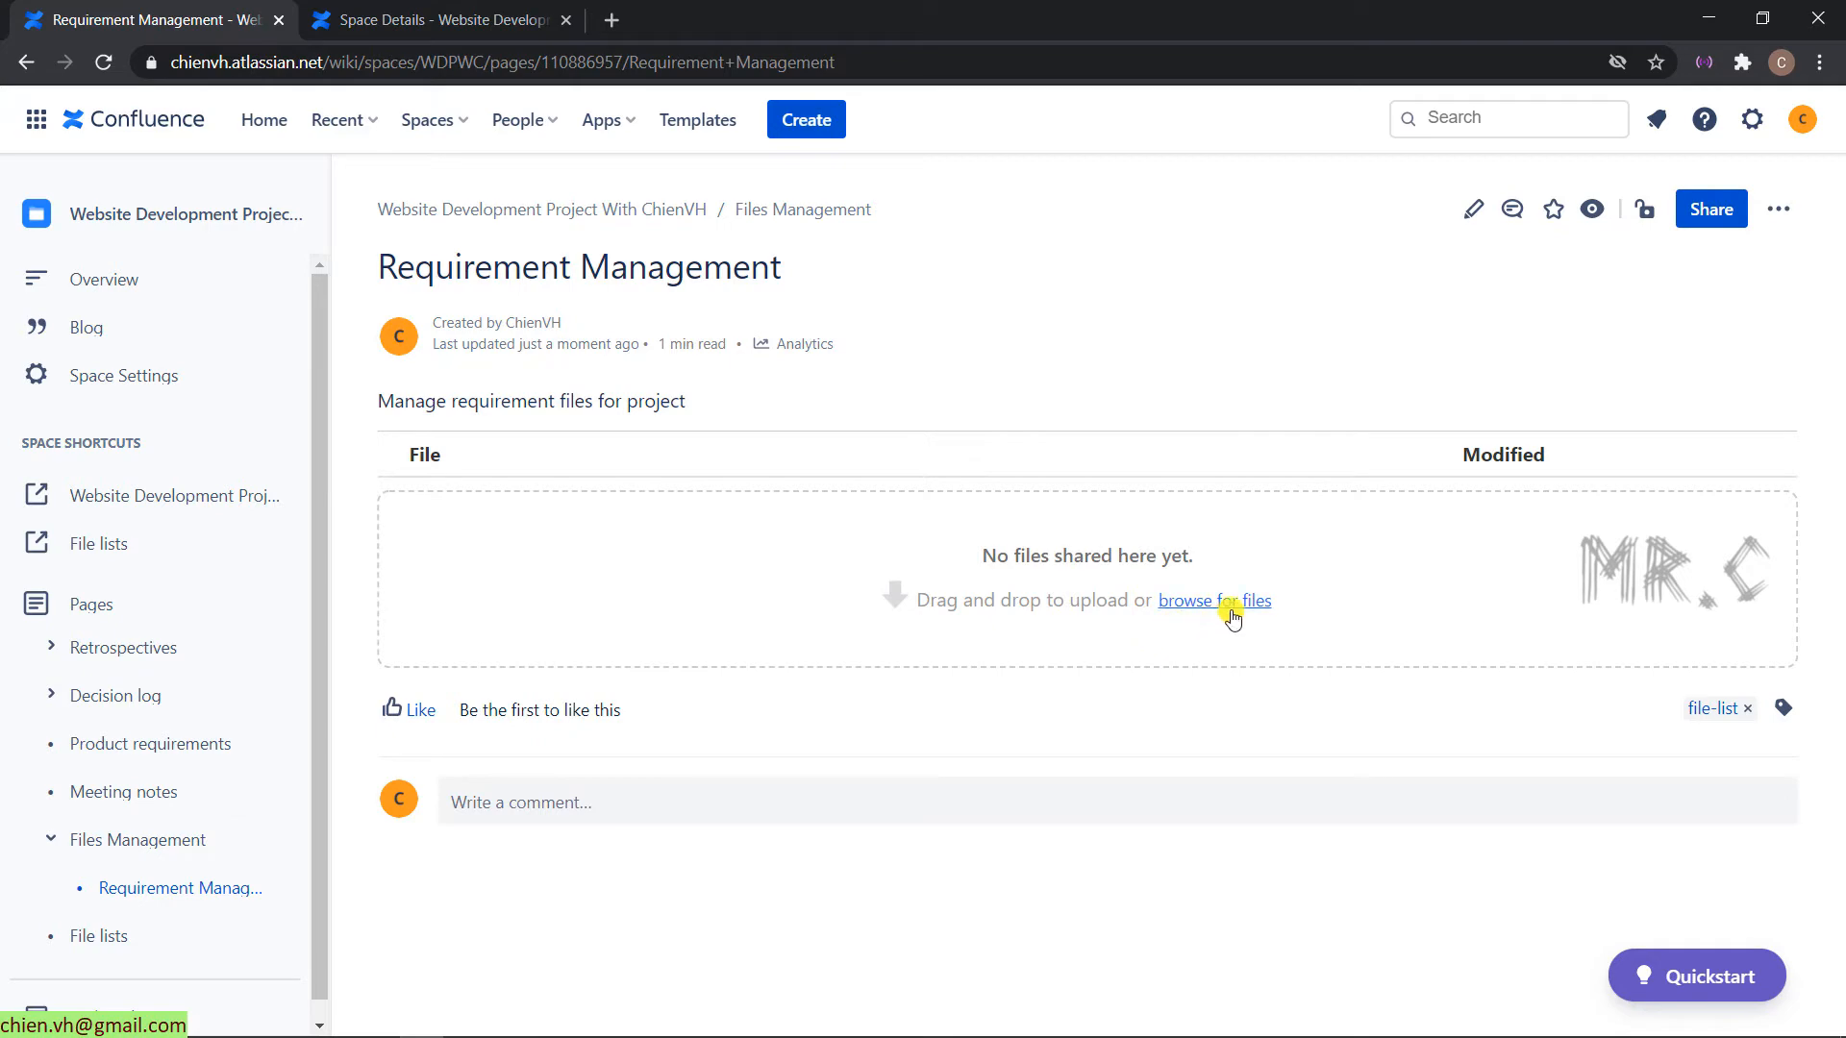
{"action": "left_click", "coordinate": [1214, 600]}
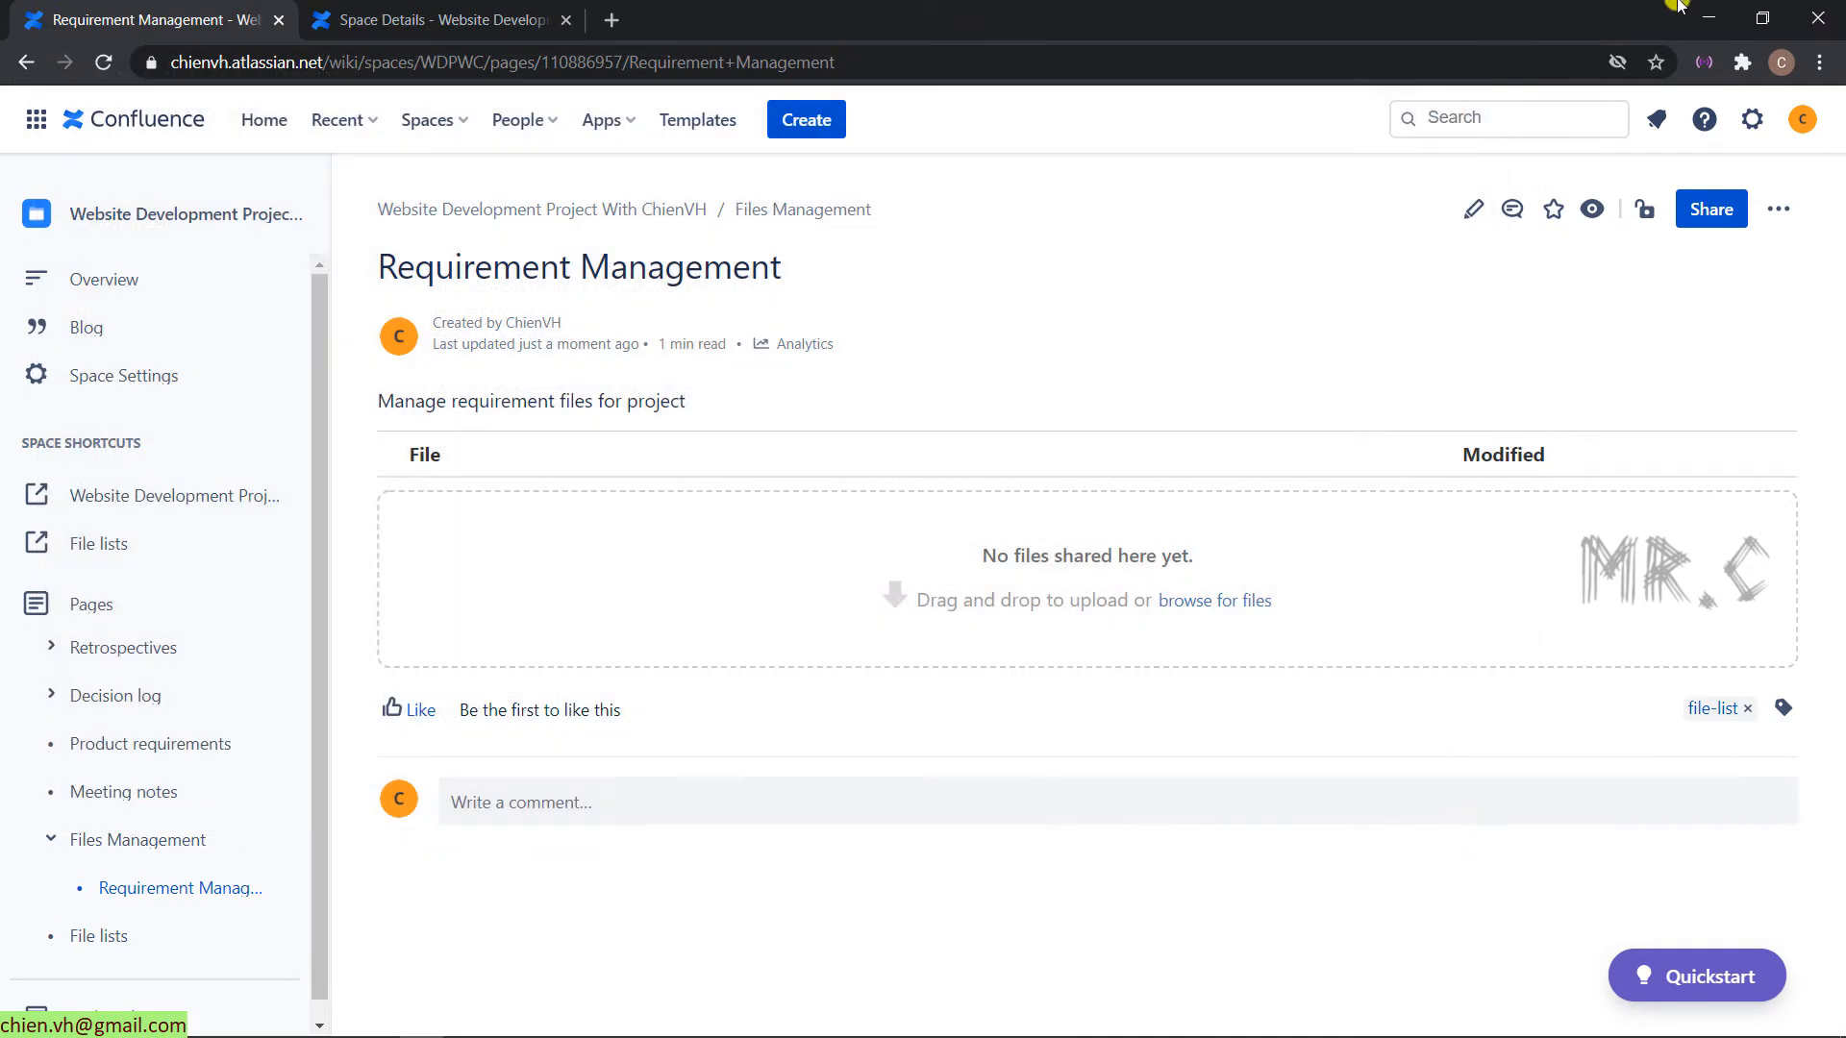
- Create a new Microsoft Excel worksheet named Test on the desktop beside the browser
{"action": "left_click", "coordinate": [1763, 17]}
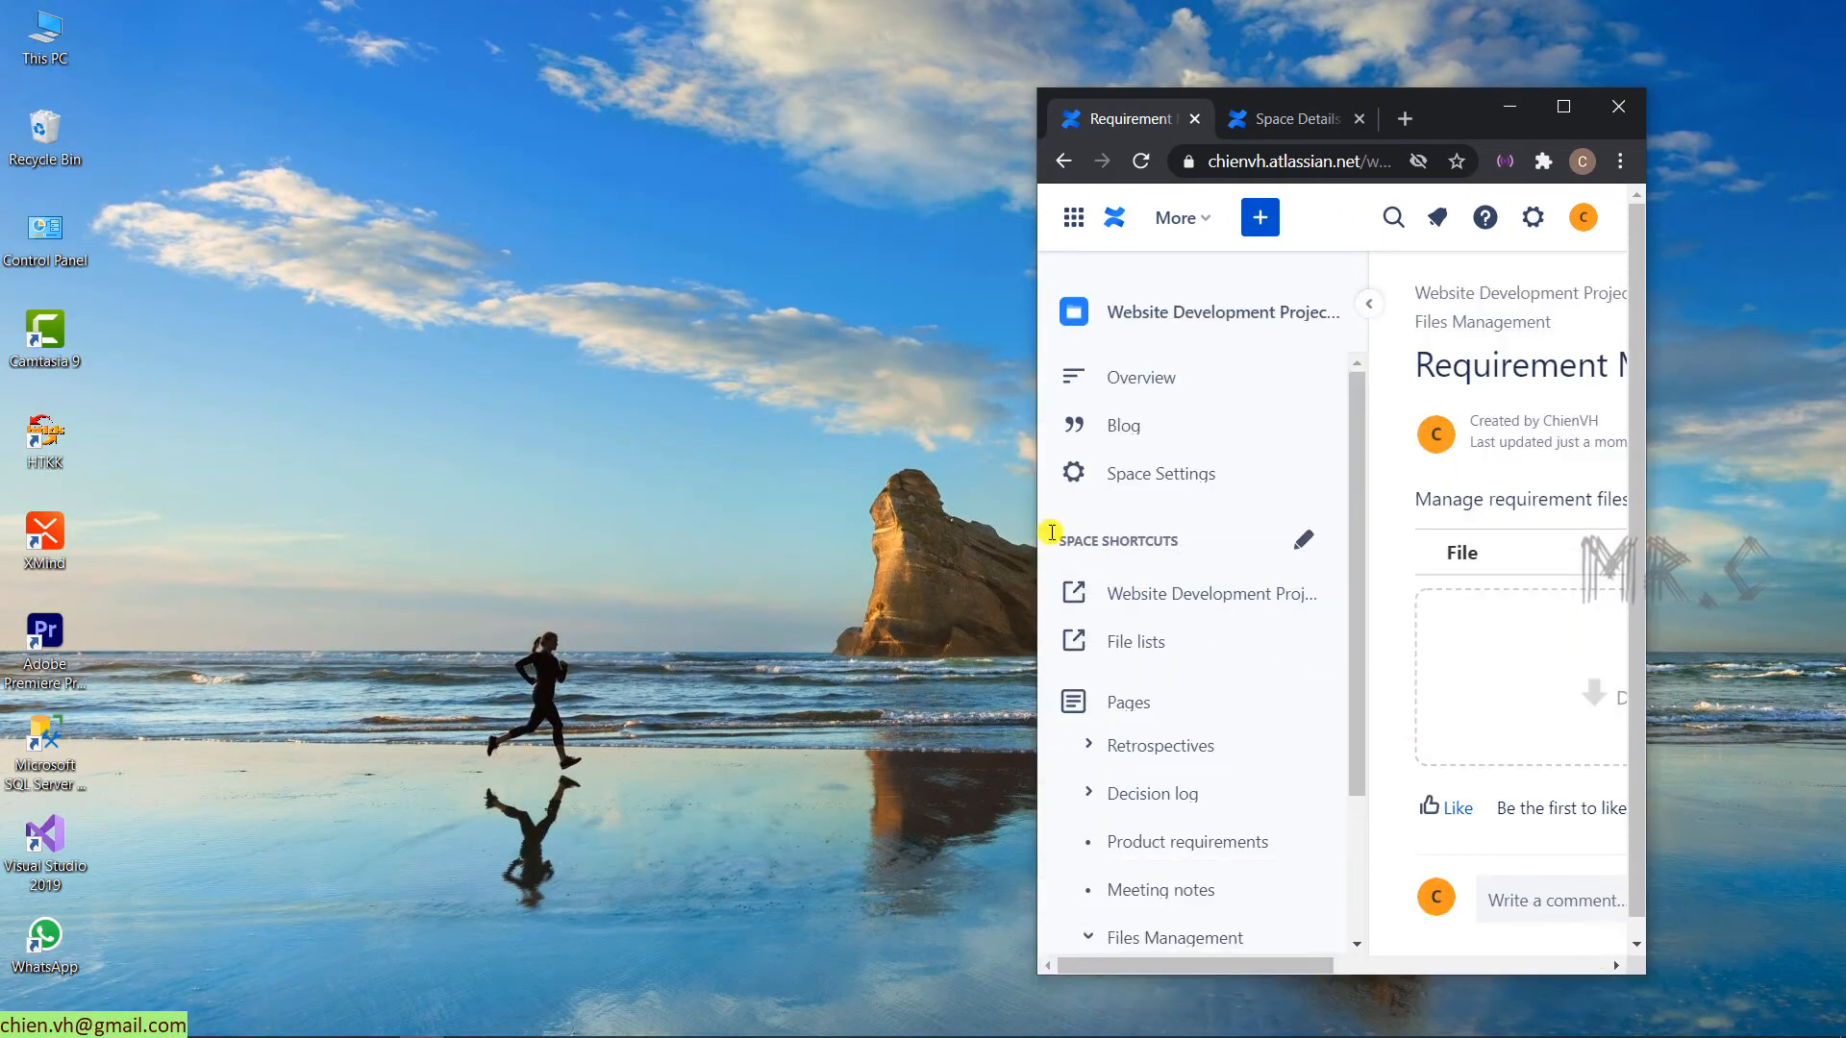
{"action": "right_click", "coordinate": [210, 398]}
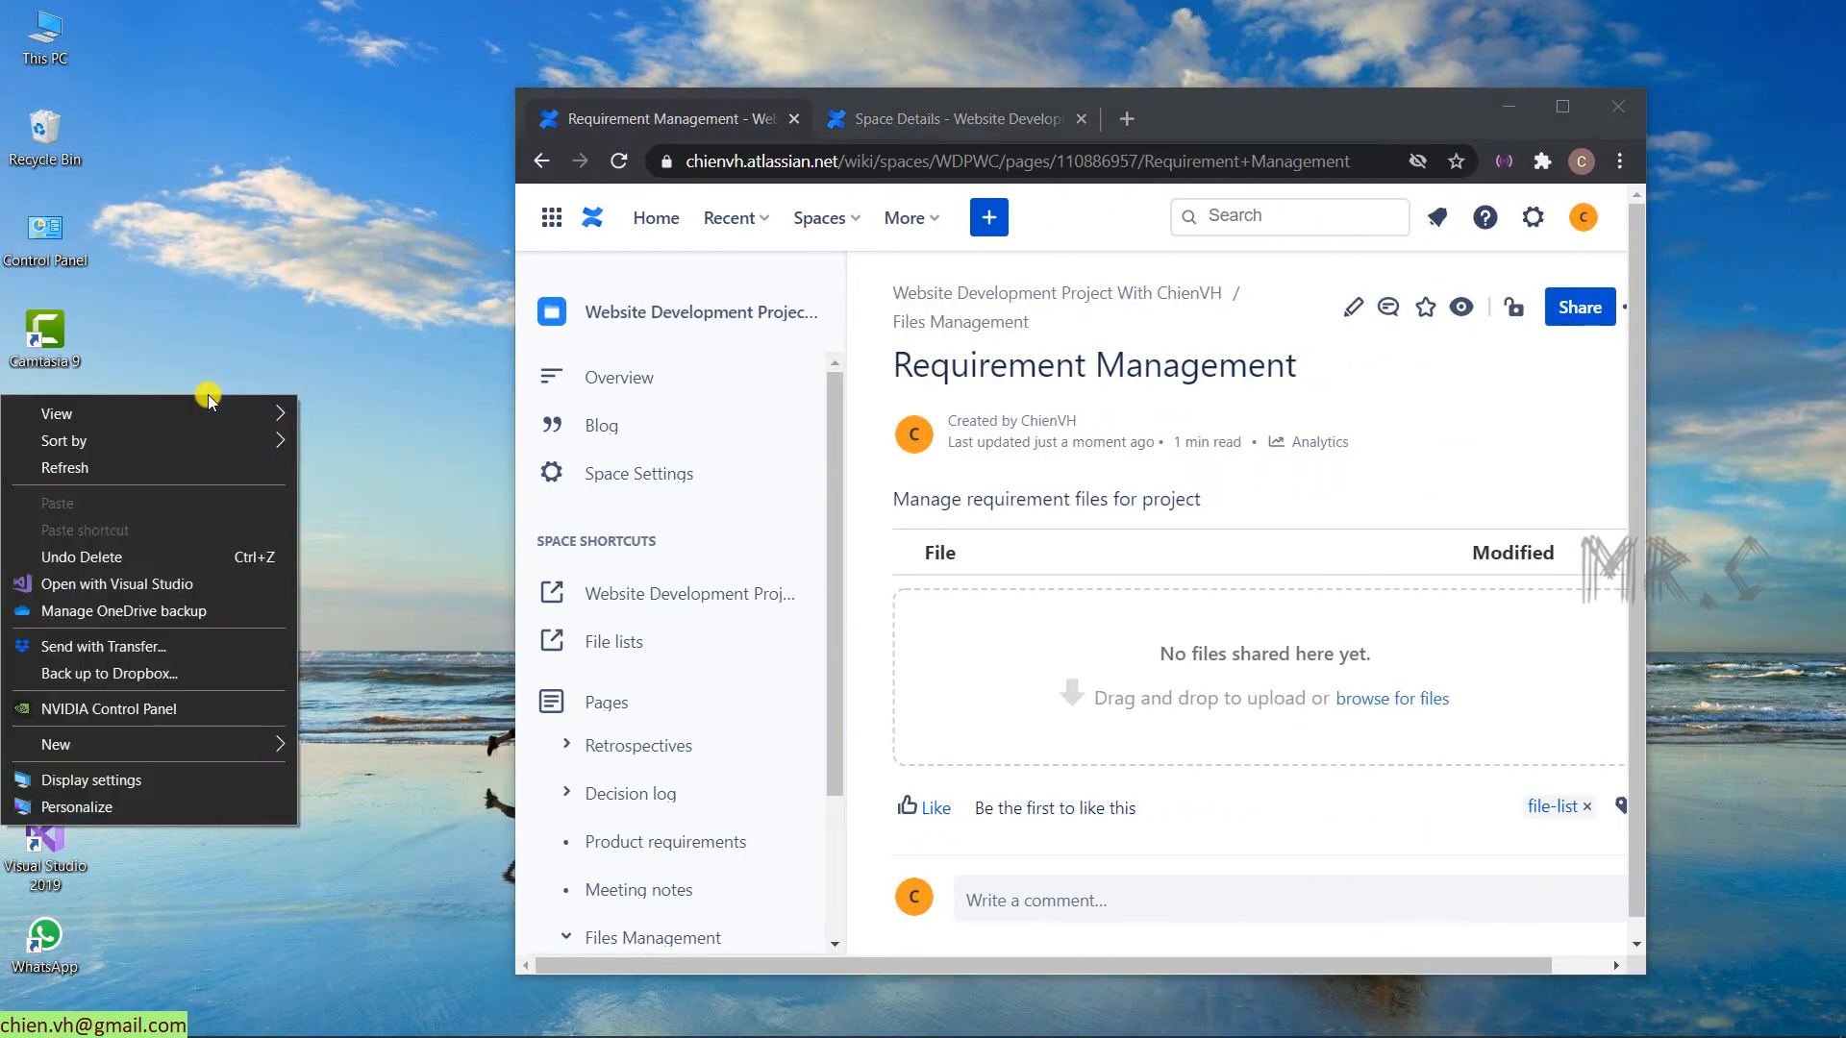
{"action": "left_click", "coordinate": [55, 744]}
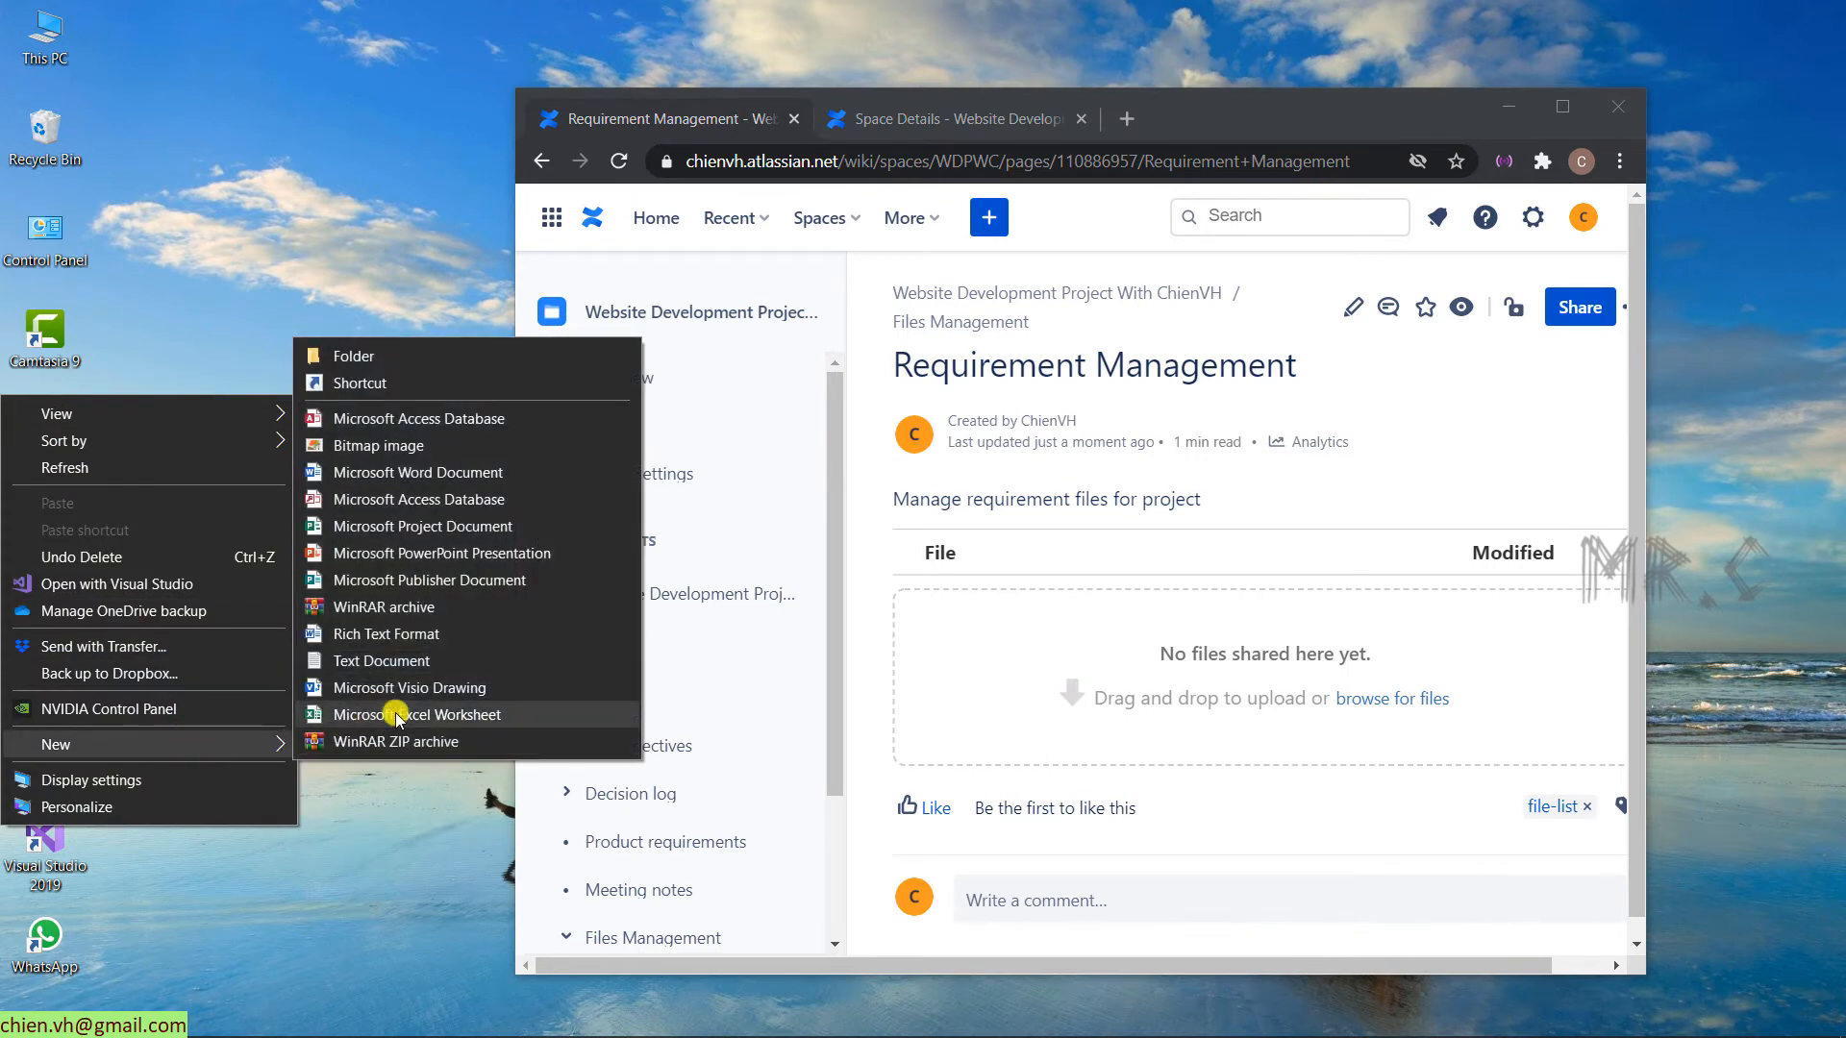
{"action": "left_click", "coordinate": [423, 716]}
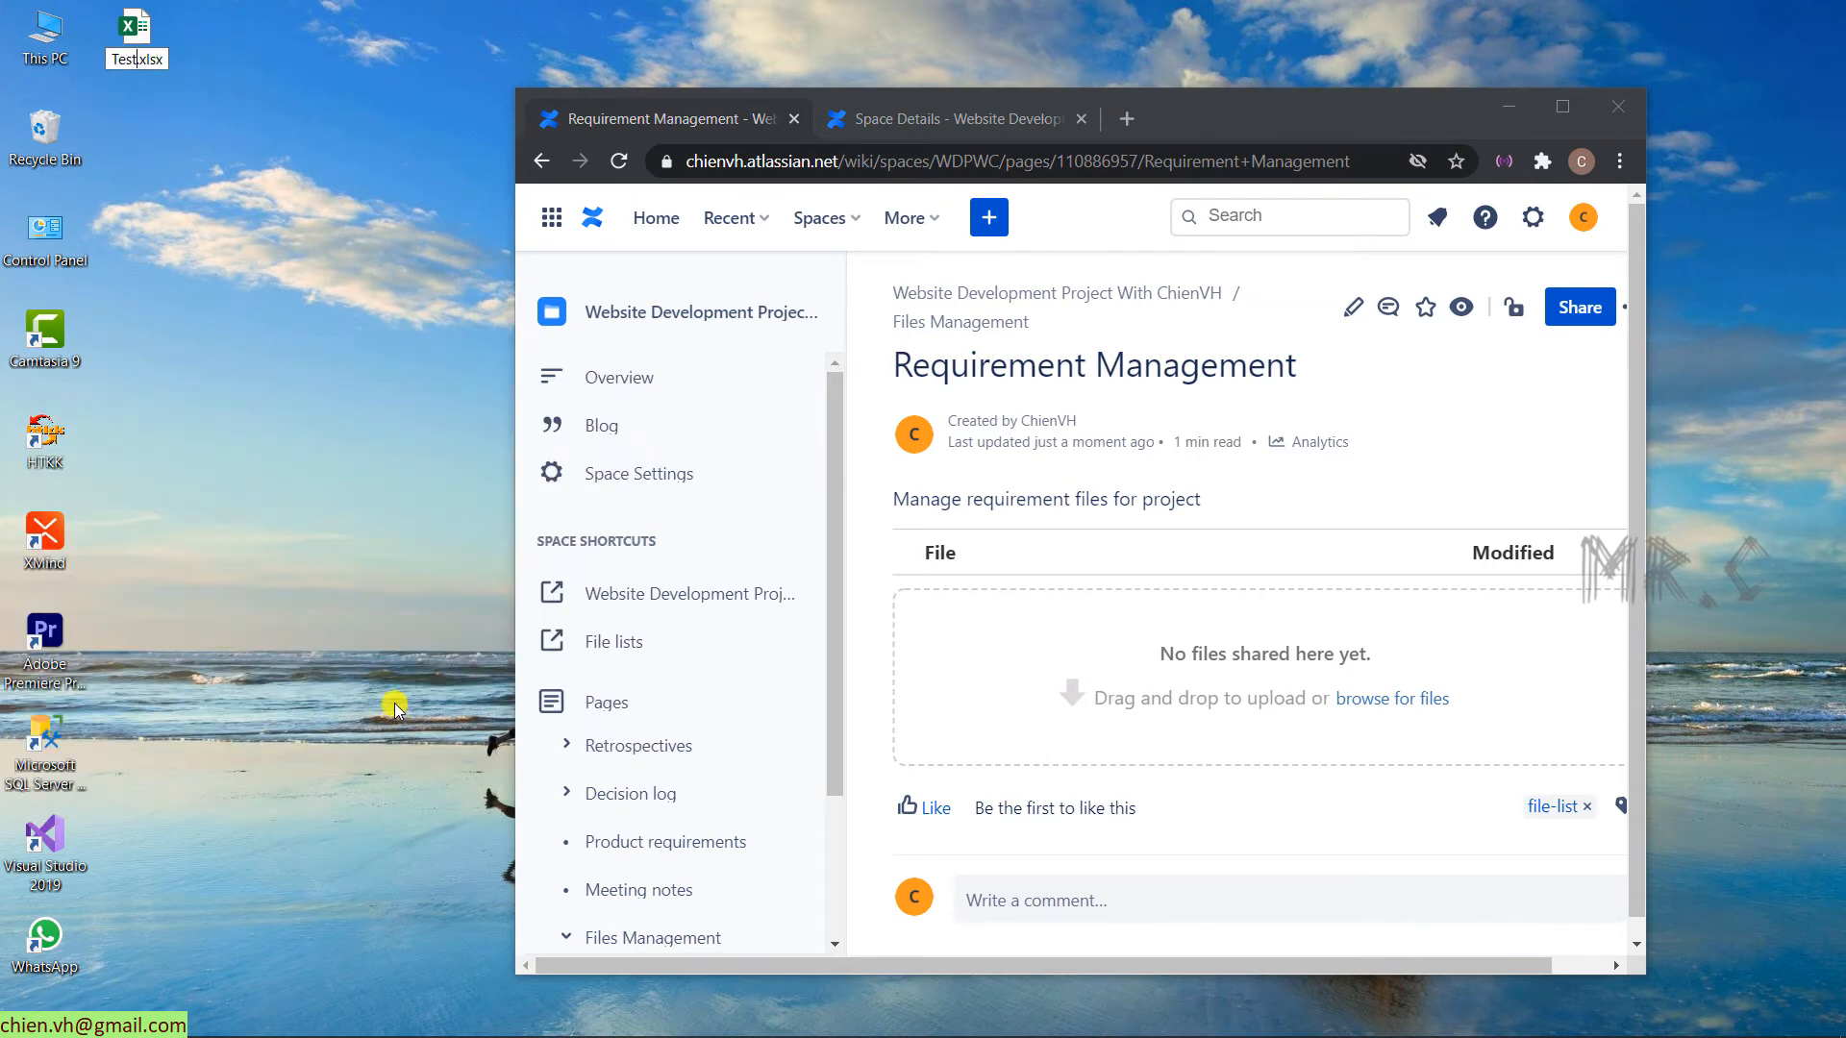
- Enter 'Test 1222222' into cell A1 of the new Test workbook
{"action": "double_click", "coordinate": [137, 29]}
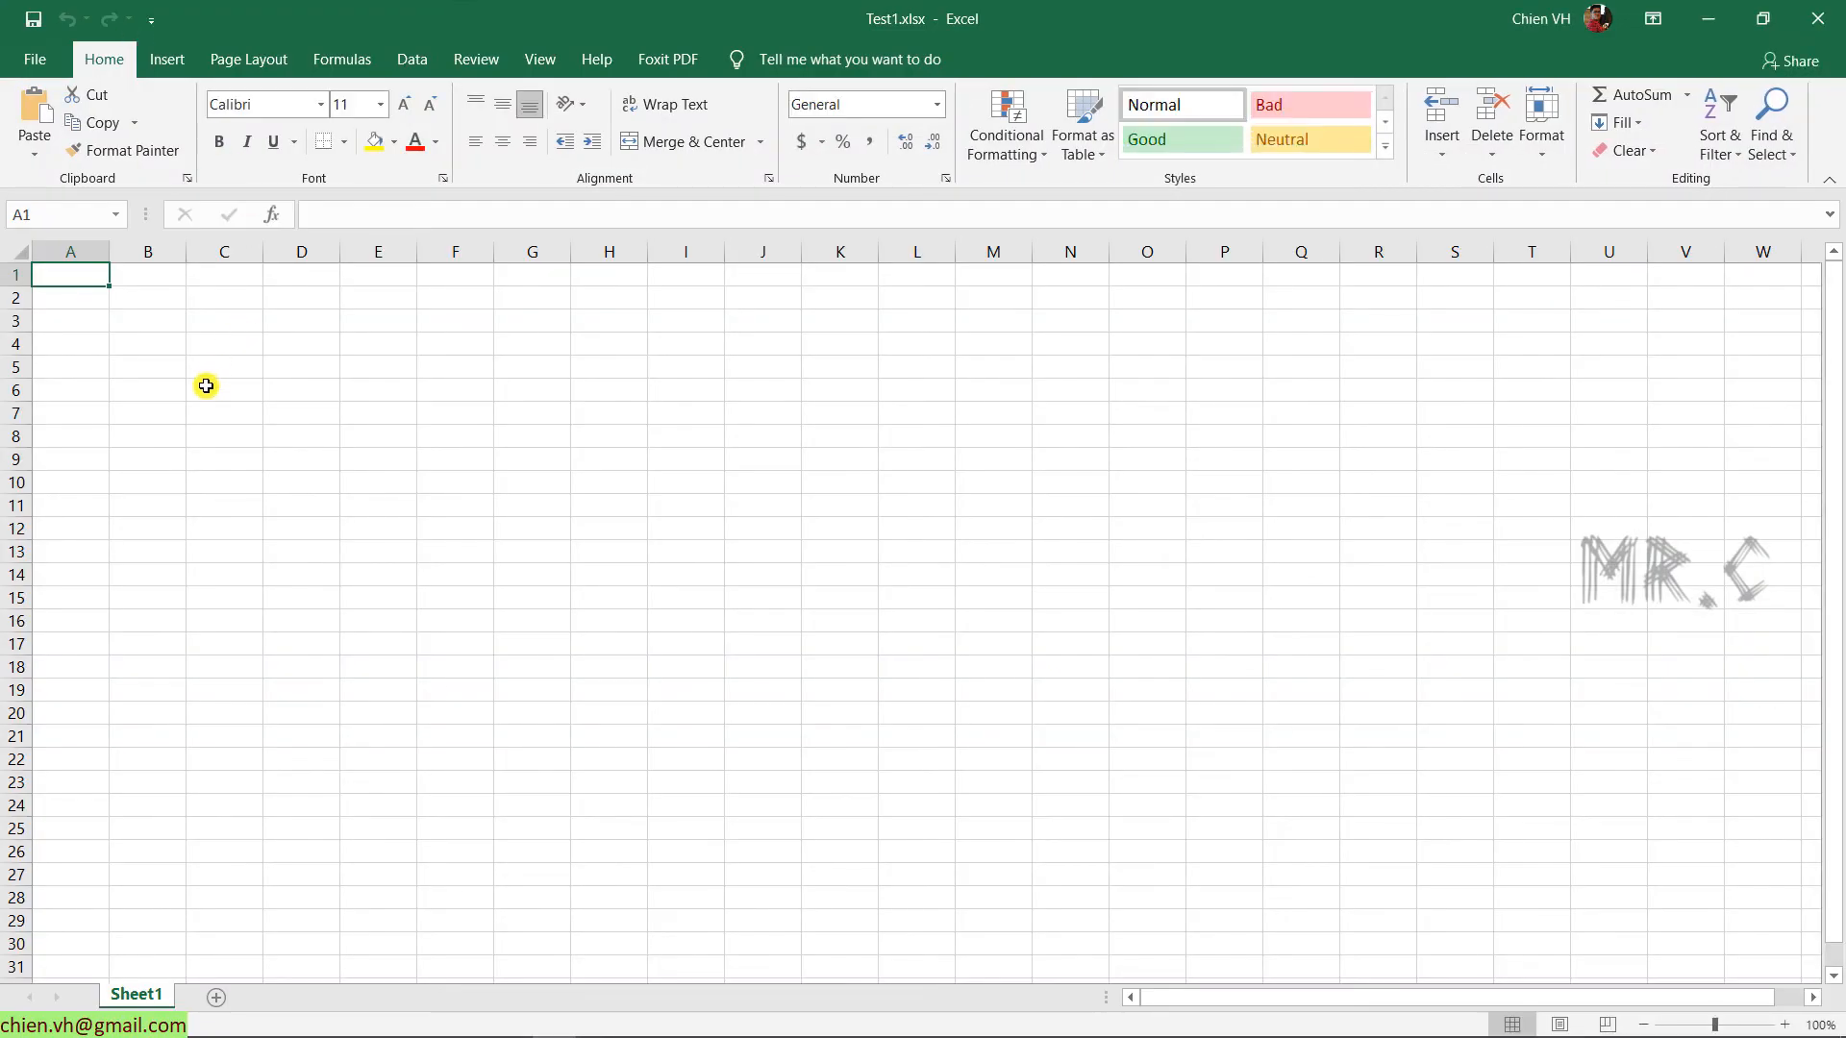
{"action": "type", "text": "Test"}
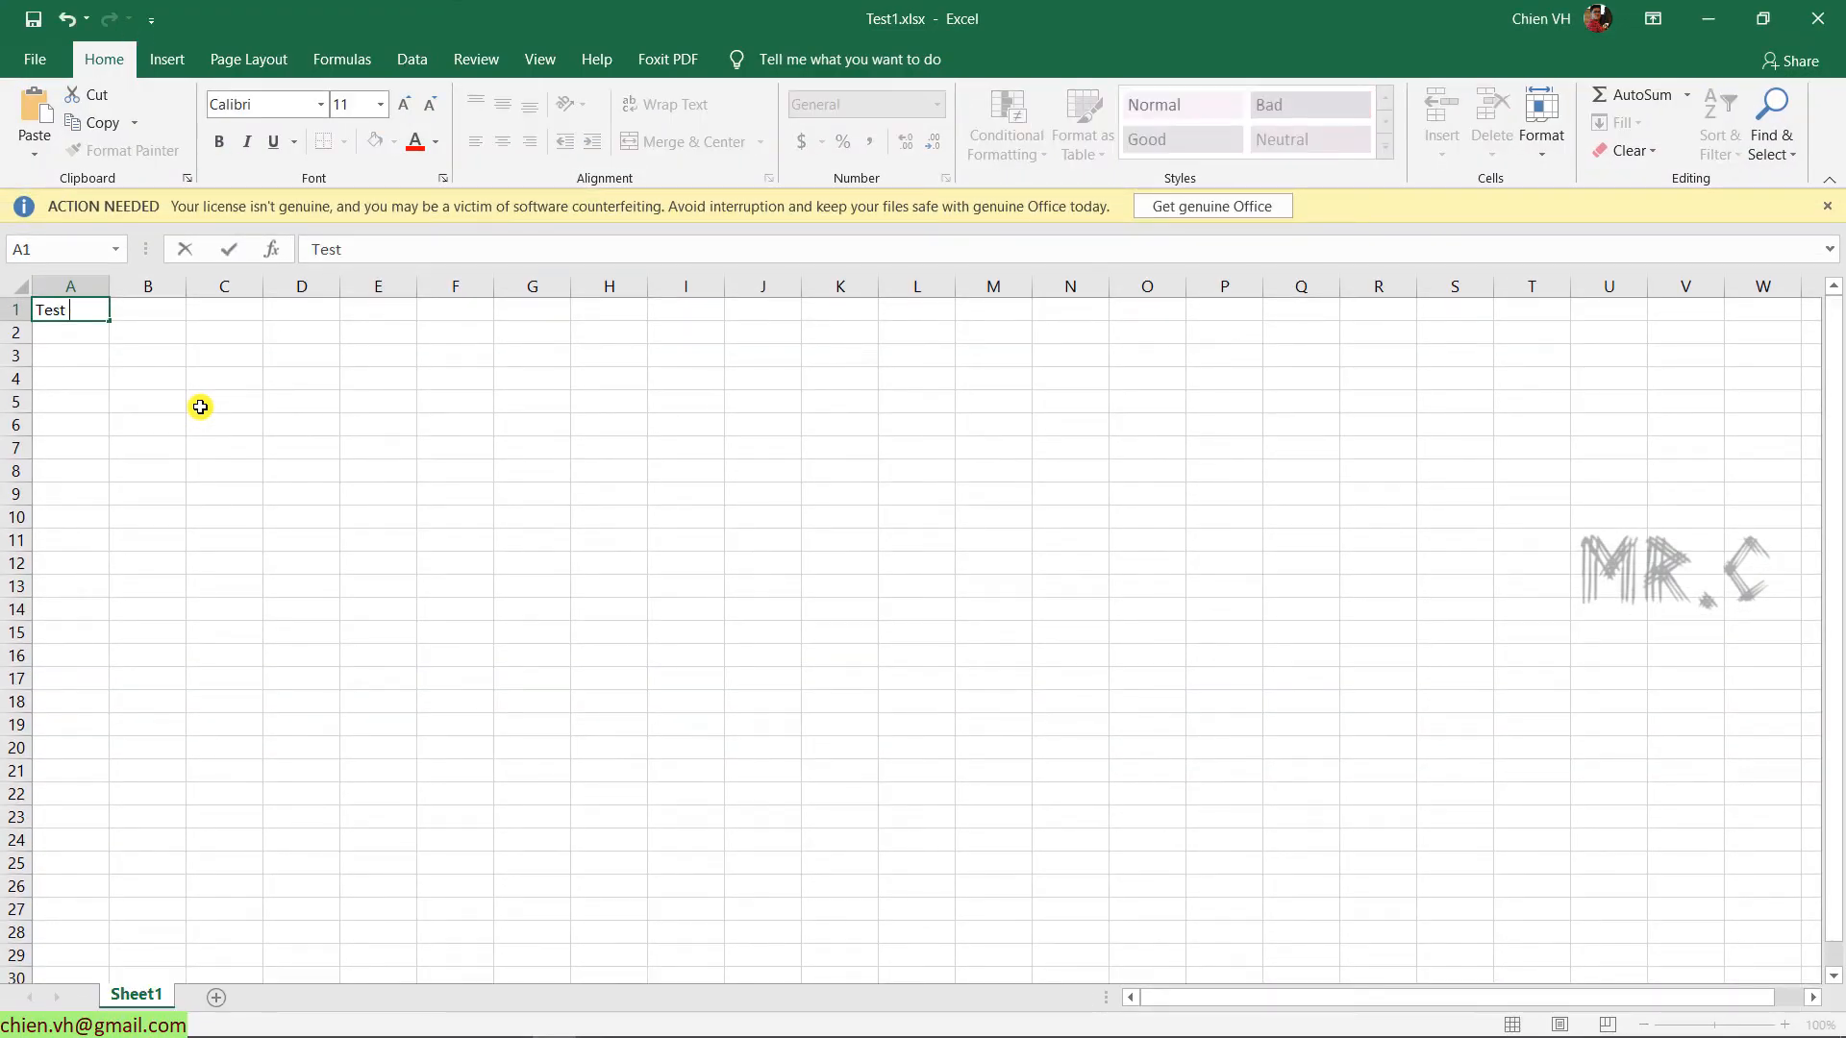
{"action": "type", "text": "1222222"}
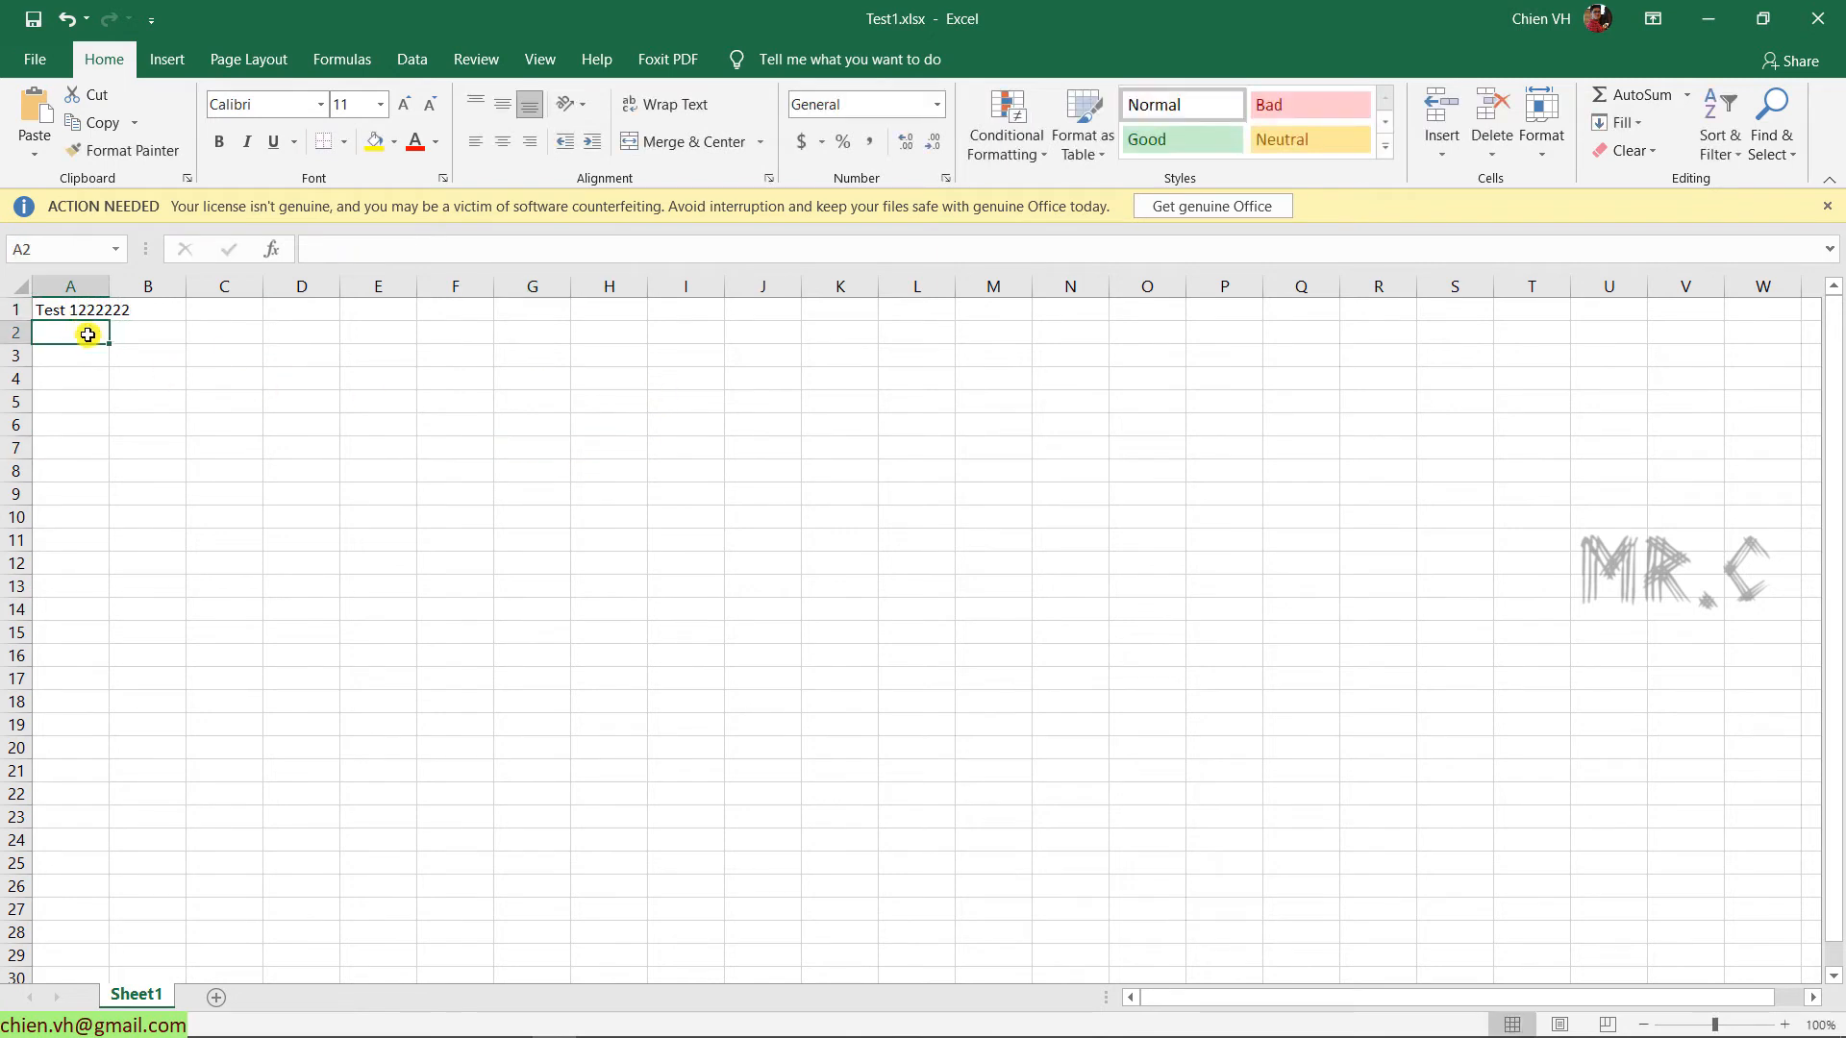
{"action": "left_click", "coordinate": [69, 310]}
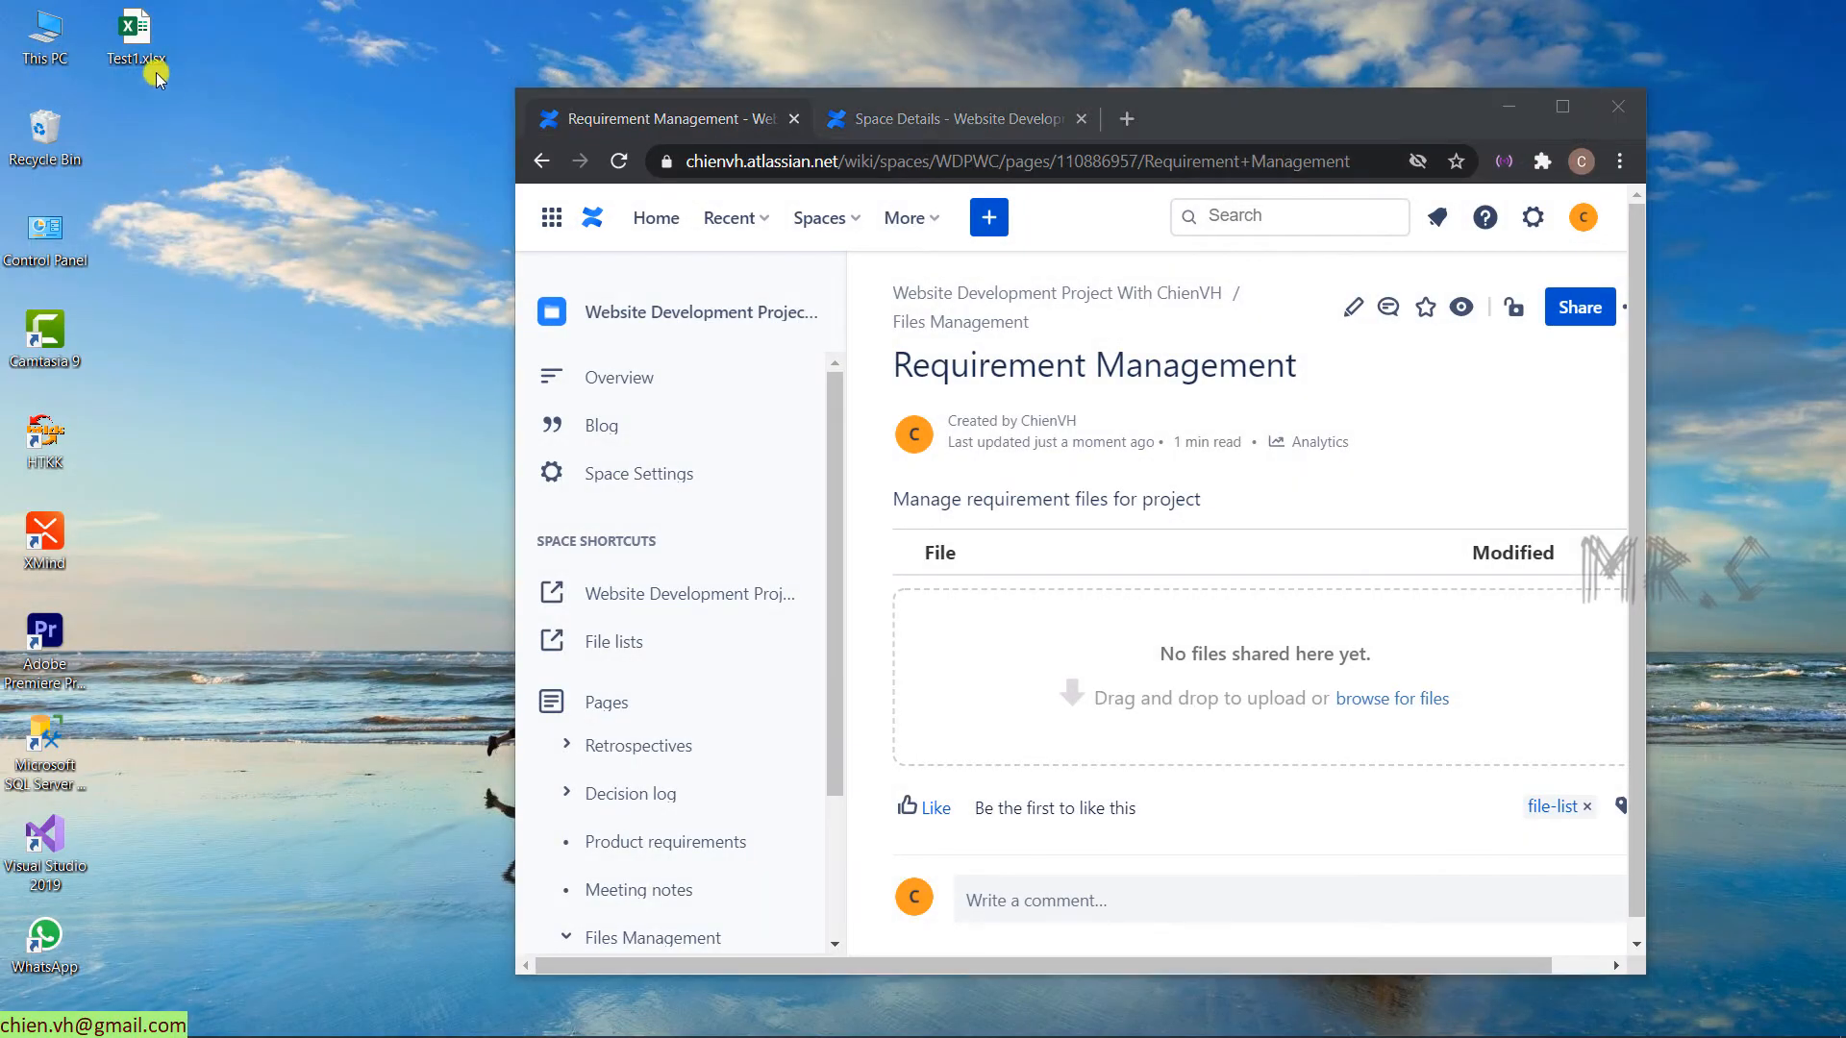
- Attach Test1.xlsx, Test1 - Copy.xlsx and Test1 - Copy (2).xlsx to the Requirement Management page
{"action": "key", "text": "Delete"}
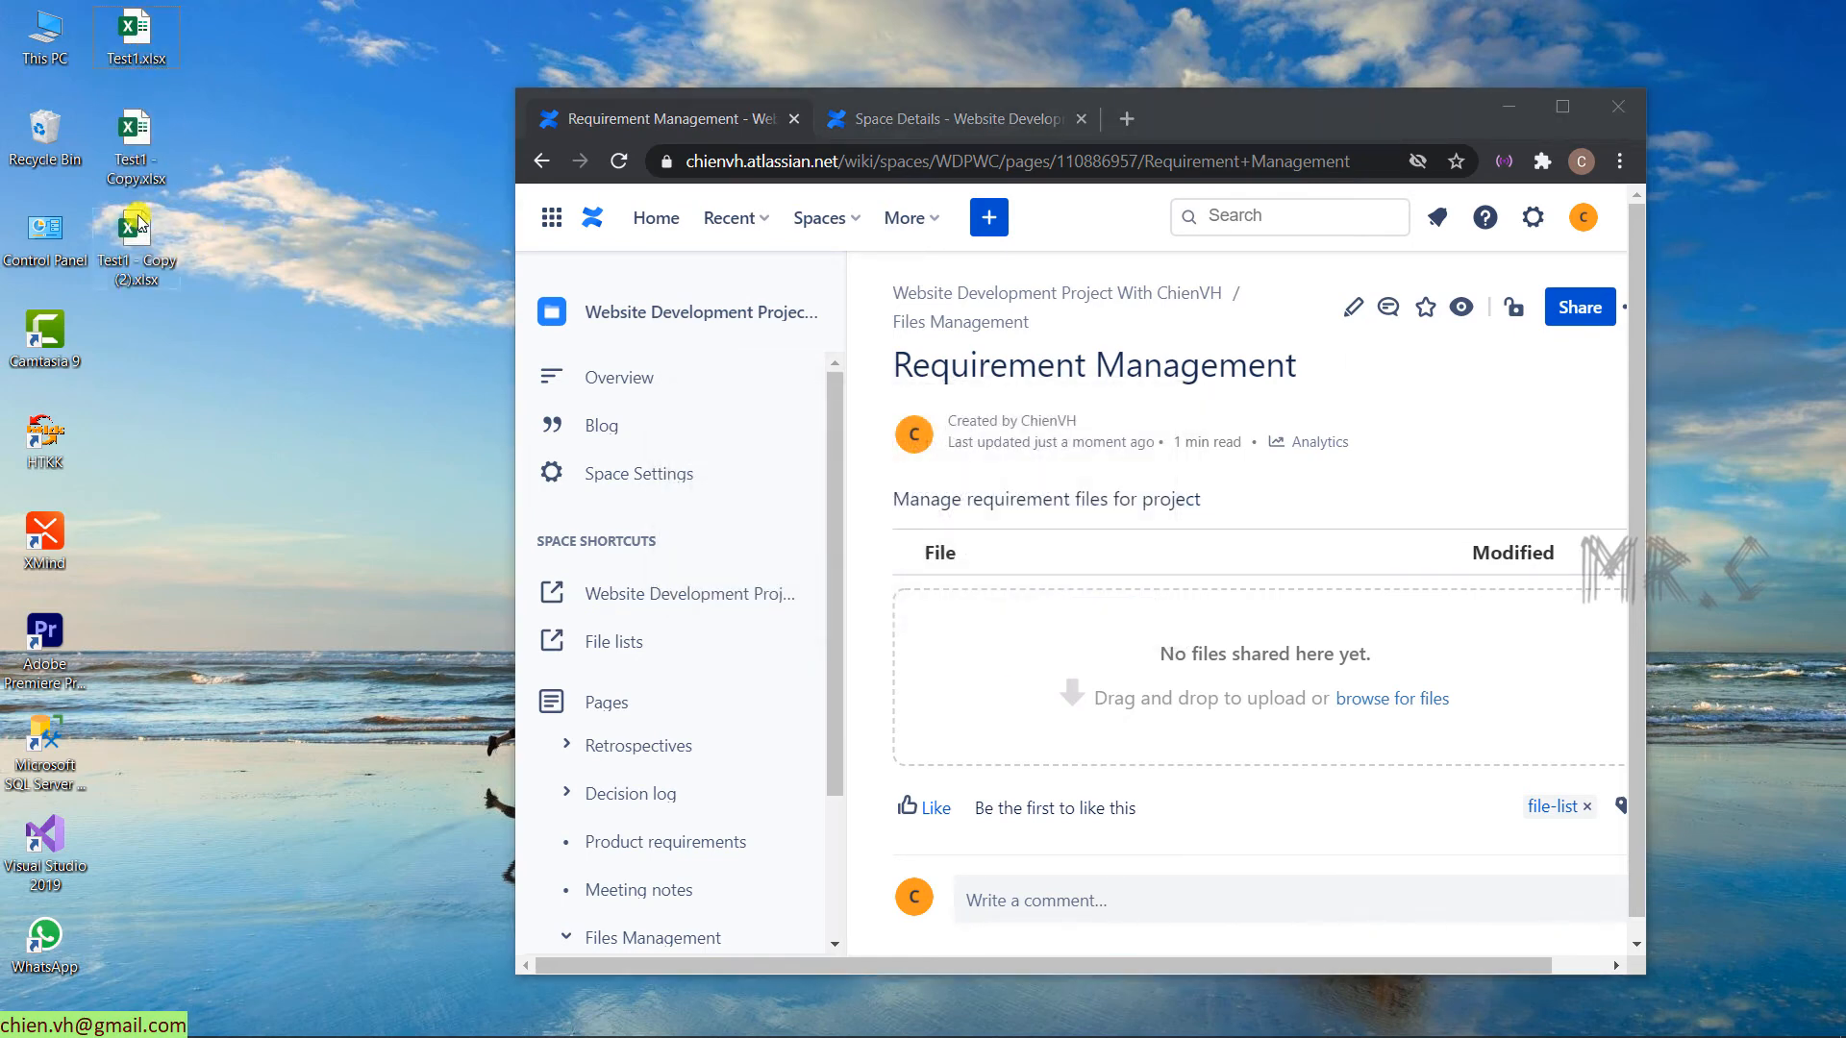
{"action": "mouse_move", "coordinate": [331, 359]}
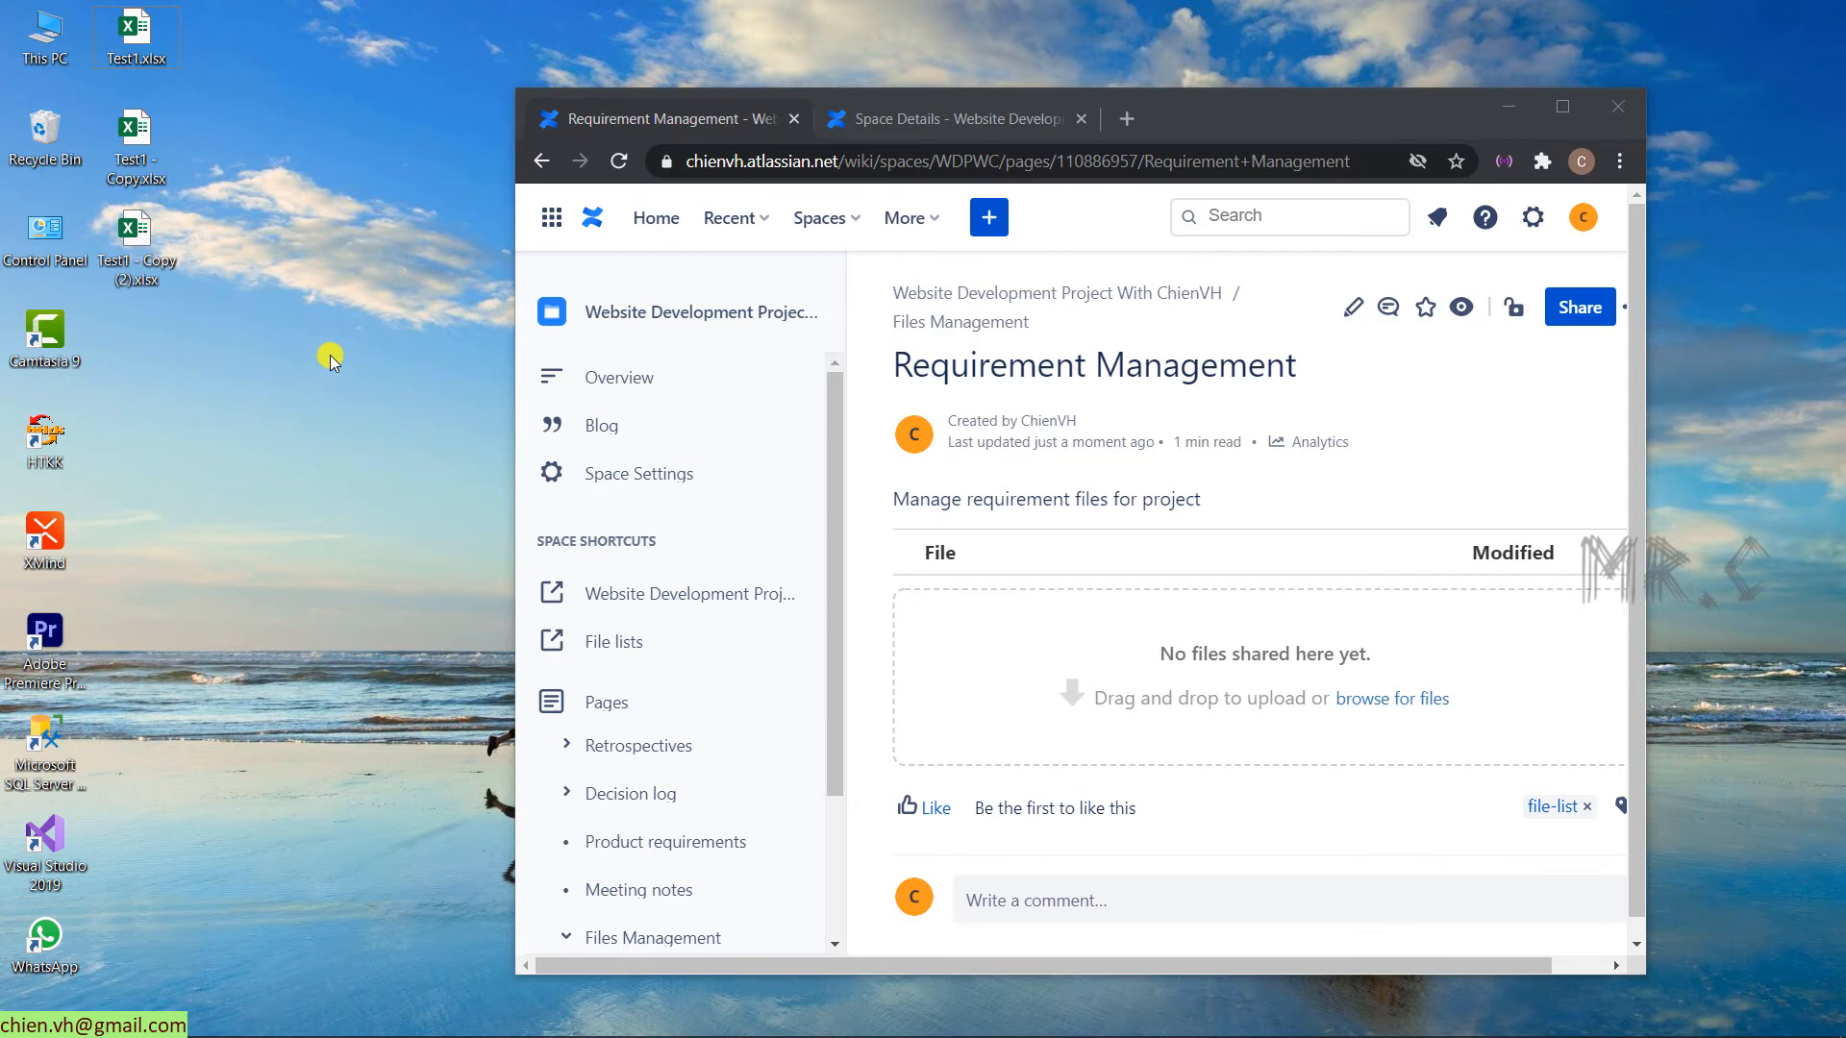
{"action": "left_click_drag", "start_coordinate": [332, 360], "coordinate": [129, 10]}
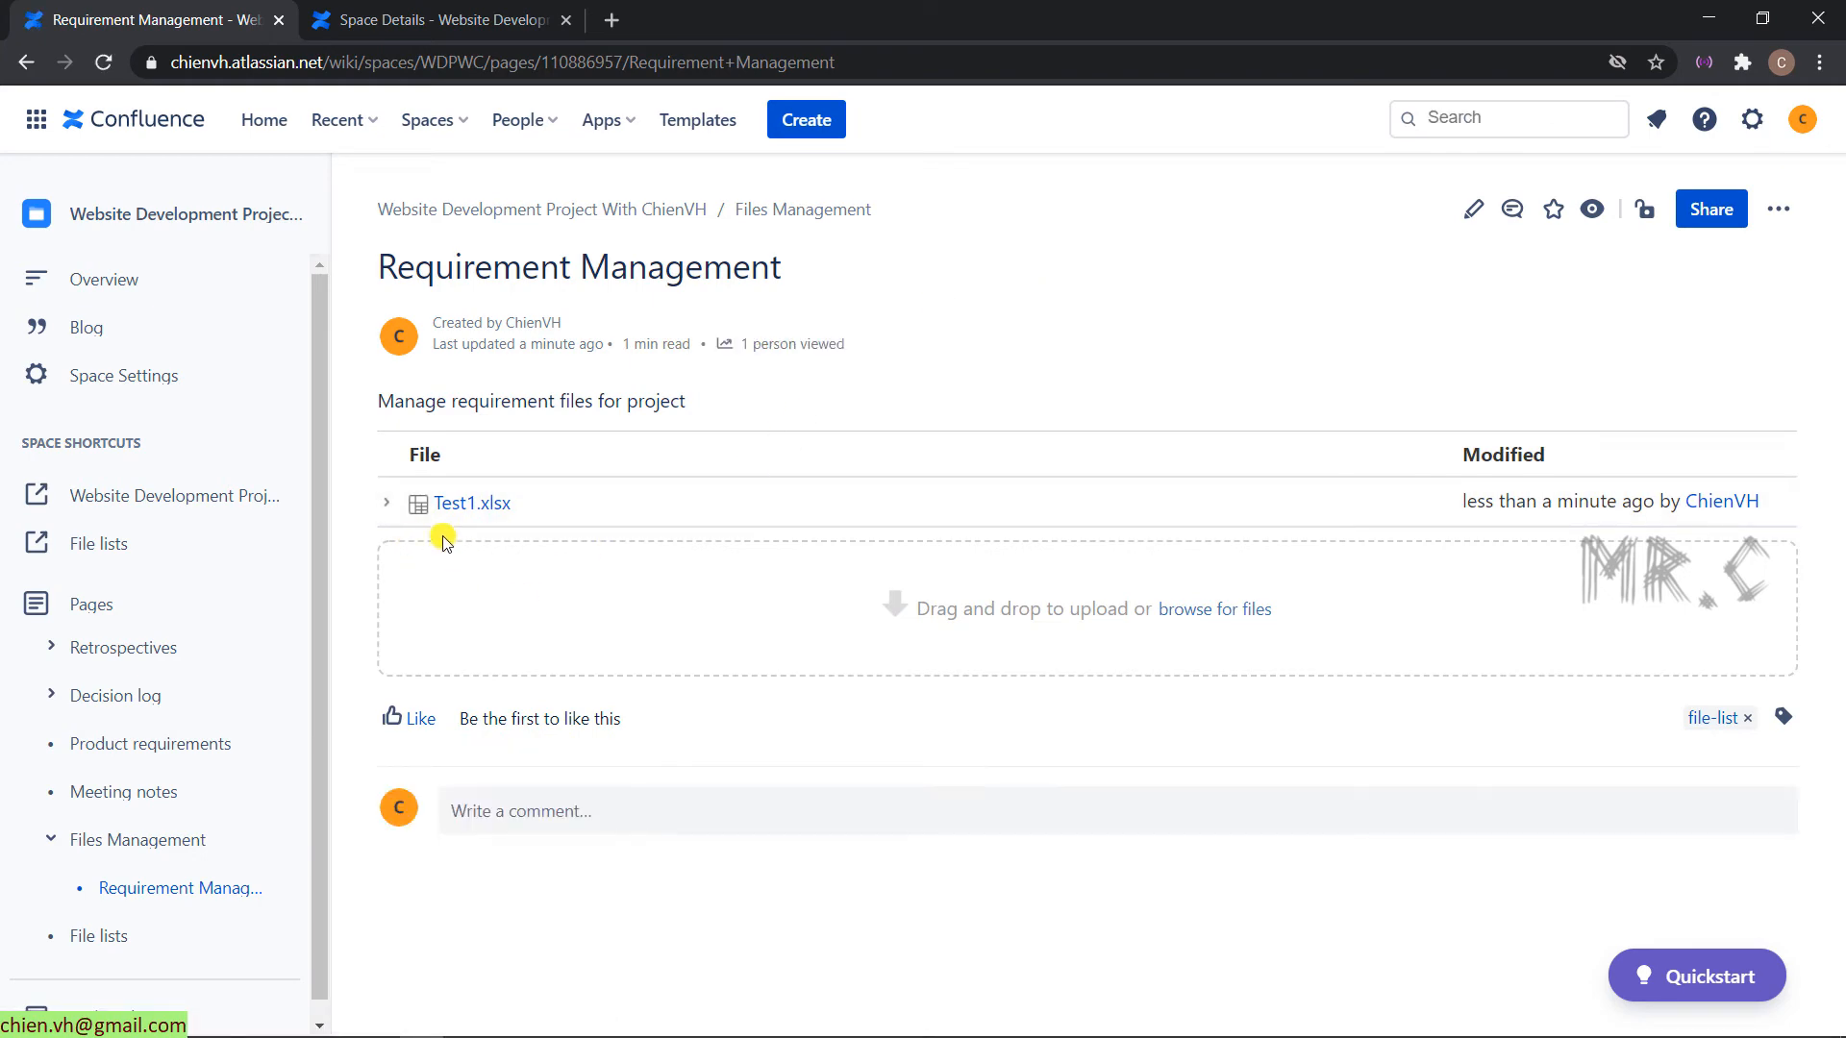
{"action": "mouse_move", "coordinate": [906, 8]}
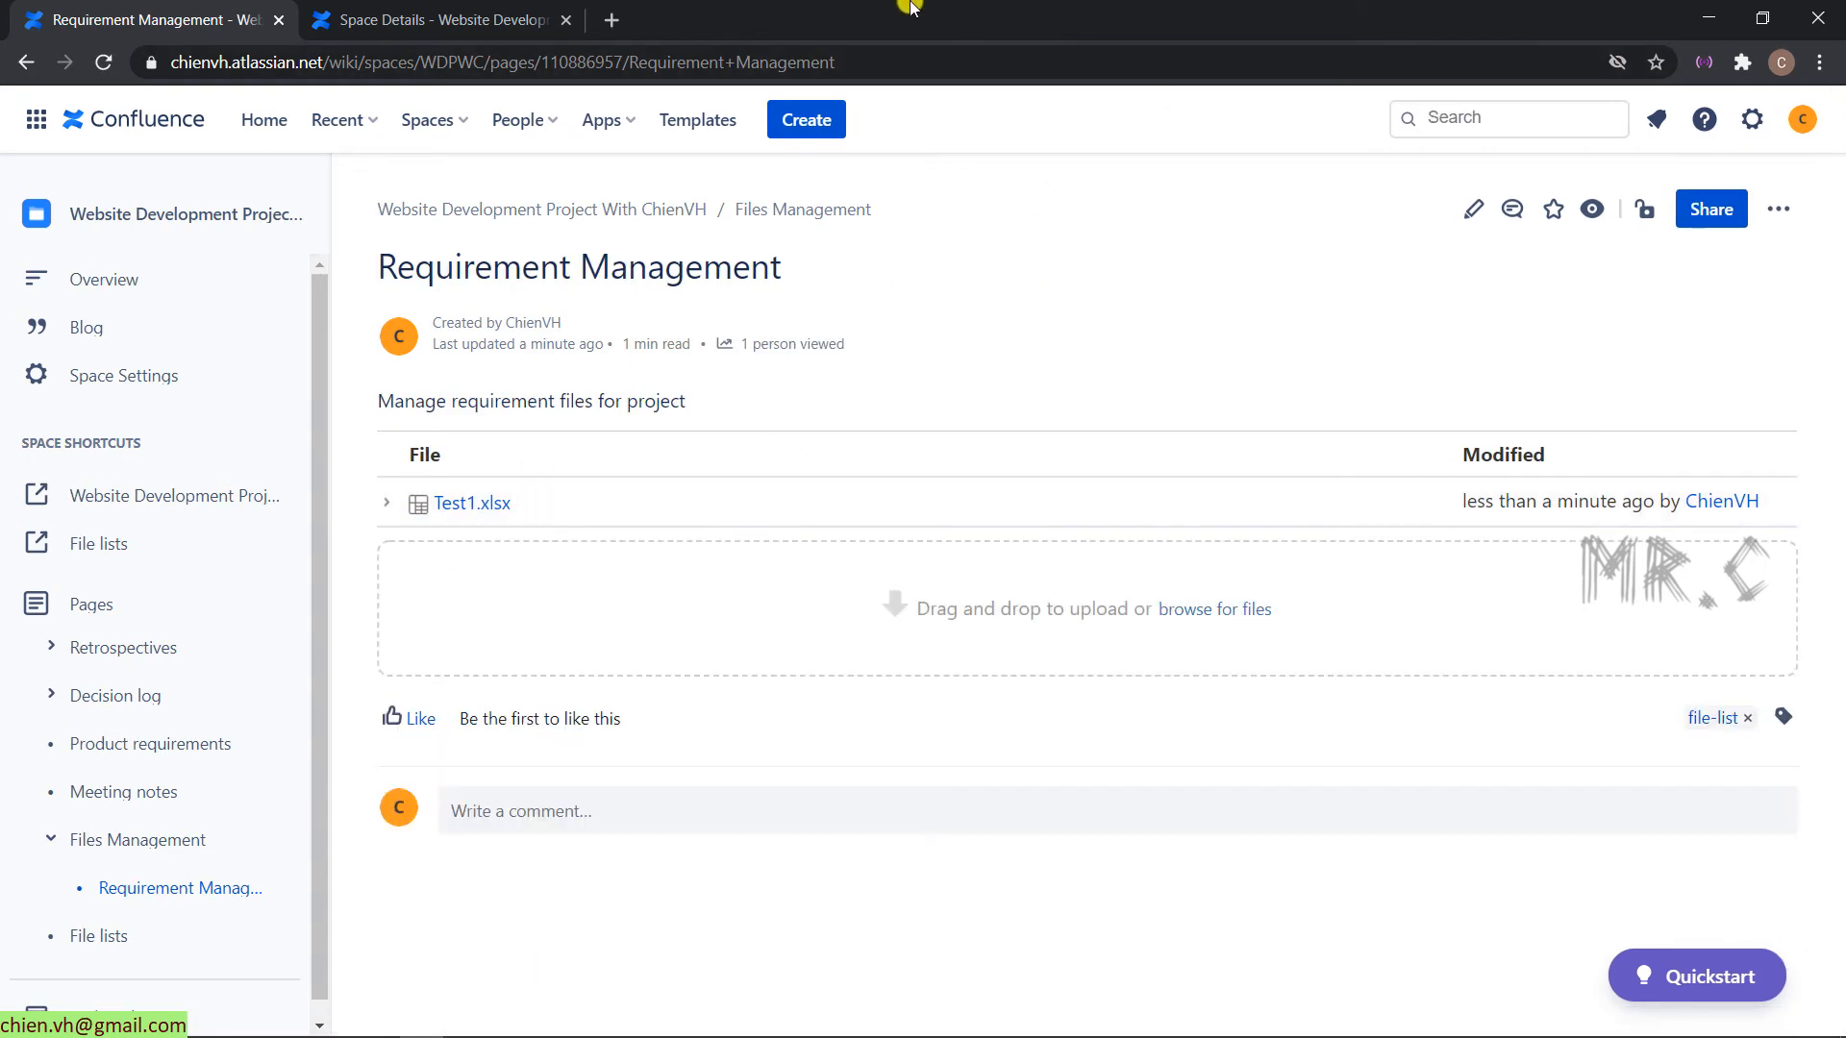
{"action": "left_click", "coordinate": [1762, 18]}
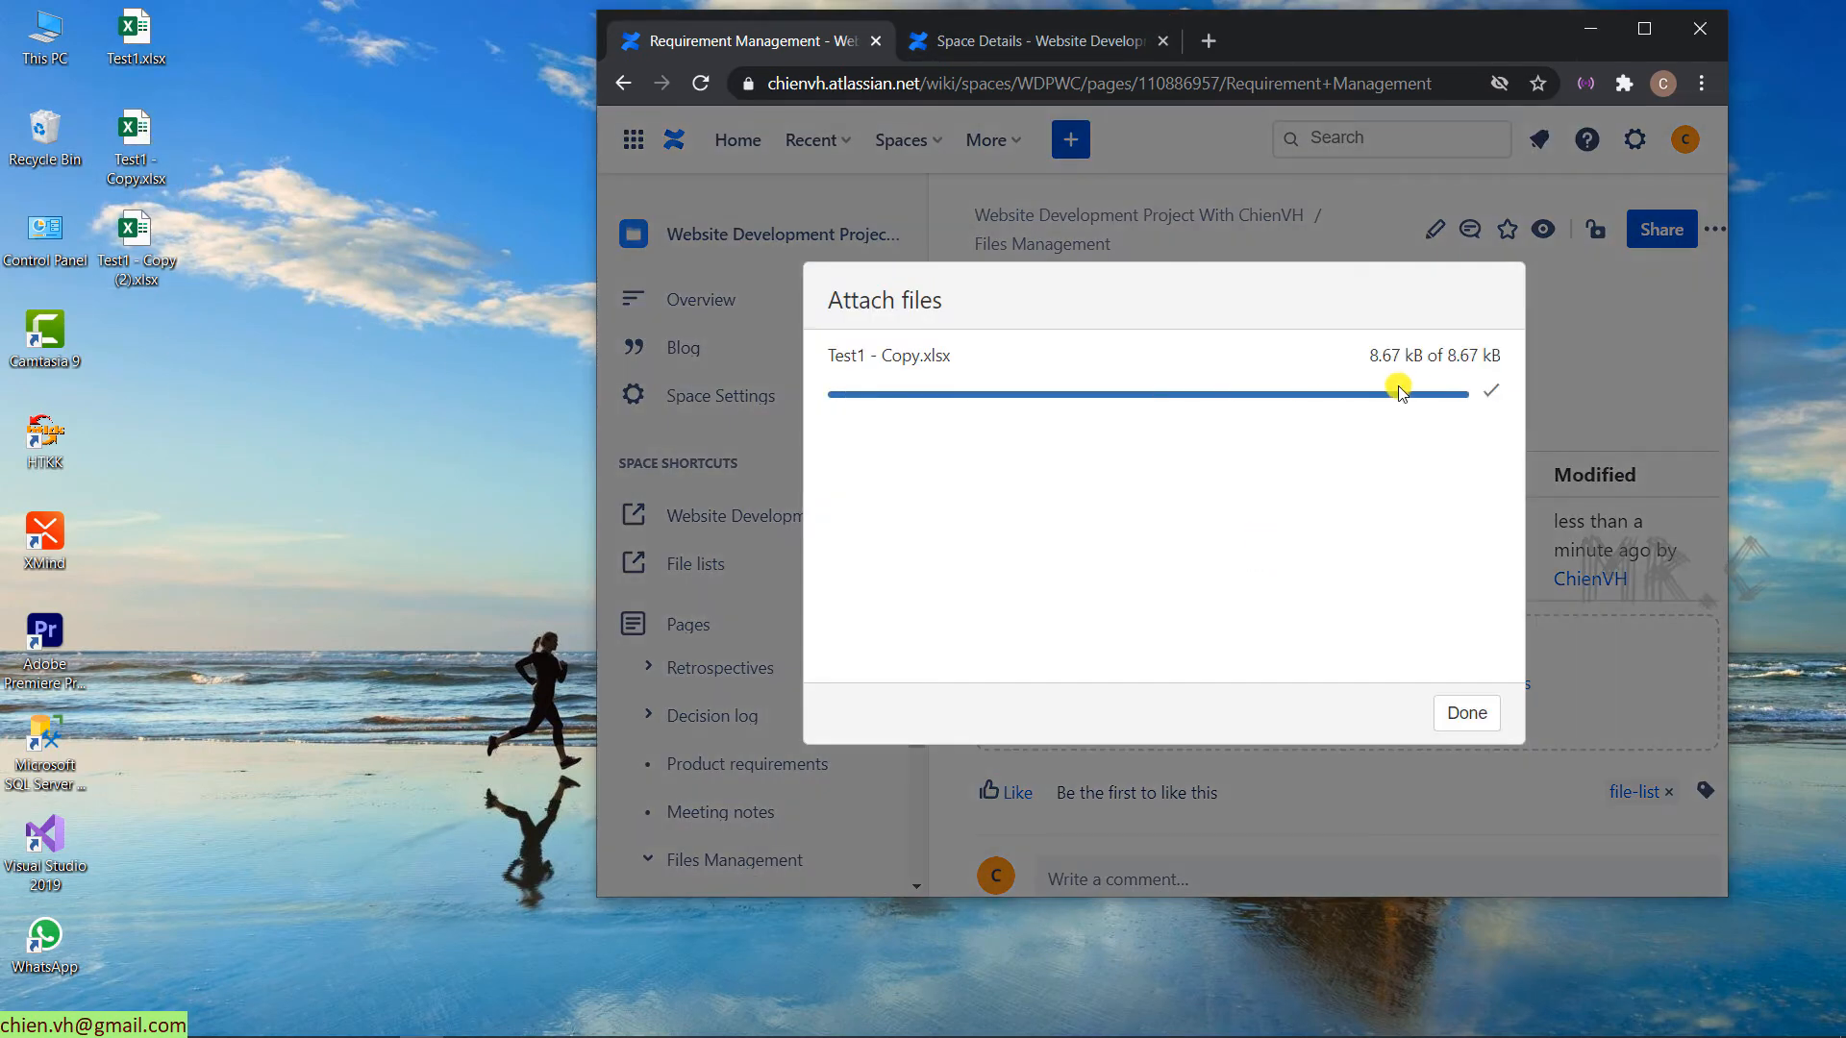
{"action": "left_click", "coordinate": [1466, 711]}
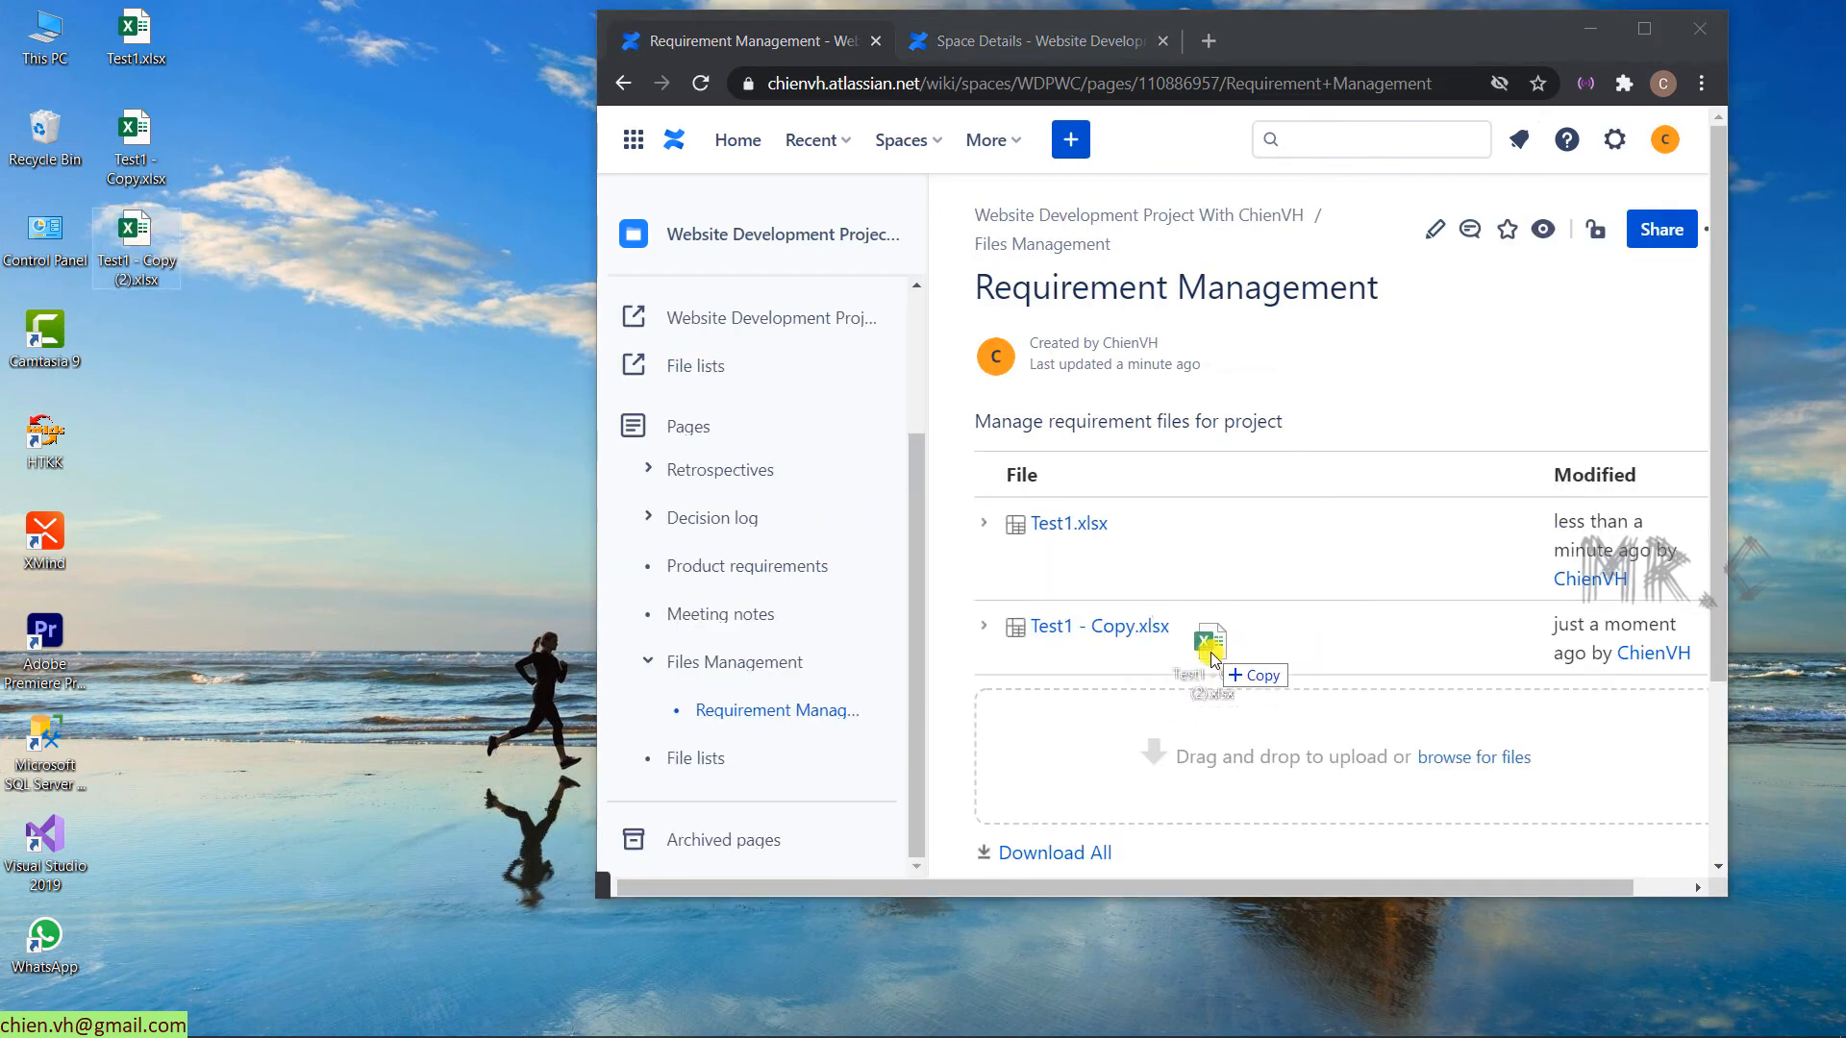
{"action": "left_click", "coordinate": [1644, 29]}
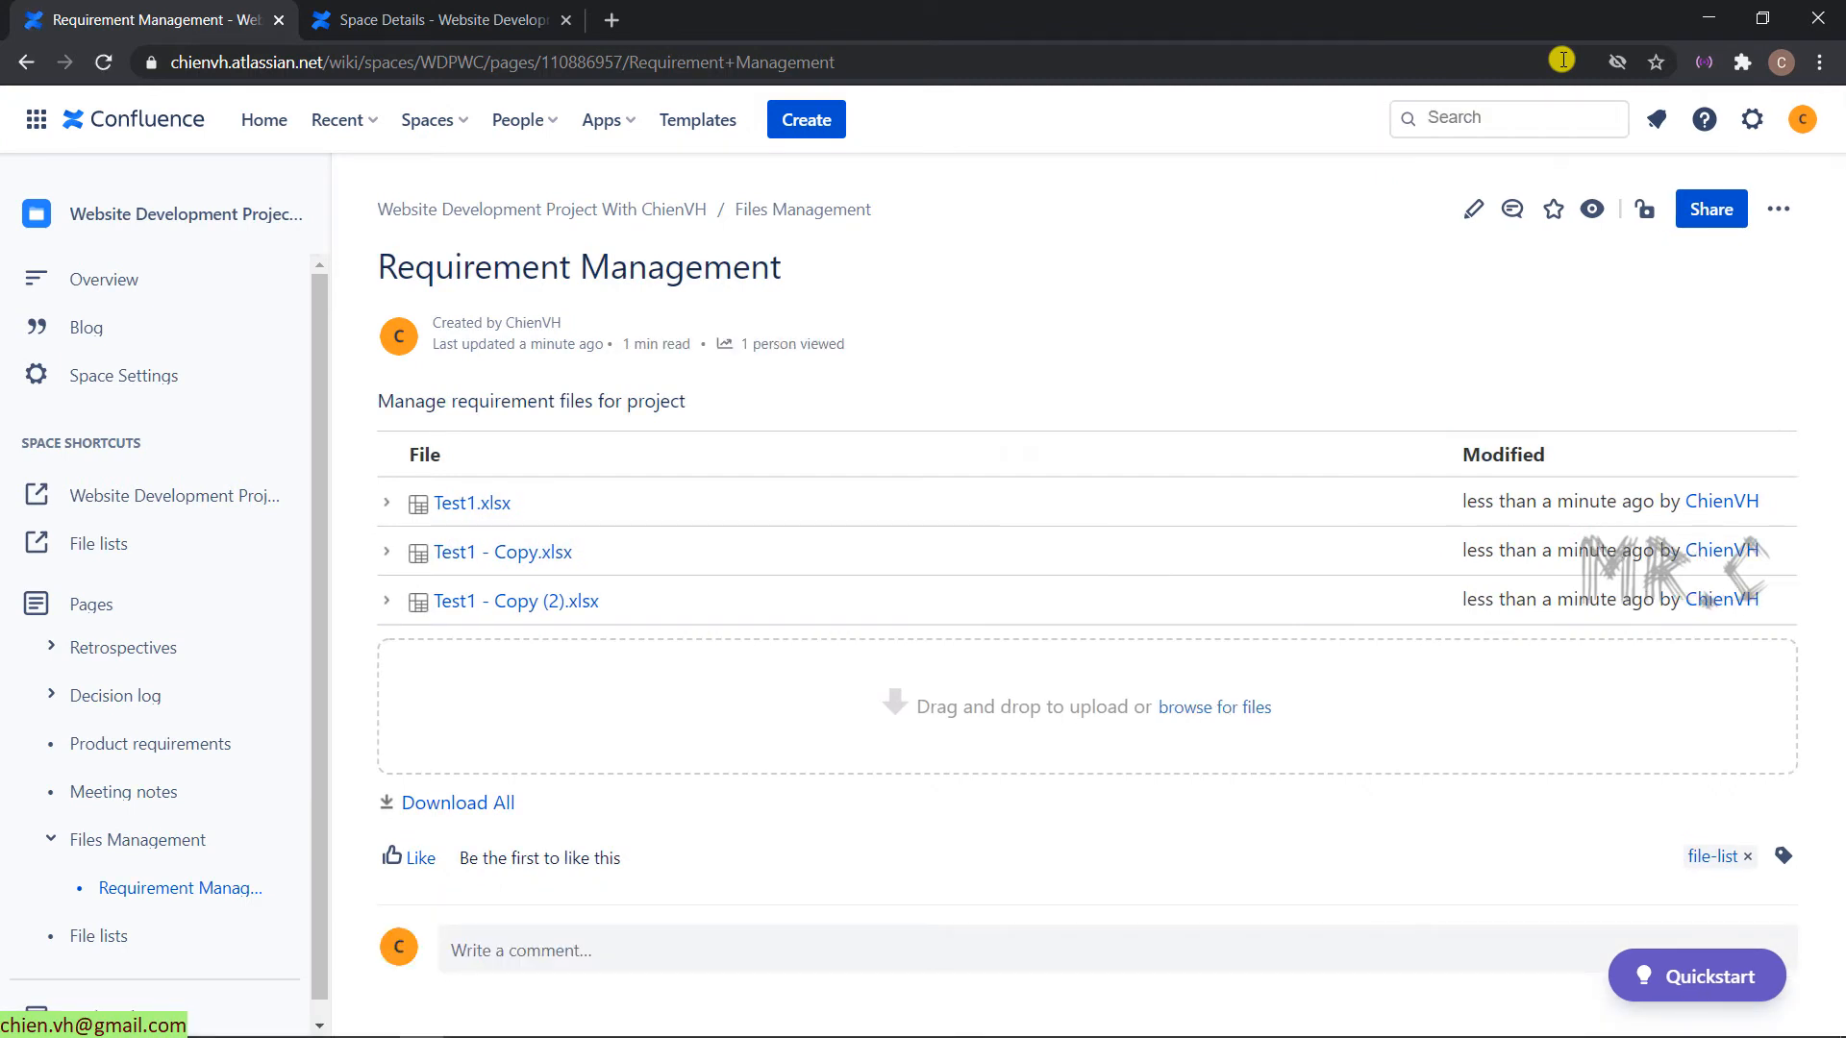
{"action": "mouse_move", "coordinate": [1794, 688]}
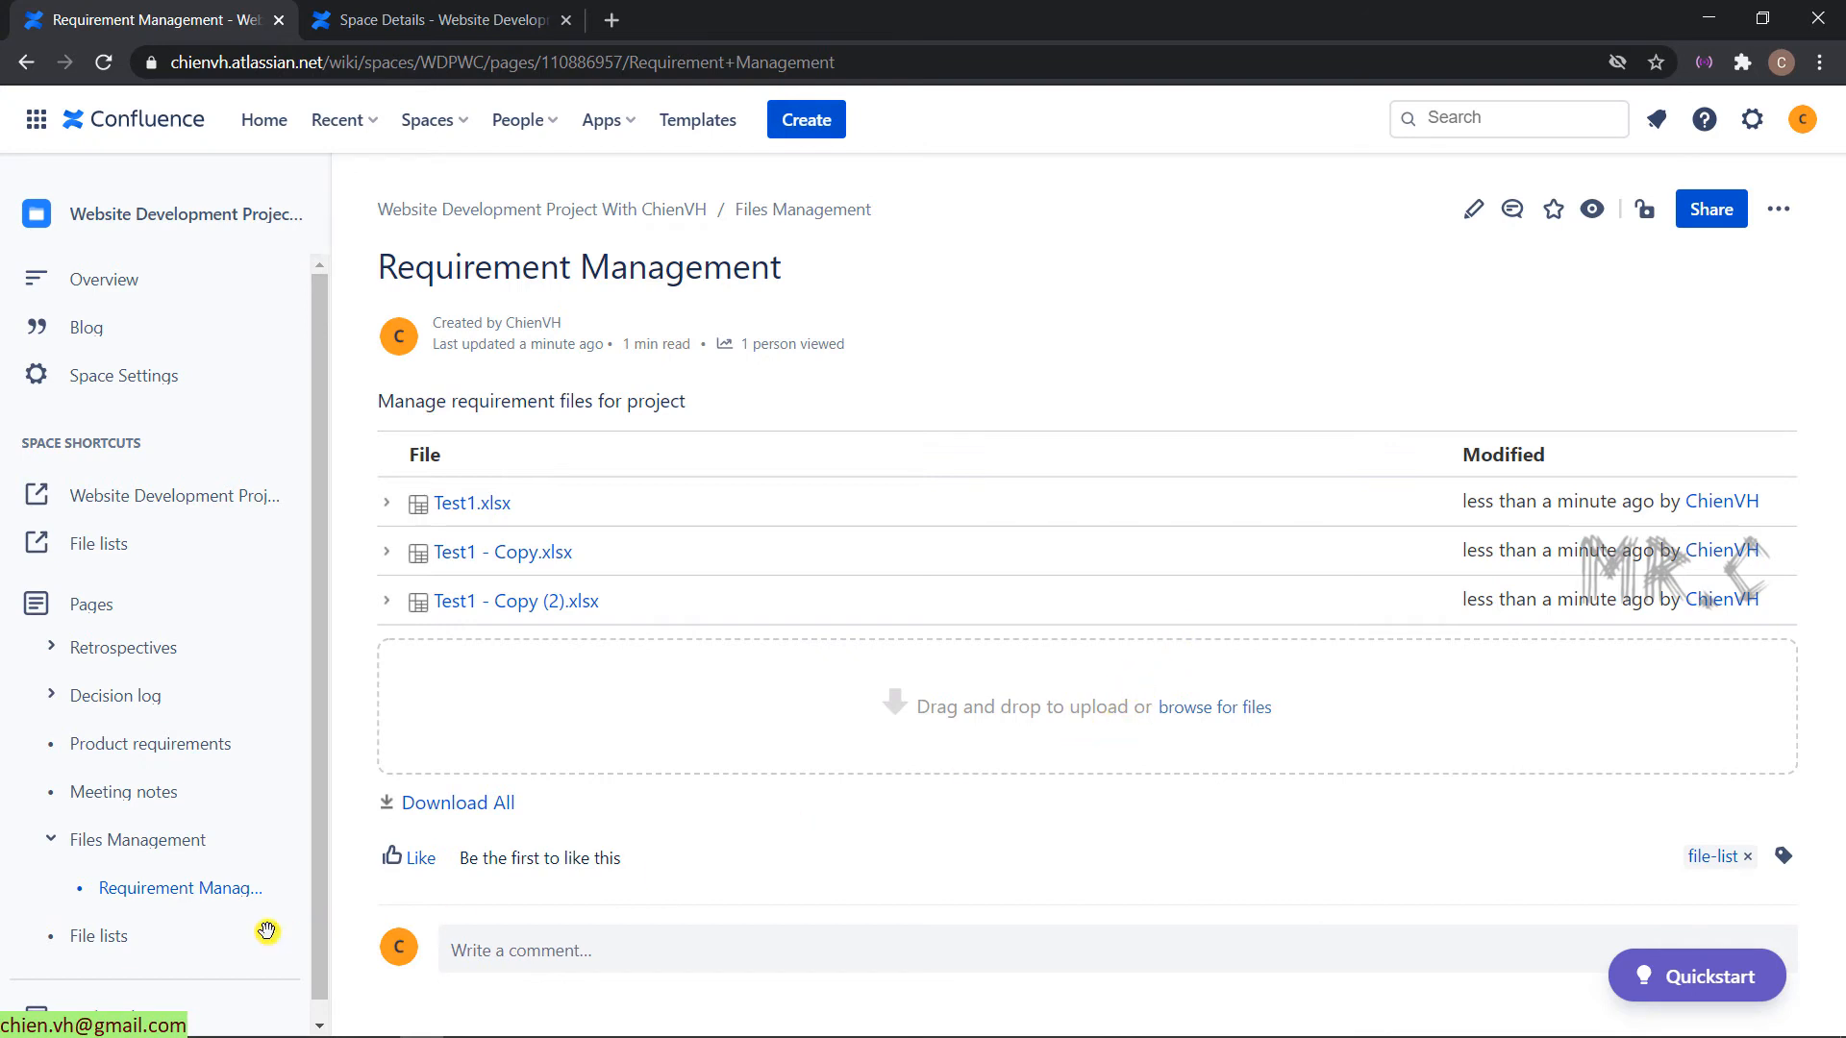
- Go to the Files Management parent page and start editing it
{"action": "left_click", "coordinate": [139, 841]}
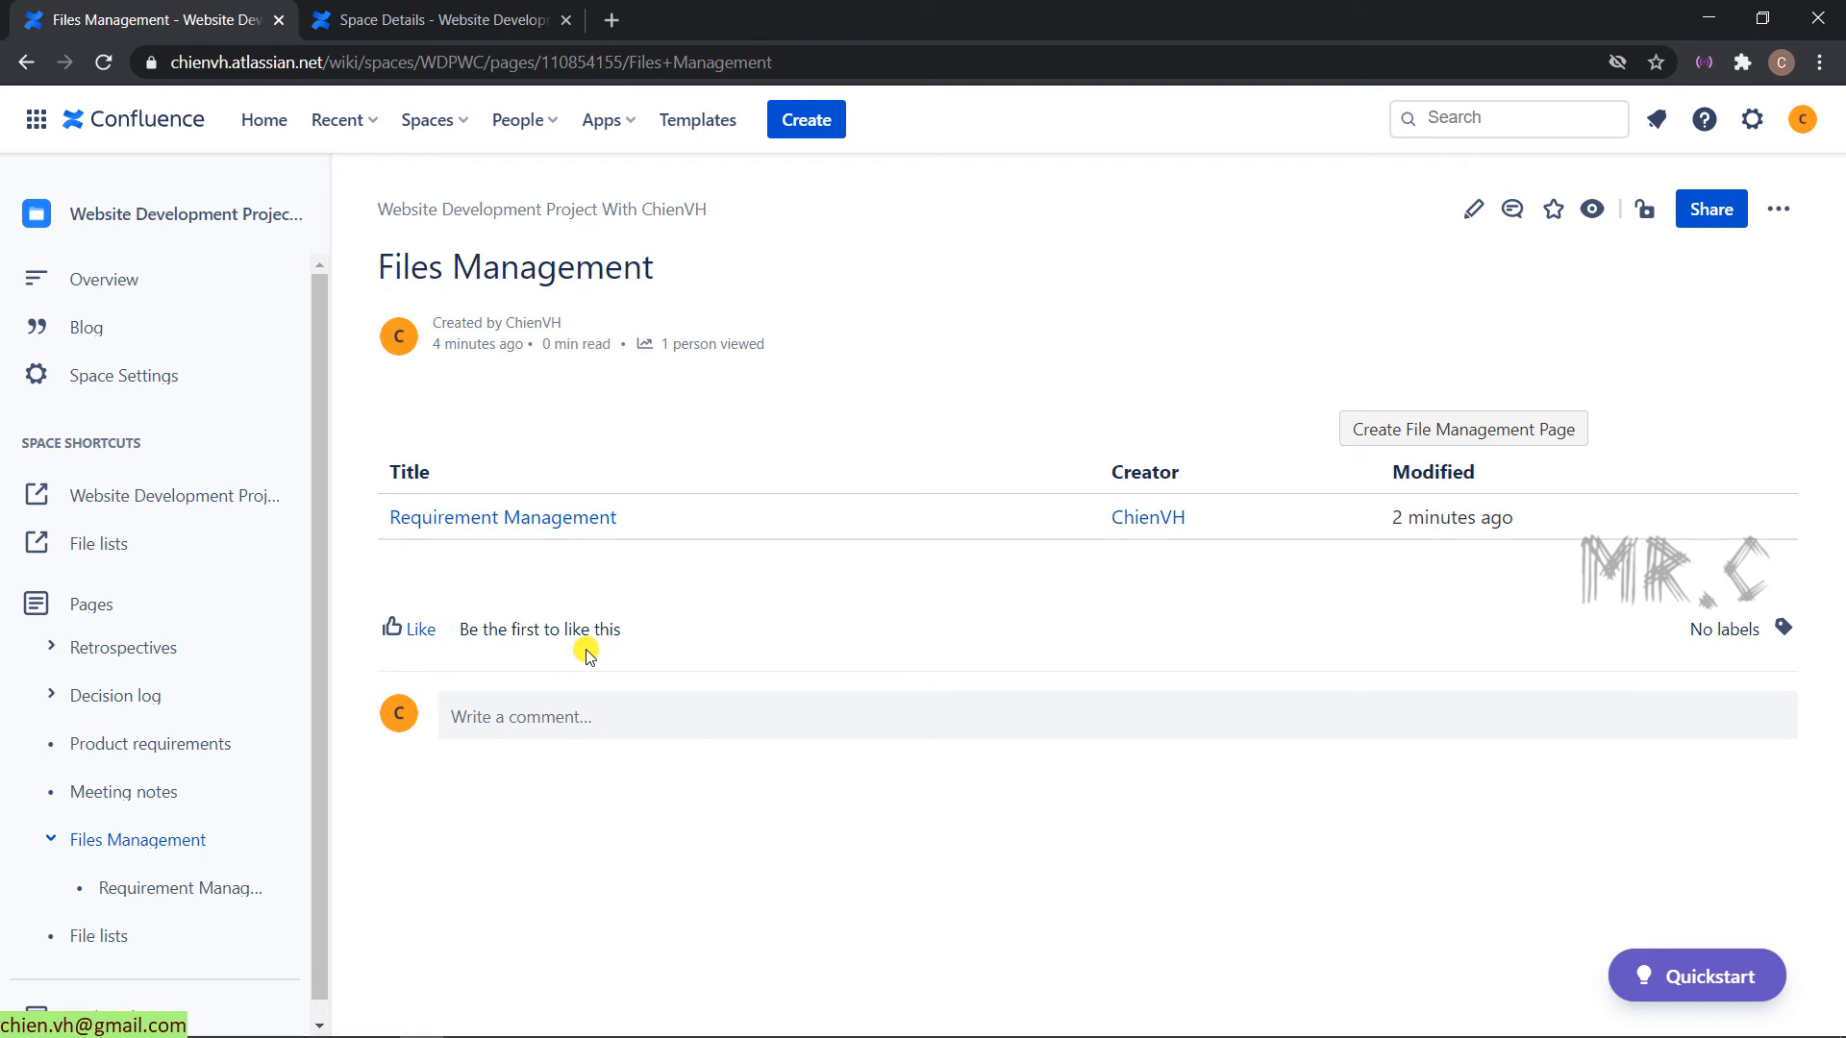
{"action": "mouse_move", "coordinate": [494, 596]}
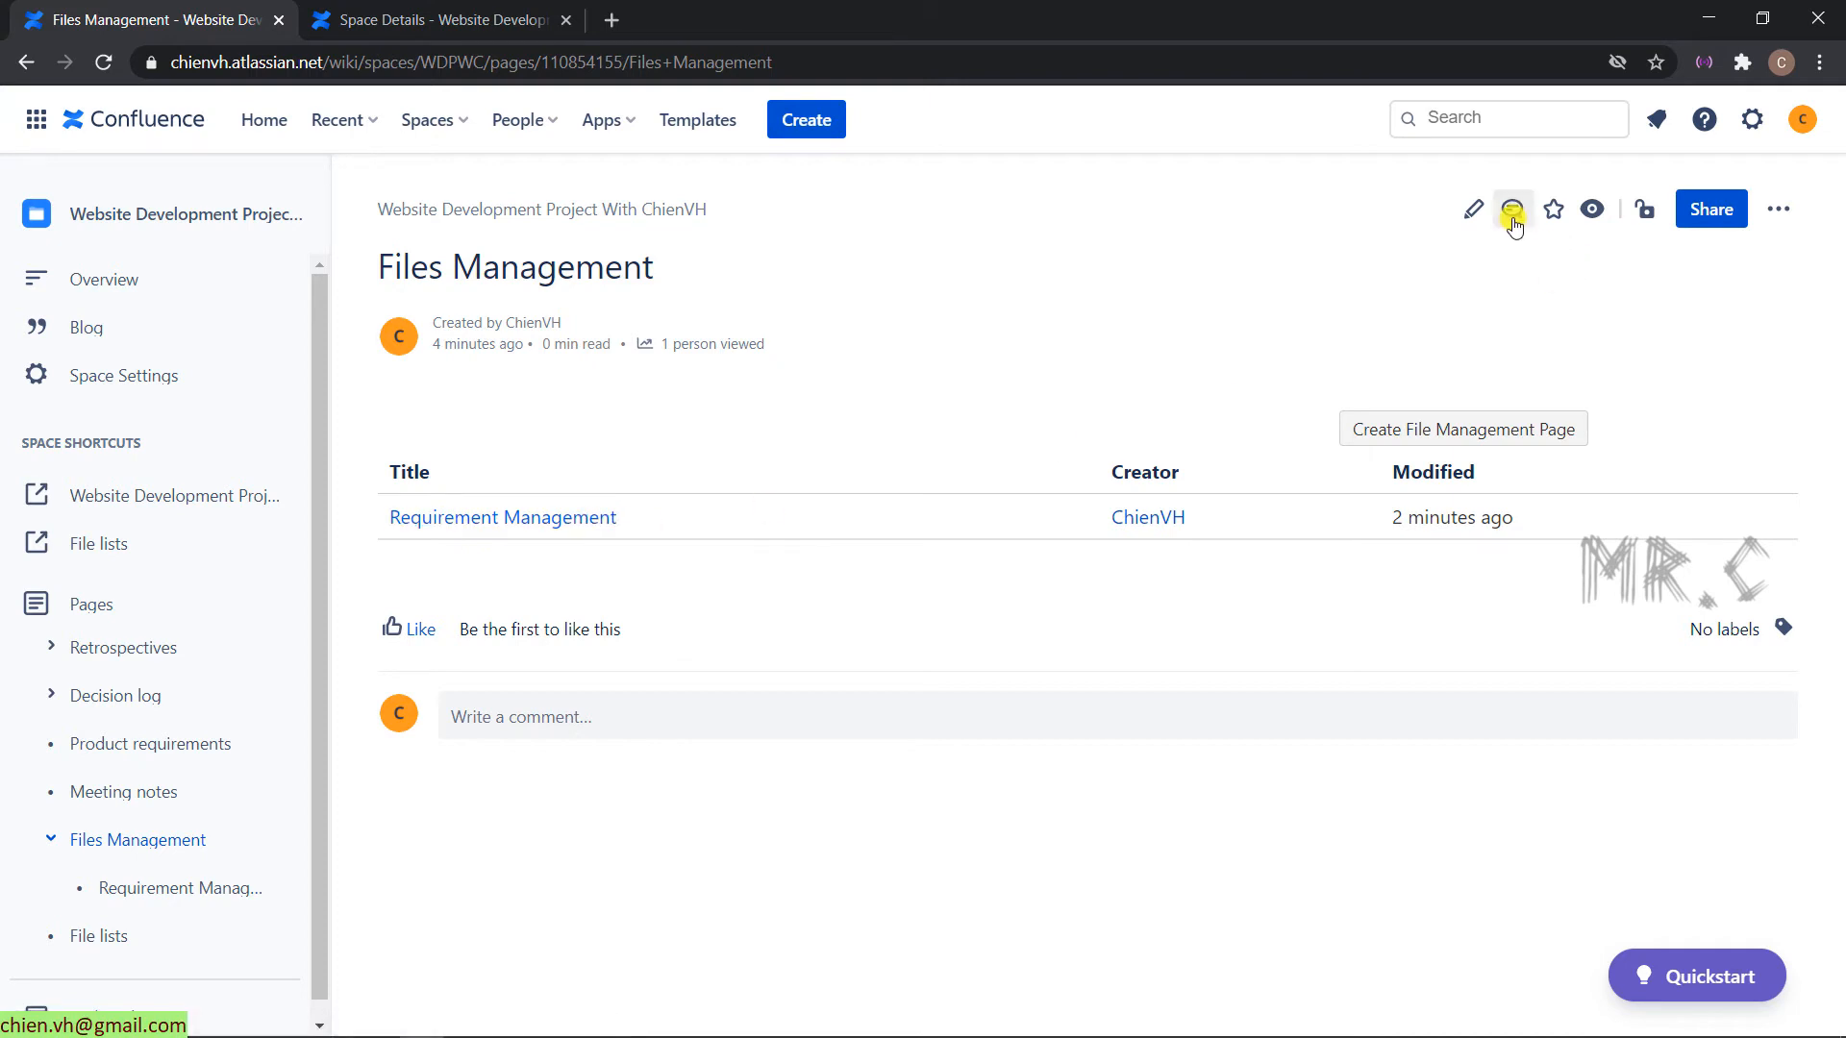
{"action": "left_click", "coordinate": [1473, 207]}
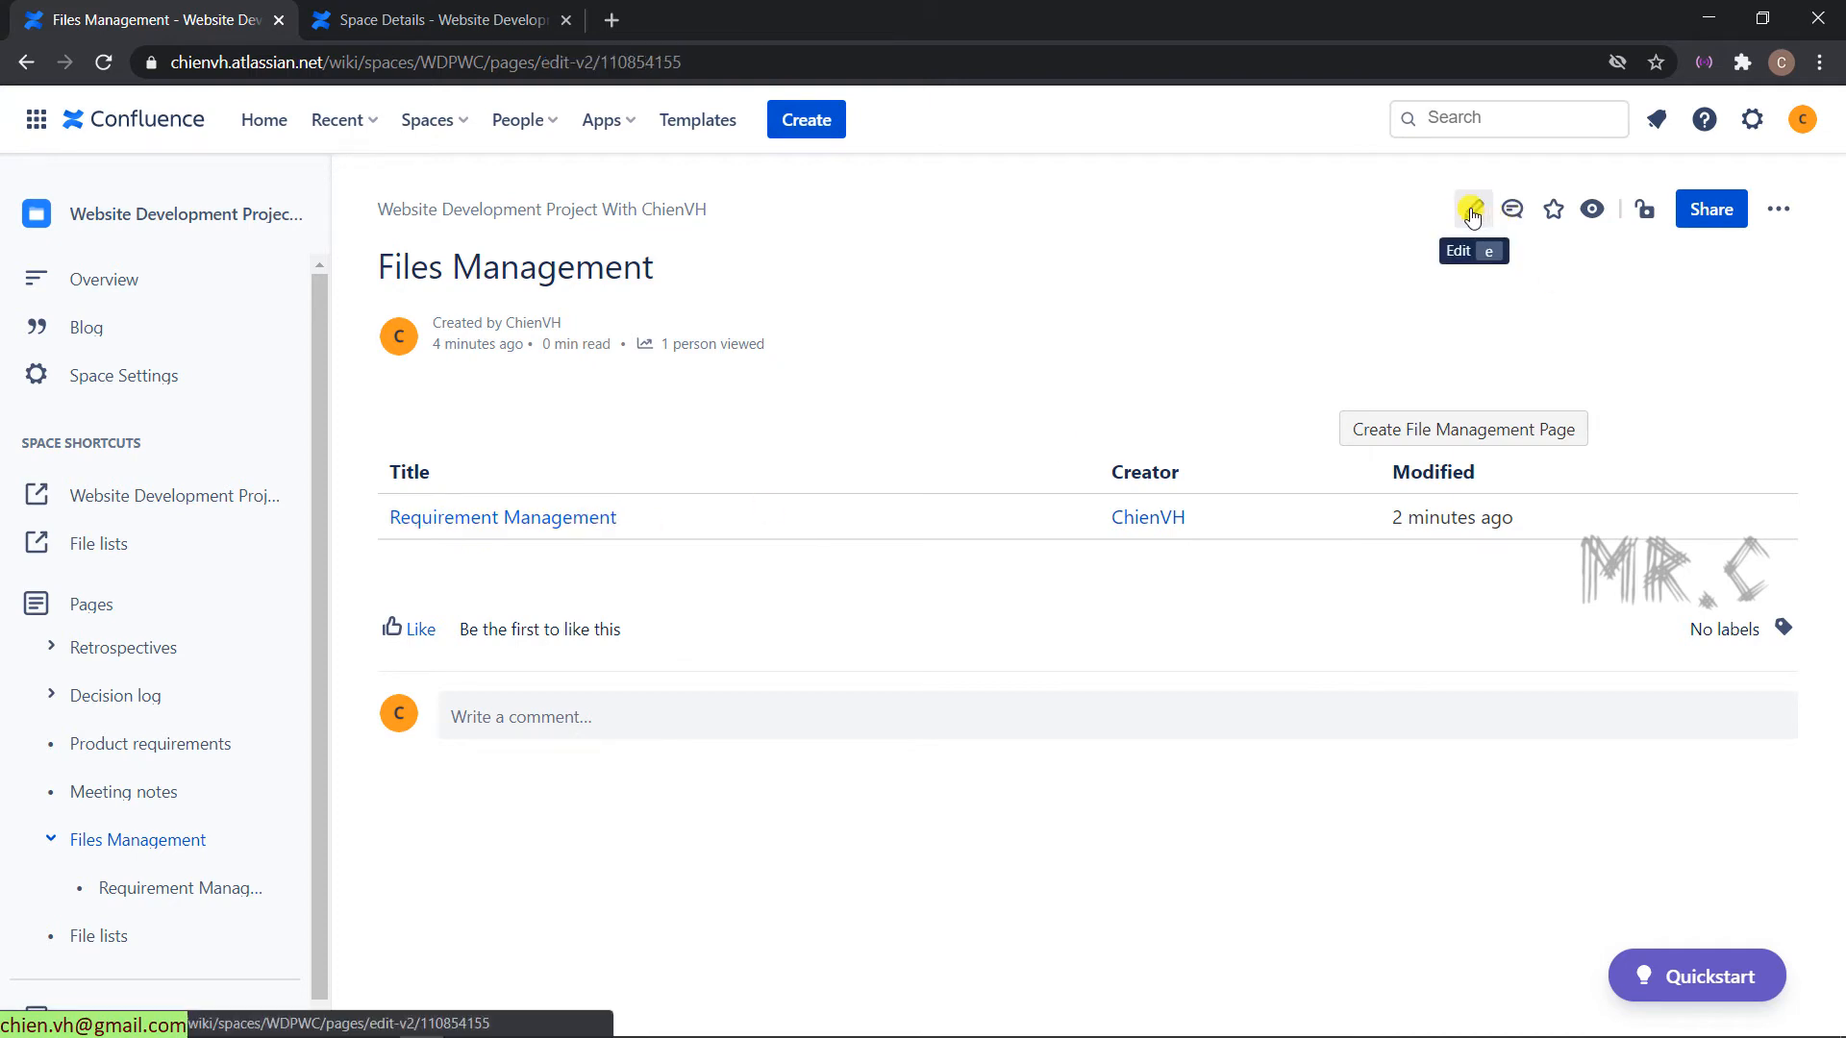
{"action": "left_click", "coordinate": [1471, 208]}
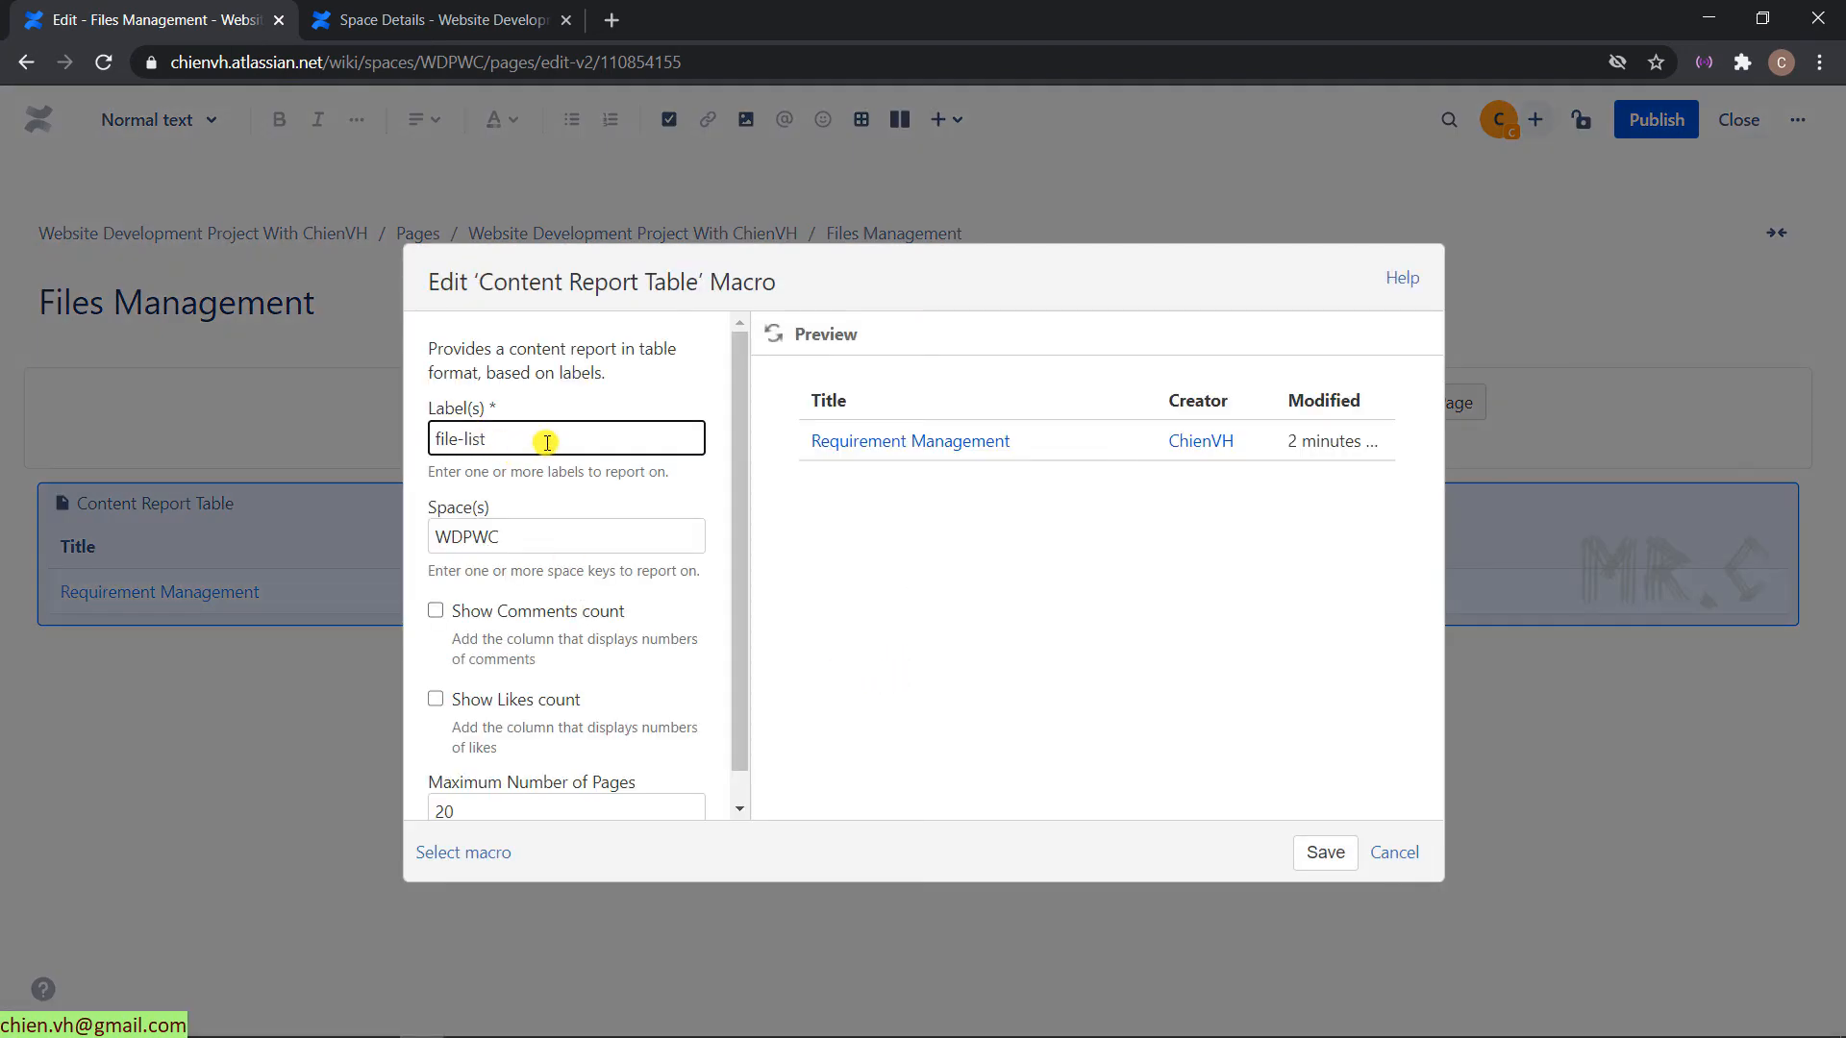
- Review the Content Report Table macro's file-list label setting and leave the editor without changes
{"action": "double_click", "coordinate": [472, 438]}
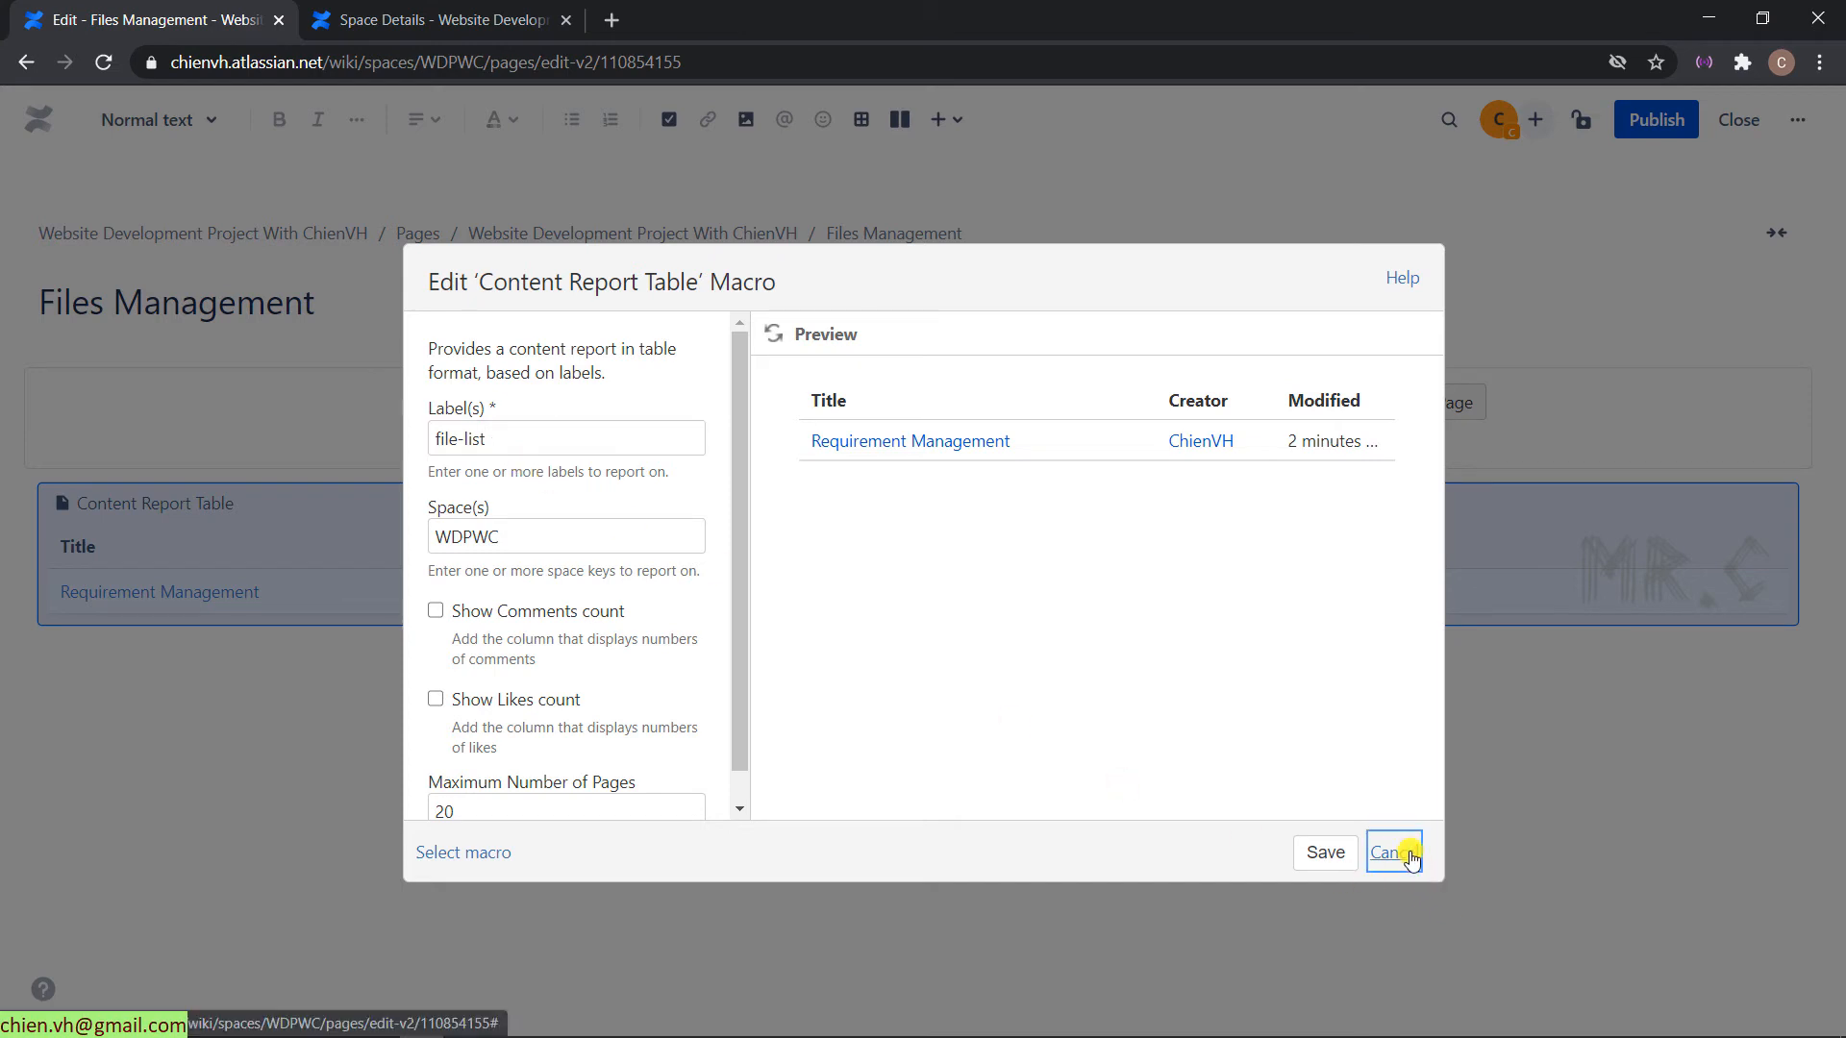
{"action": "left_click", "coordinate": [1394, 852]}
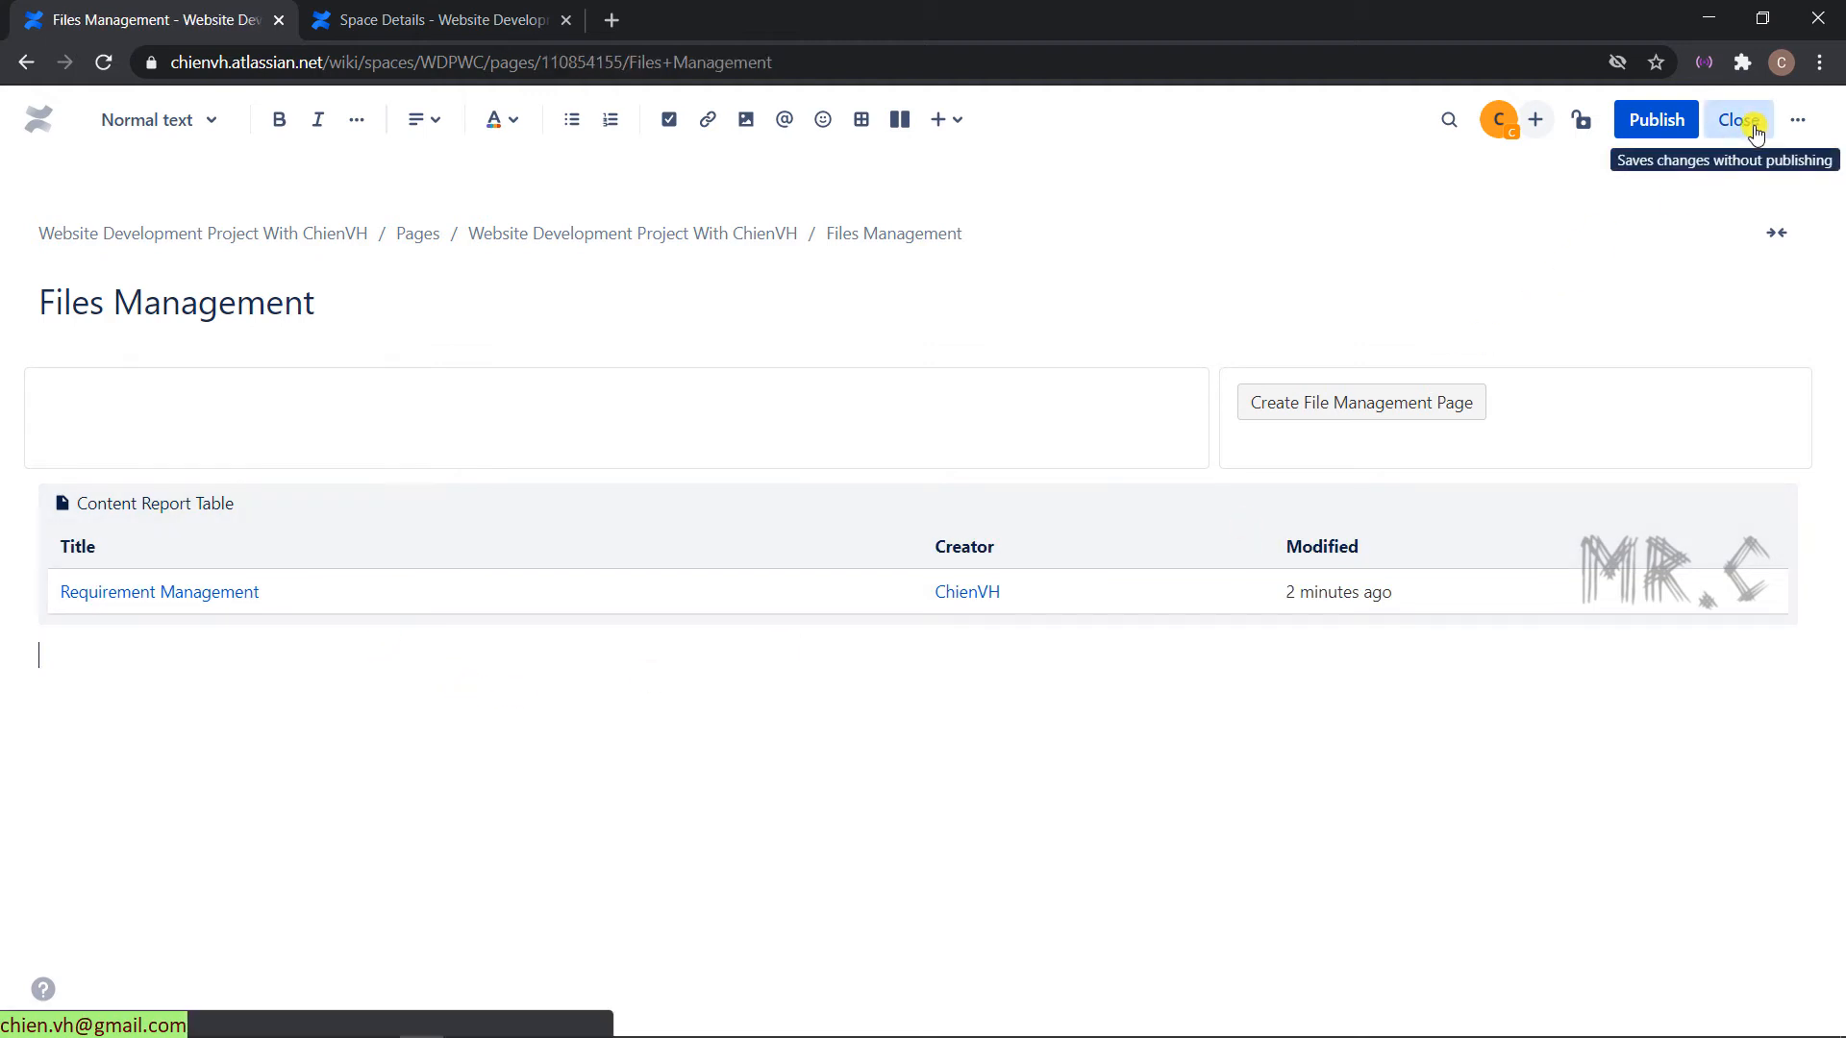
{"action": "left_click", "coordinate": [1739, 119]}
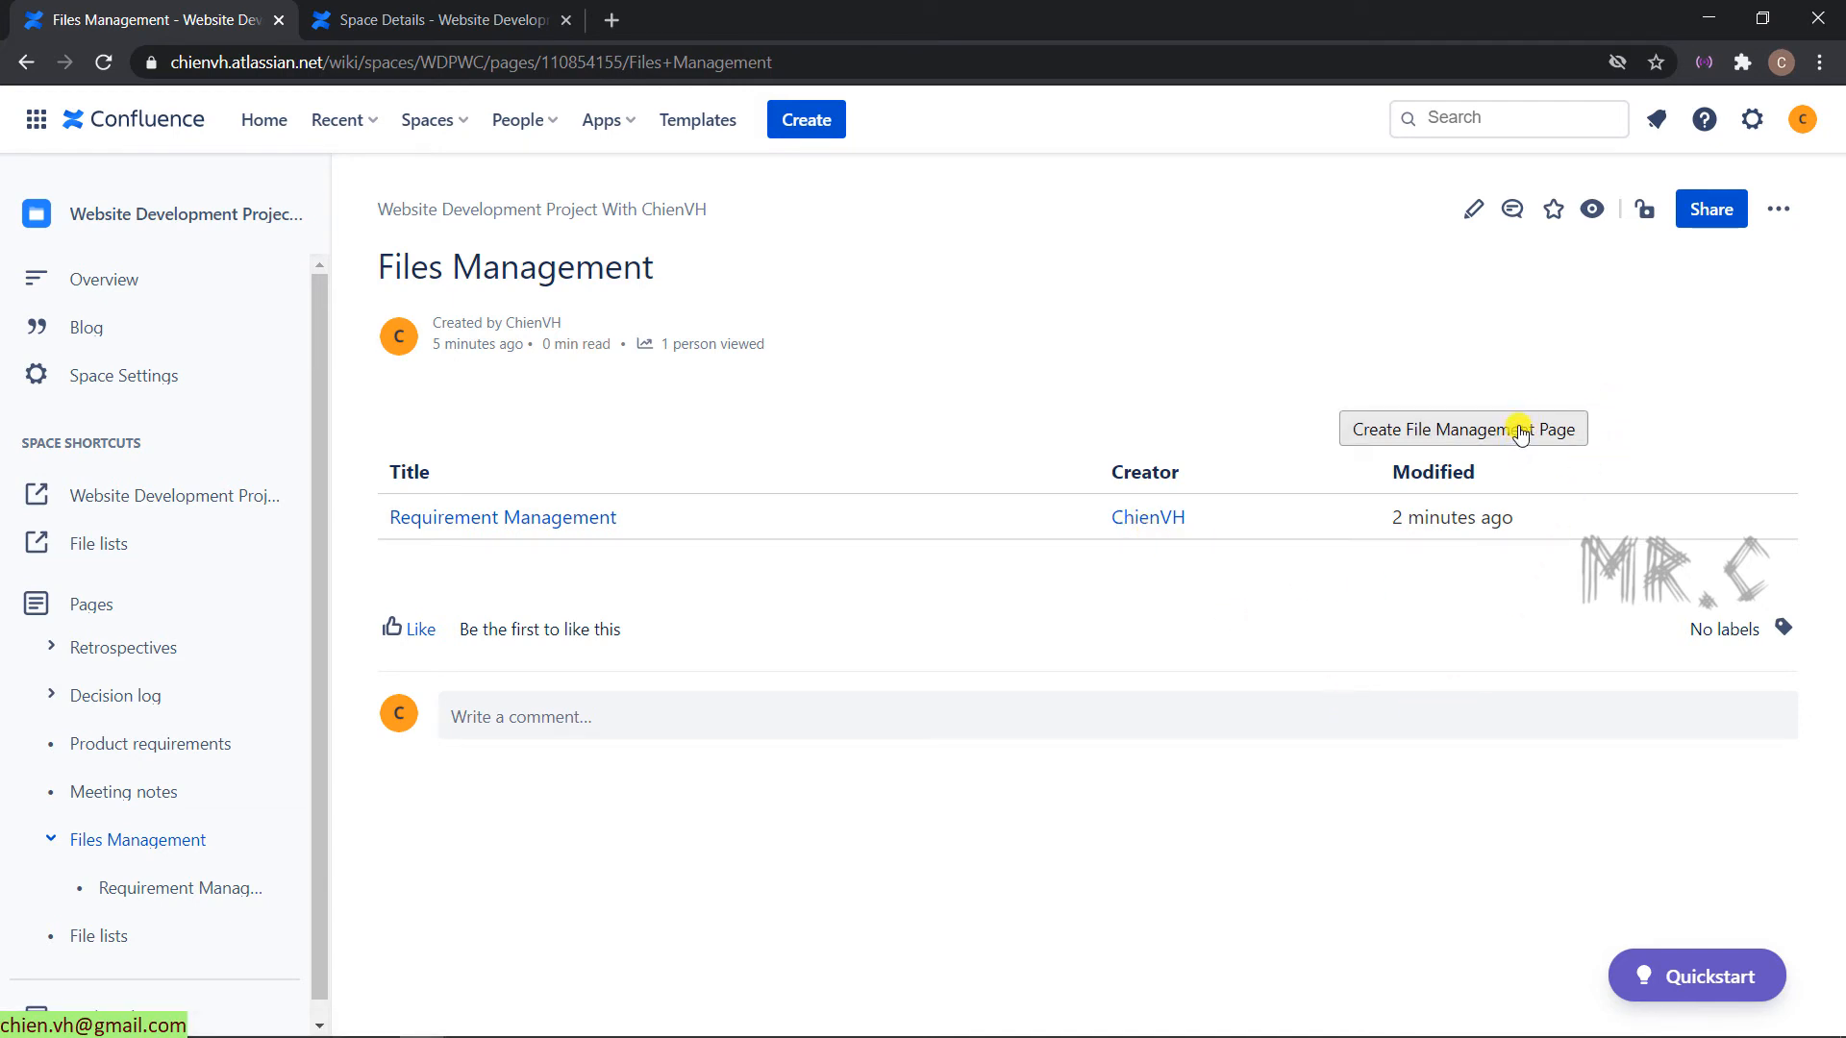
{"action": "mouse_move", "coordinate": [1519, 428]}
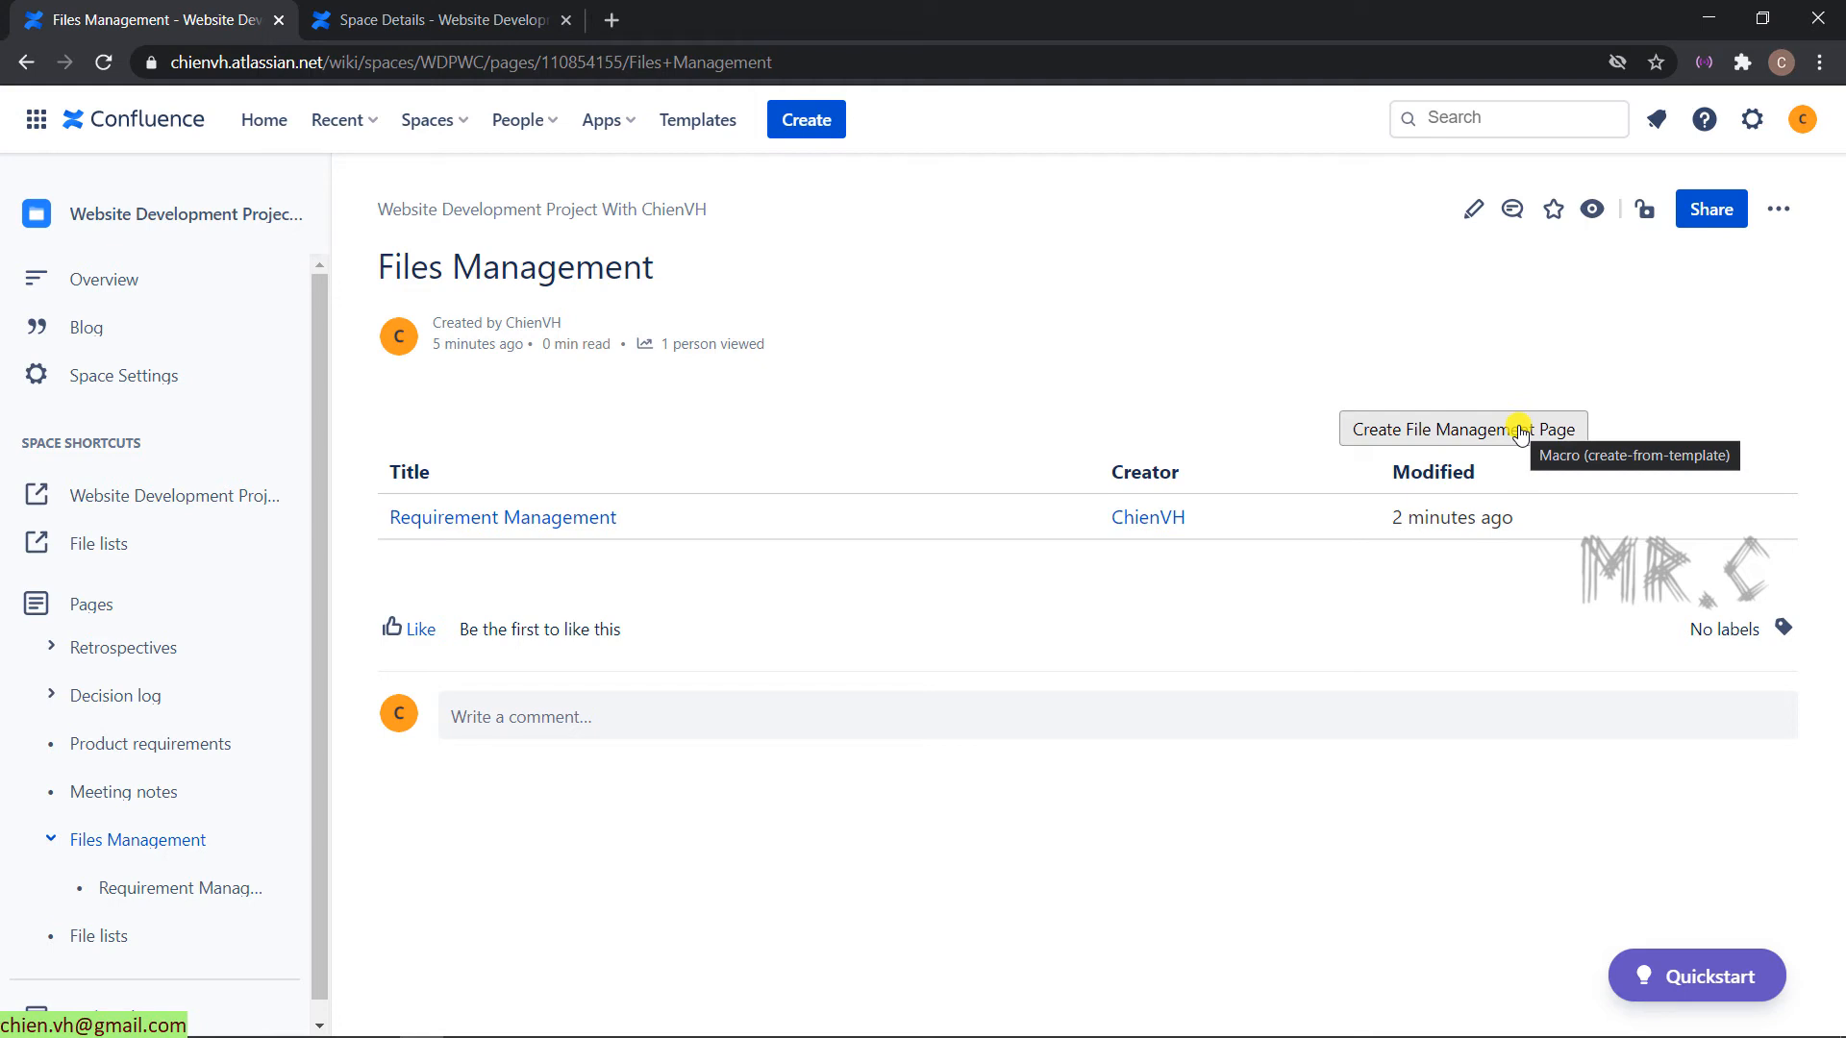
- Create a file-list page named 'UI design' under Files Management and publish it
{"action": "left_click", "coordinate": [1462, 429]}
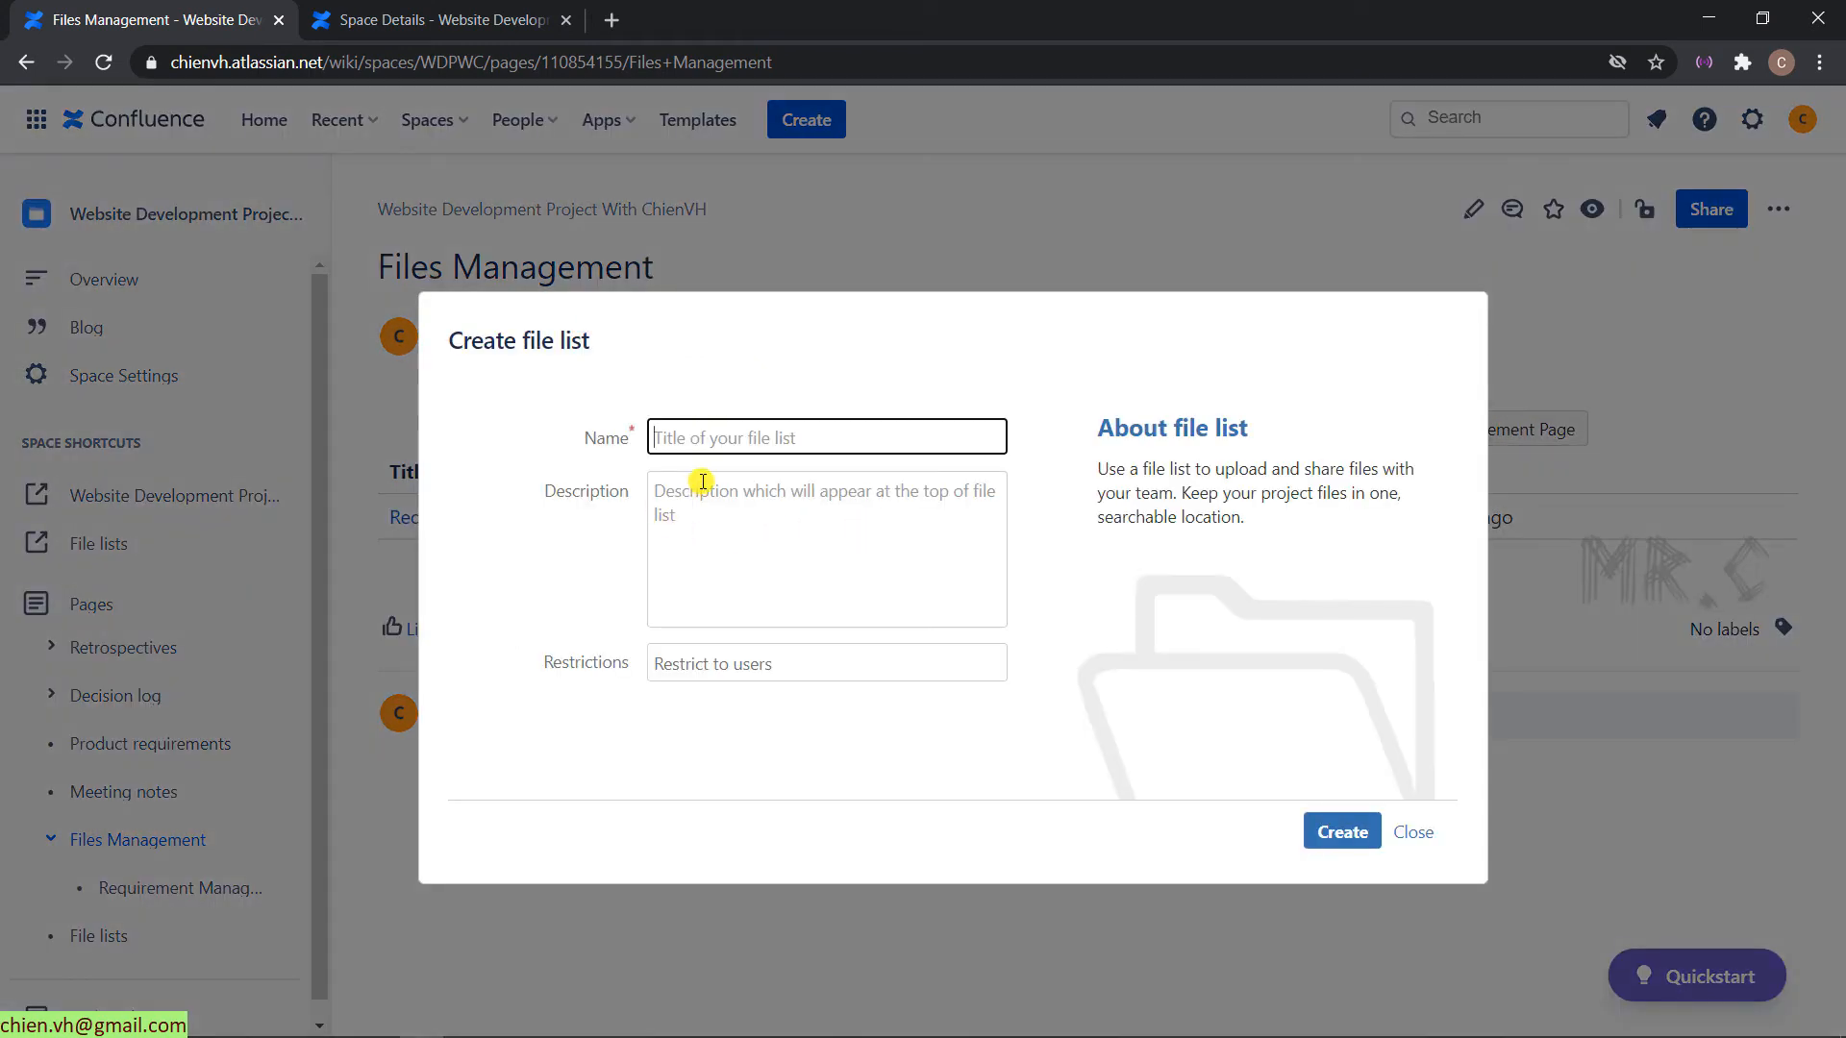
{"action": "type", "text": "Des"}
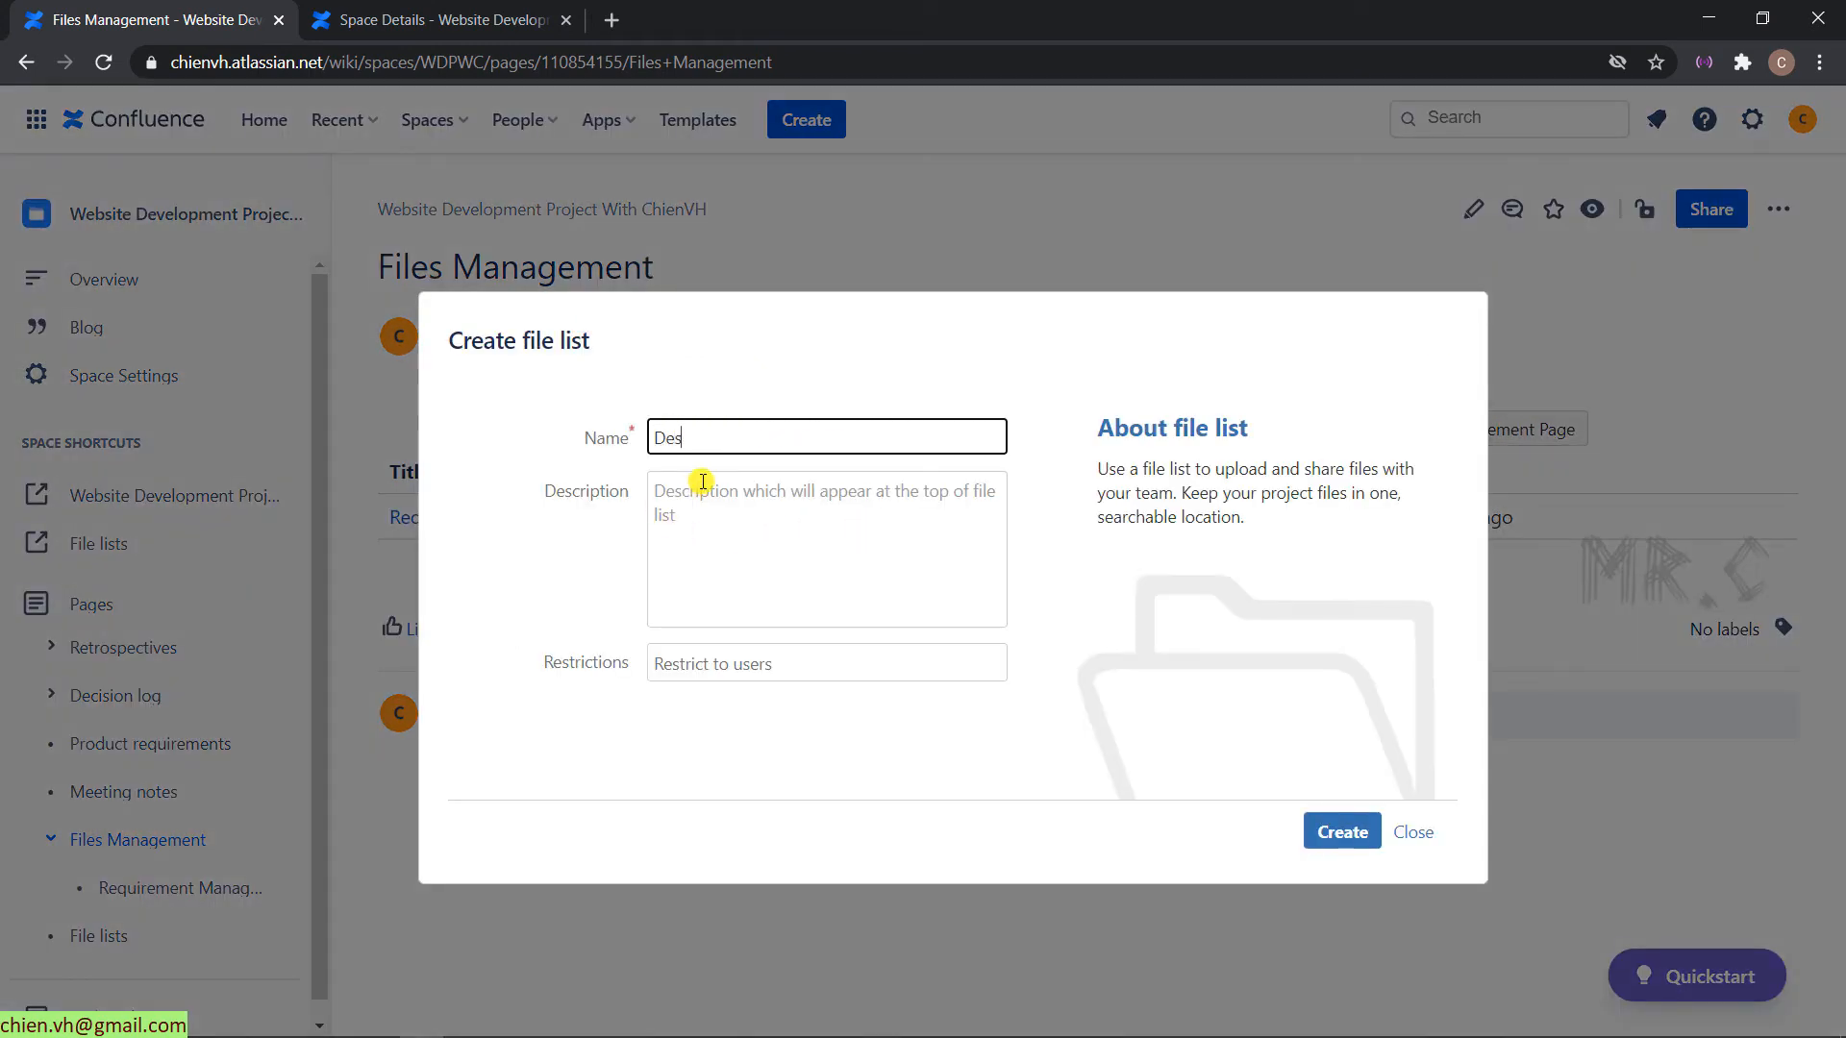
{"action": "type", "text": "UI"}
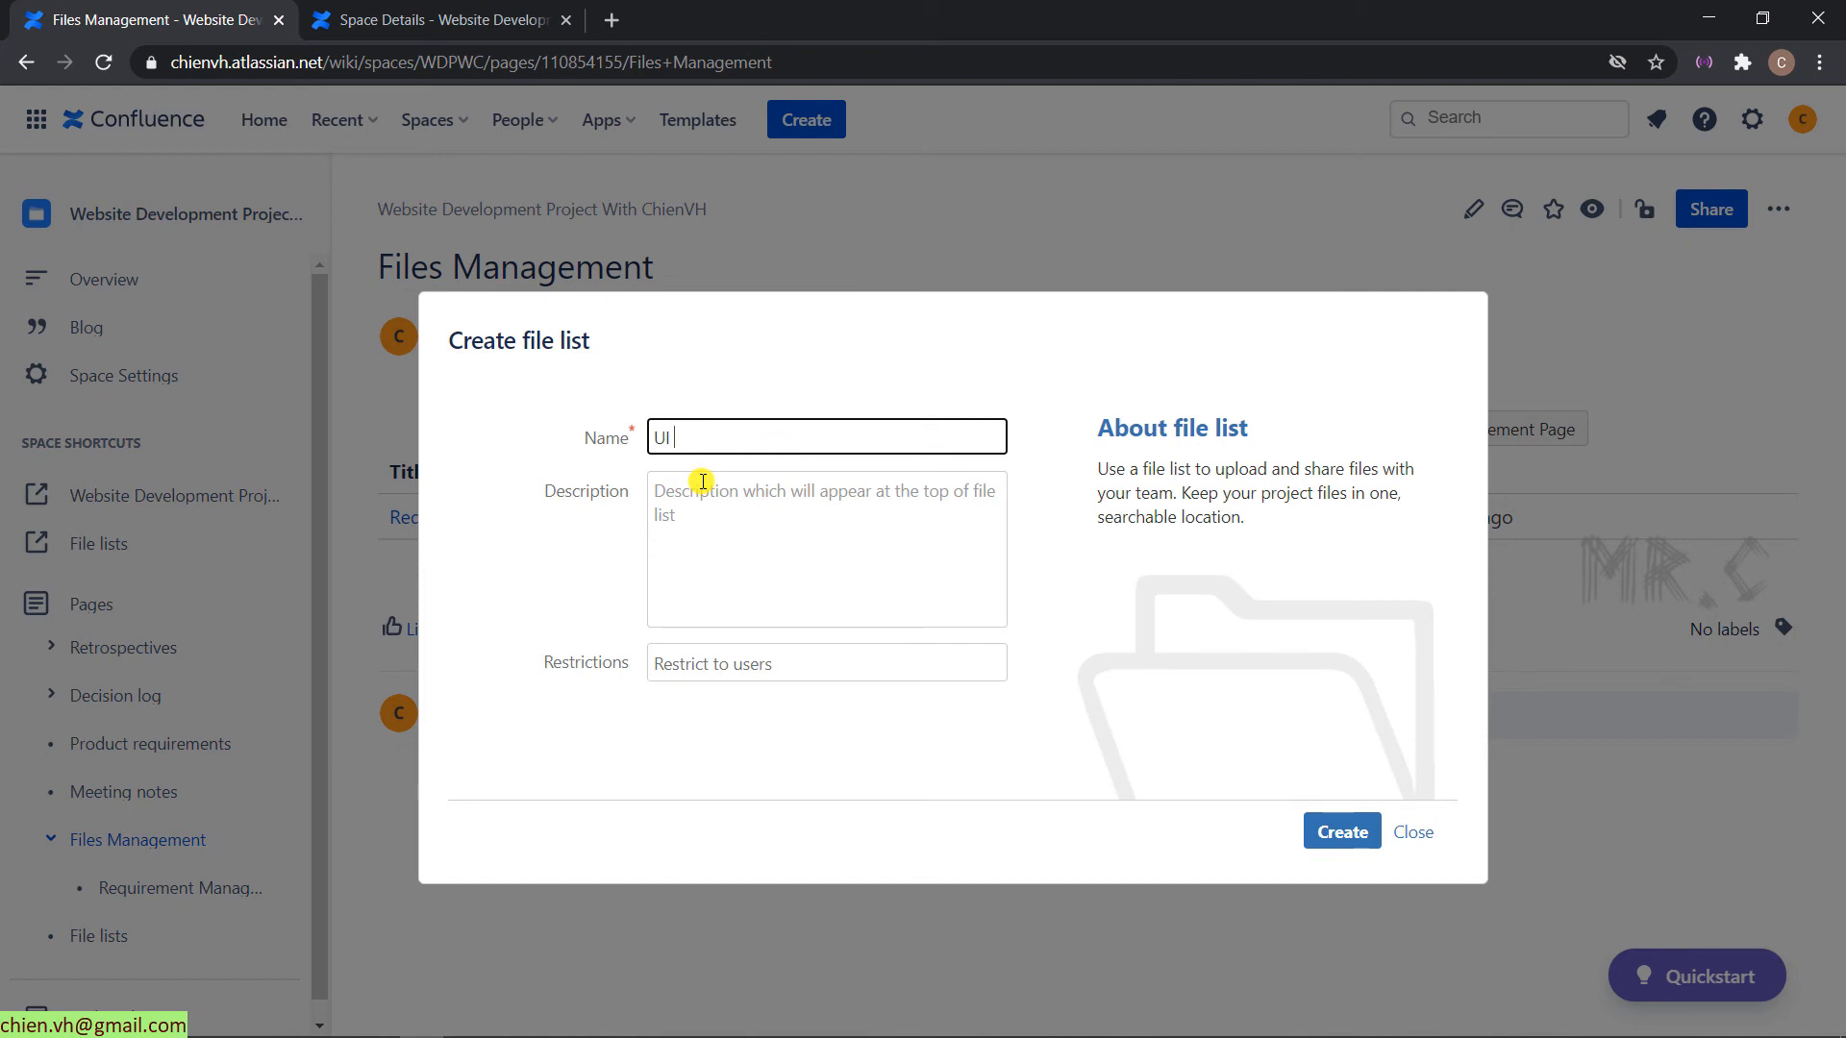
{"action": "type", "text": "design"}
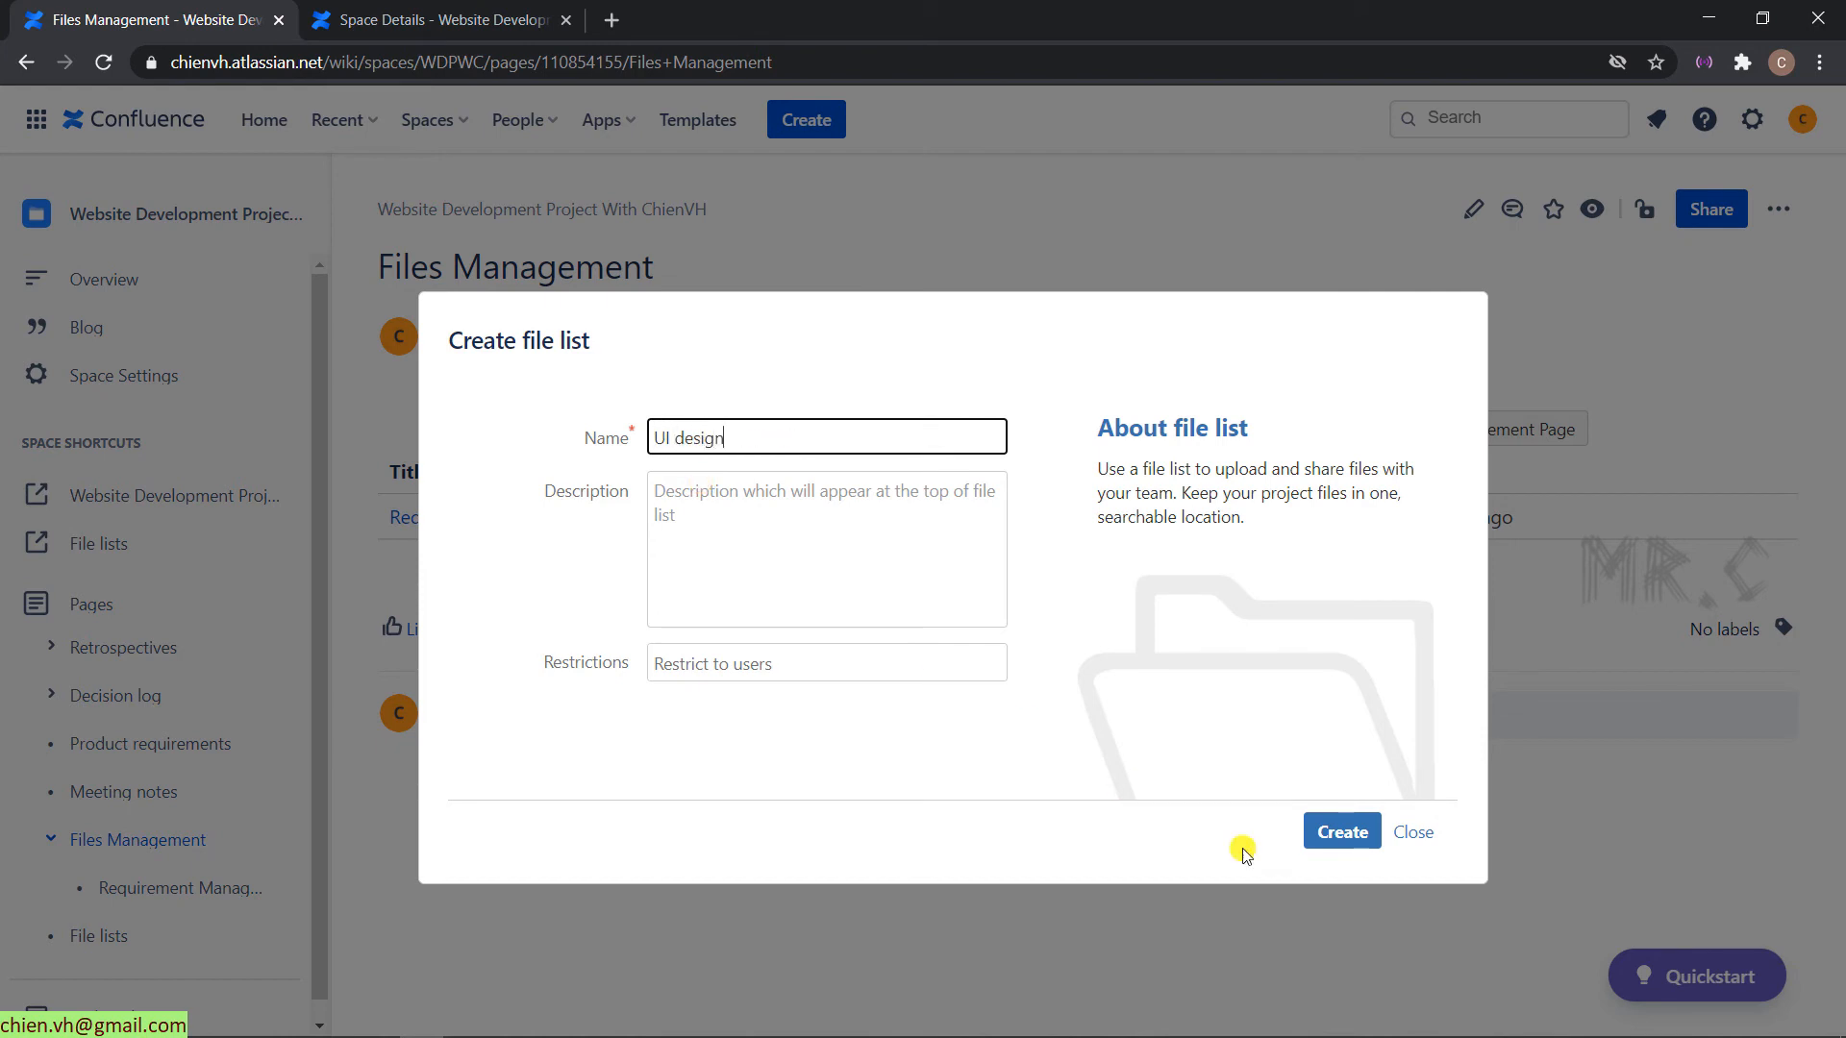
{"action": "left_click", "coordinate": [1341, 831]}
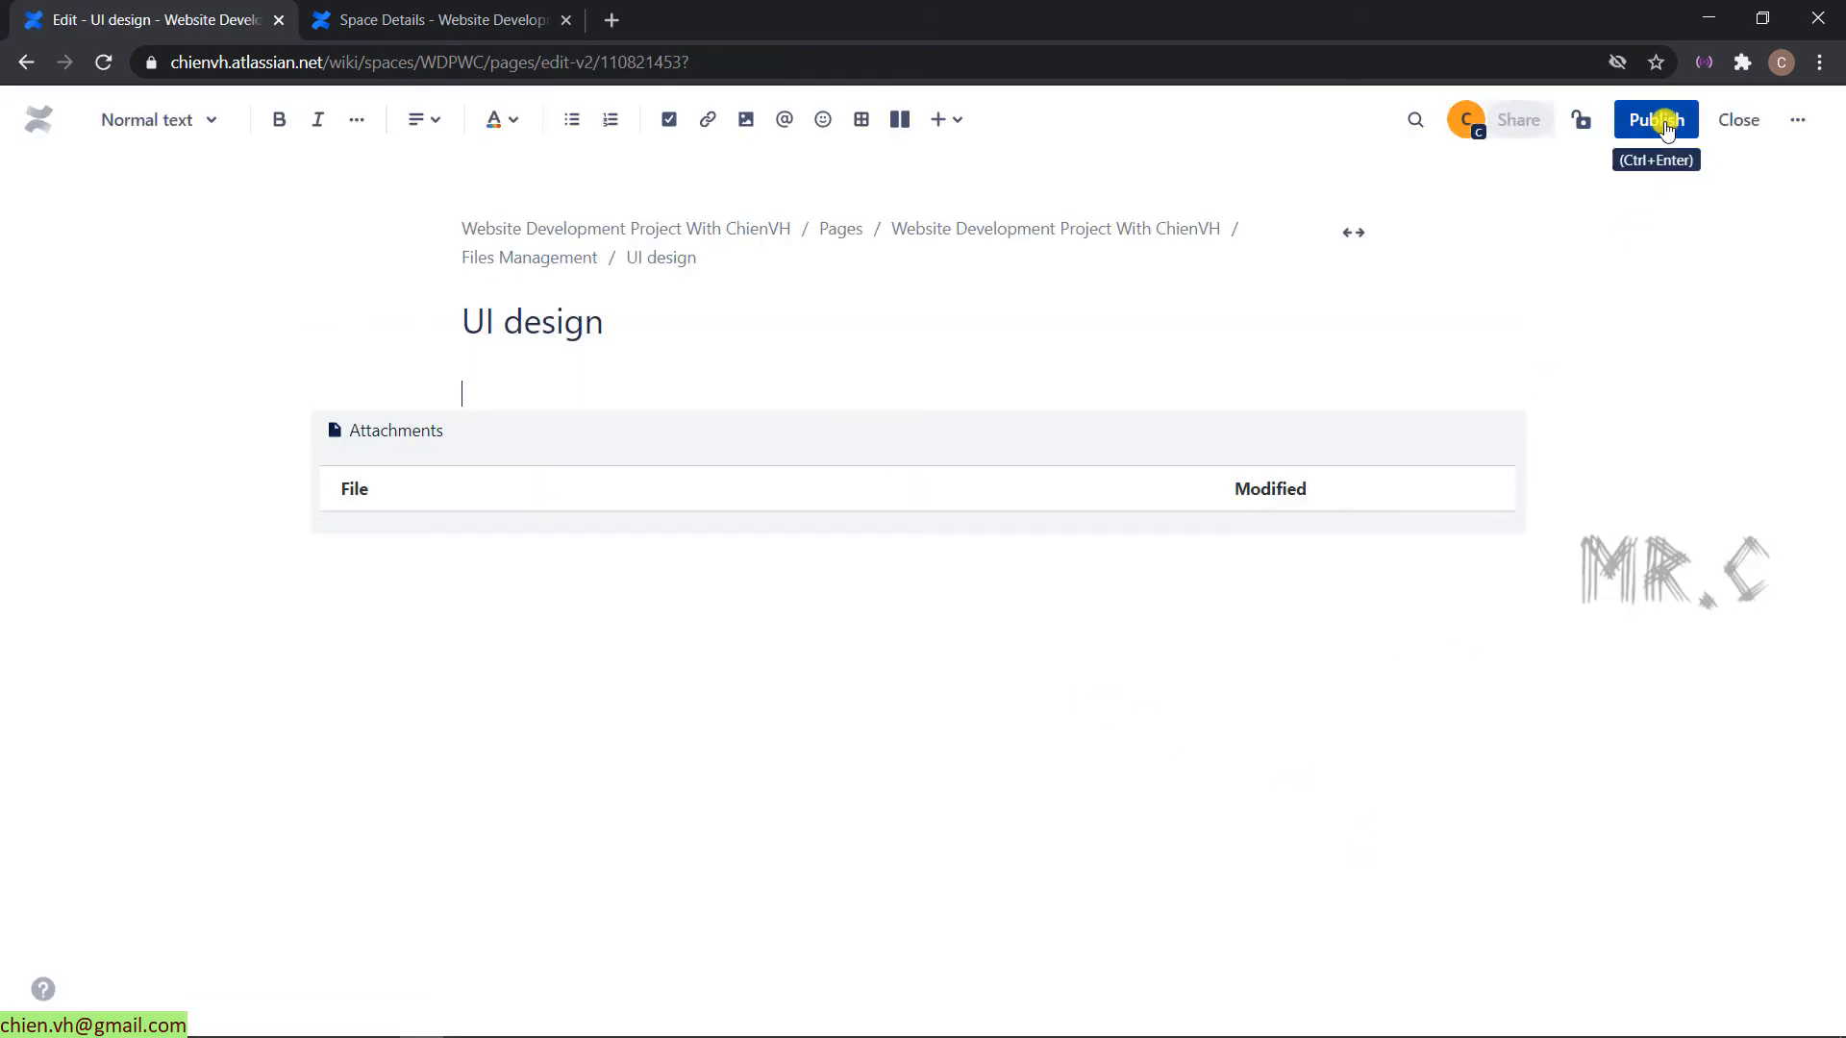
{"action": "left_click", "coordinate": [1654, 119]}
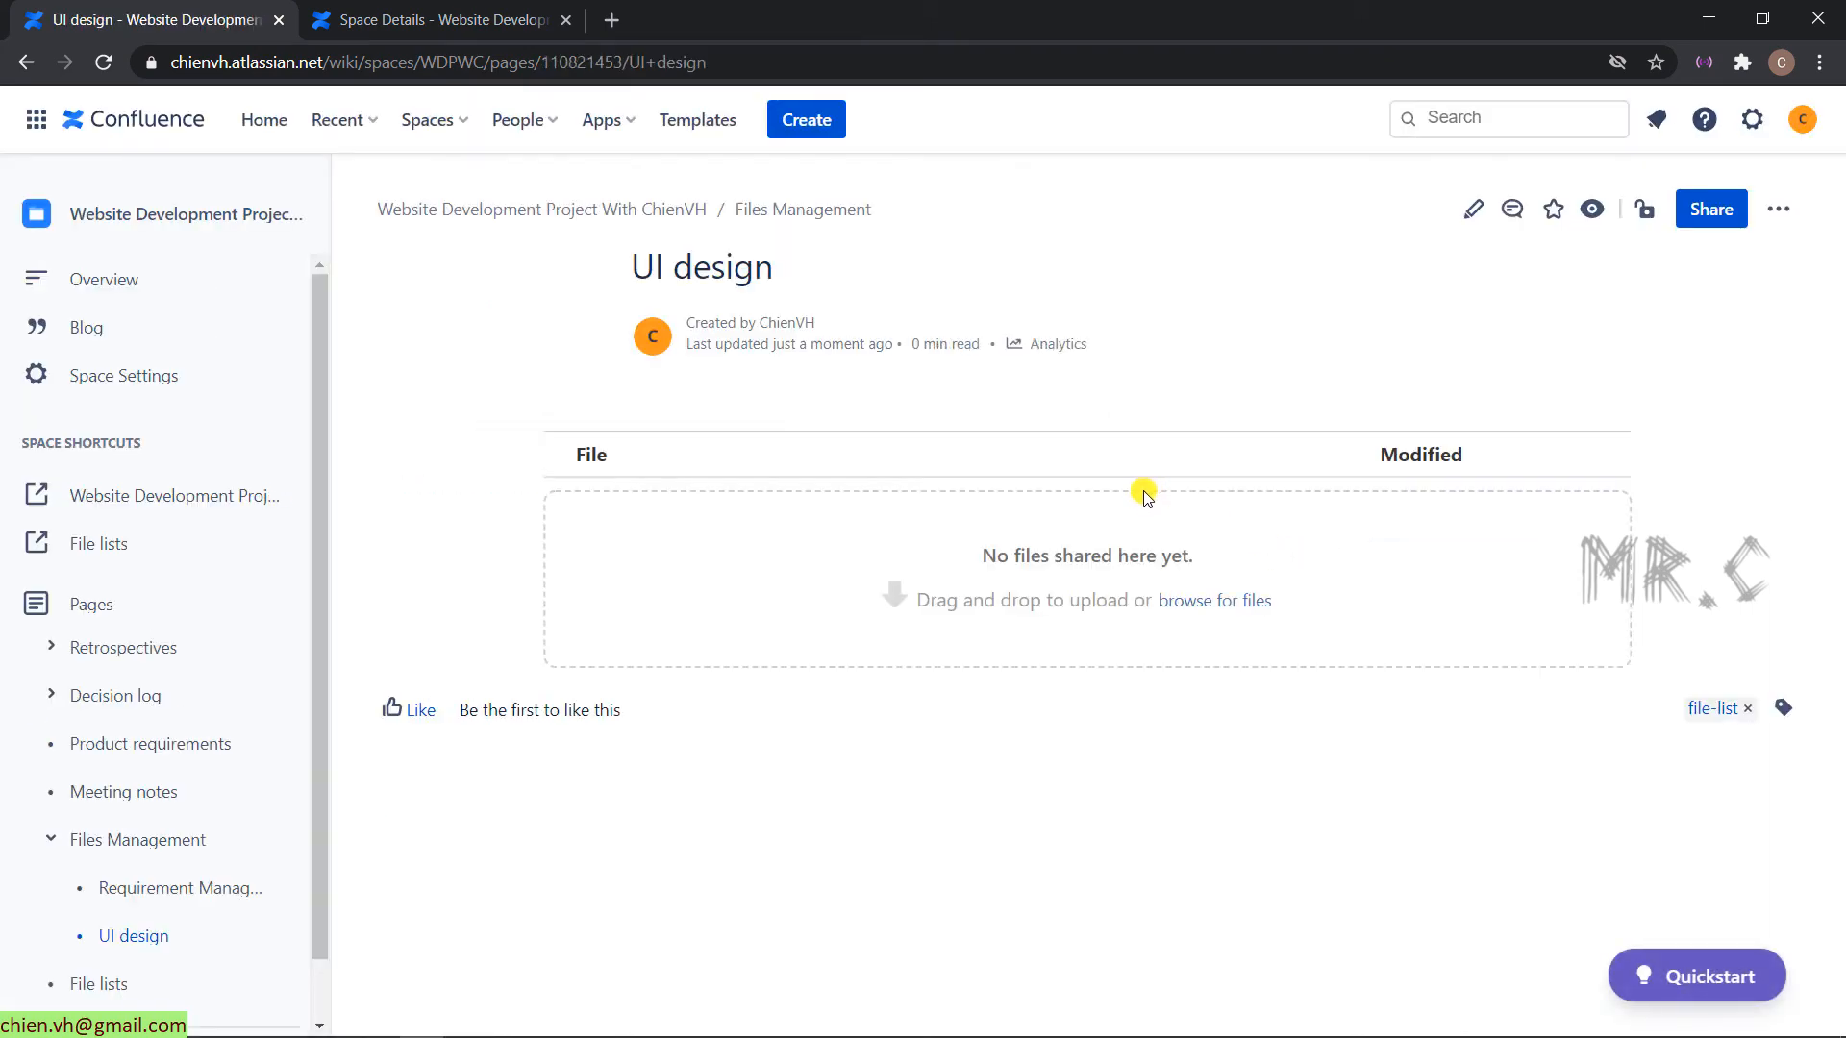
{"action": "left_click", "coordinate": [1763, 18]}
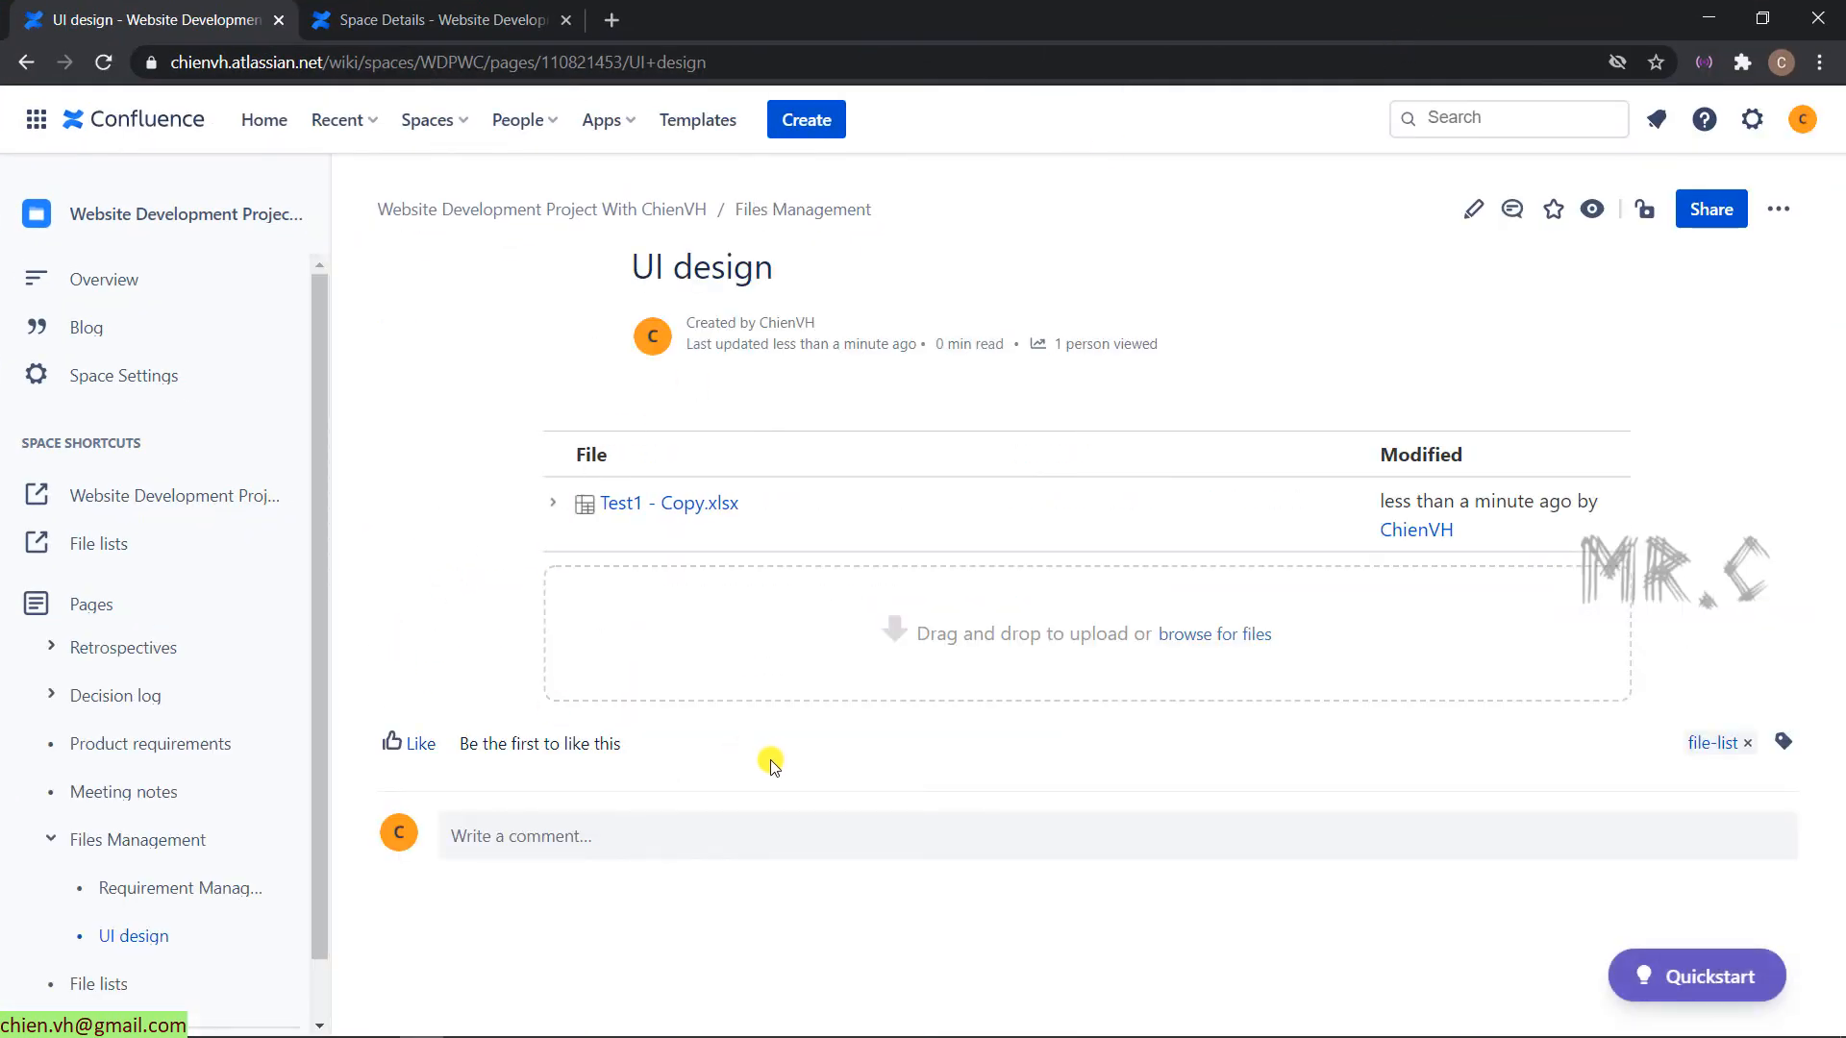
{"action": "mouse_move", "coordinate": [853, 782]}
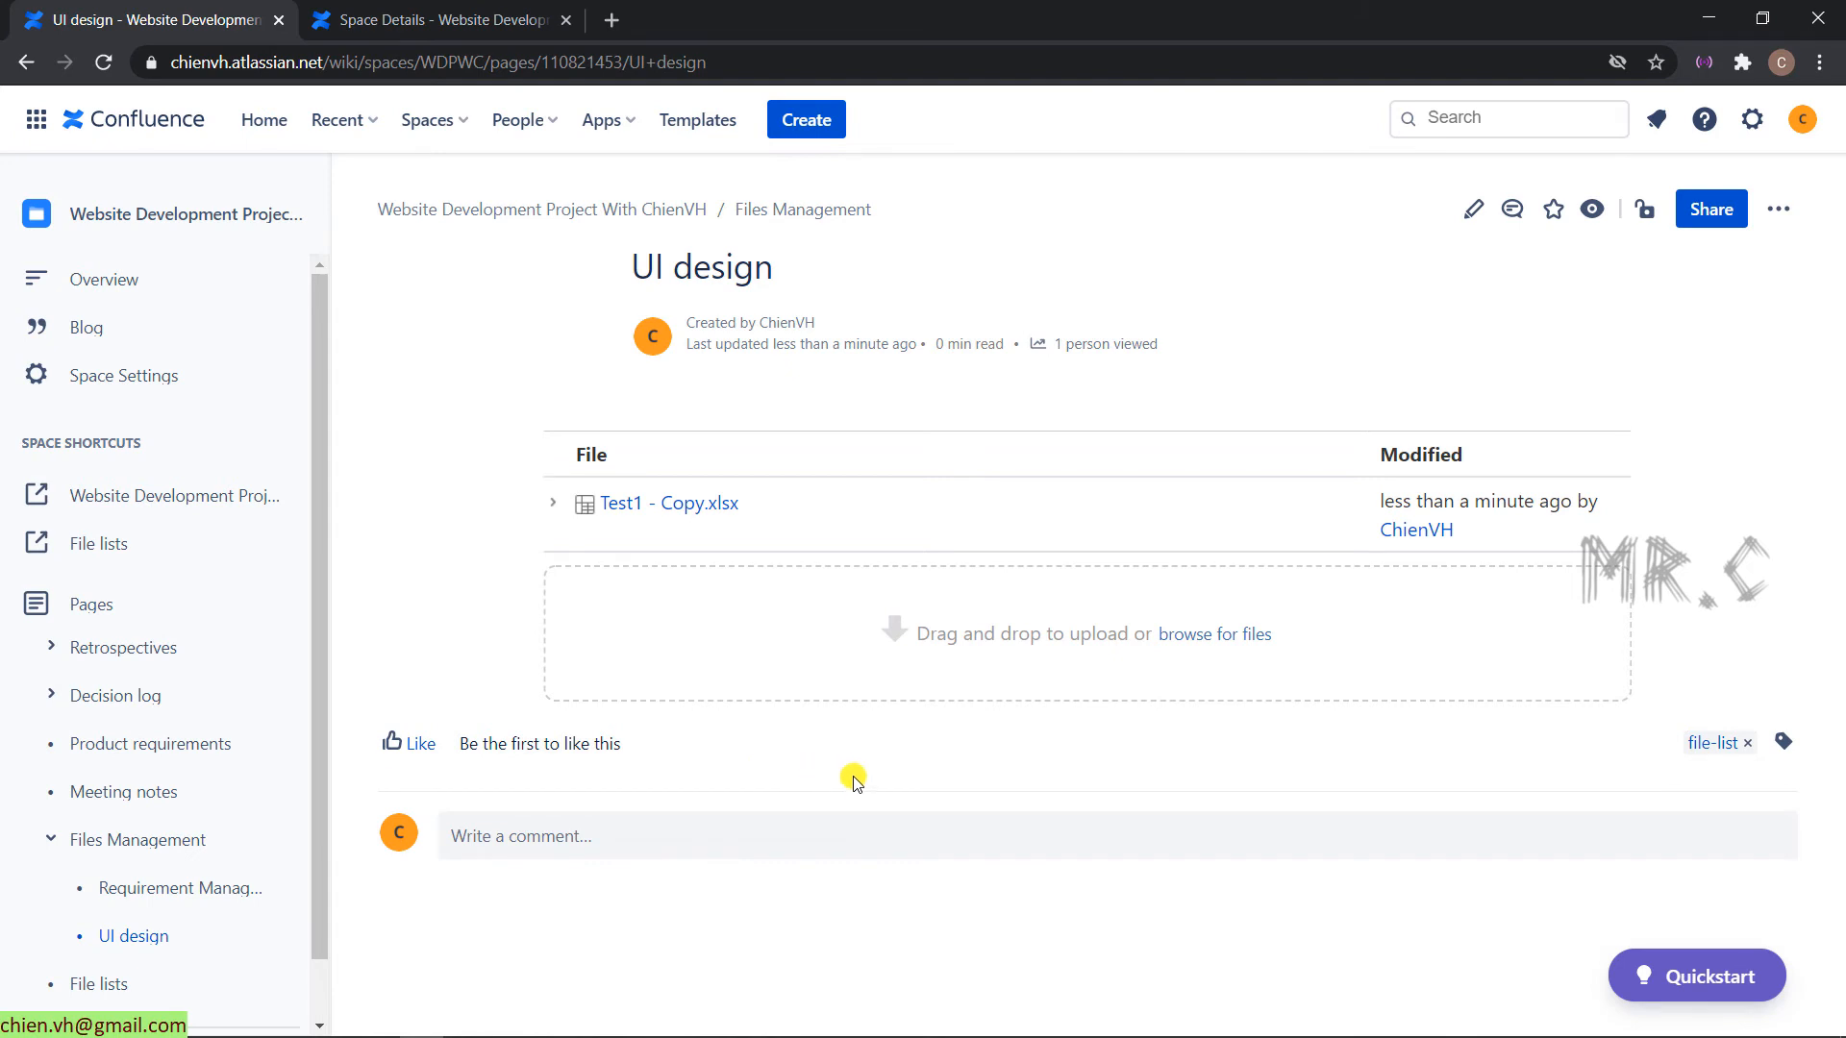
{"action": "mouse_move", "coordinate": [904, 794]}
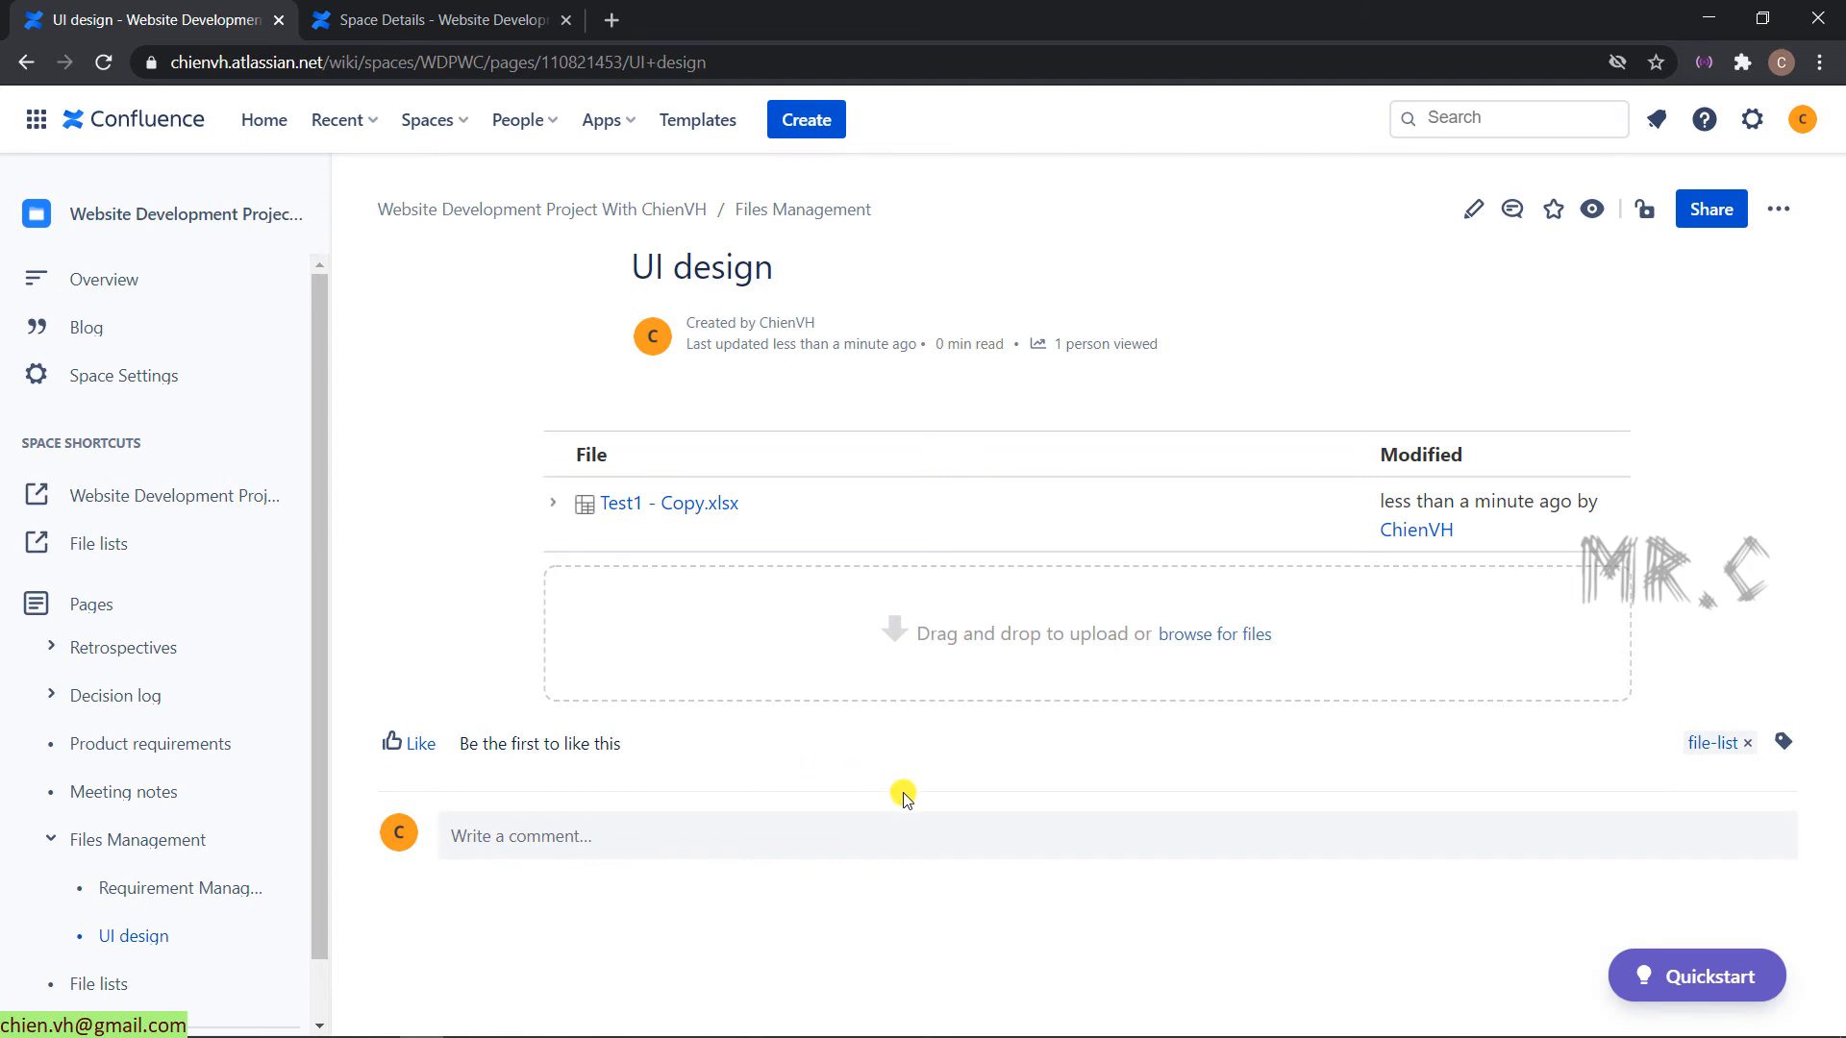
{"action": "mouse_move", "coordinate": [877, 711]}
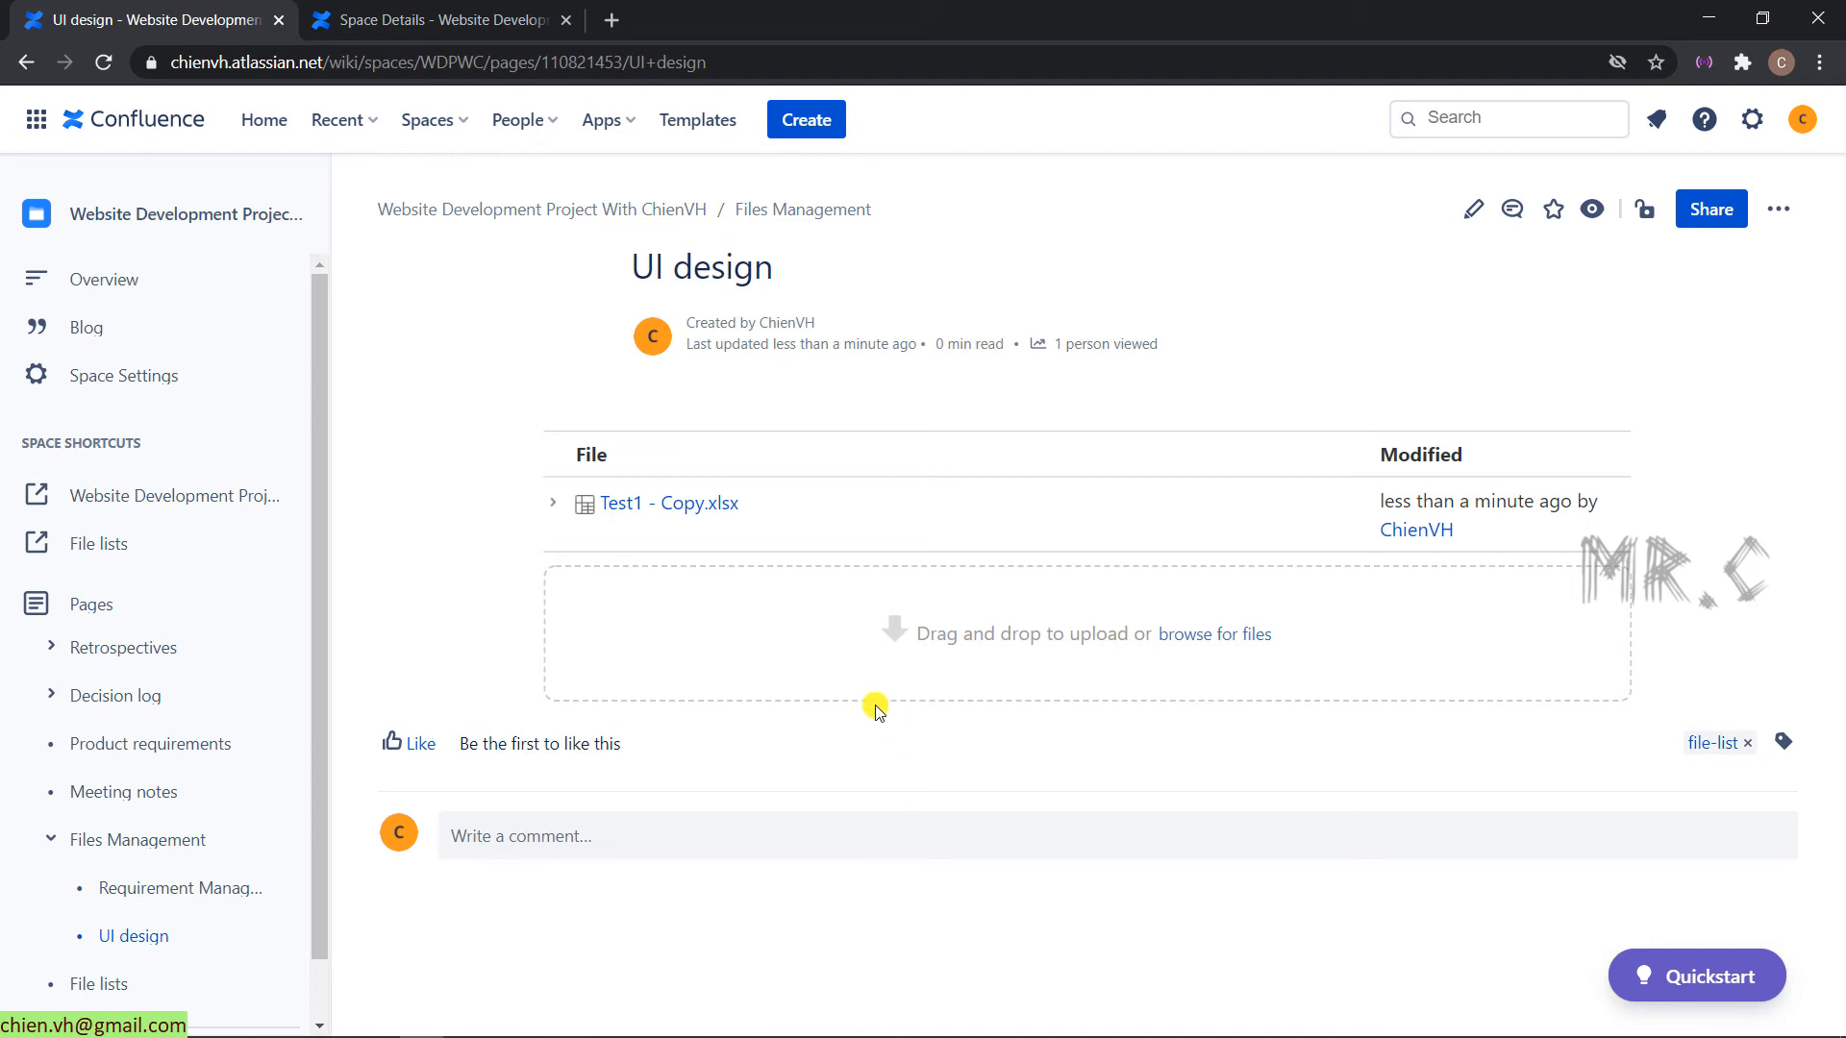
{"action": "mouse_move", "coordinate": [872, 710]}
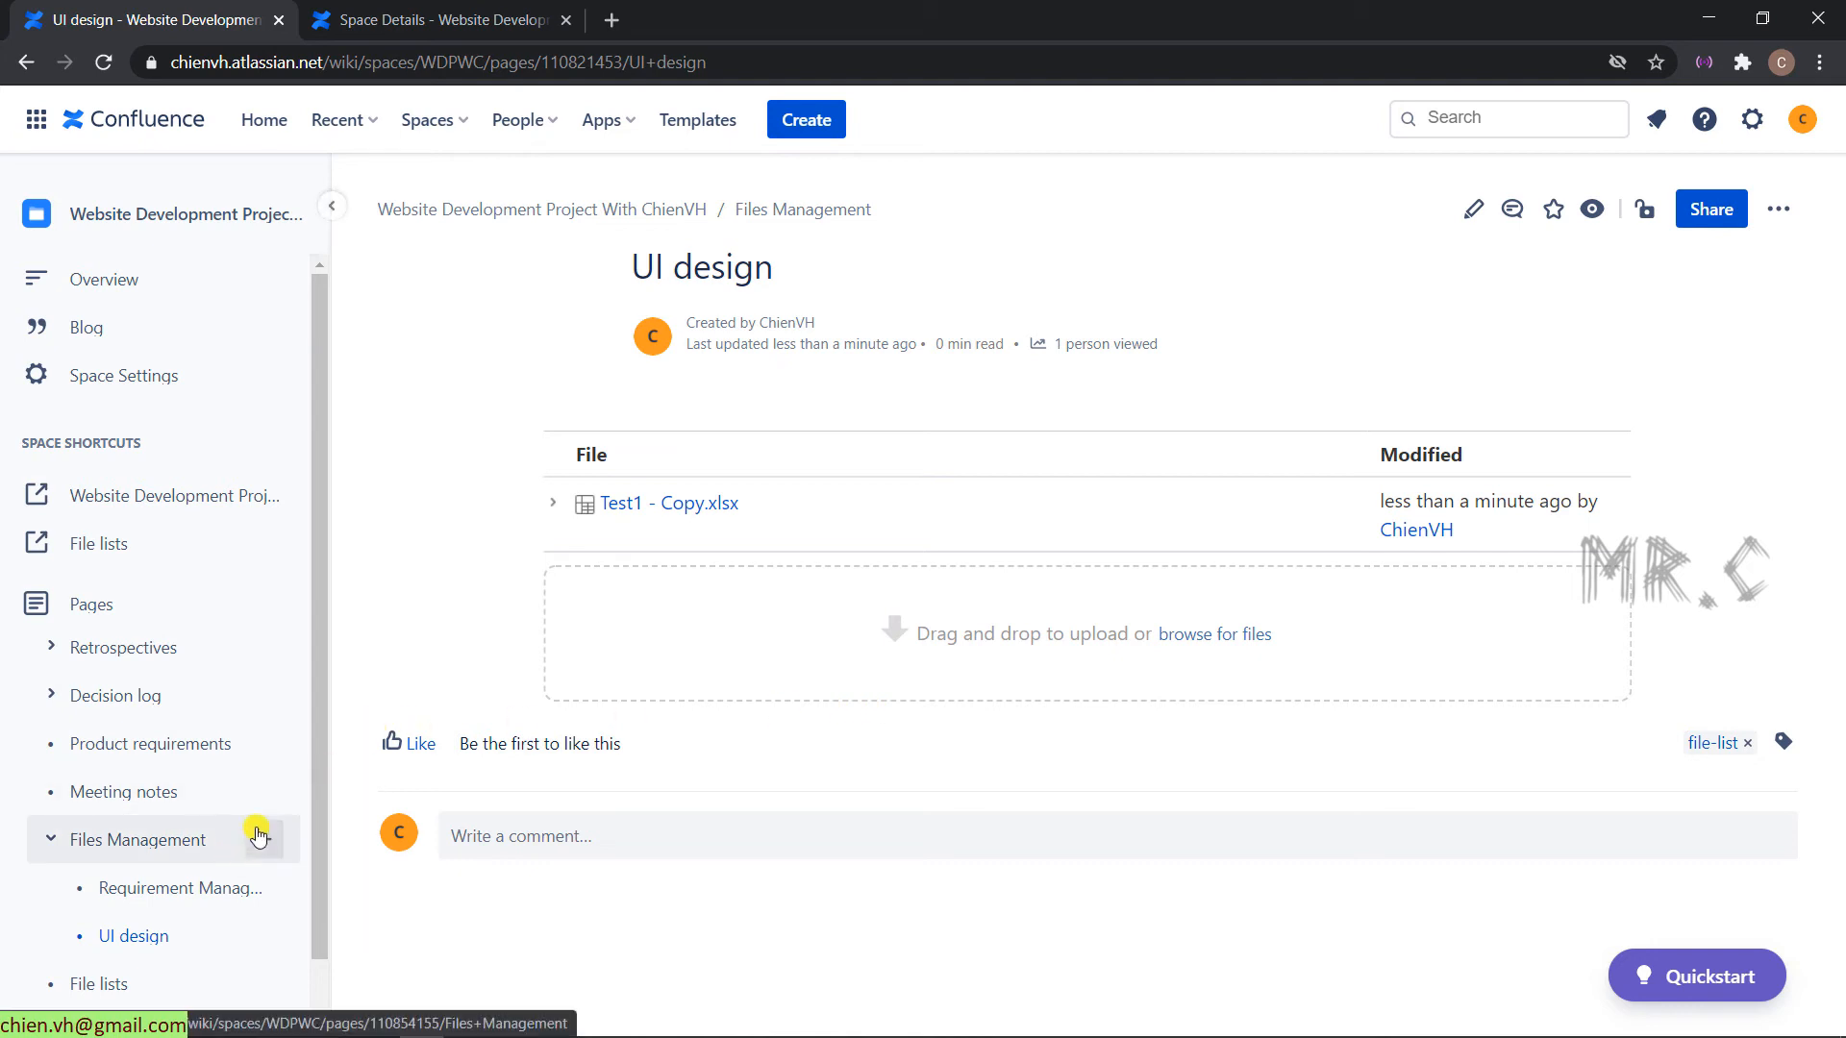
{"action": "left_click", "coordinate": [137, 840]}
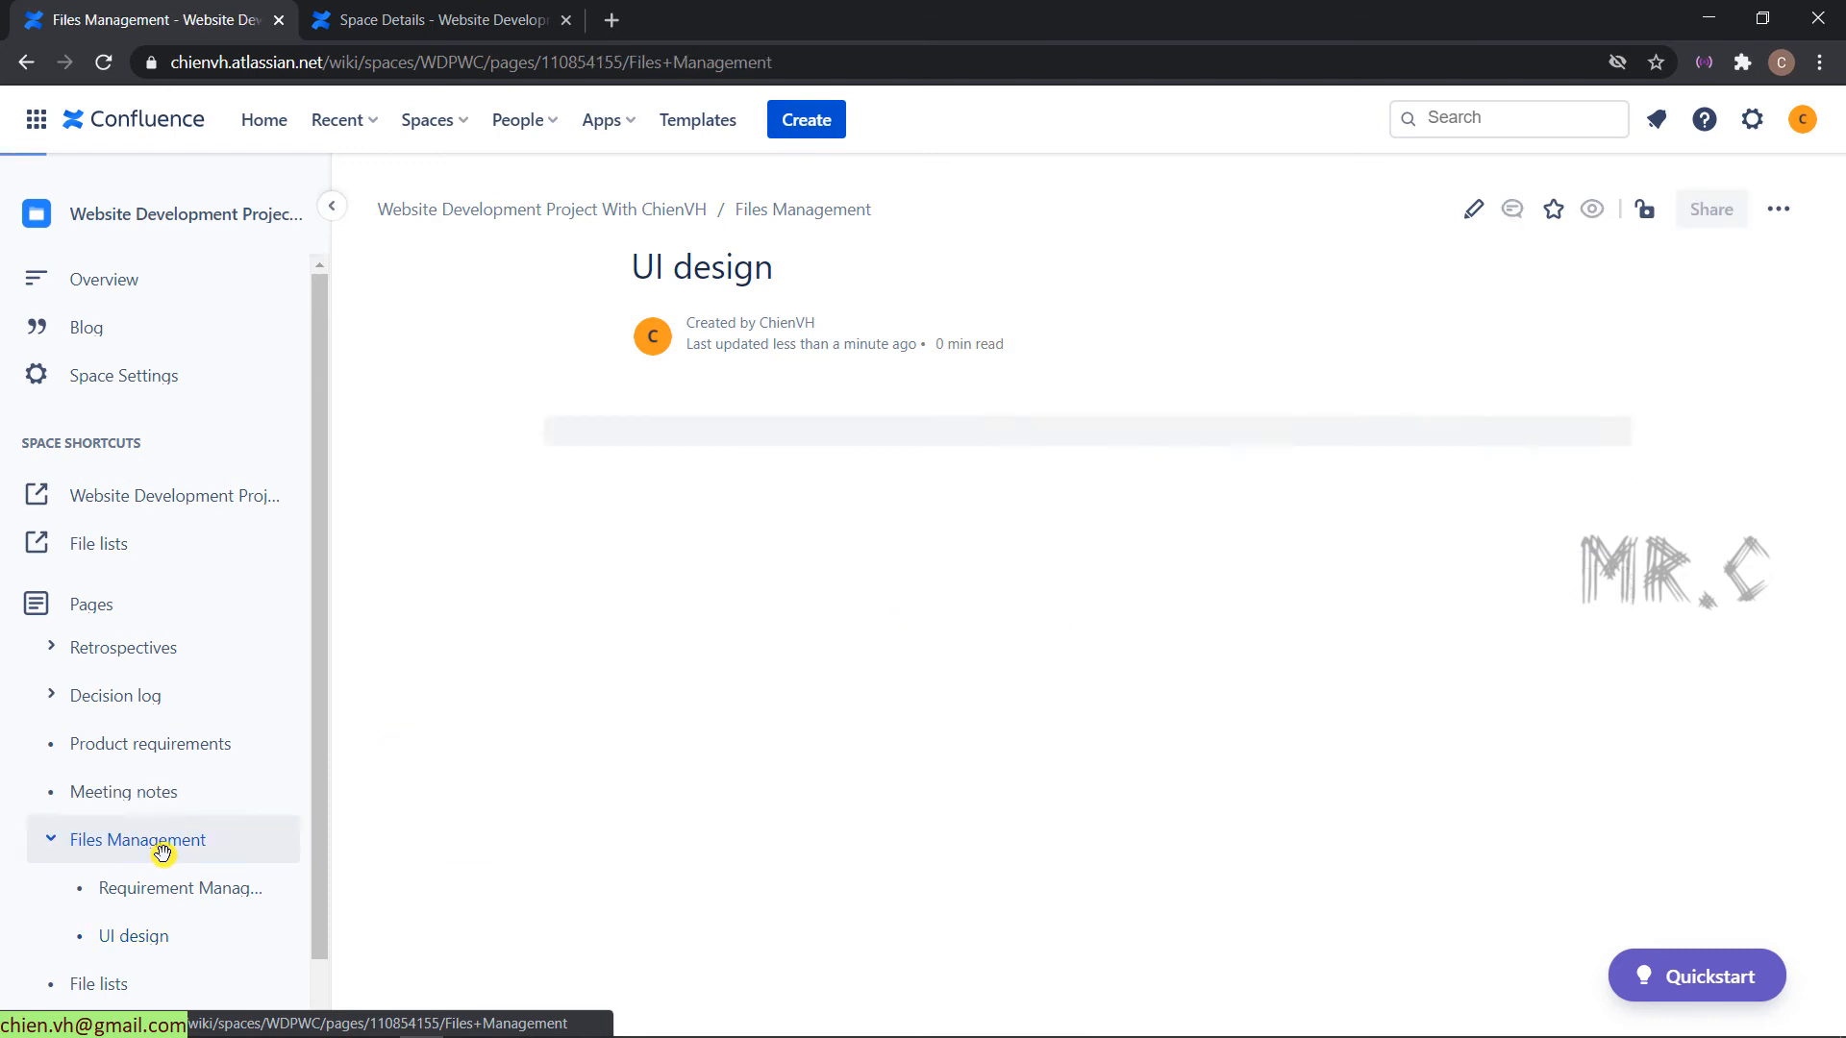
{"action": "left_click", "coordinate": [139, 840]}
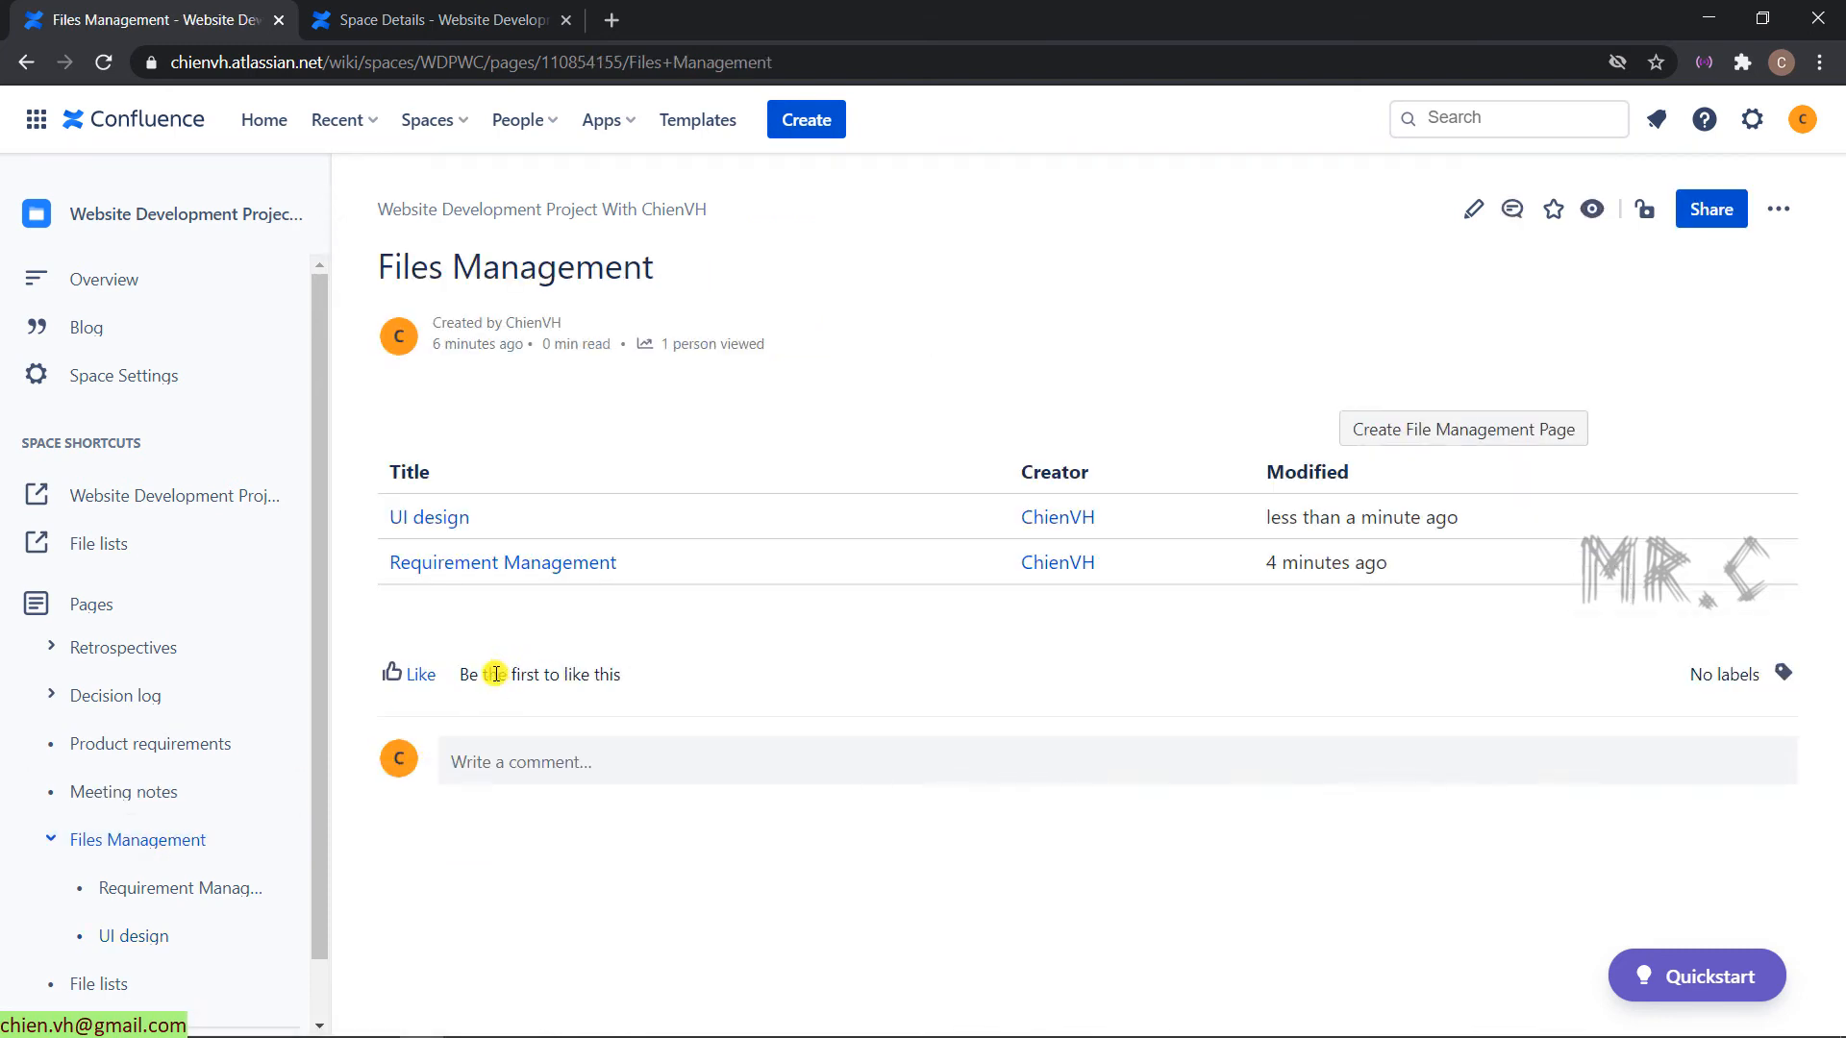
{"action": "mouse_move", "coordinate": [429, 517]}
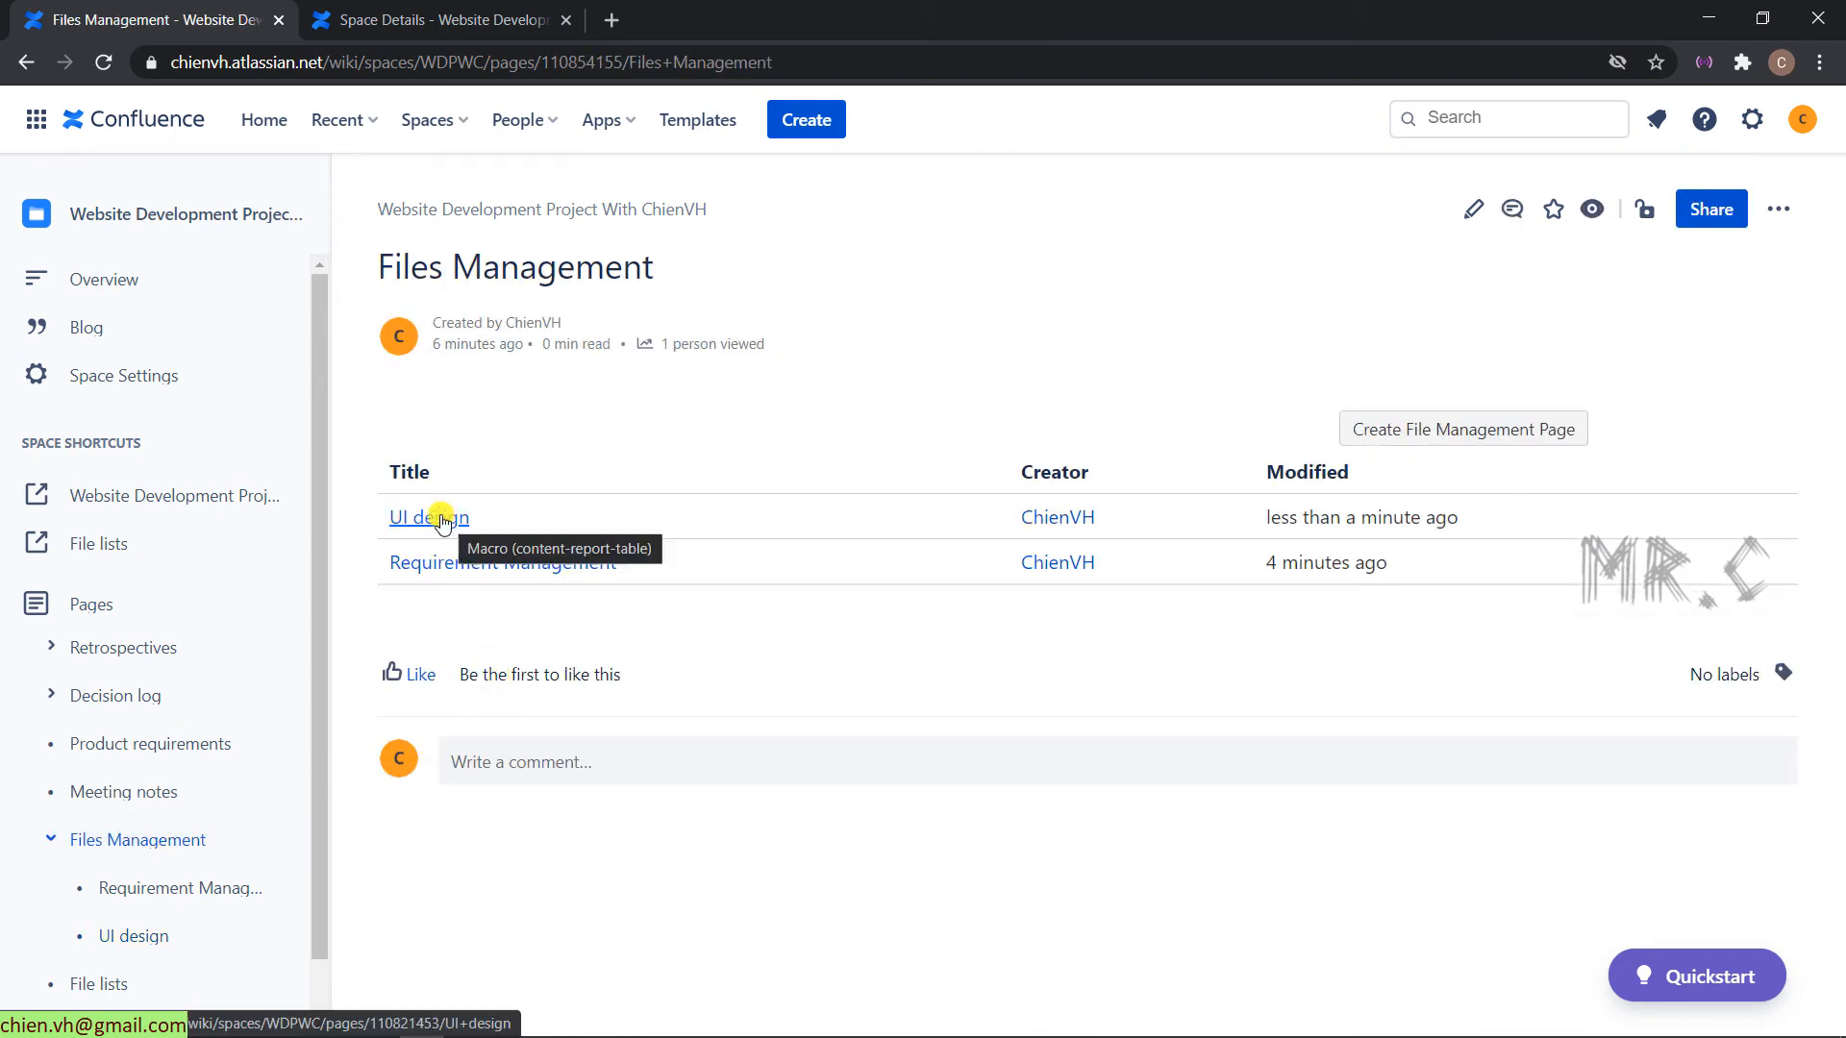
{"action": "mouse_move", "coordinate": [423, 427]}
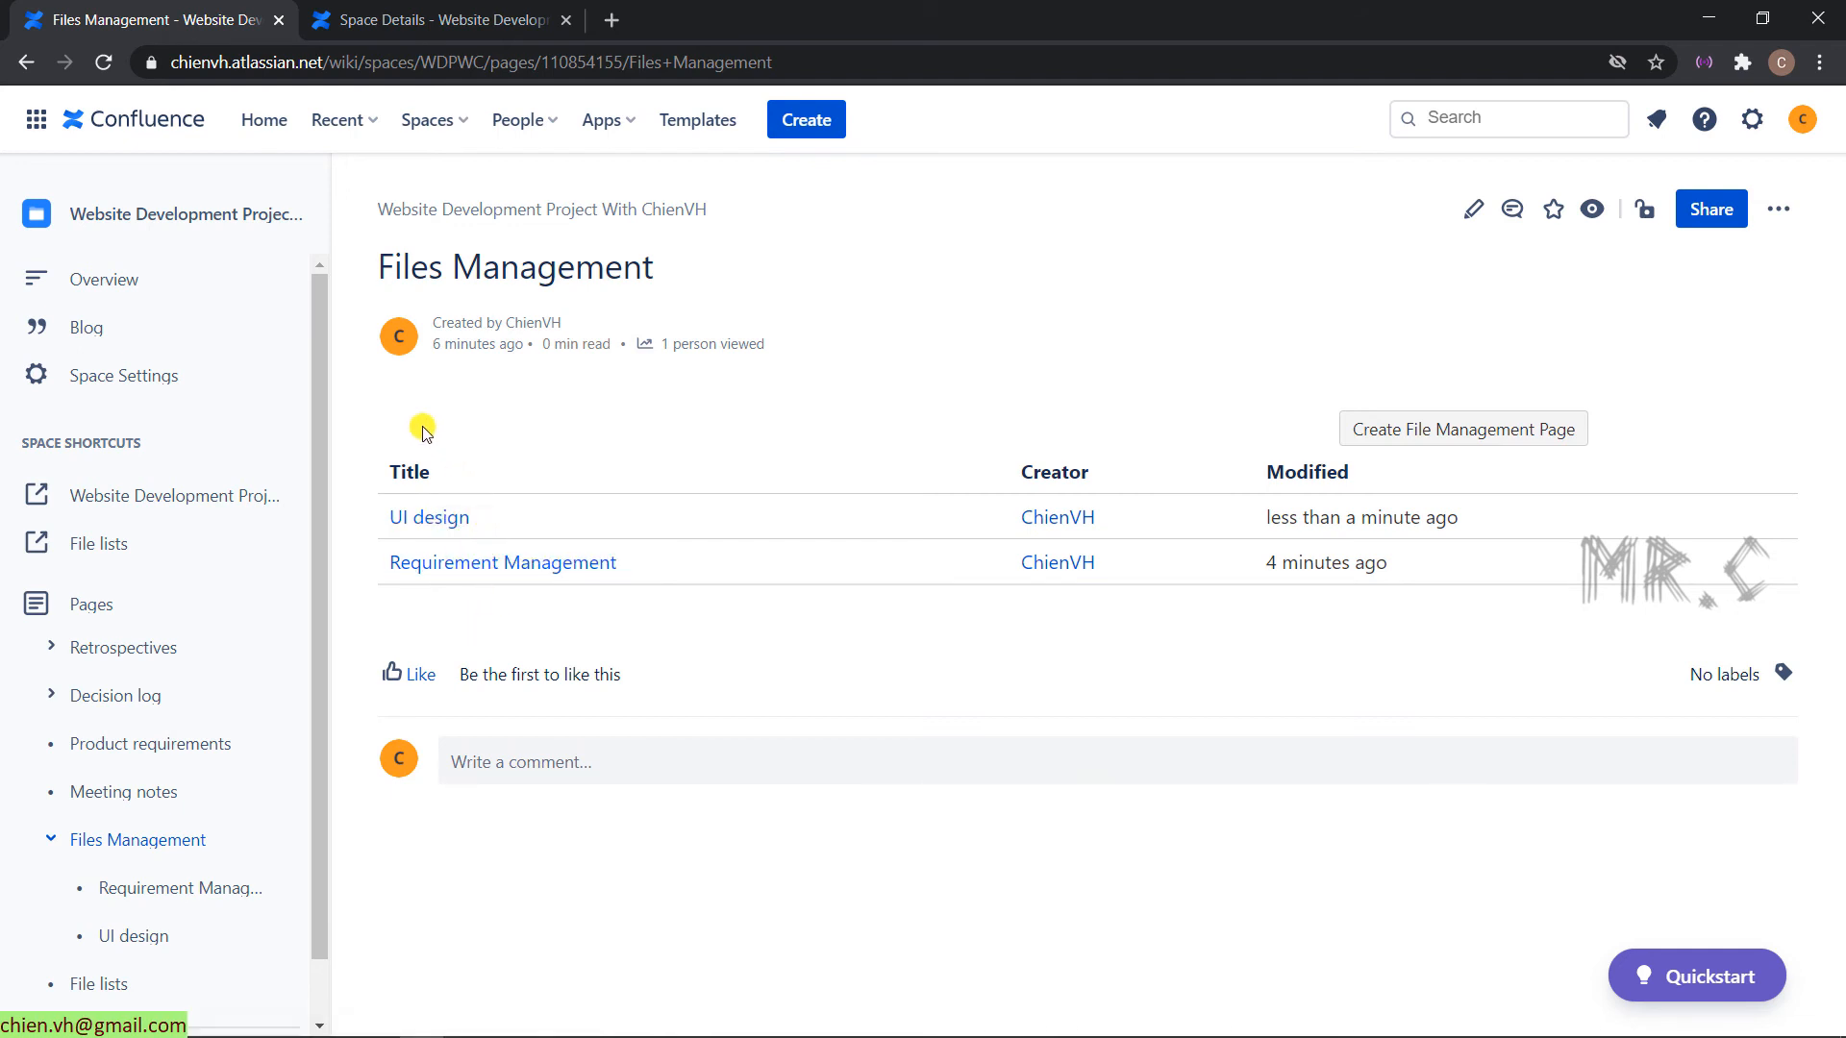
{"action": "mouse_move", "coordinate": [683, 481]}
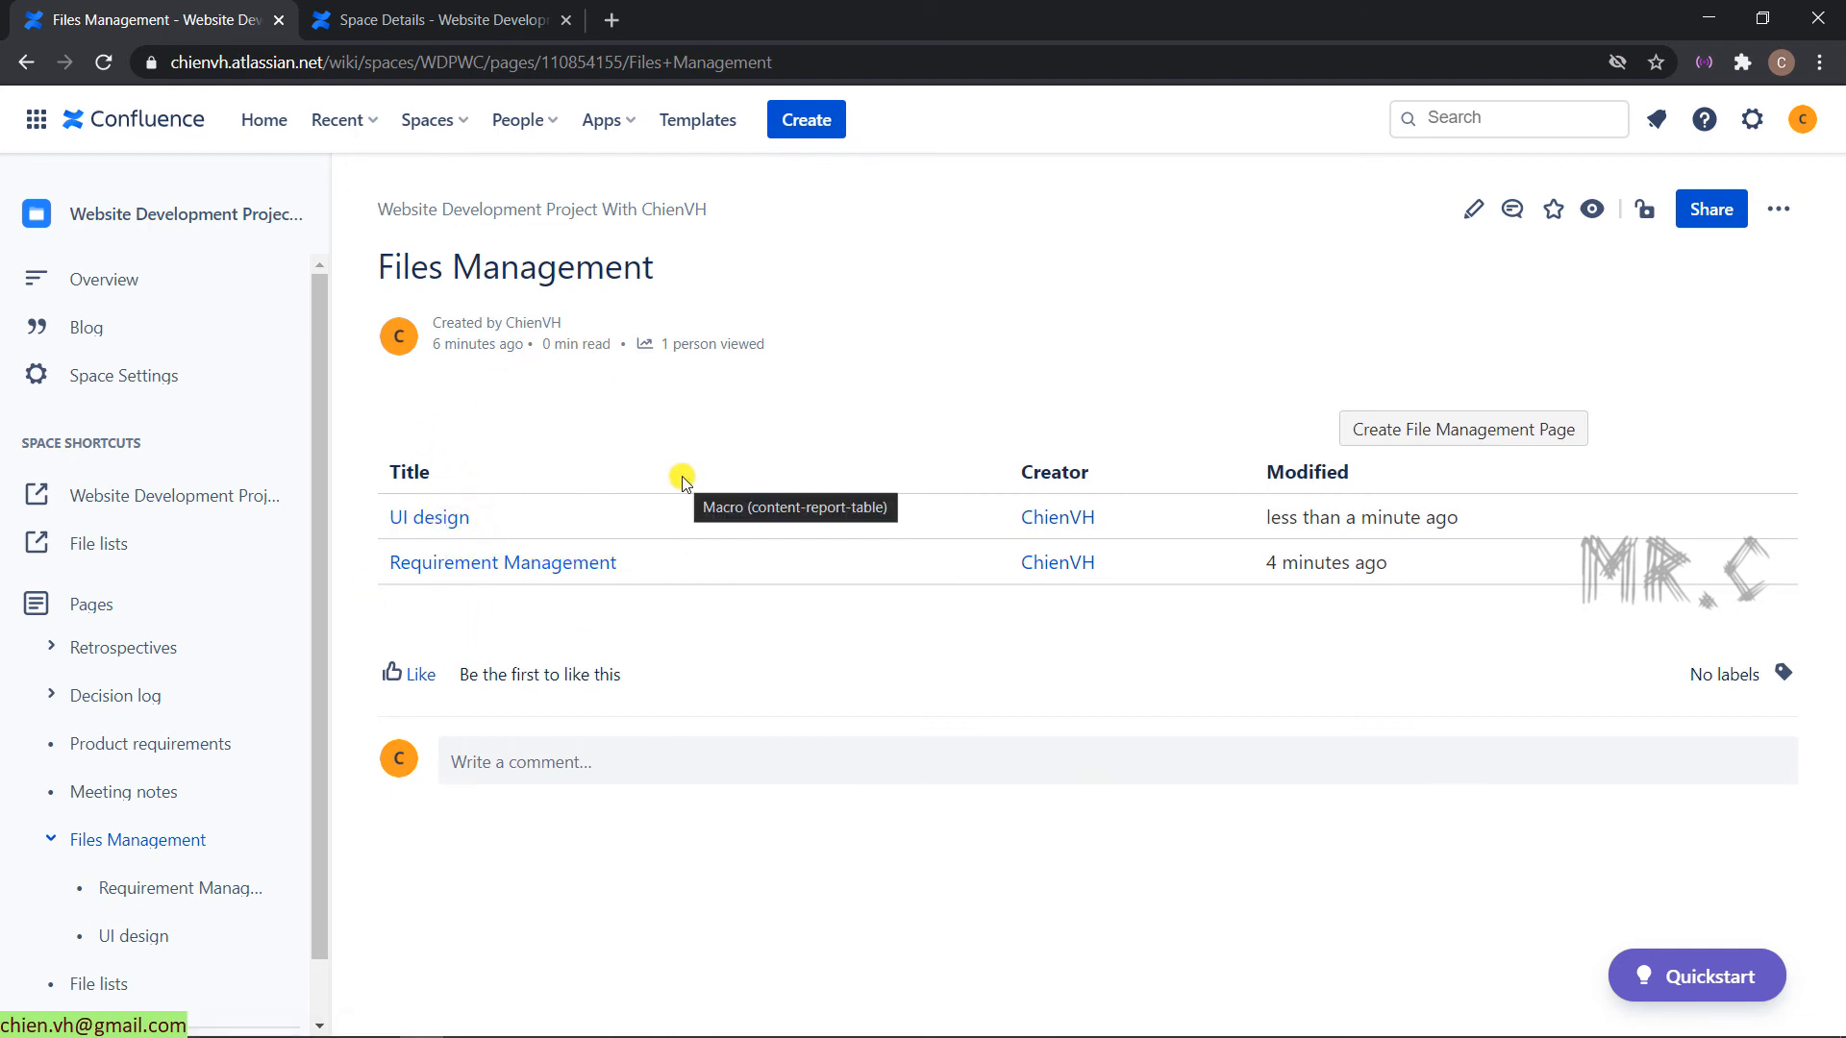
{"action": "left_click", "coordinate": [429, 517]}
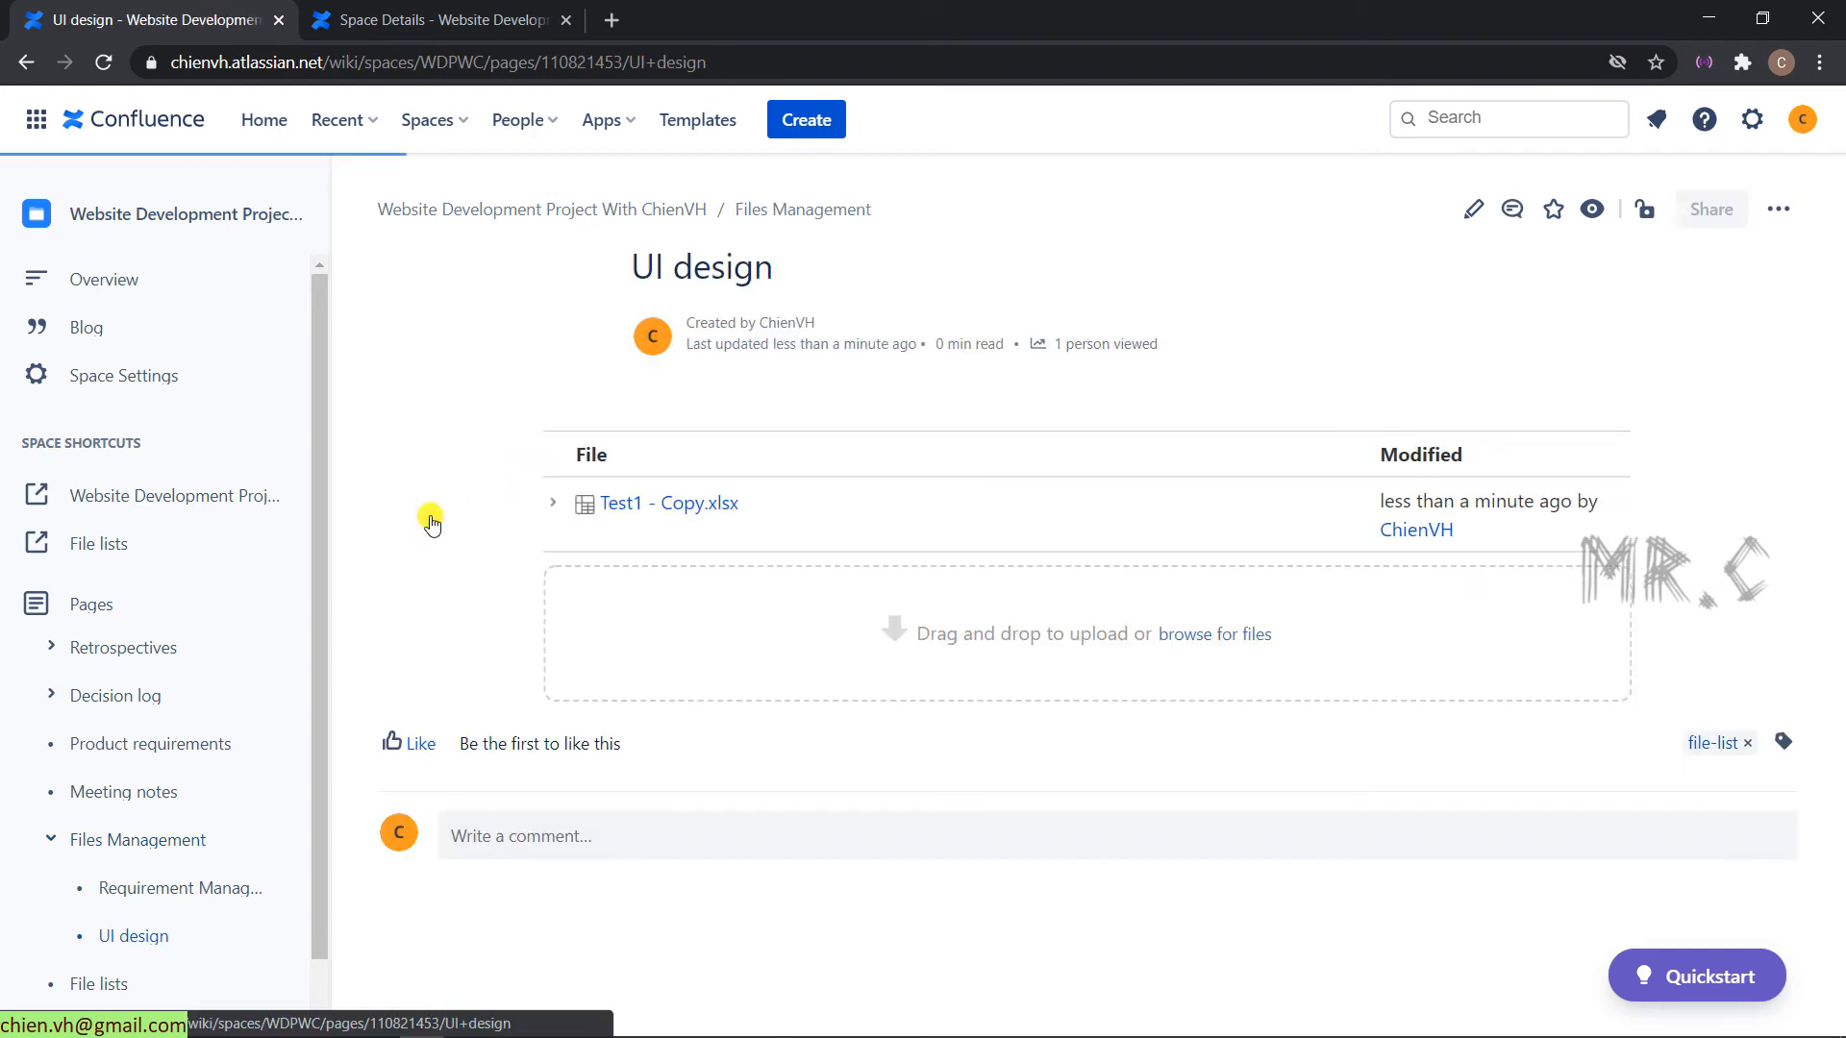
- Expand Test1 - Copy.xlsx to show its labels and Version 1 history, then reveal the desktop
{"action": "left_click", "coordinate": [553, 506]}
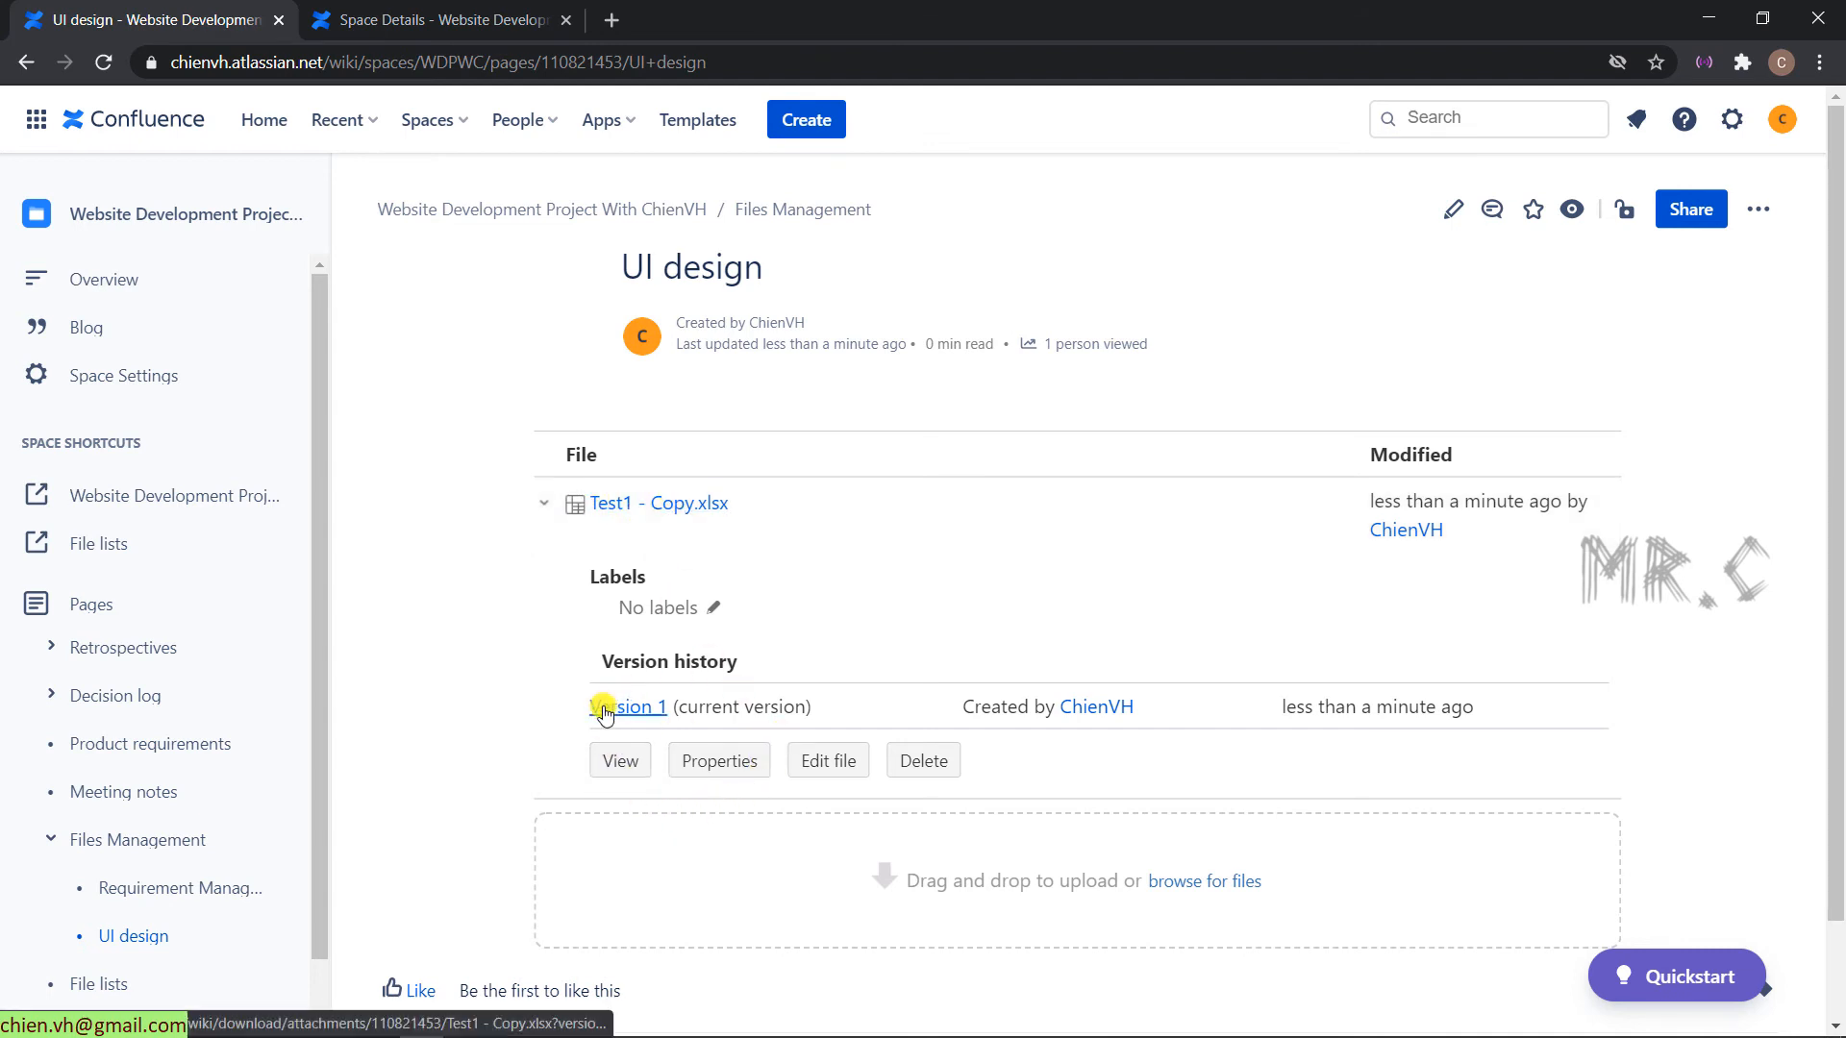
{"action": "mouse_move", "coordinate": [500, 683]}
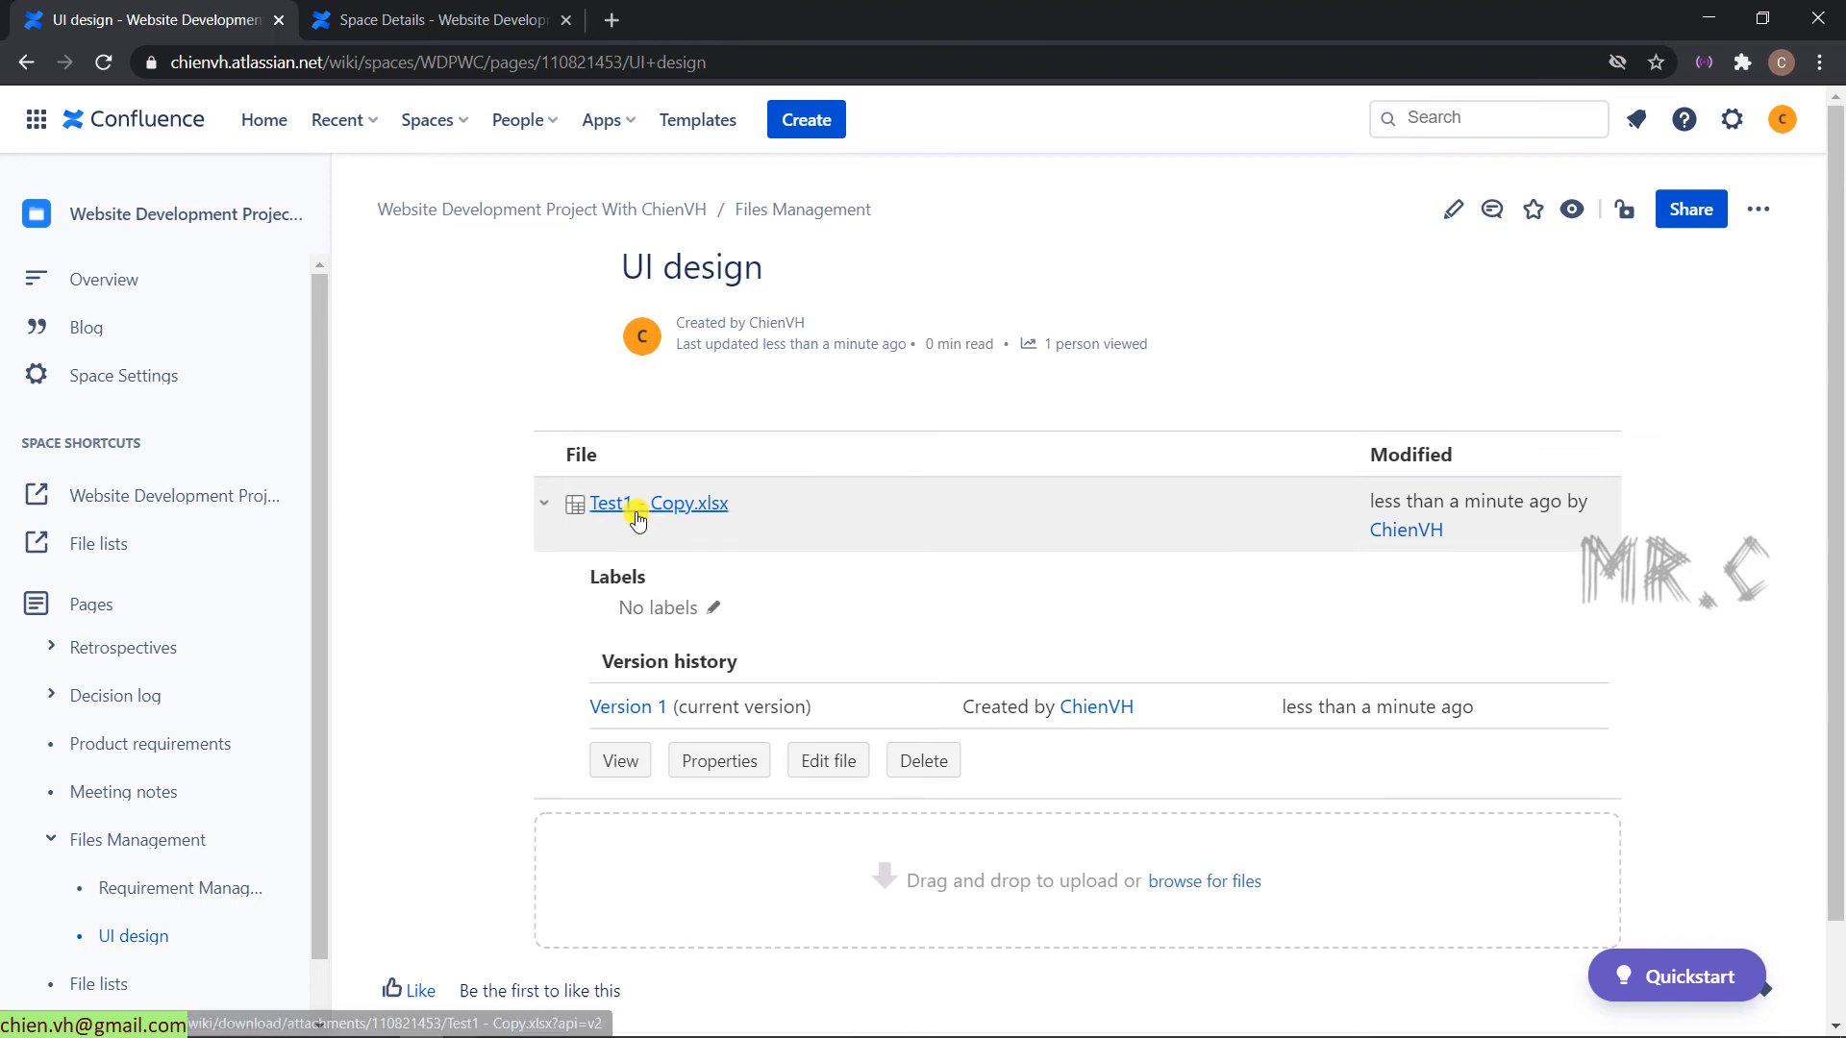
{"action": "mouse_move", "coordinate": [666, 527]}
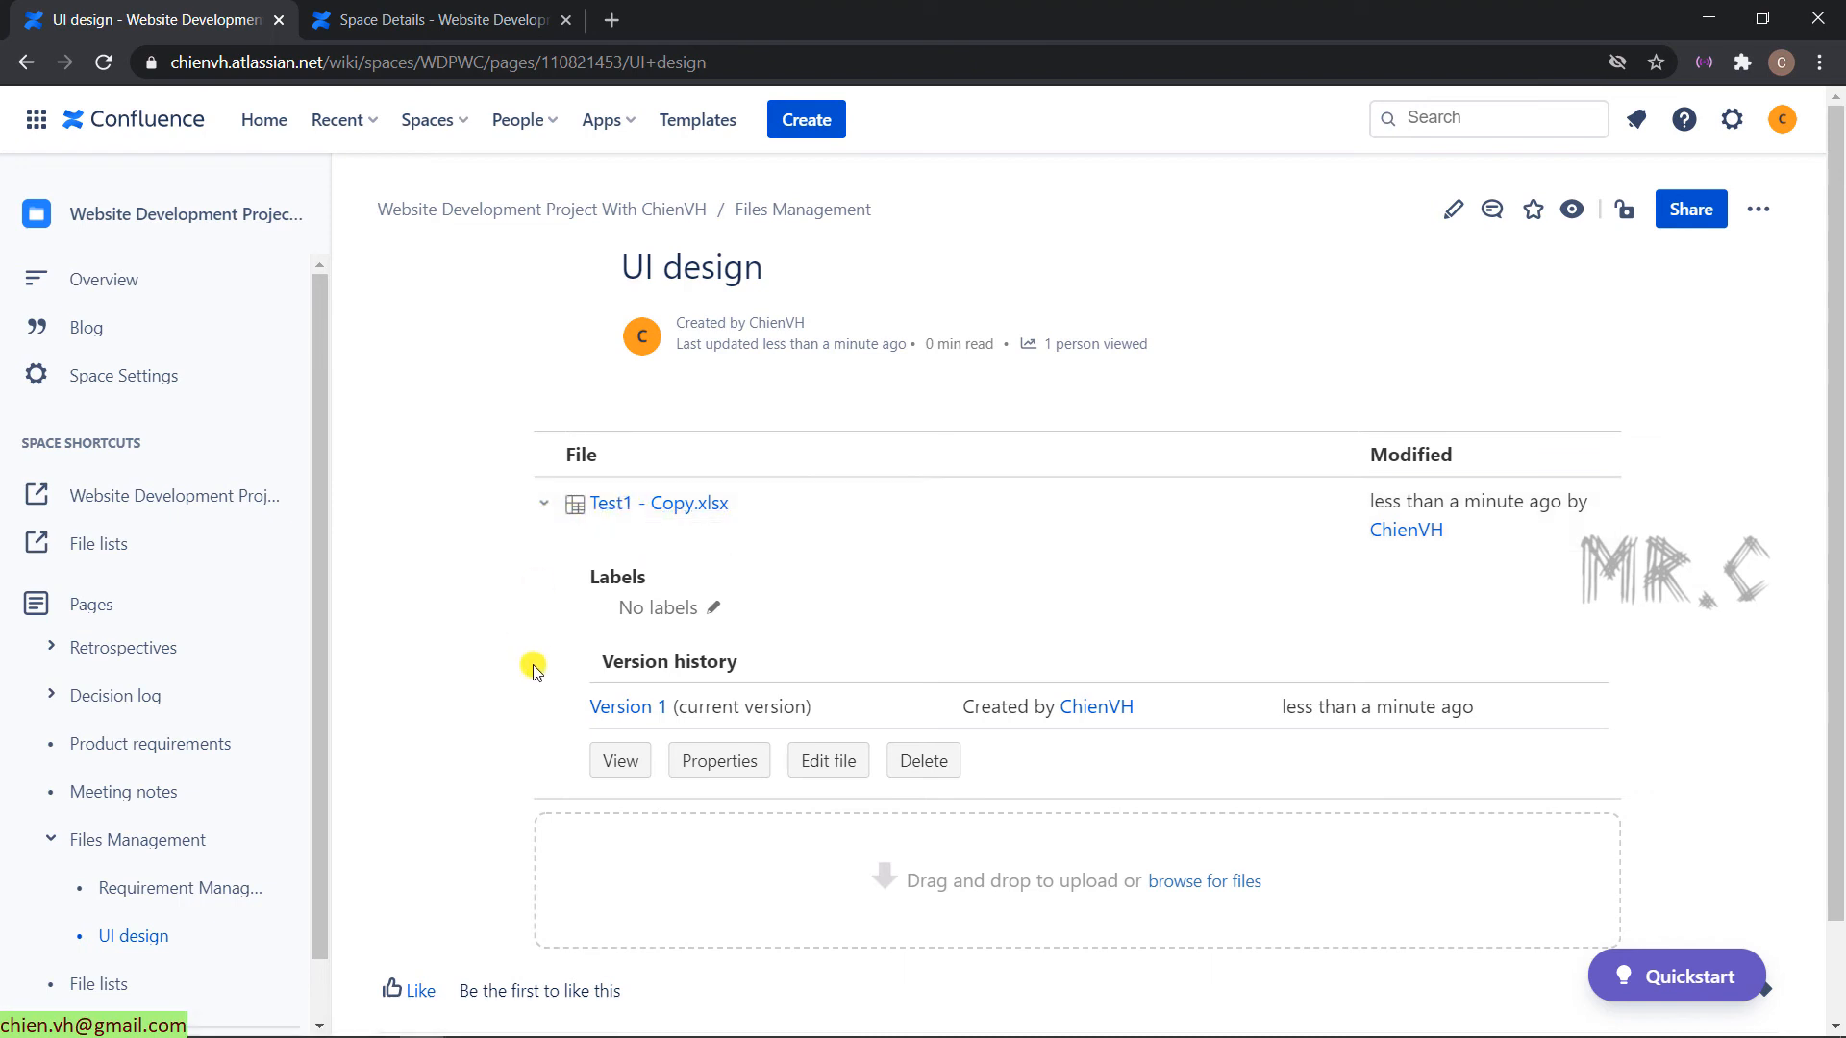
{"action": "mouse_move", "coordinate": [525, 654]}
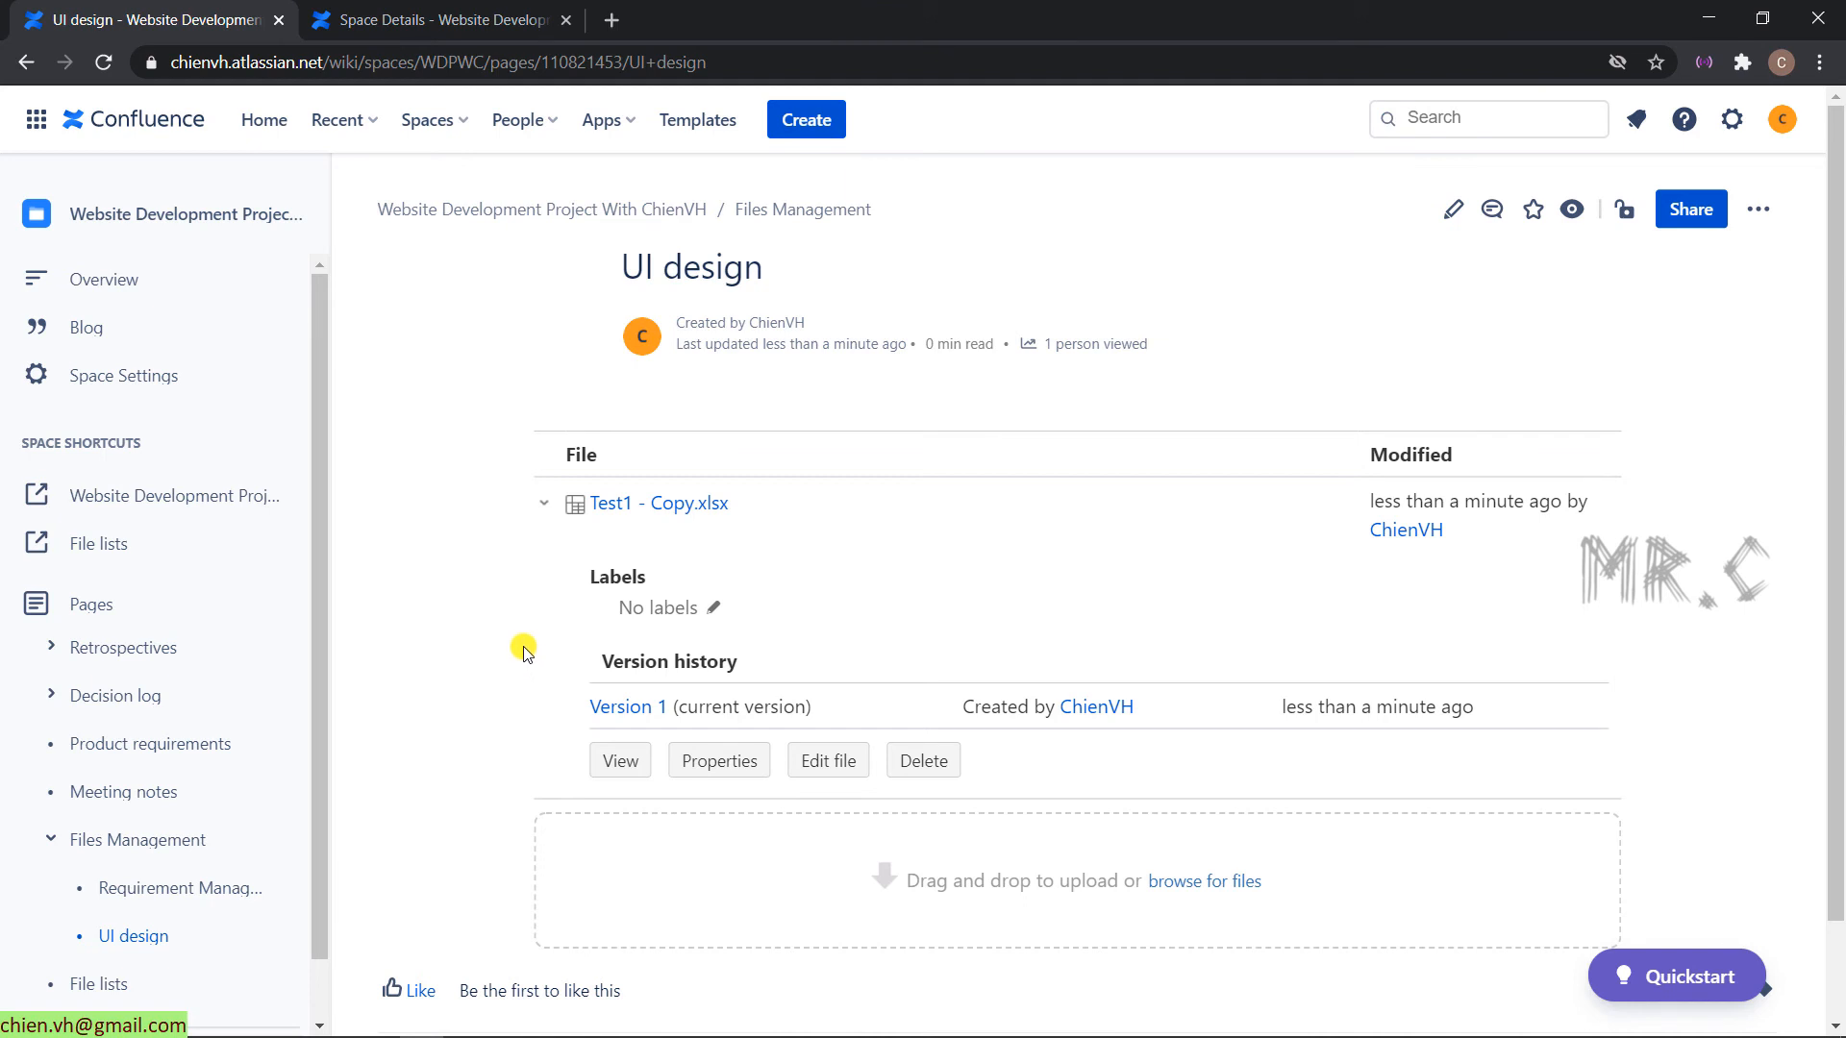
{"action": "mouse_move", "coordinate": [516, 646]}
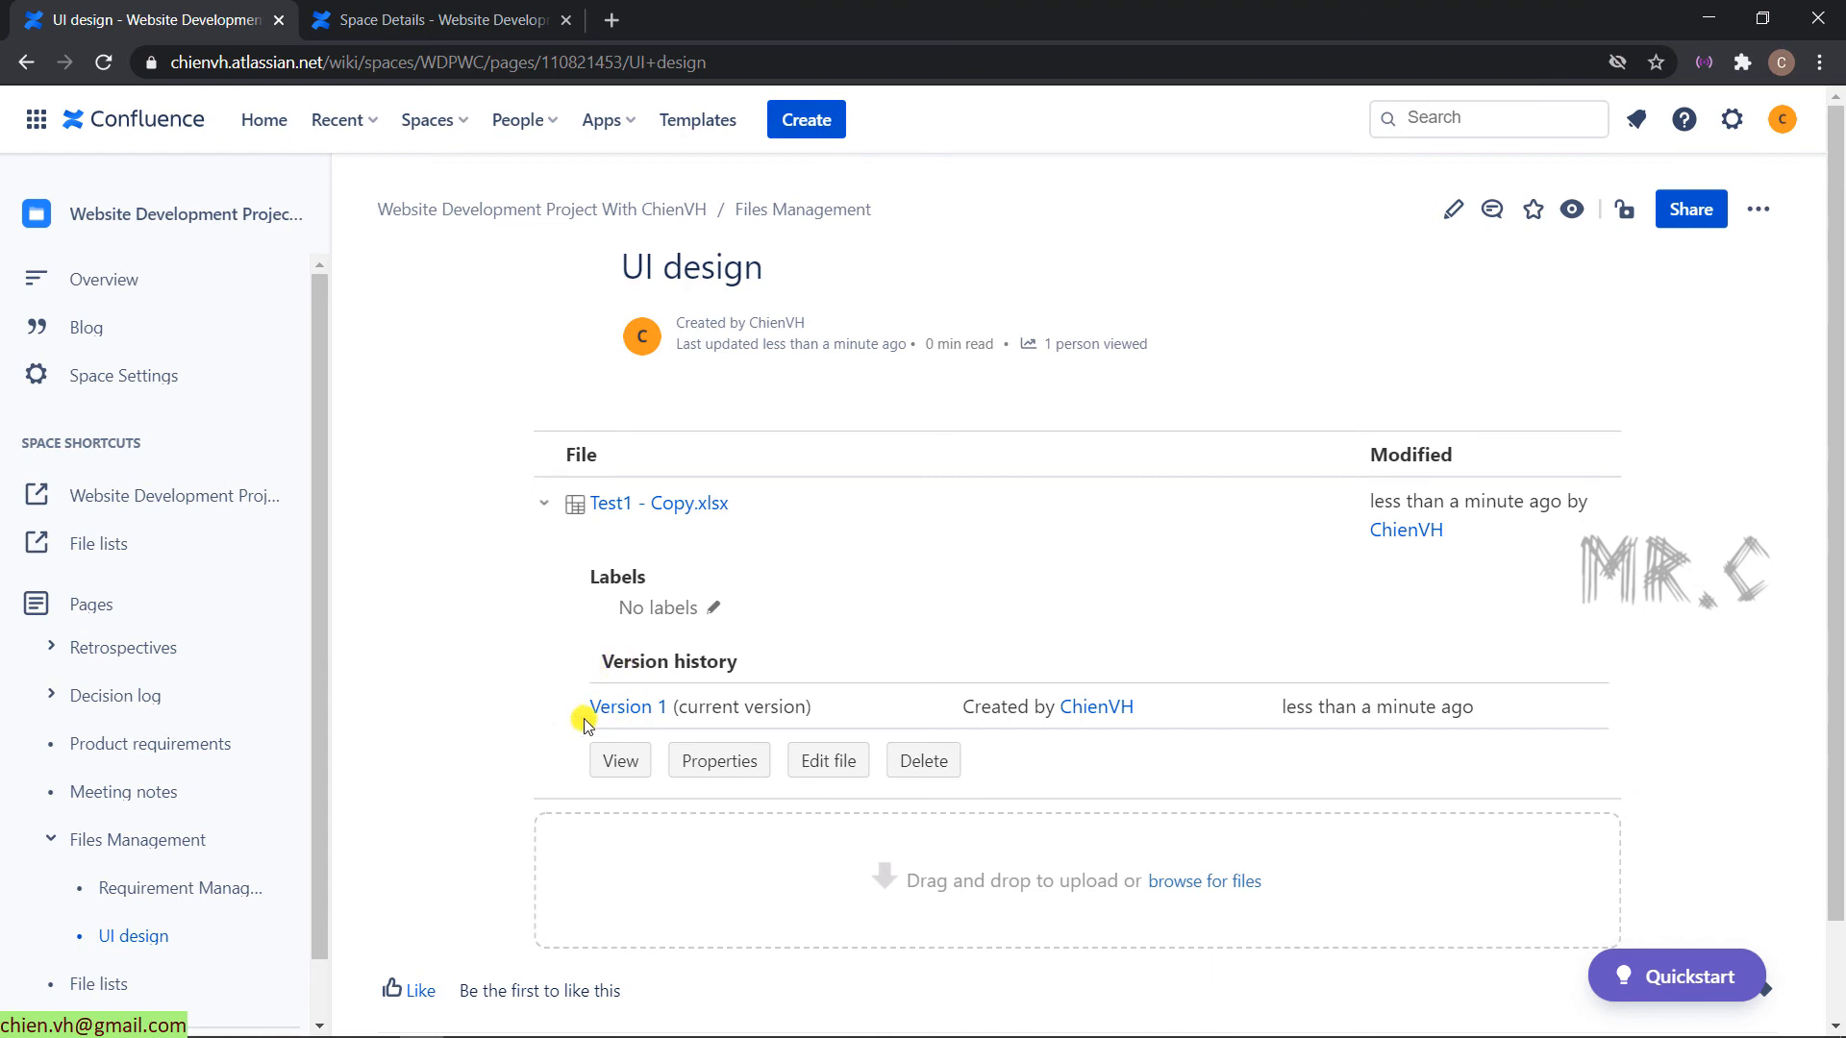
{"action": "mouse_move", "coordinate": [523, 744]}
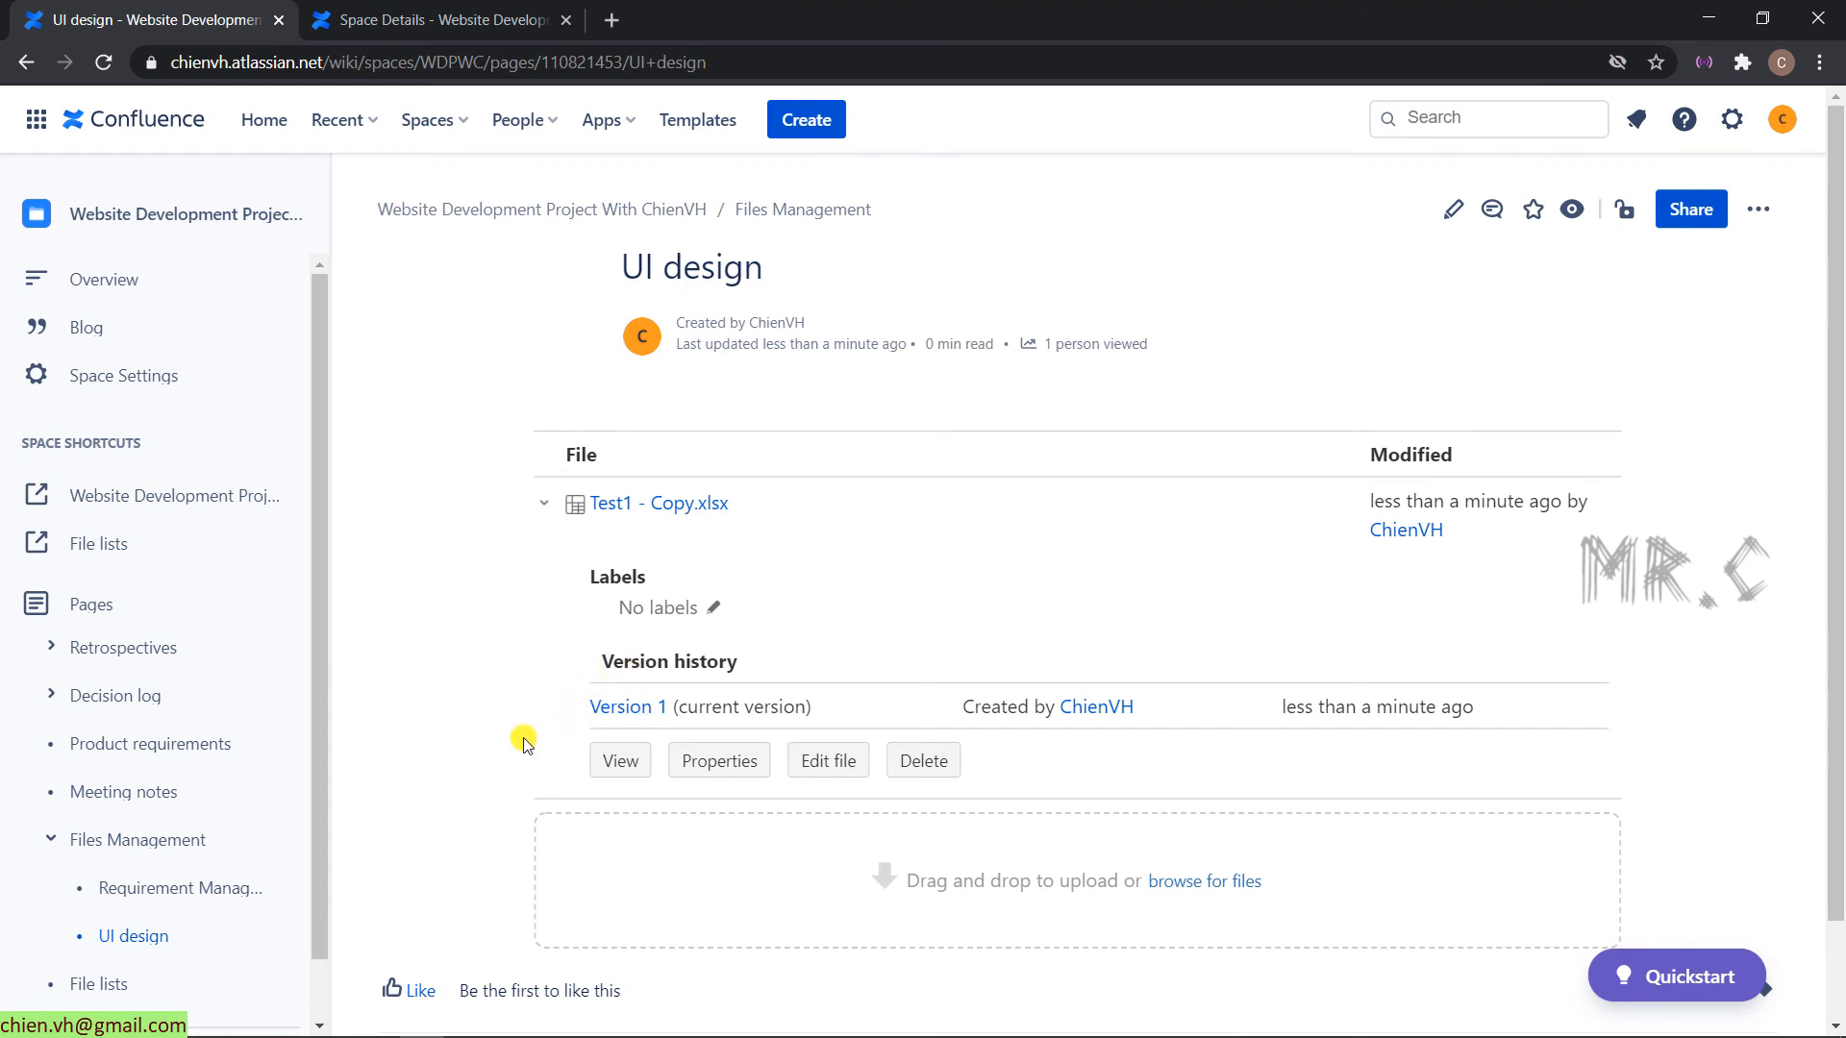
{"action": "left_click", "coordinate": [542, 502]}
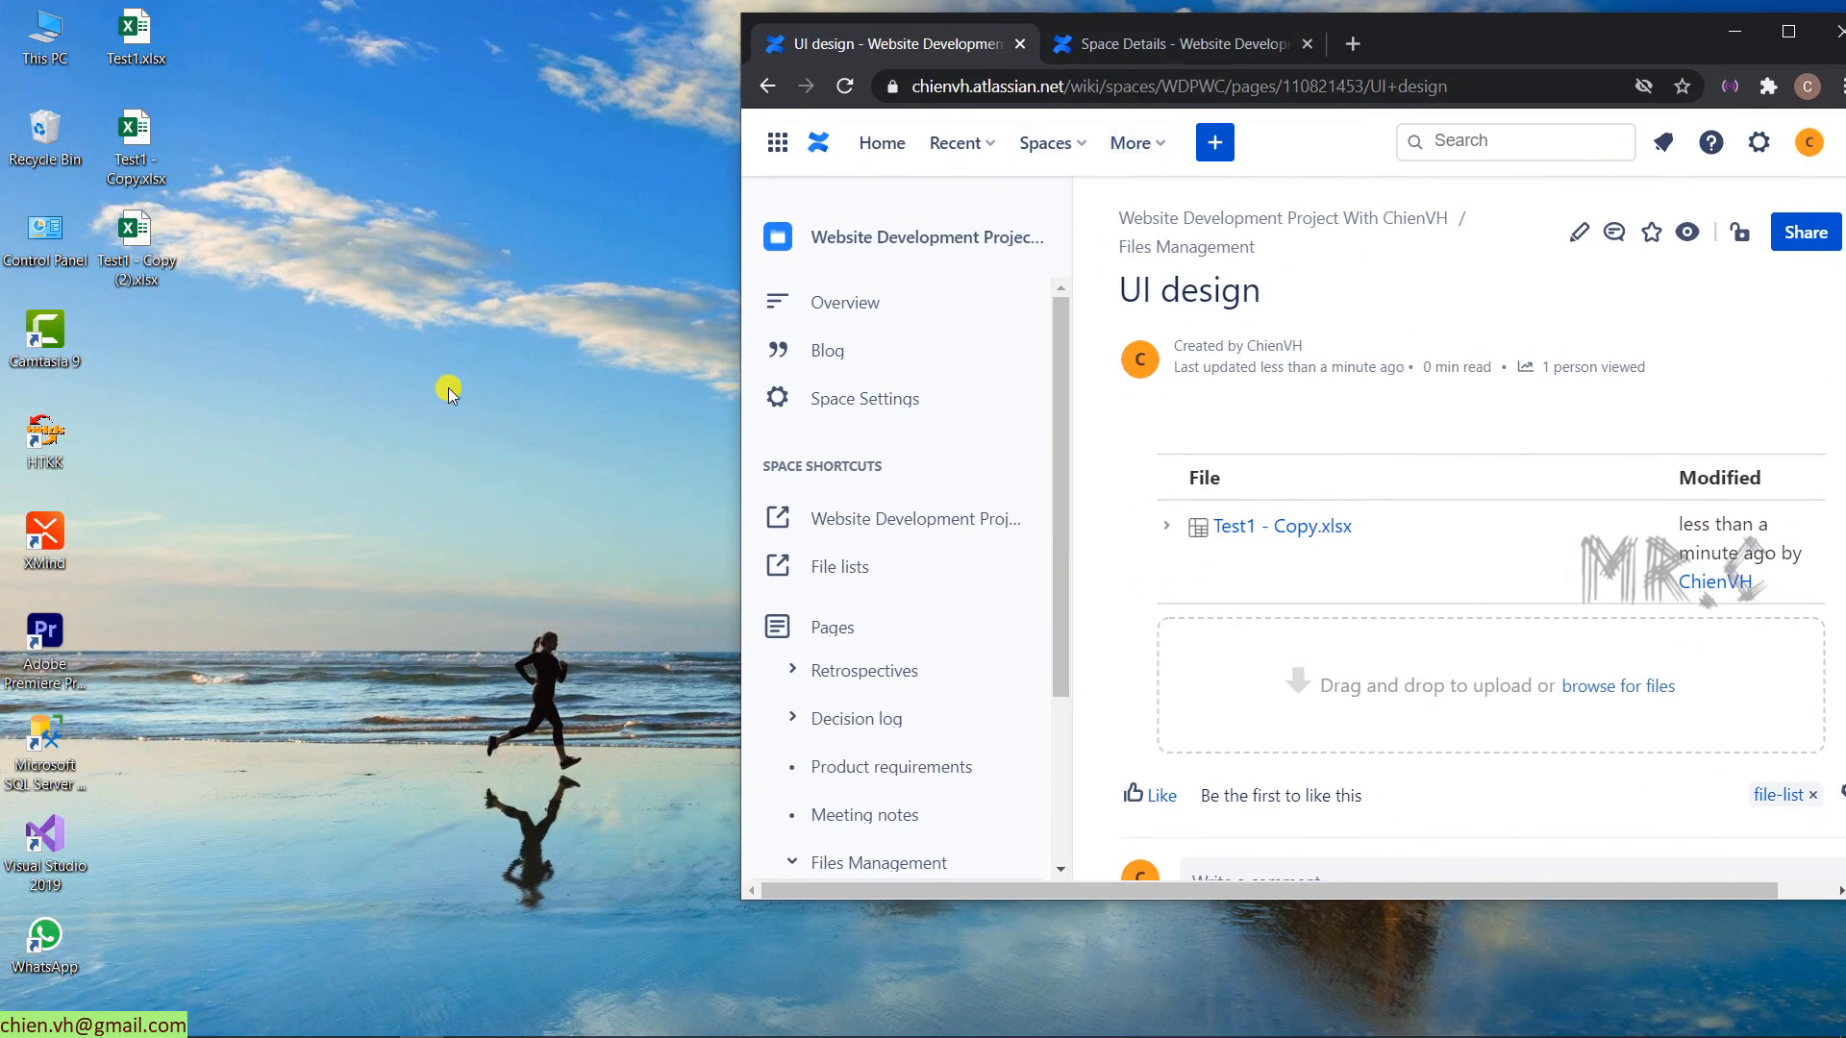
- Add 'ChienVH' in cell A88 of the desktop copy of Test1 - Copy.xlsx
{"action": "left_click", "coordinate": [134, 135]}
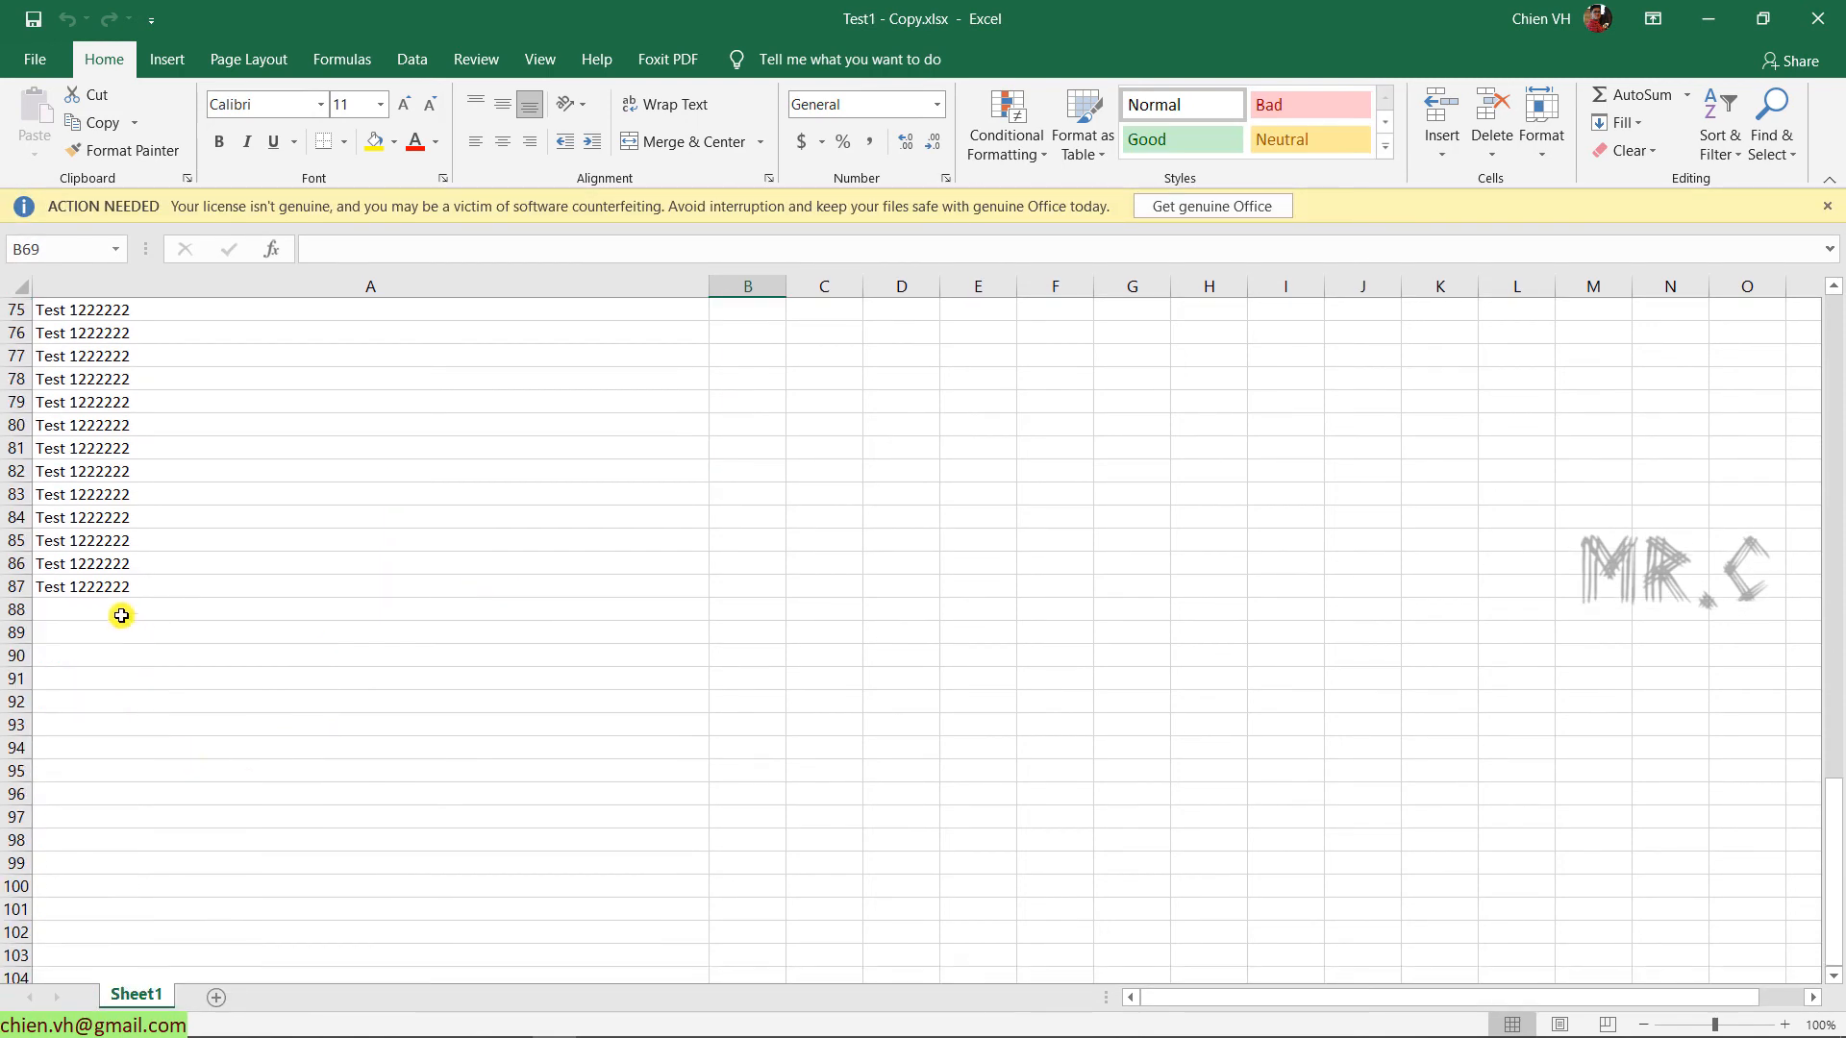
{"action": "left_click", "coordinate": [88, 612]}
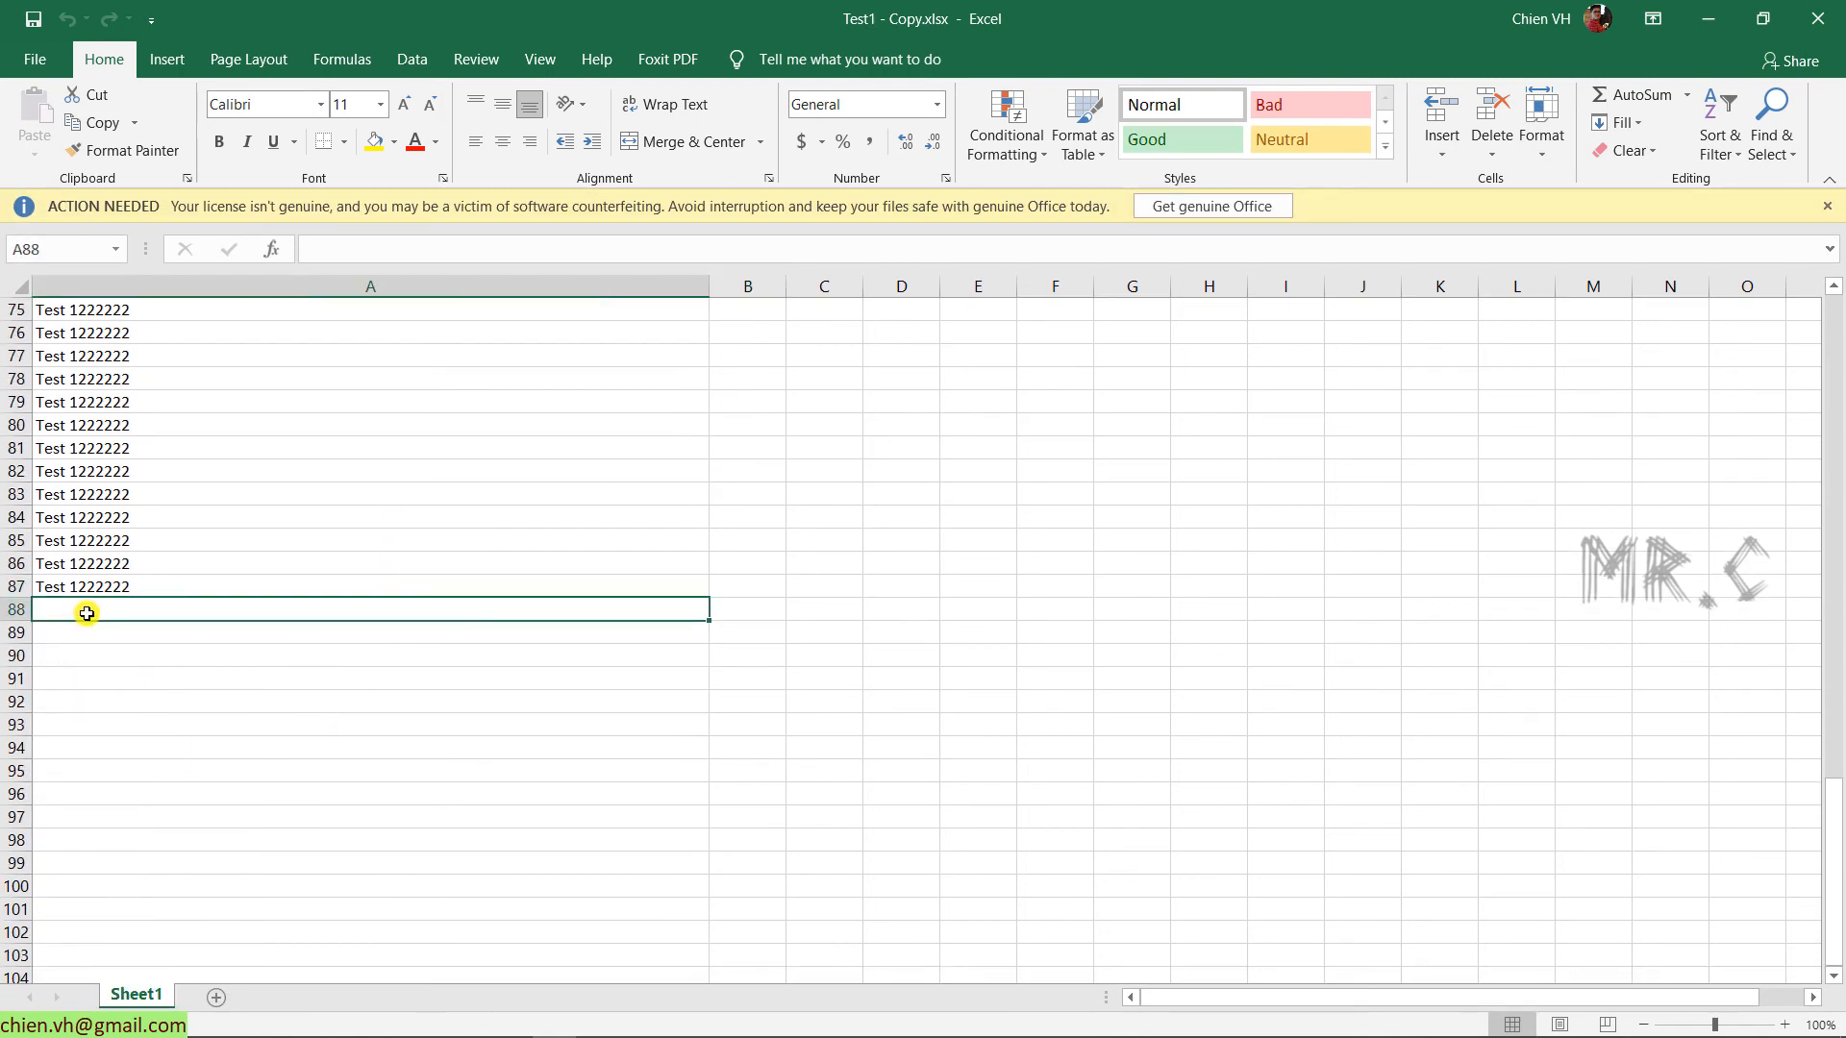
{"action": "type", "text": "ChienVH"}
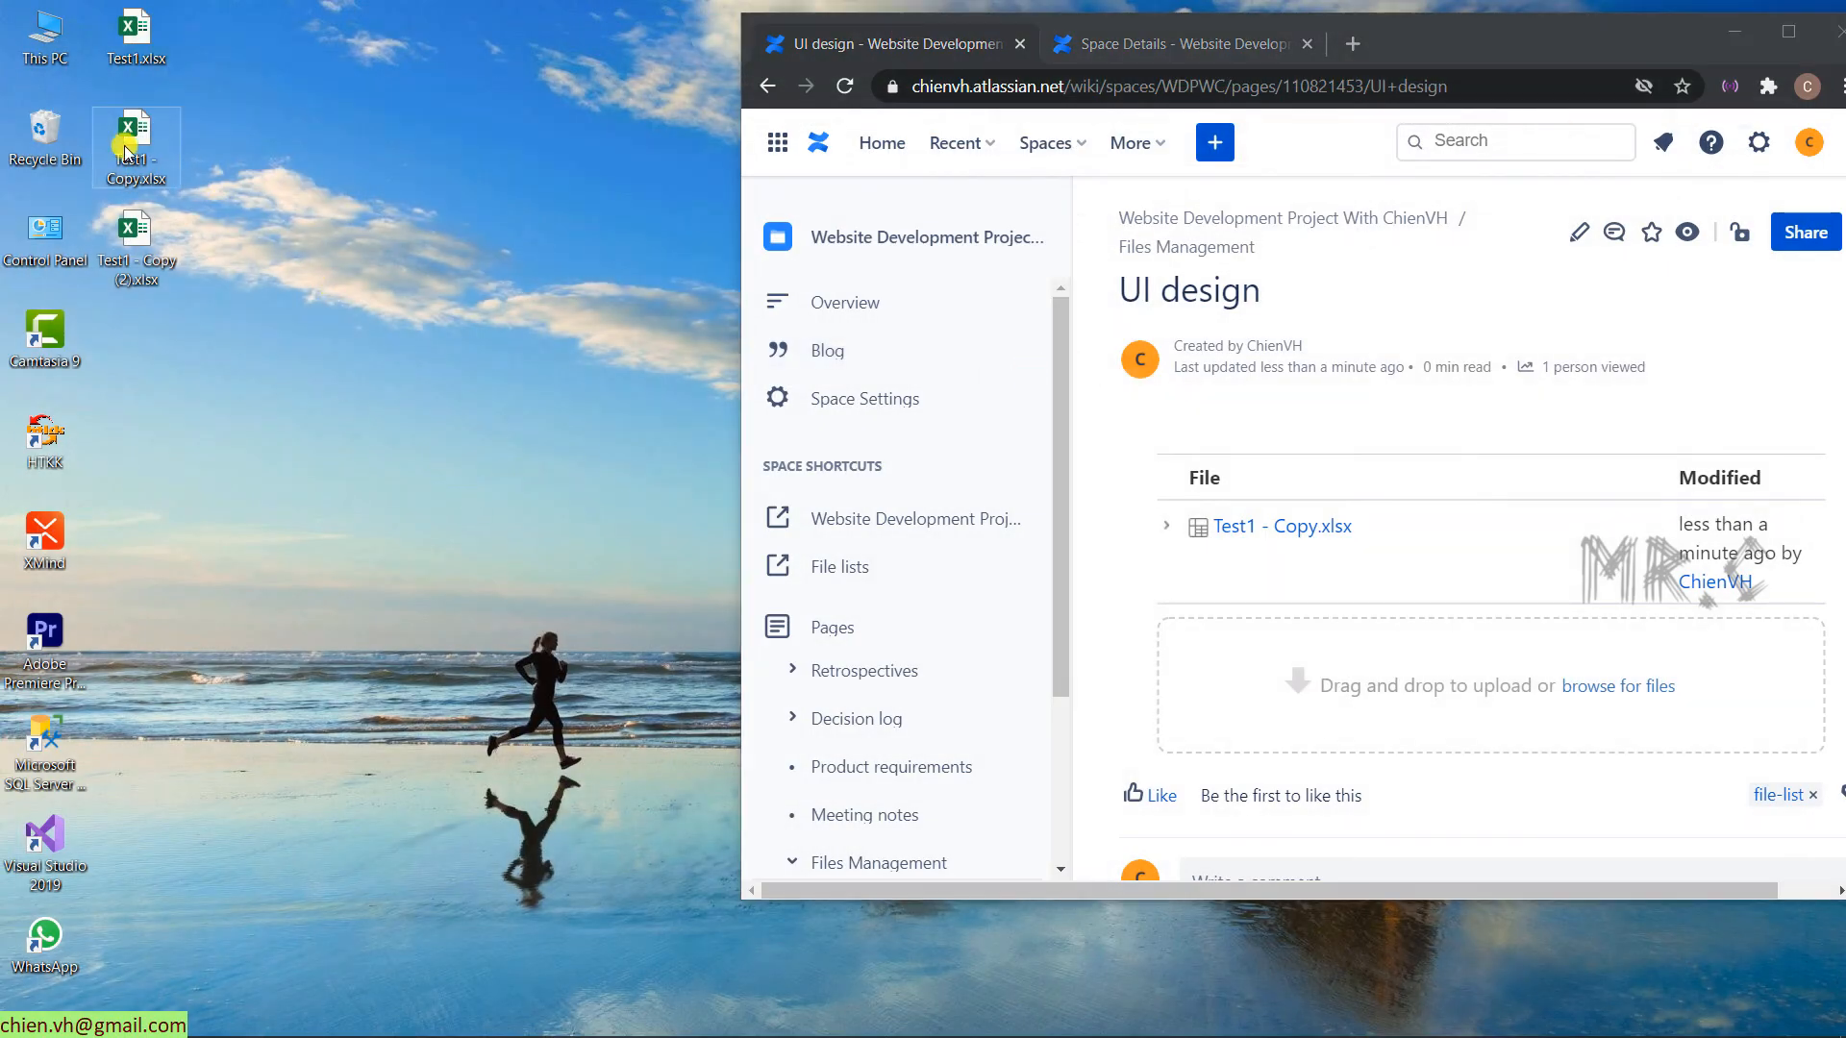
- Upload the edited Test1 - Copy.xlsx so the UI design page shows Version 2 as current
{"action": "left_click_drag", "start_coordinate": [125, 148], "coordinate": [1467, 687]}
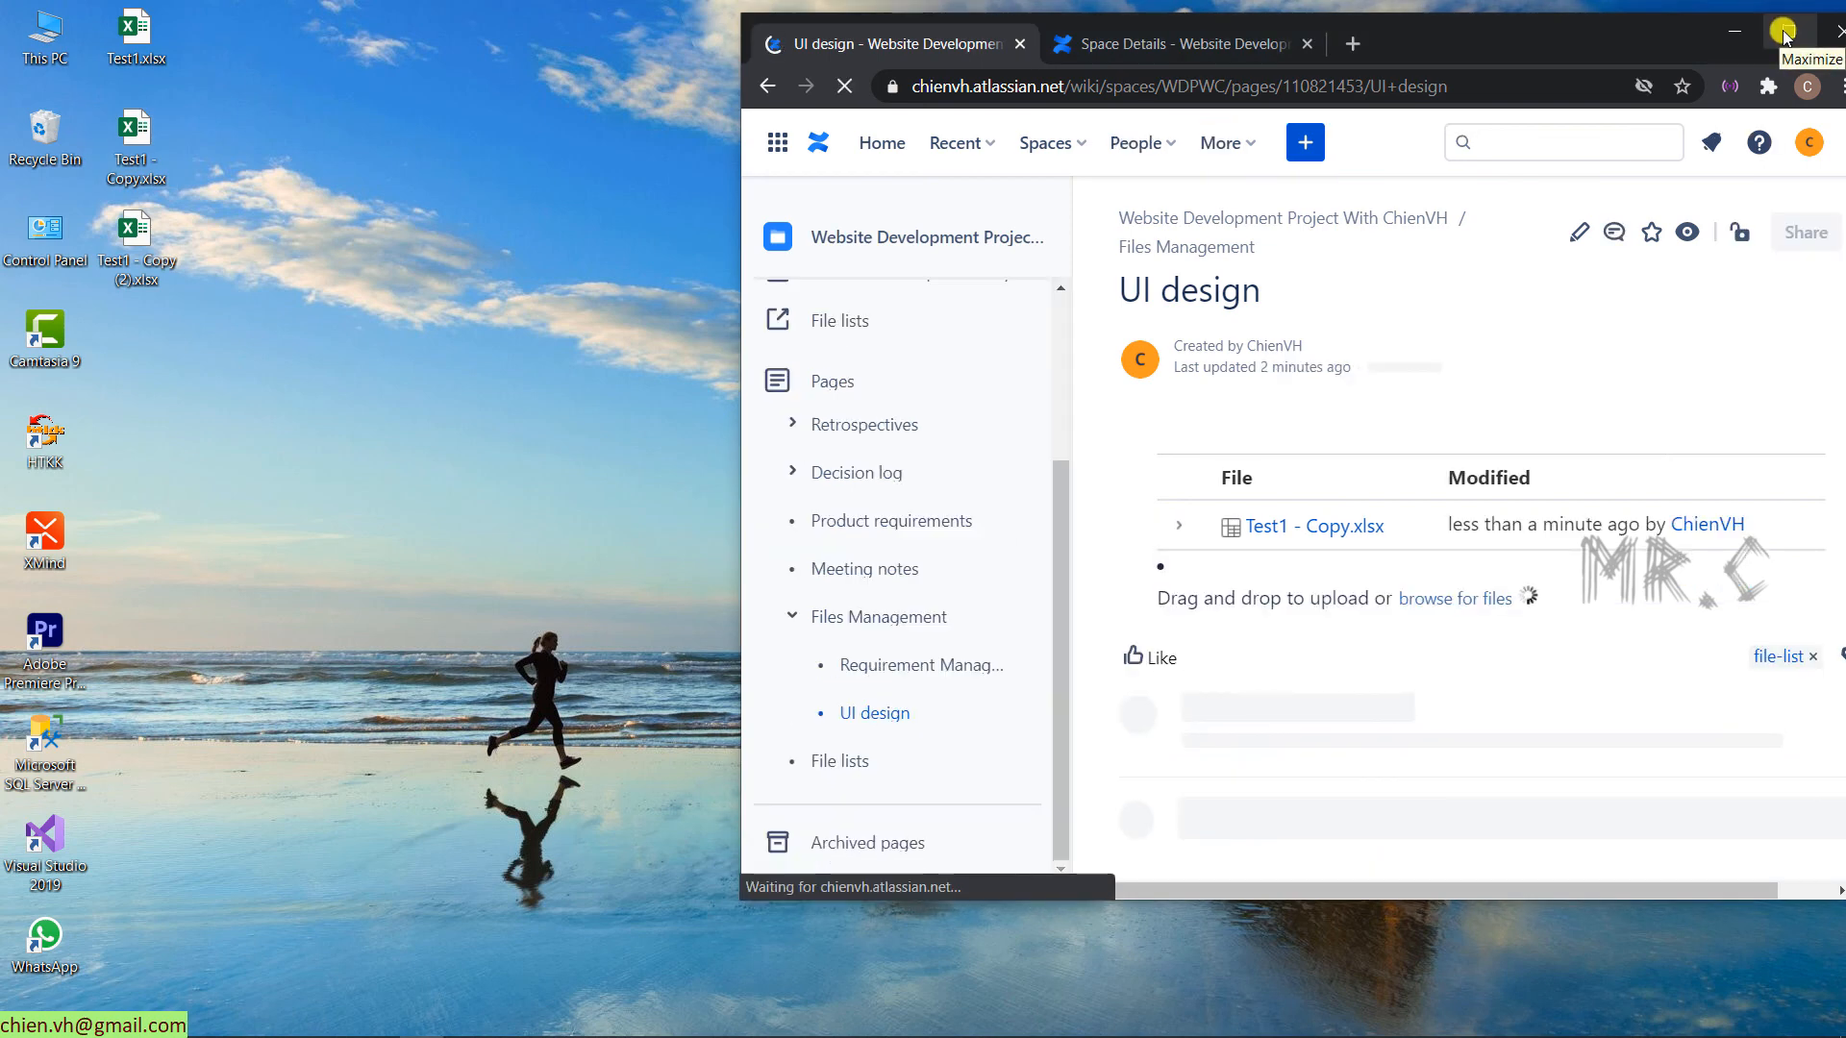
{"action": "left_click", "coordinate": [1783, 31]}
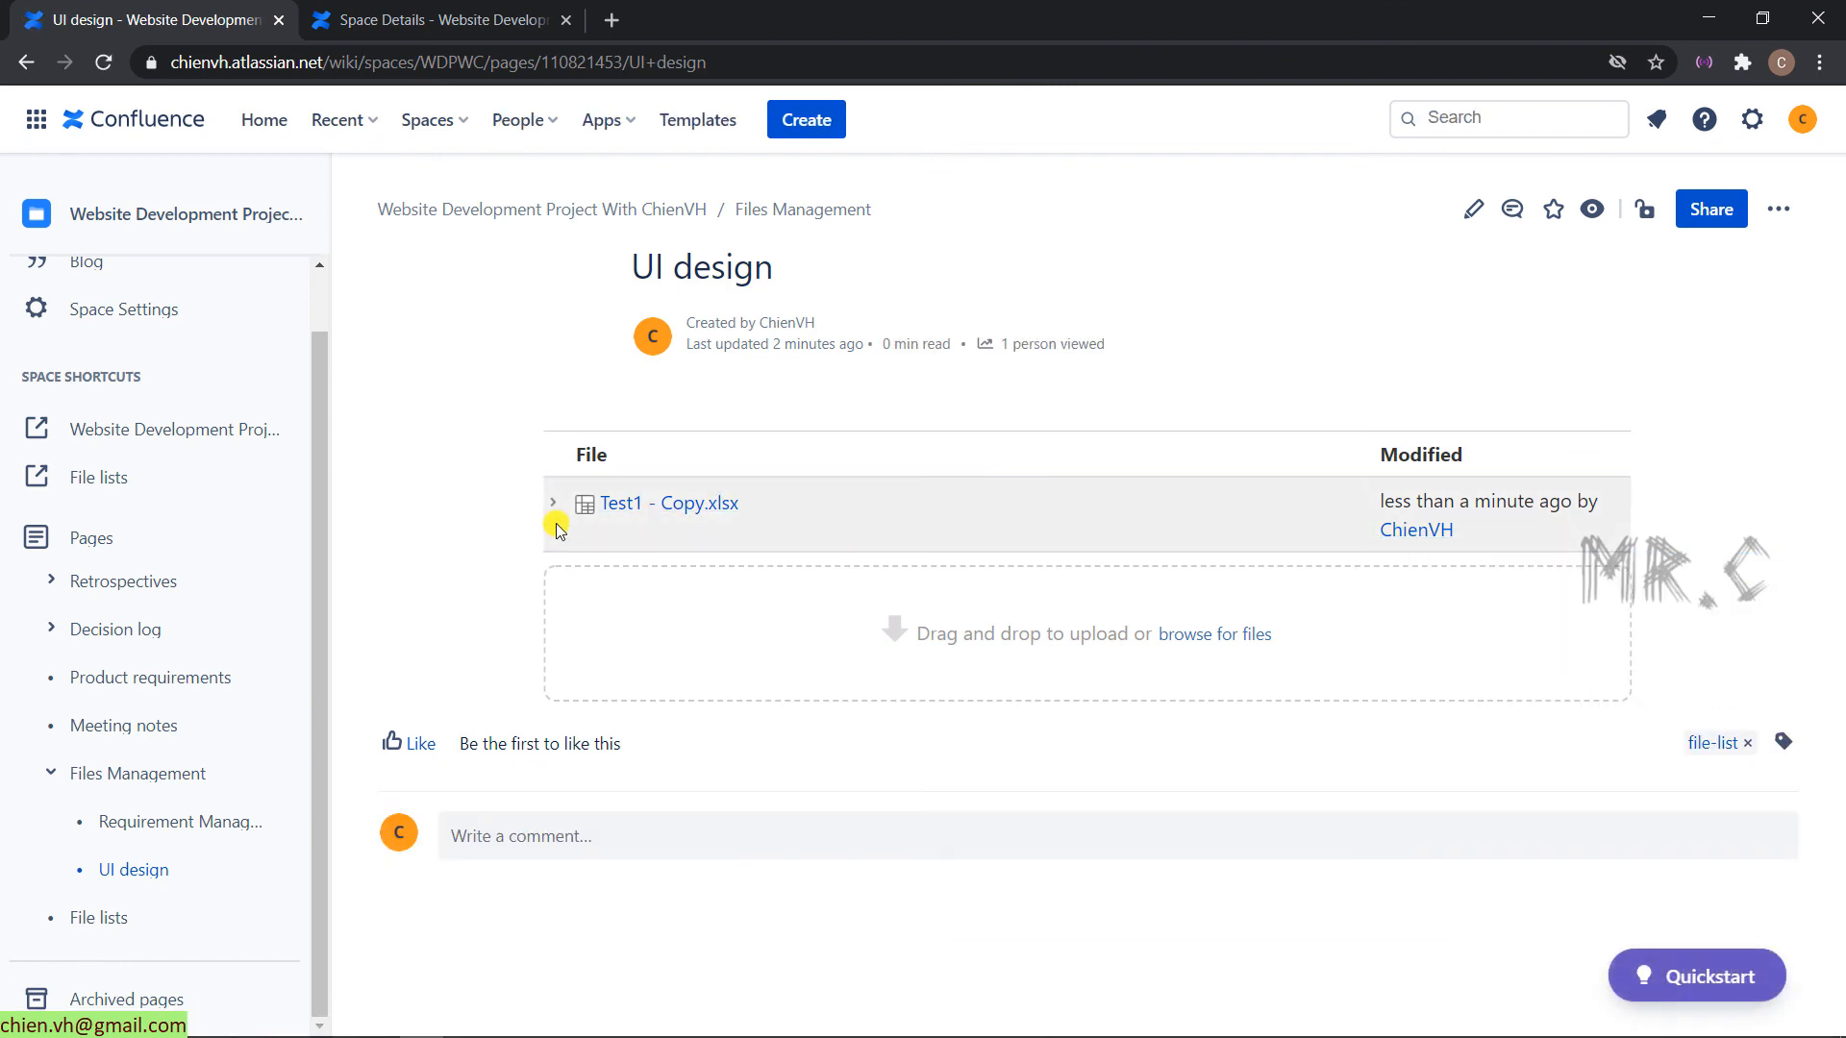
{"action": "left_click", "coordinate": [554, 501]}
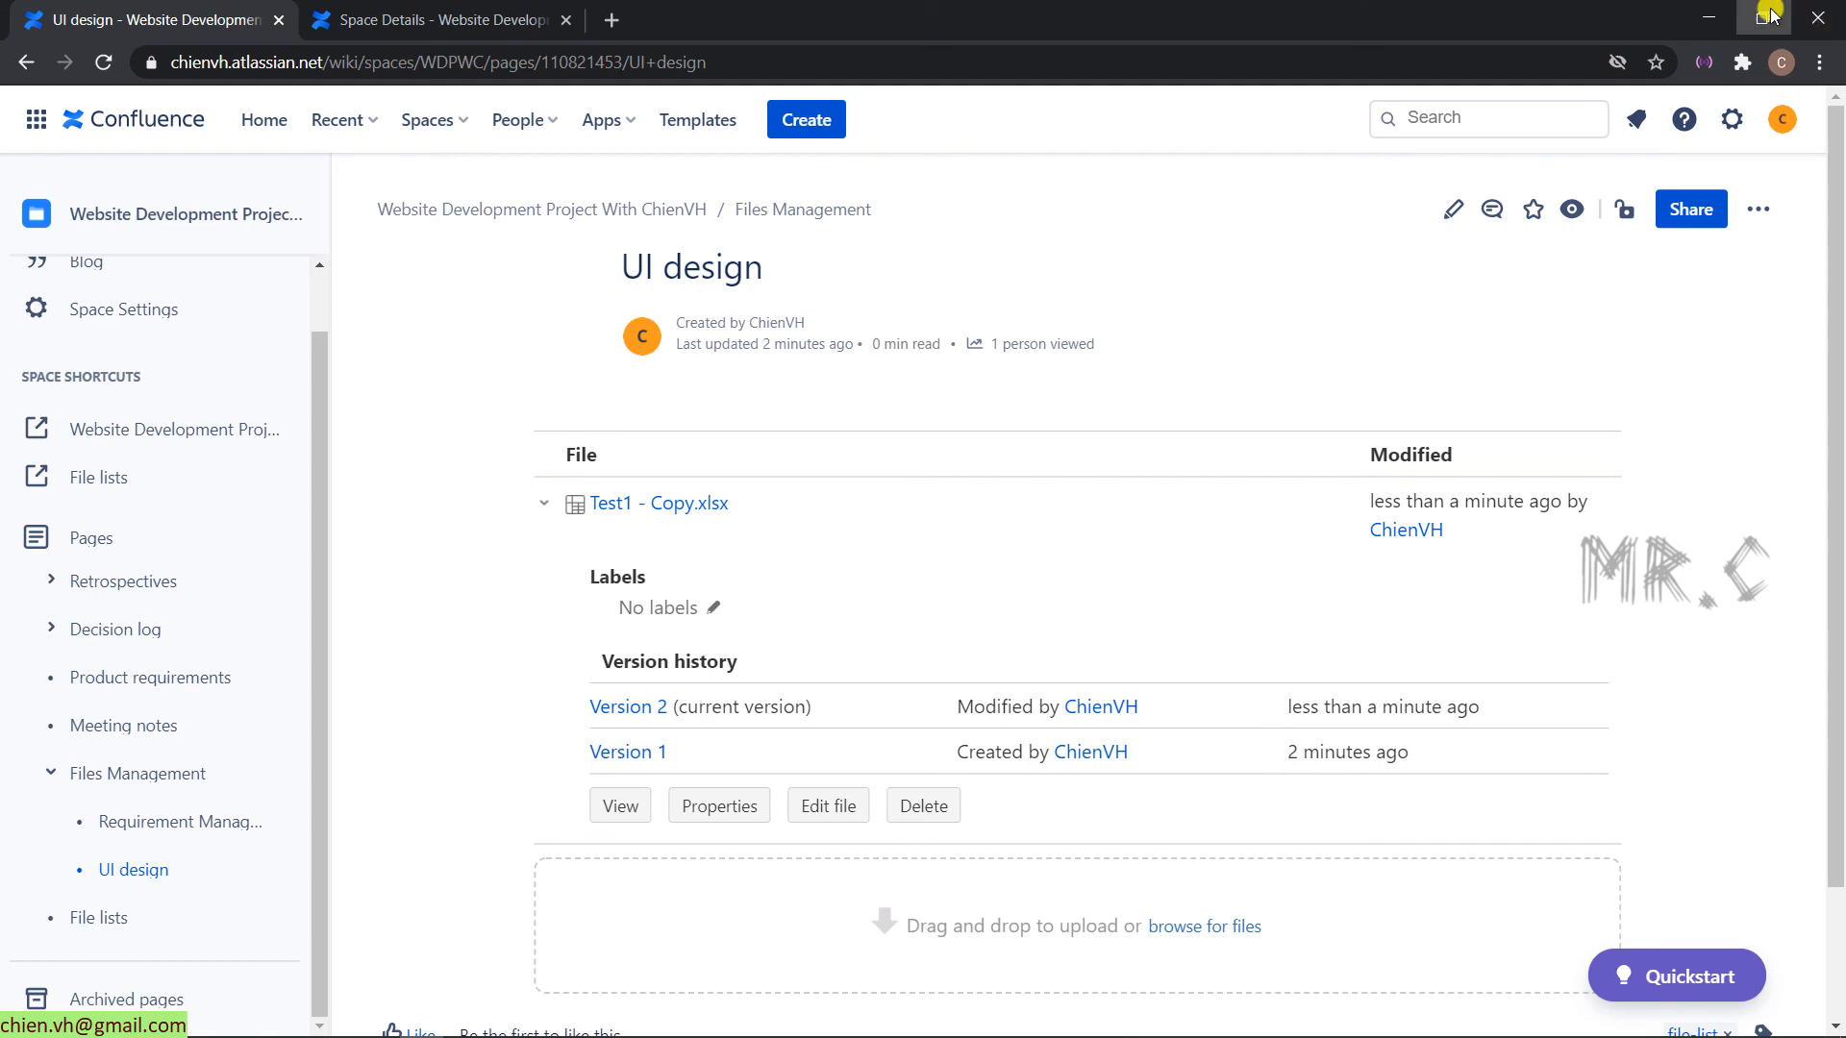
- Attach Test1 - Copy - Copy.xlsx to the UI design page and expand its Version 1 details
{"action": "left_click", "coordinate": [1761, 17]}
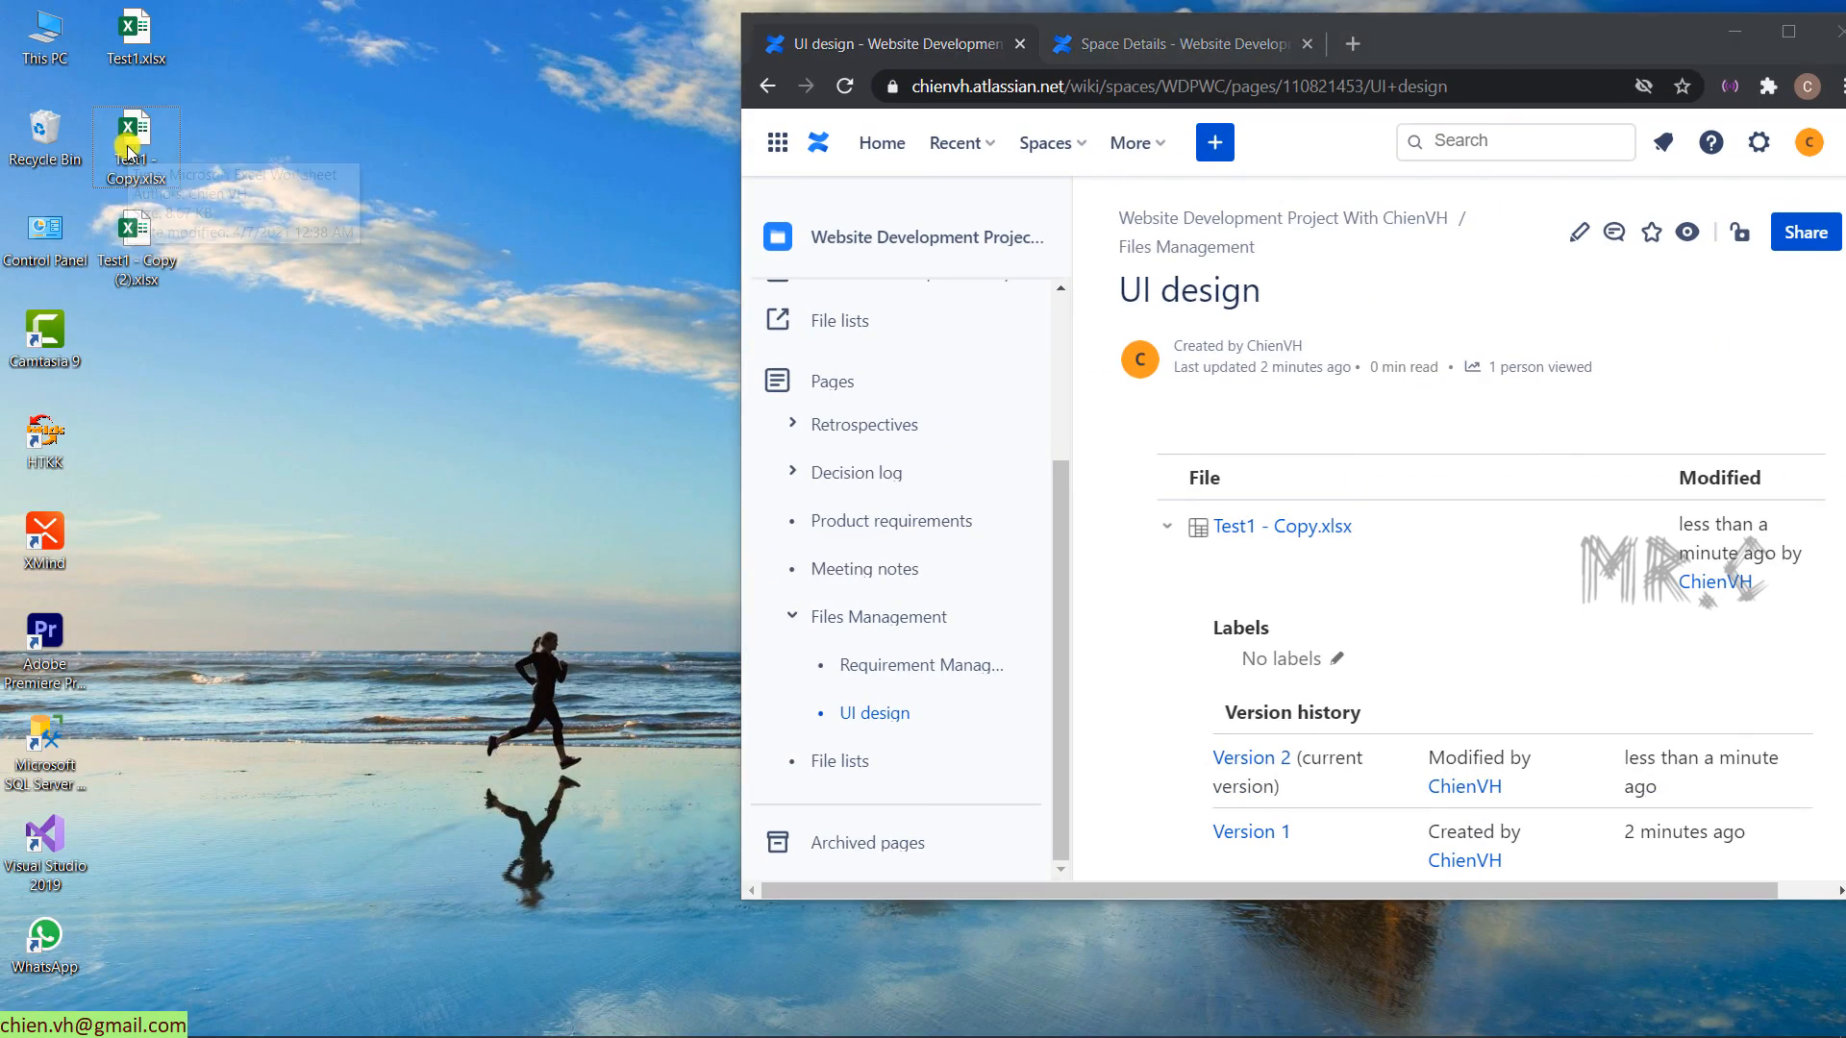
{"action": "left_click_drag", "start_coordinate": [135, 135], "coordinate": [235, 377]}
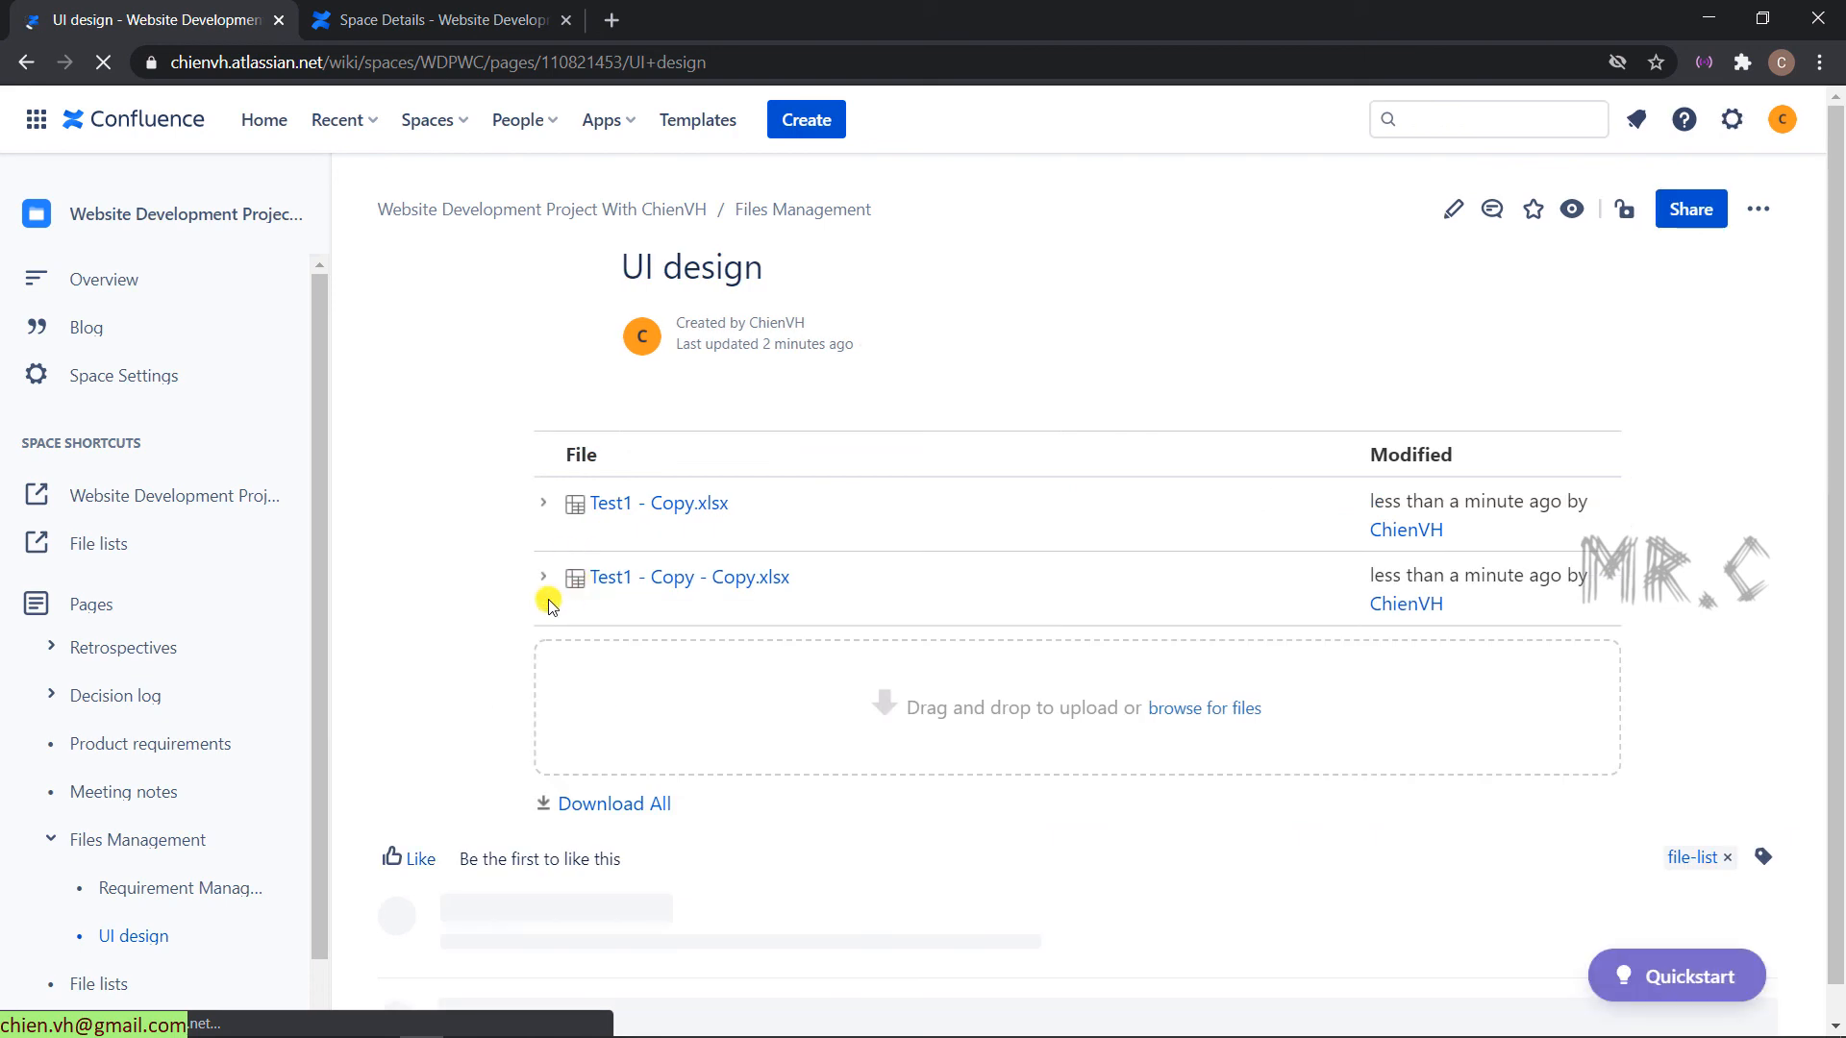
{"action": "left_click", "coordinate": [543, 577]}
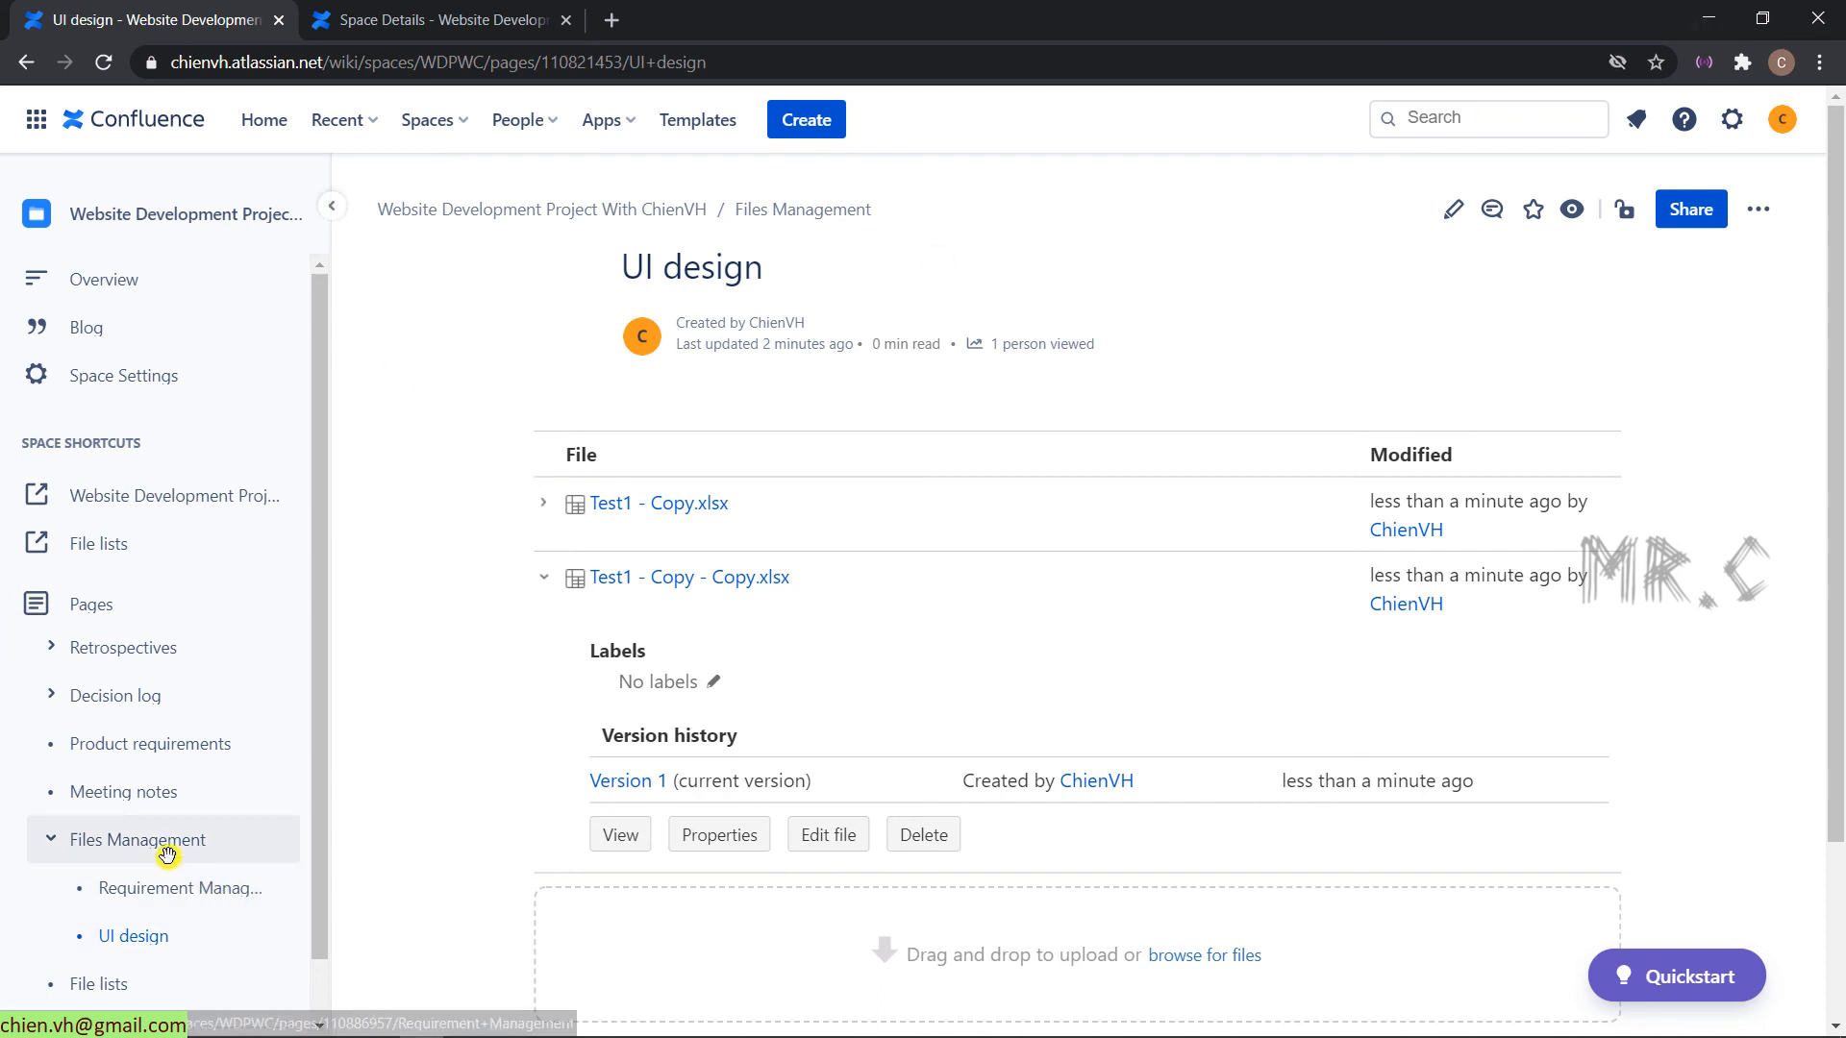
- Return to the Files Management page listing UI design and Requirement Management by ChienVH
{"action": "left_click", "coordinate": [139, 841]}
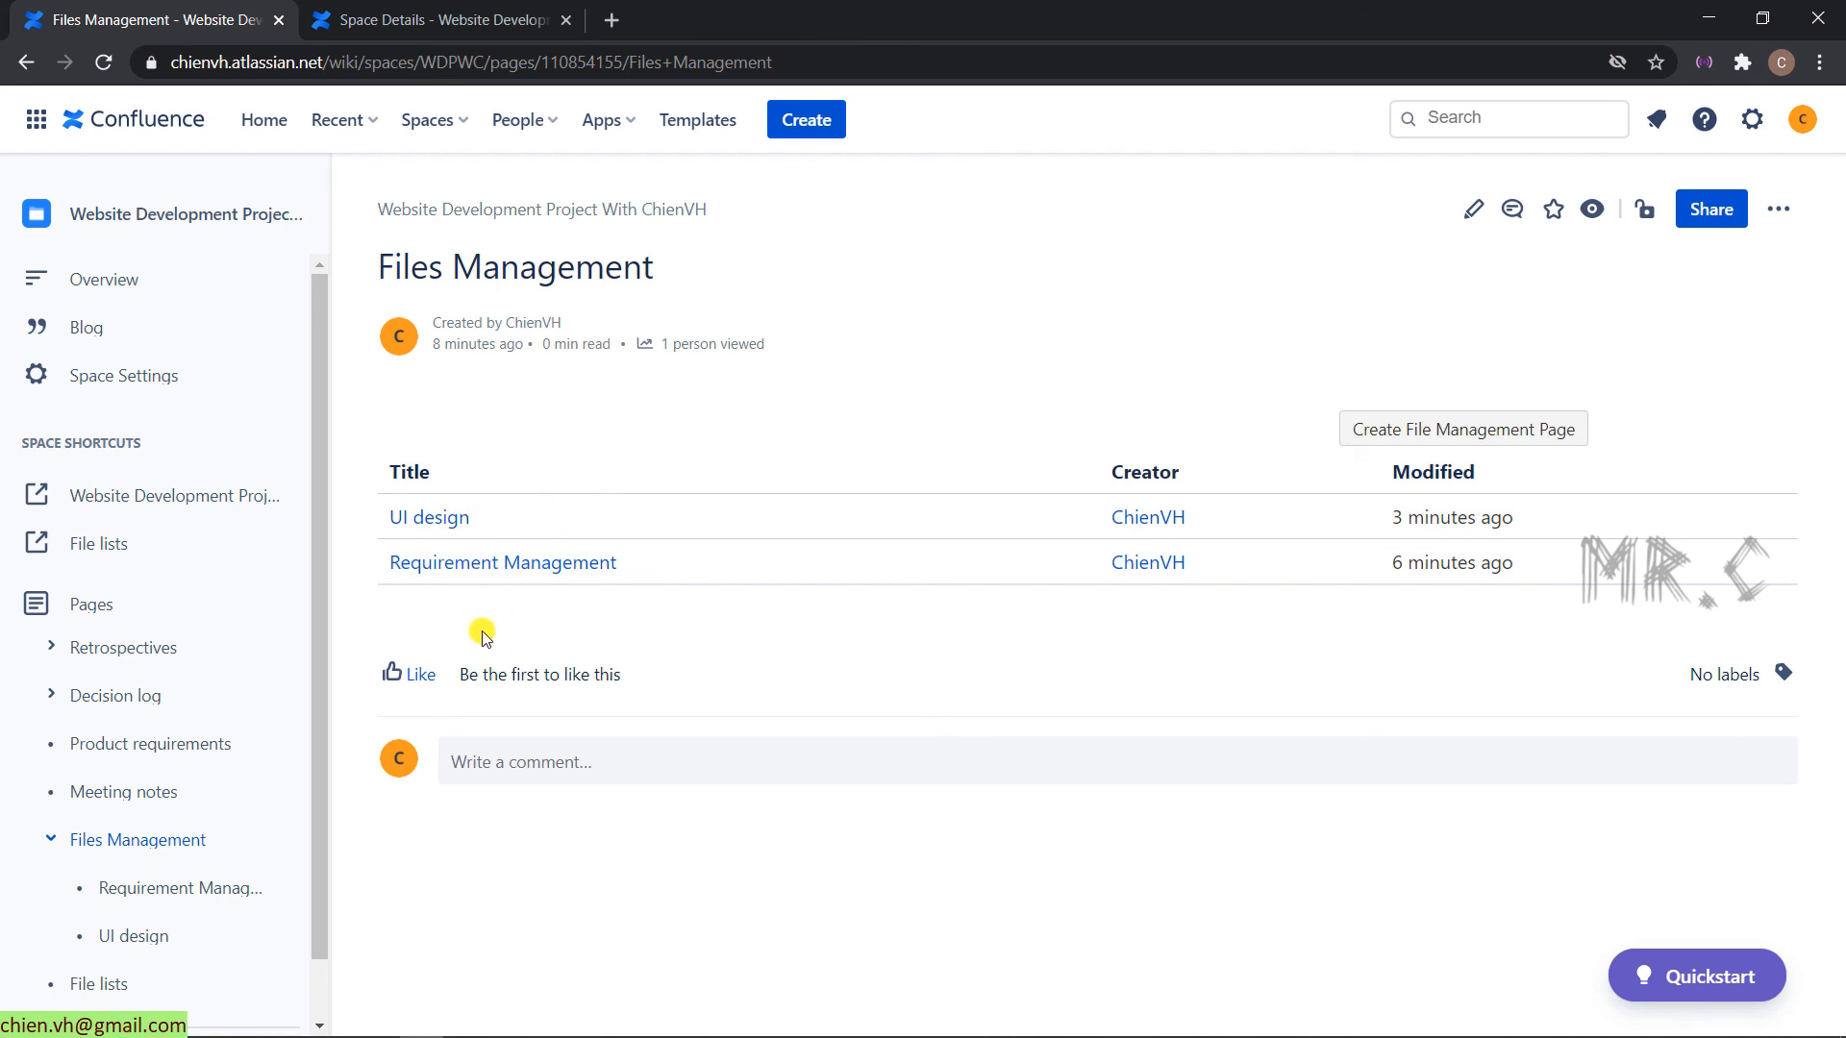
{"action": "mouse_move", "coordinate": [560, 609]}
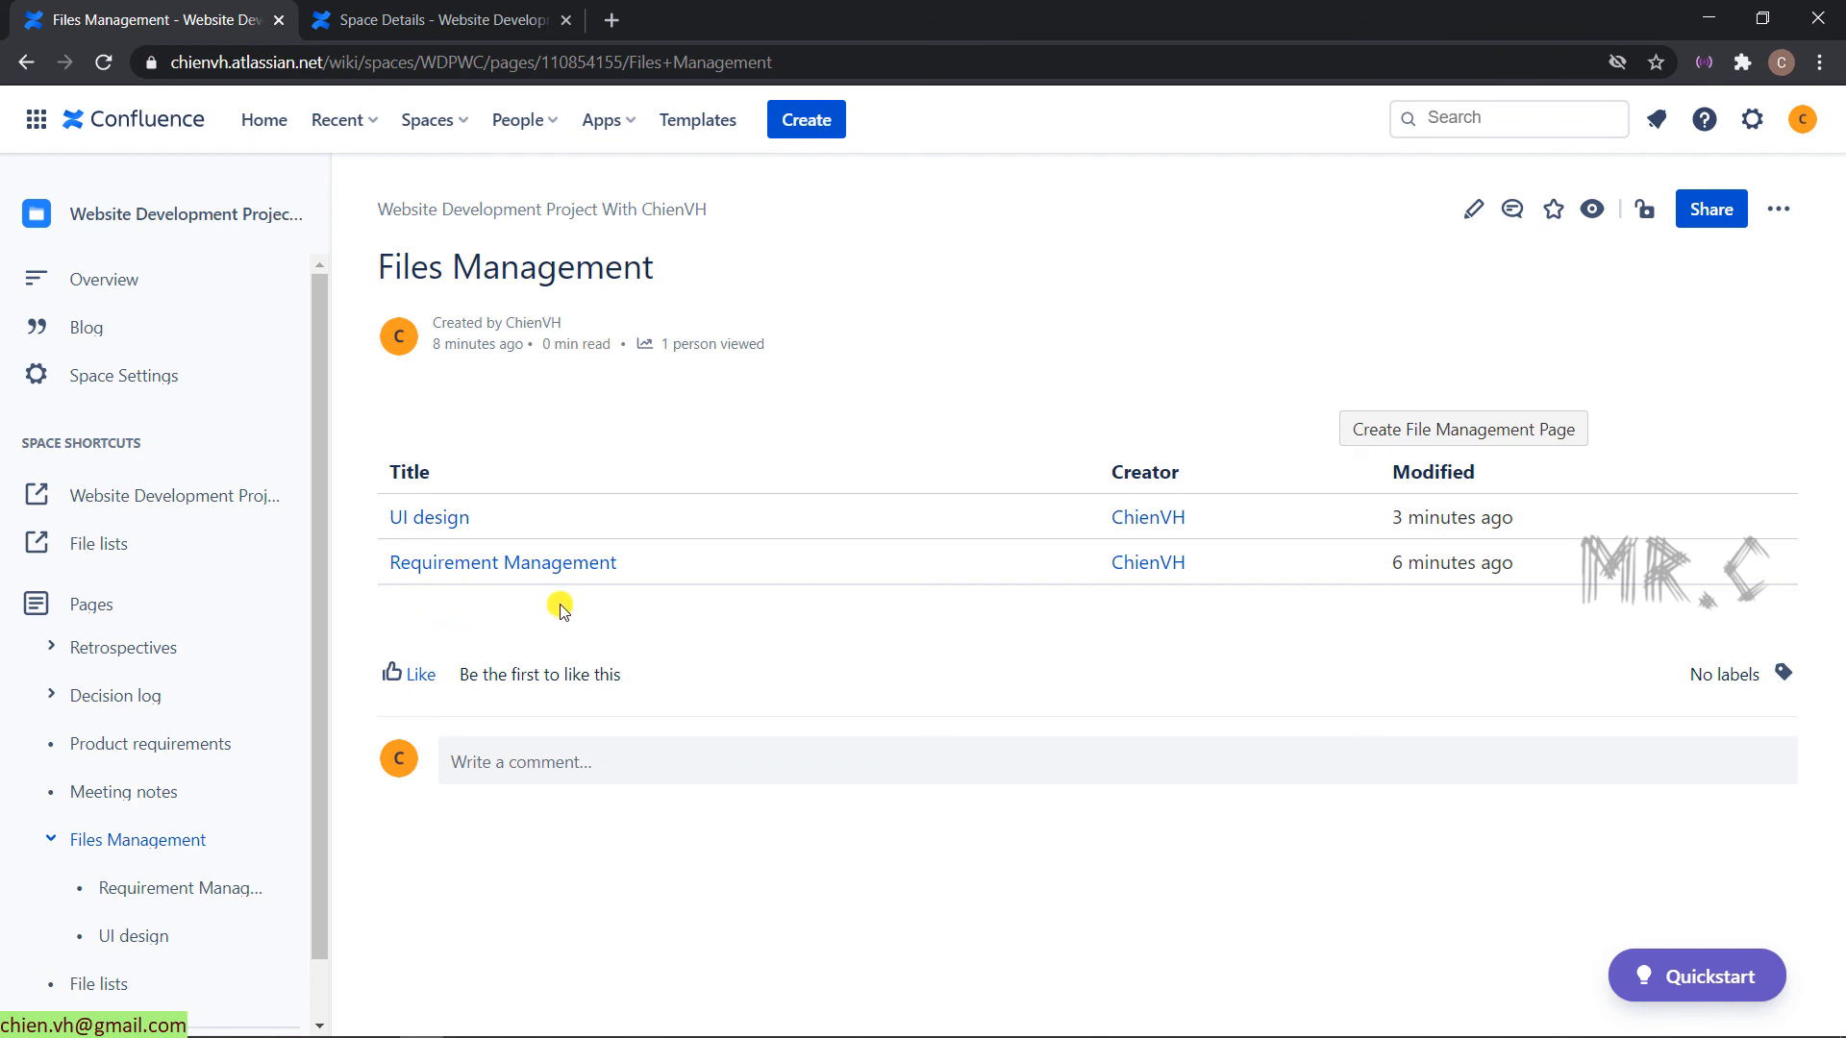